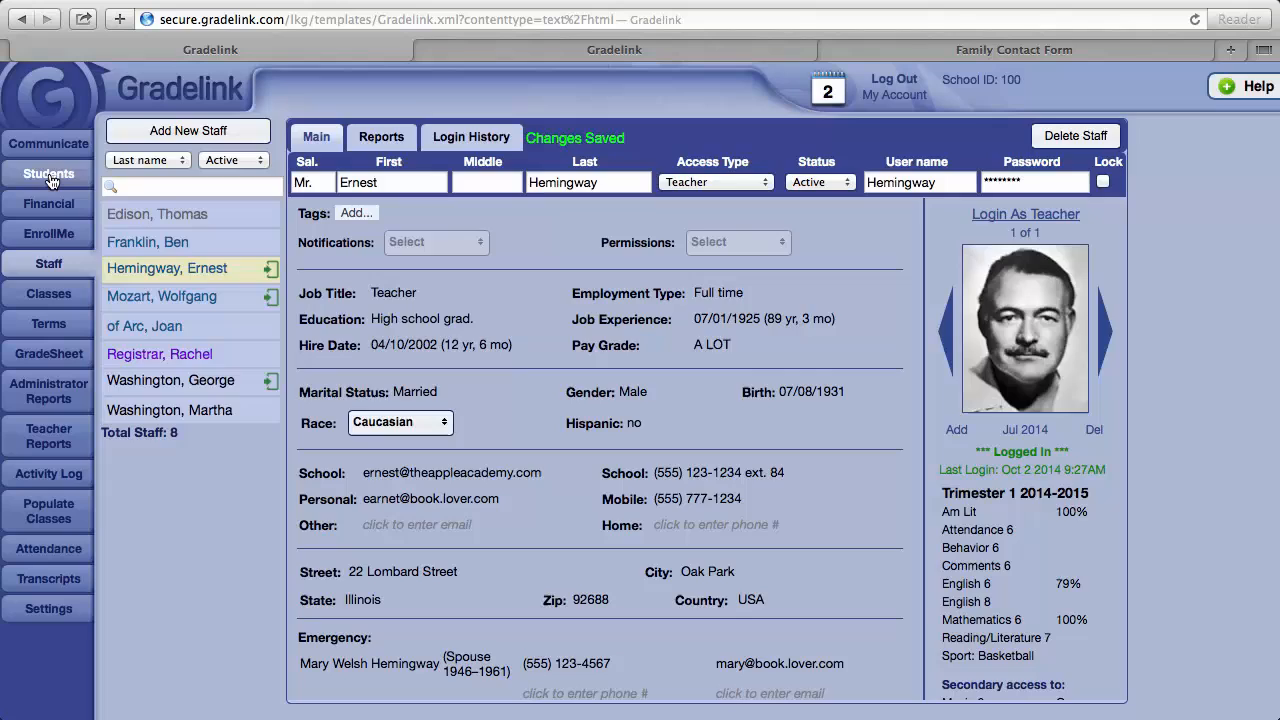
Switch to the Students section and scroll through the list of active students.
{"action": "left_click", "coordinate": [48, 173]}
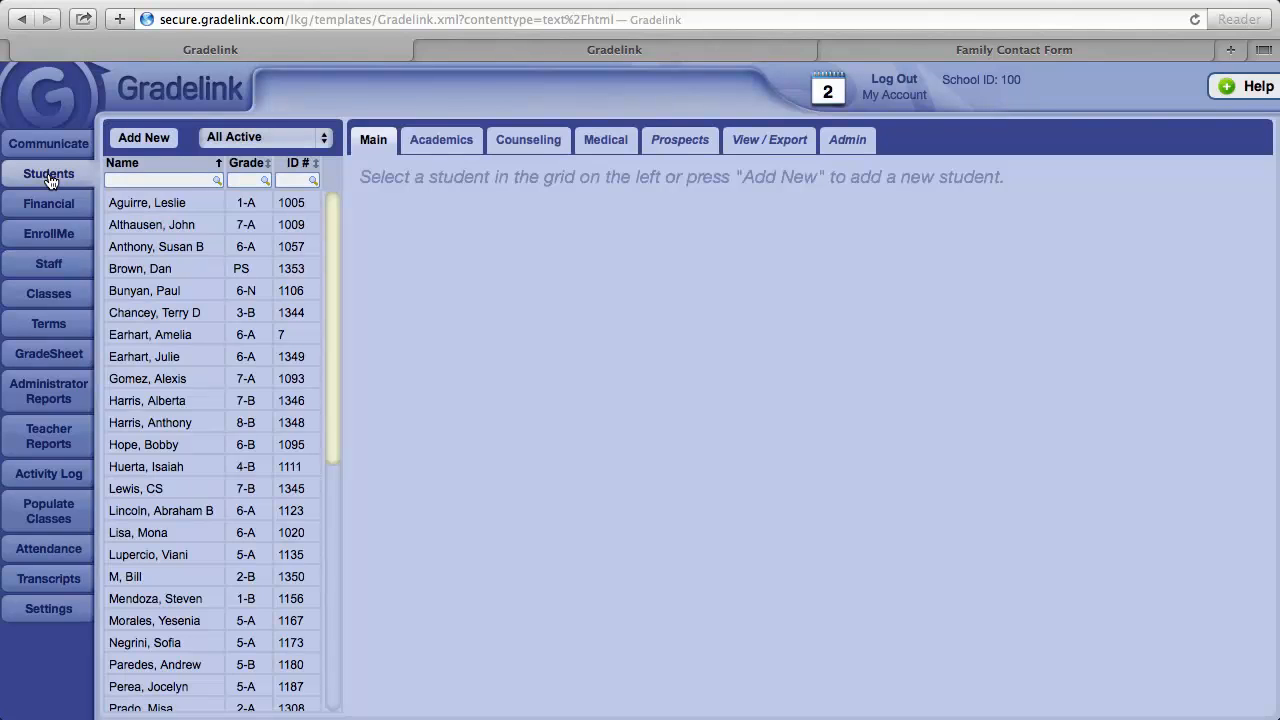
{"action": "left_click", "coordinate": [147, 202]}
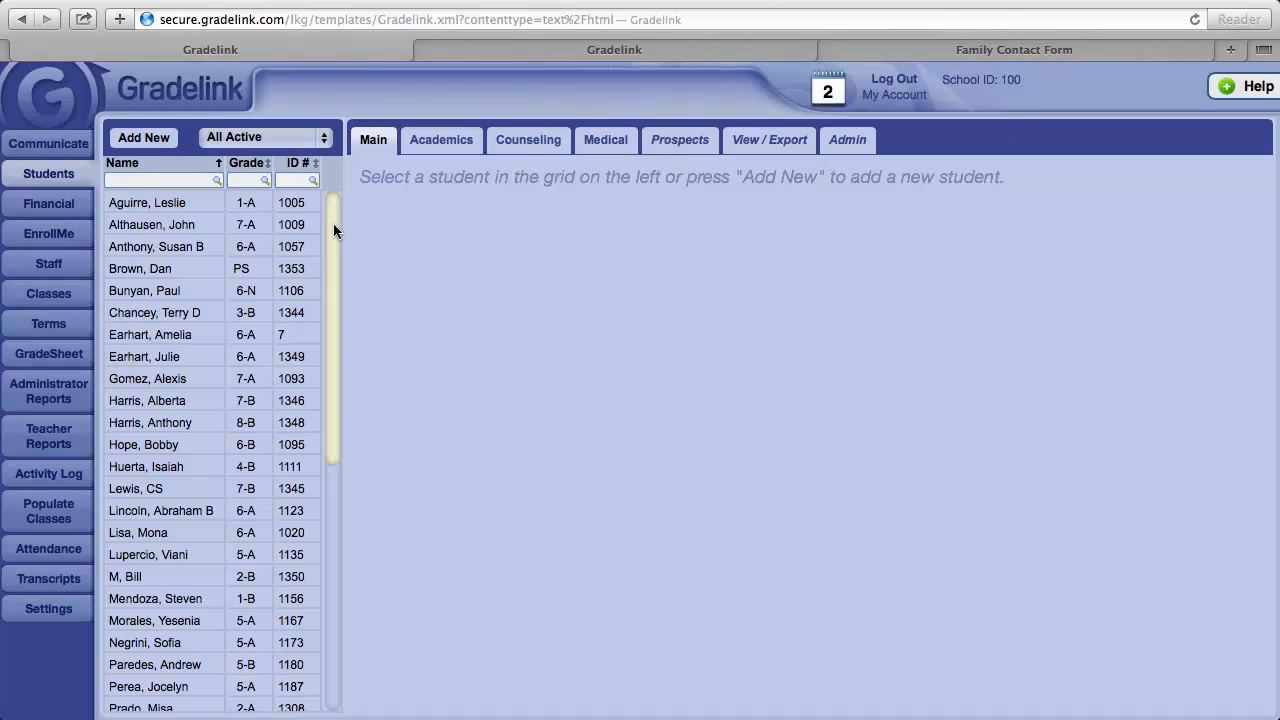
{"action": "scroll", "scroll_direction": "down", "scroll_amount": 3}
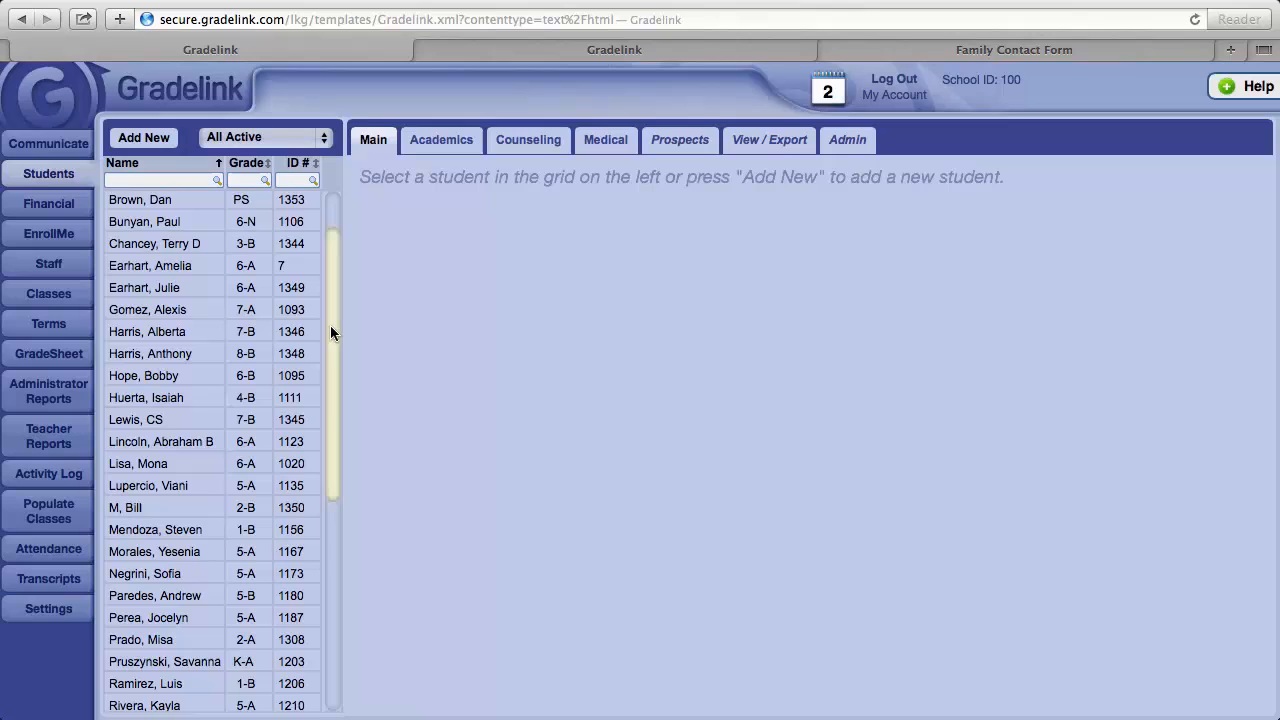
{"action": "scroll", "scroll_direction": "down", "scroll_amount": 3}
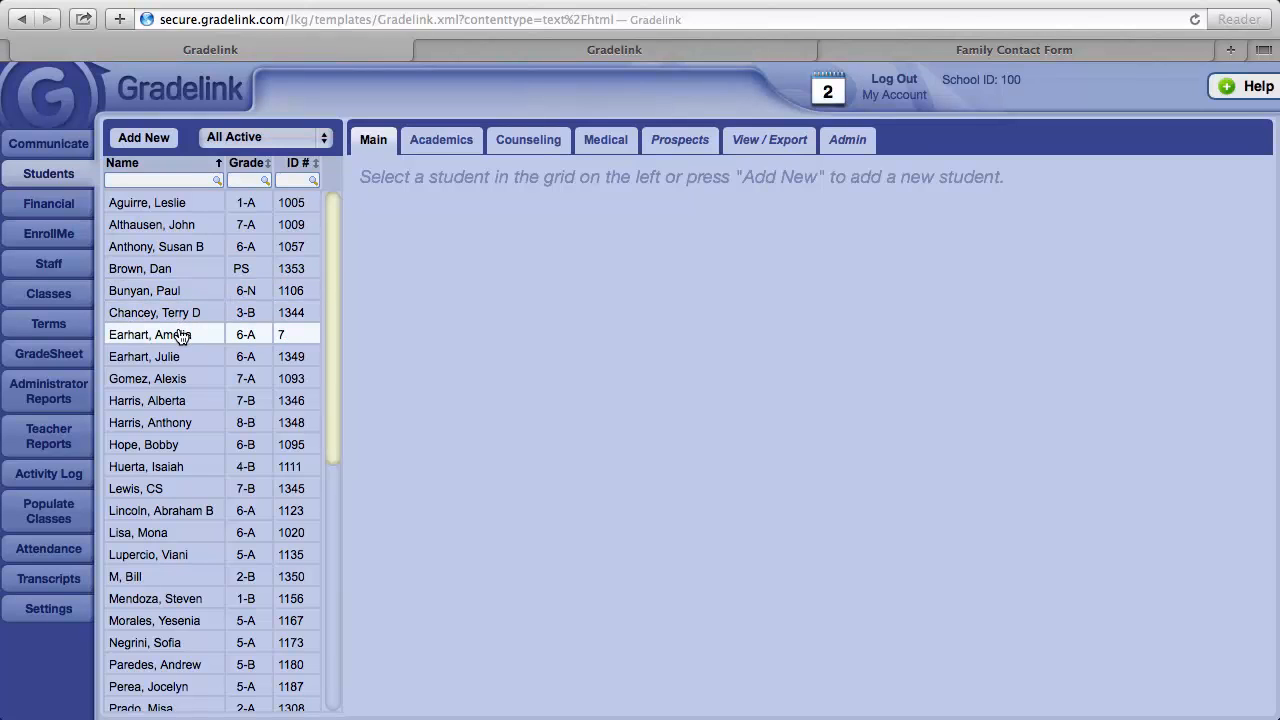
View Amelia Earhart's record, then open her sister Julie Earhart's demographics.
{"action": "left_click", "coordinate": [152, 334]}
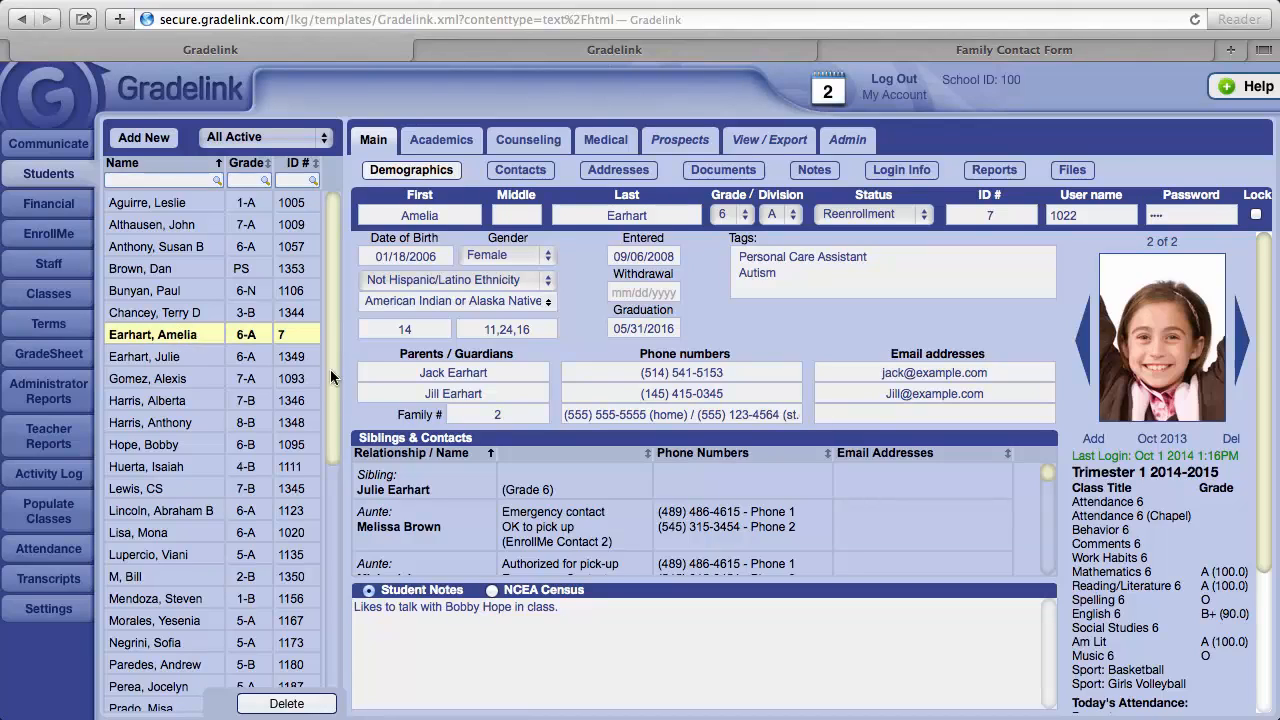
{"action": "mouse_move", "coordinate": [180, 378]}
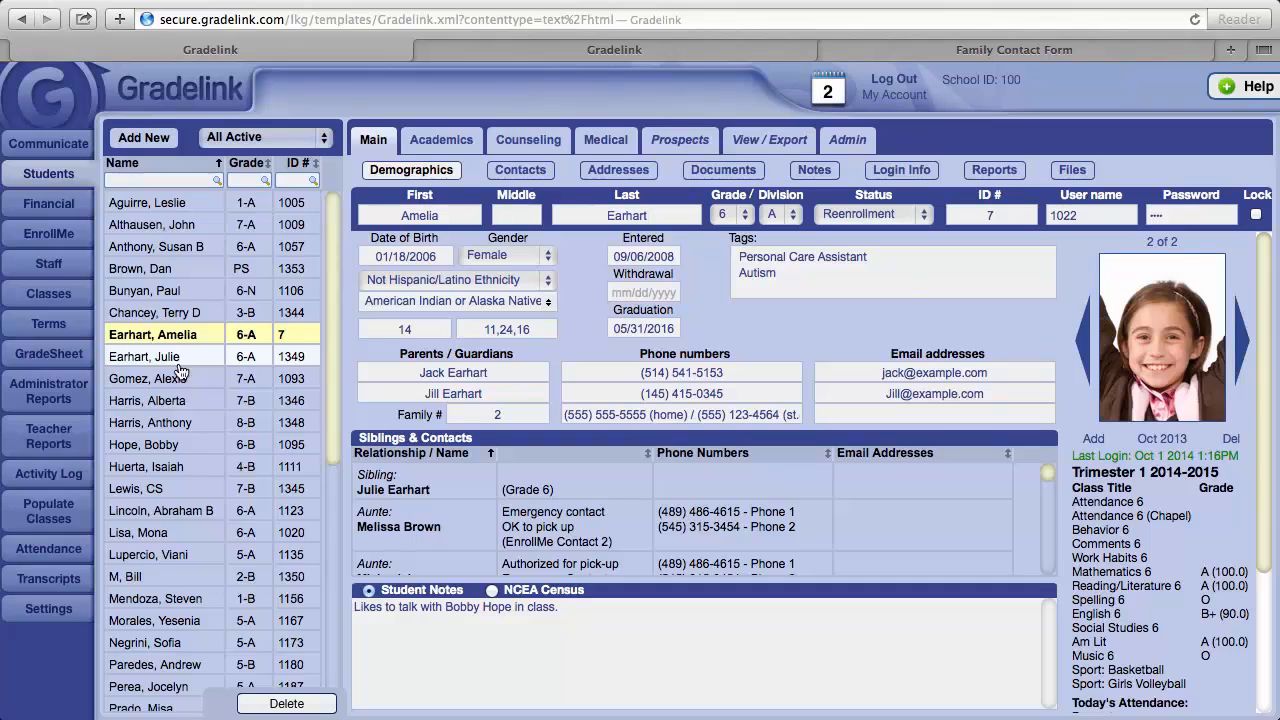
{"action": "left_click", "coordinate": [145, 356]}
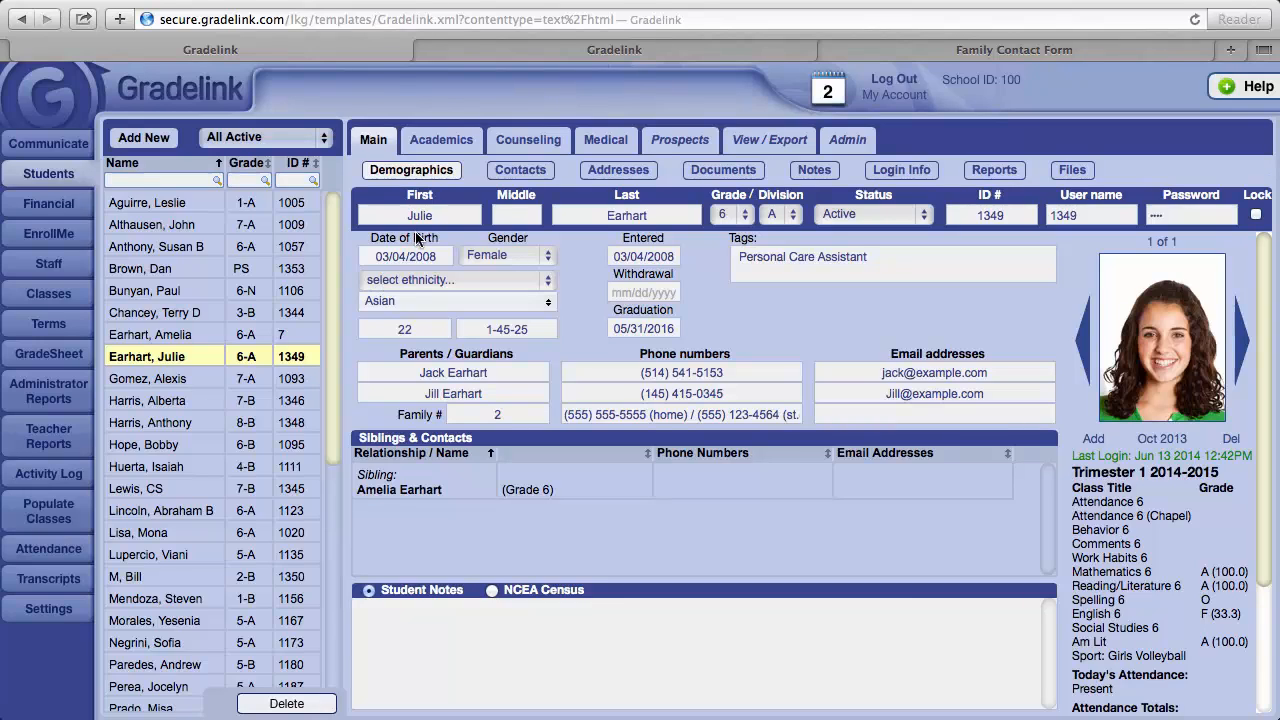
{"action": "mouse_move", "coordinate": [640, 215]}
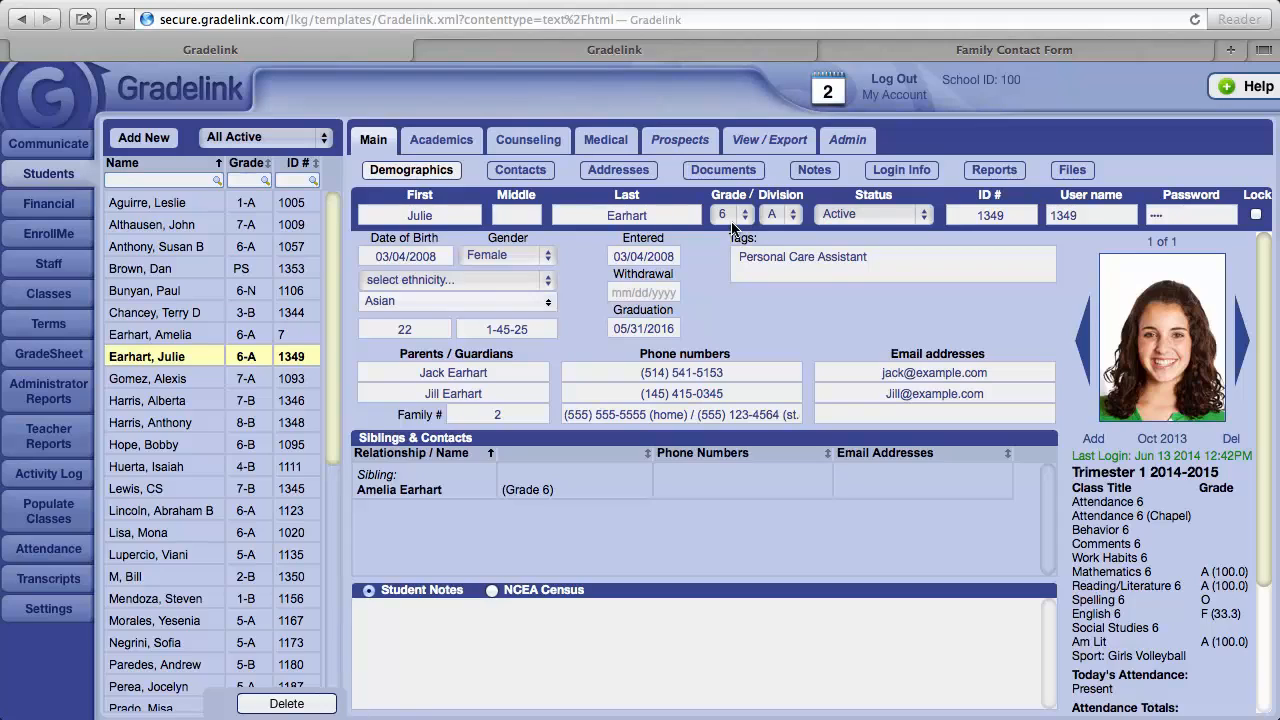
{"action": "mouse_move", "coordinate": [797, 225]}
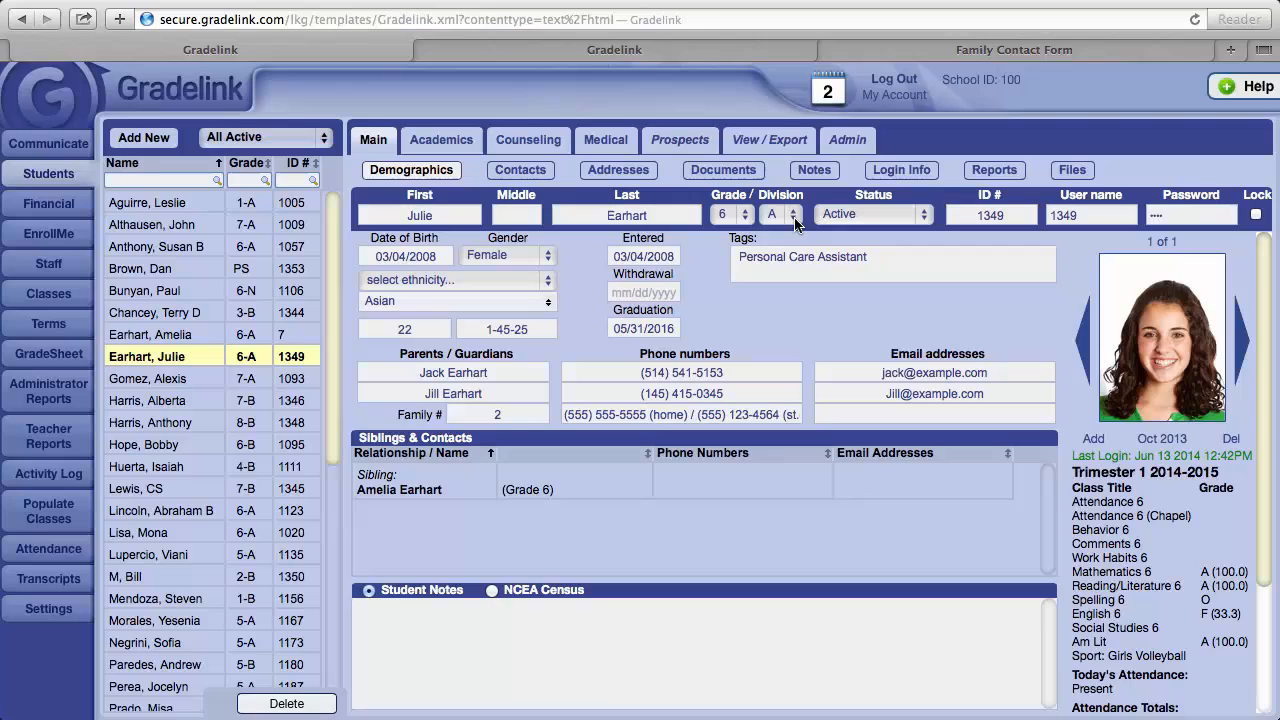
{"action": "left_click", "coordinate": [793, 214]}
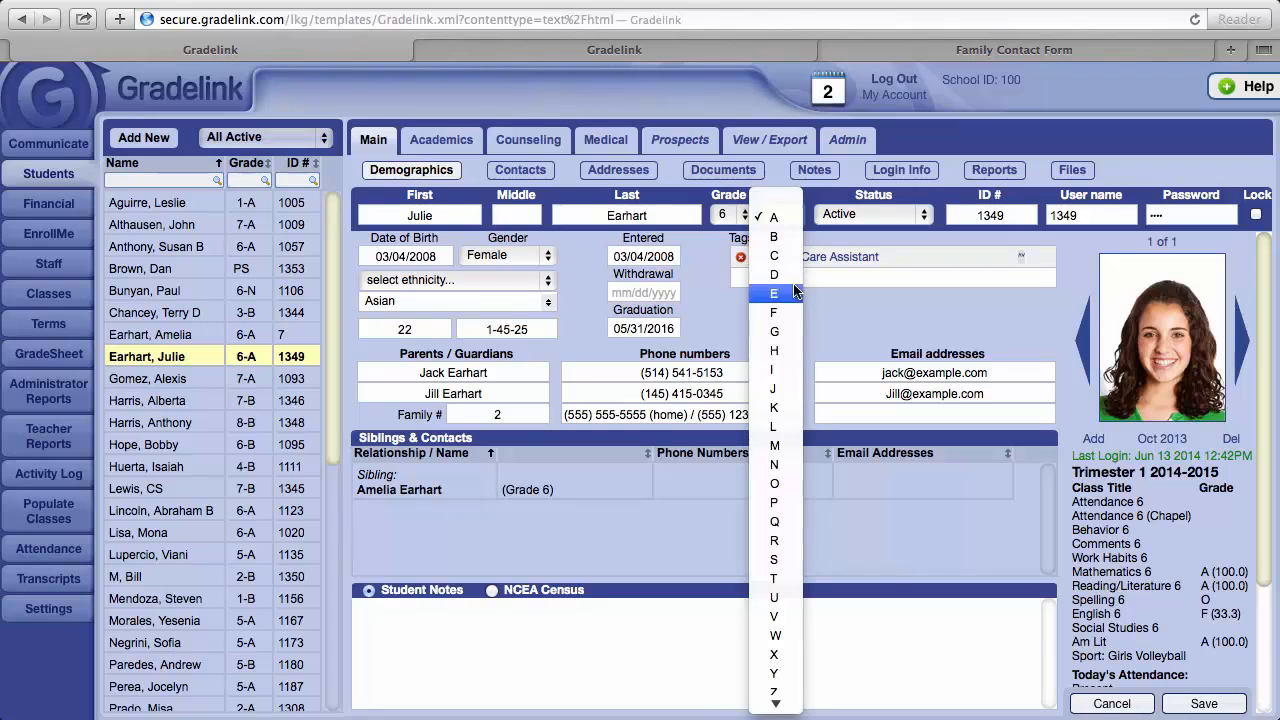
{"action": "mouse_move", "coordinate": [774, 350]}
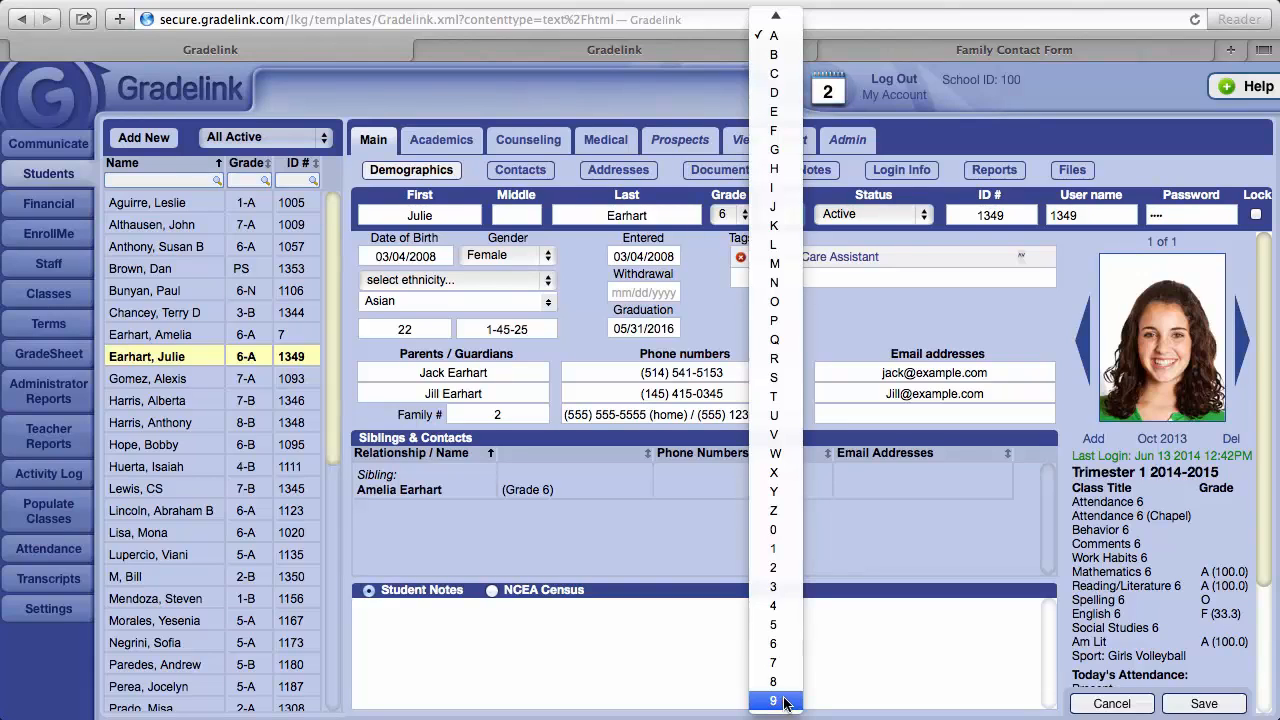
{"action": "mouse_move", "coordinate": [773, 624]}
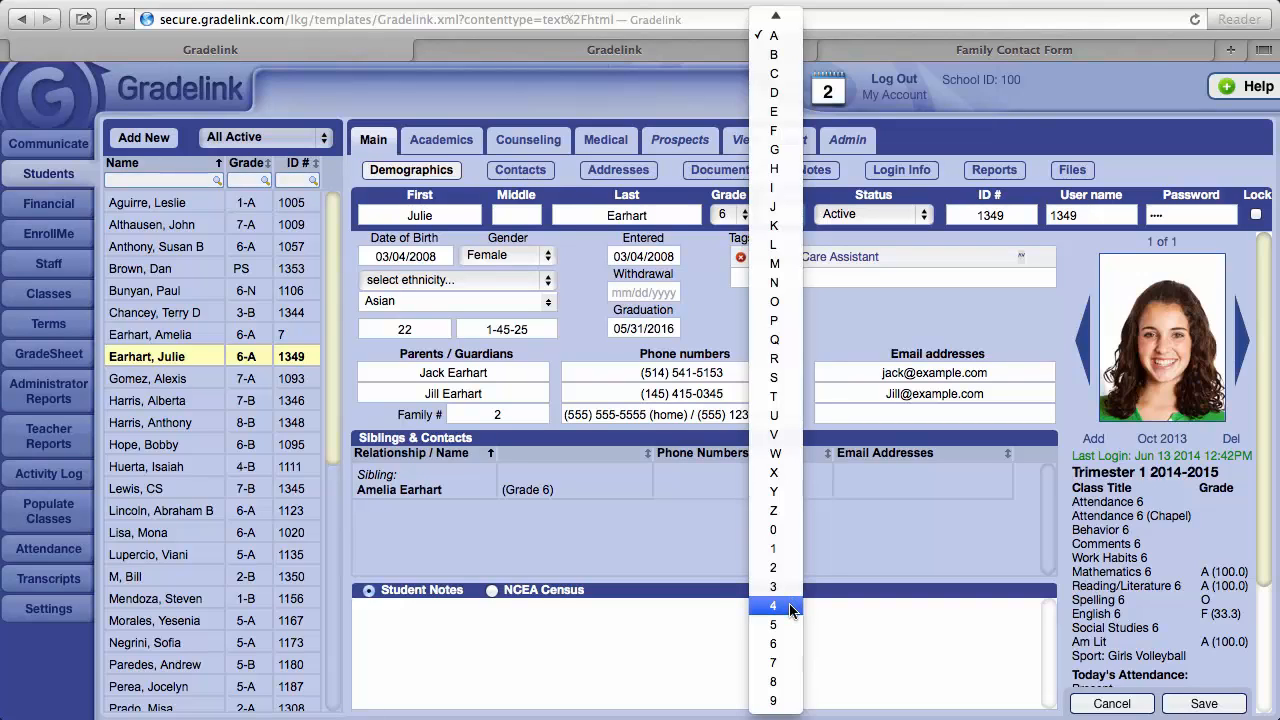
{"action": "left_click", "coordinate": [772, 605]}
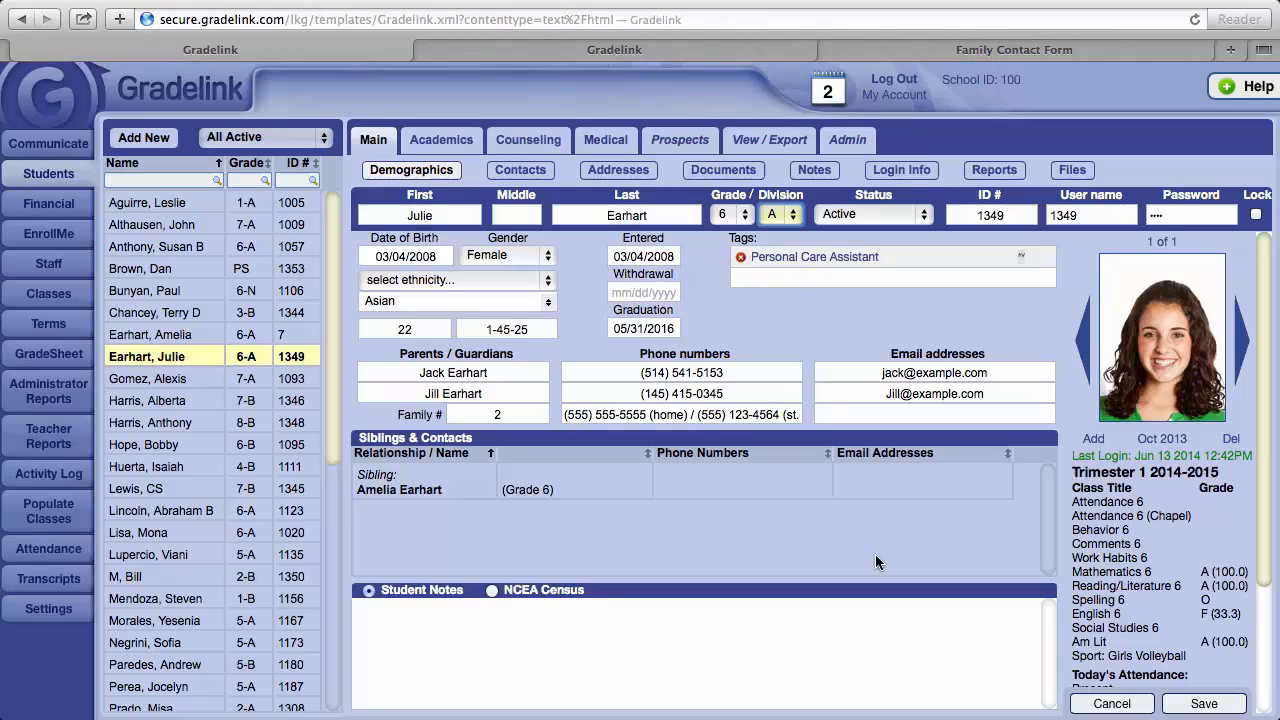
{"action": "mouse_move", "coordinate": [835, 245]}
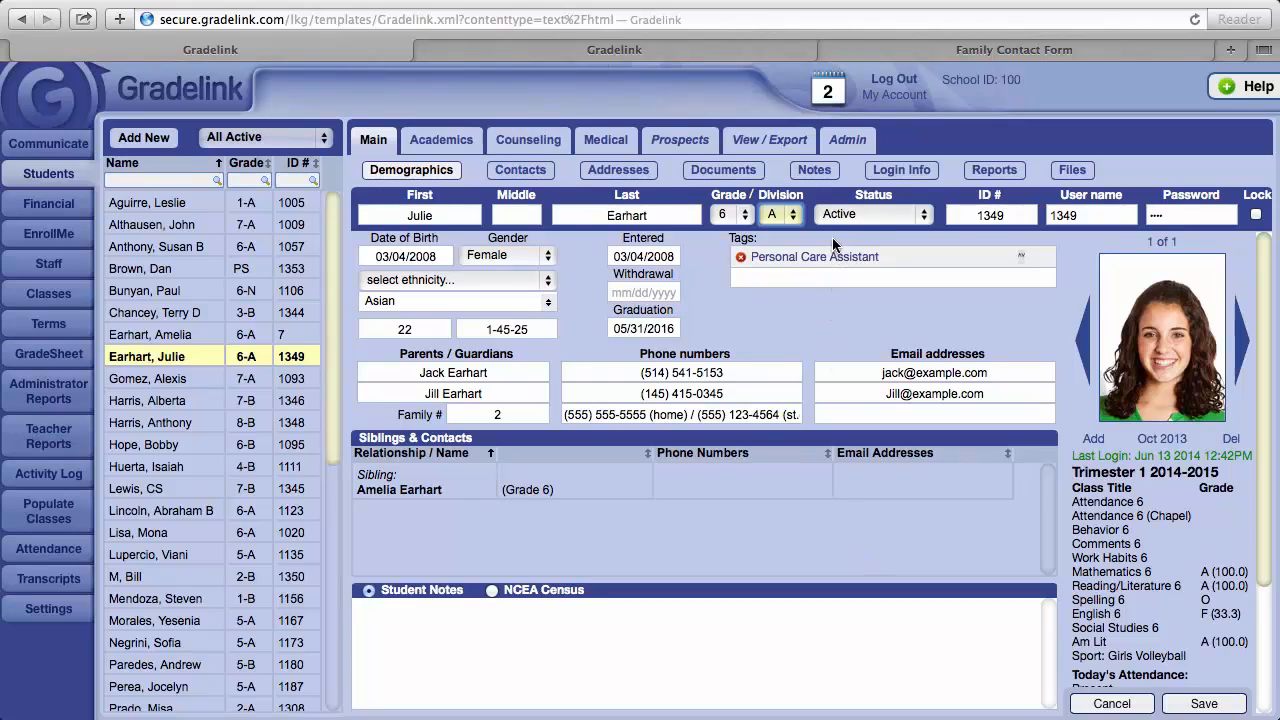
{"action": "mouse_move", "coordinate": [905, 219]}
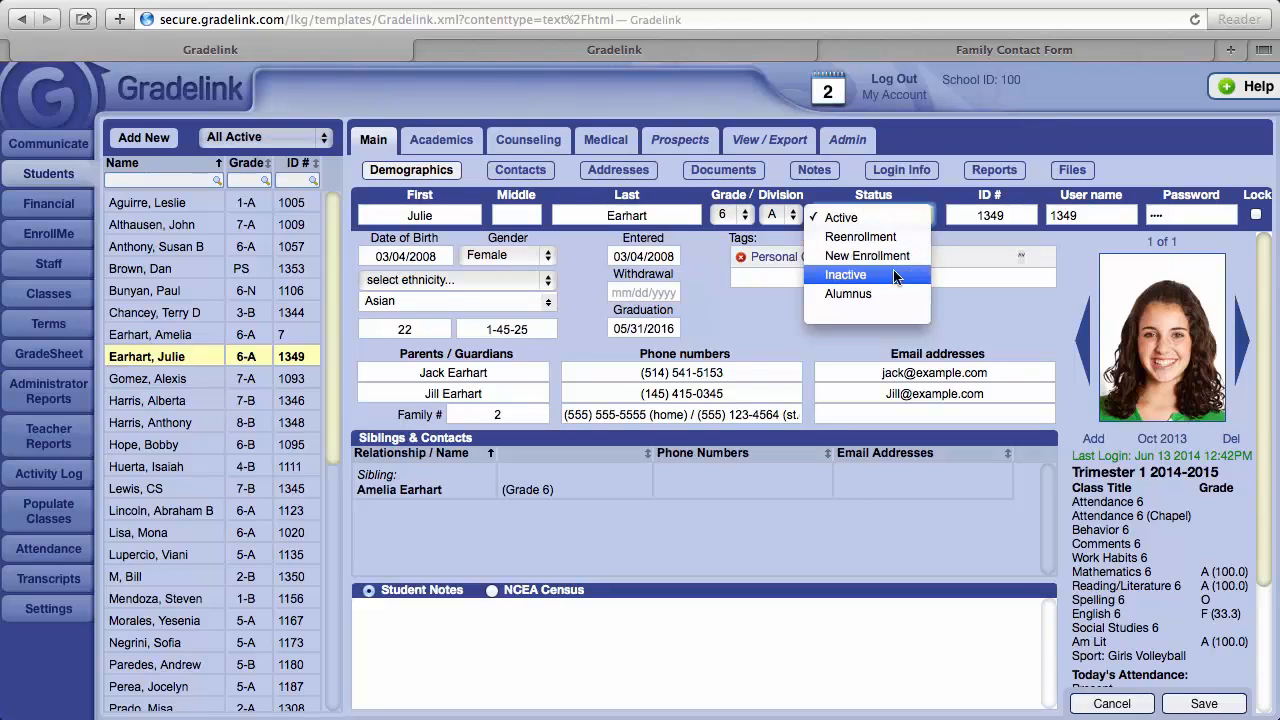
{"action": "mouse_move", "coordinate": [885, 283]}
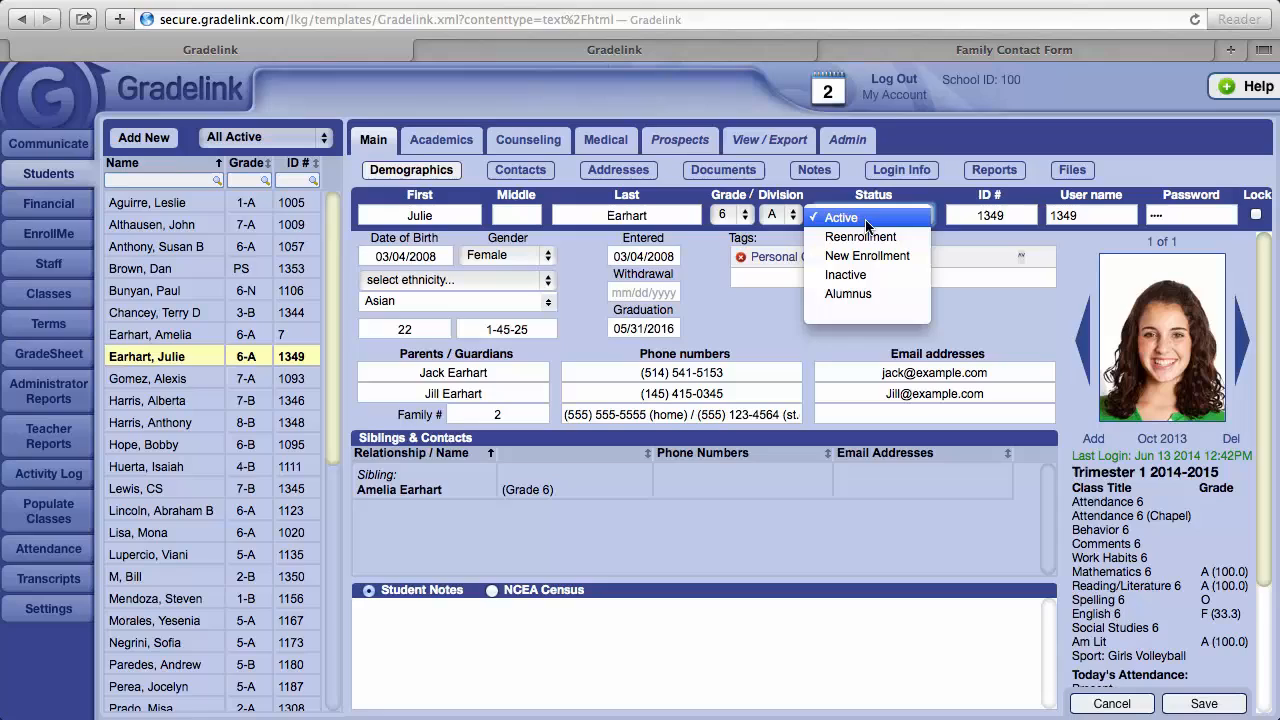
{"action": "left_click", "coordinate": [840, 217]}
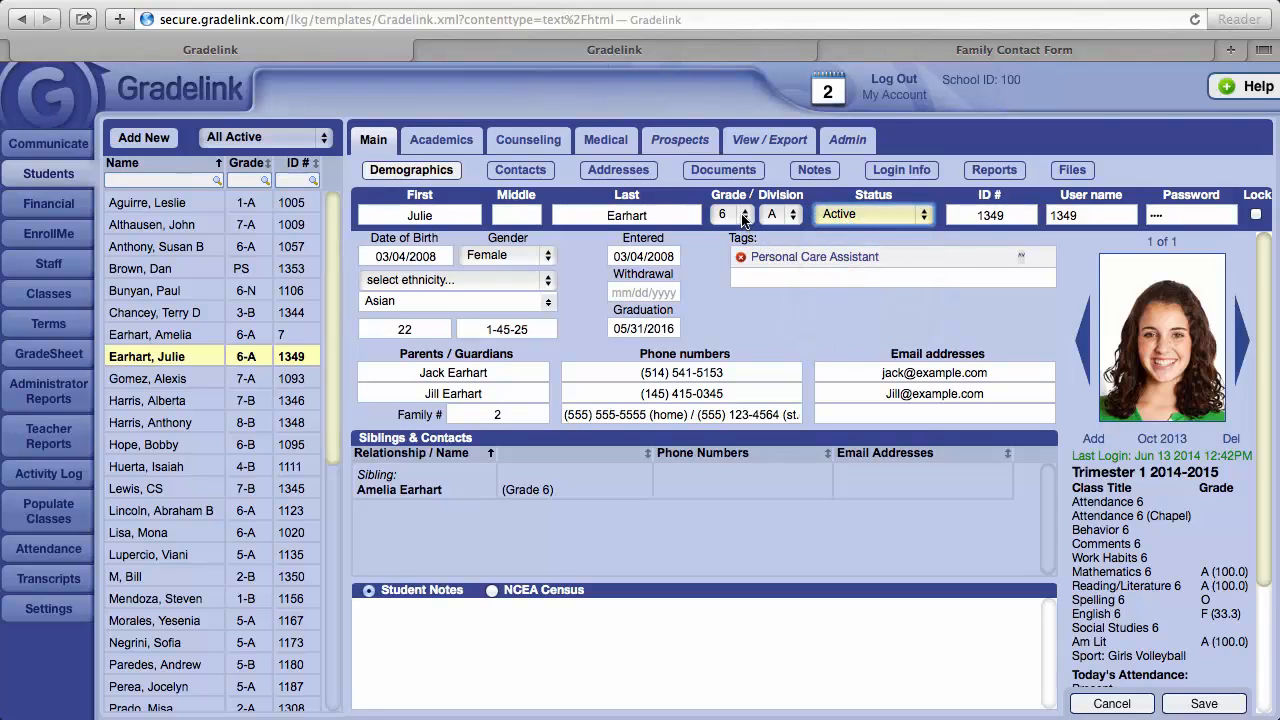
{"action": "mouse_move", "coordinate": [840, 197]}
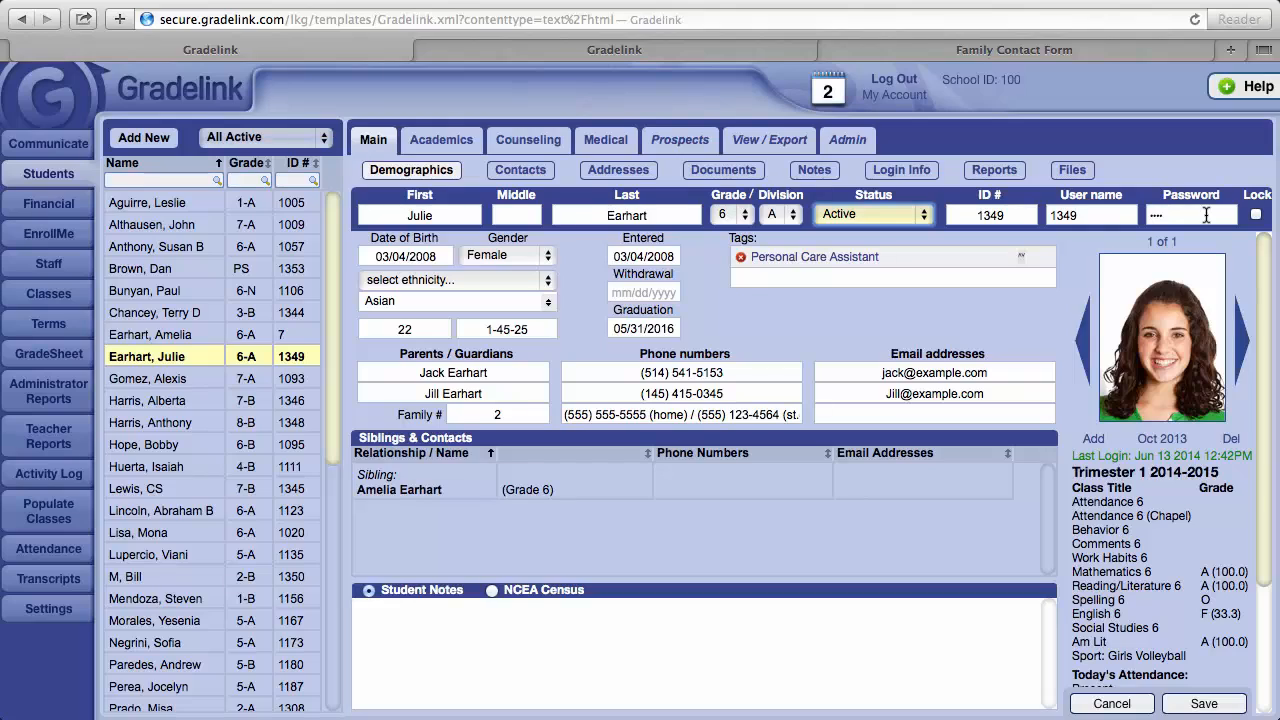
{"action": "mouse_move", "coordinate": [1245, 220]}
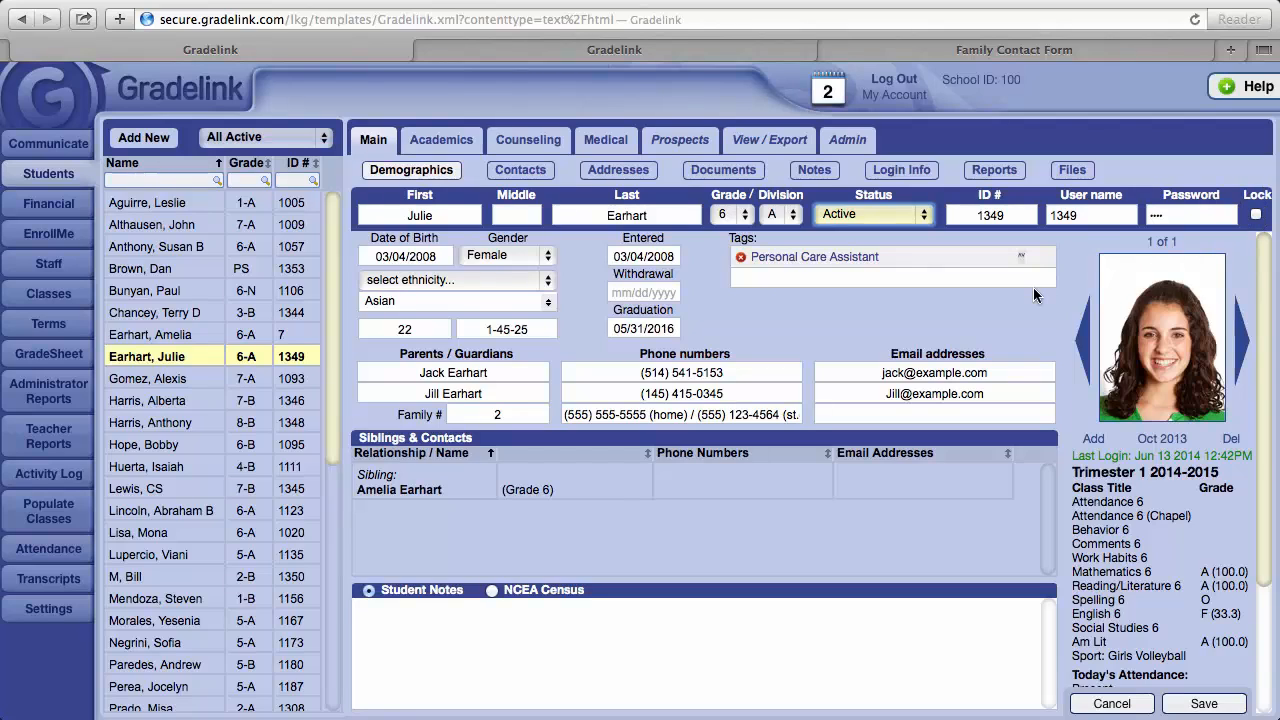
{"action": "mouse_move", "coordinate": [634, 366]}
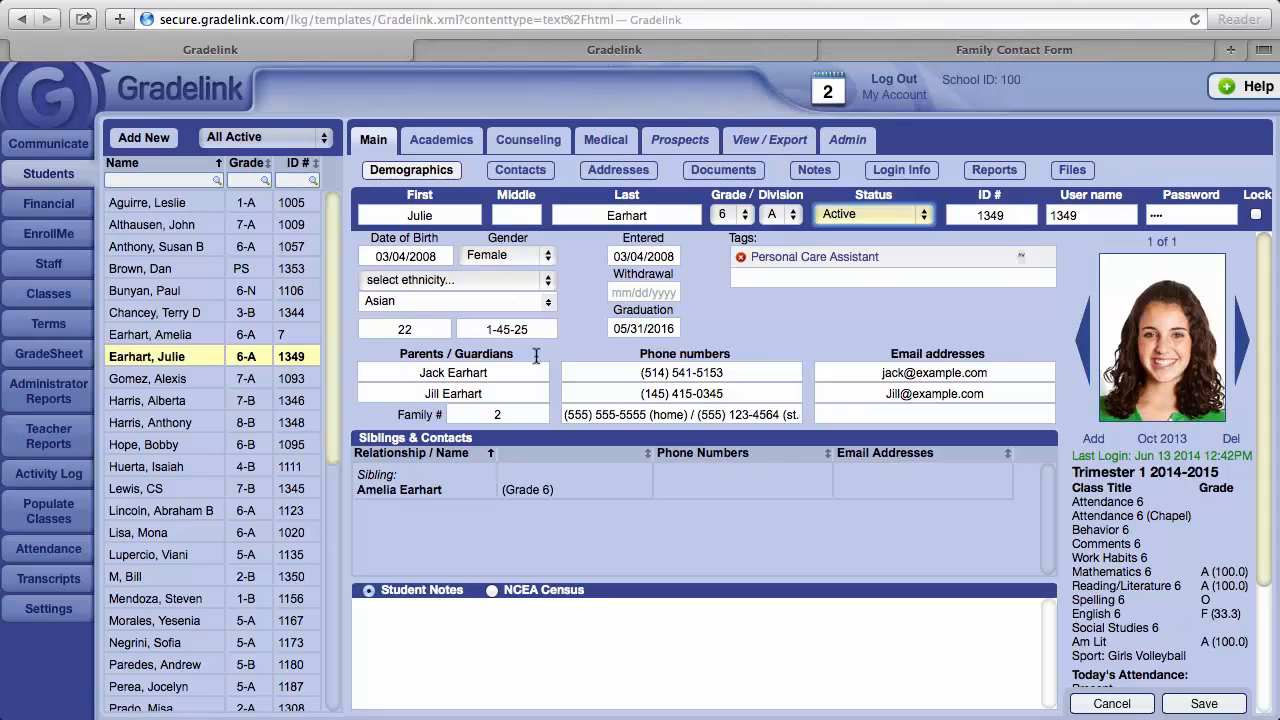
{"action": "mouse_move", "coordinate": [548, 398]}
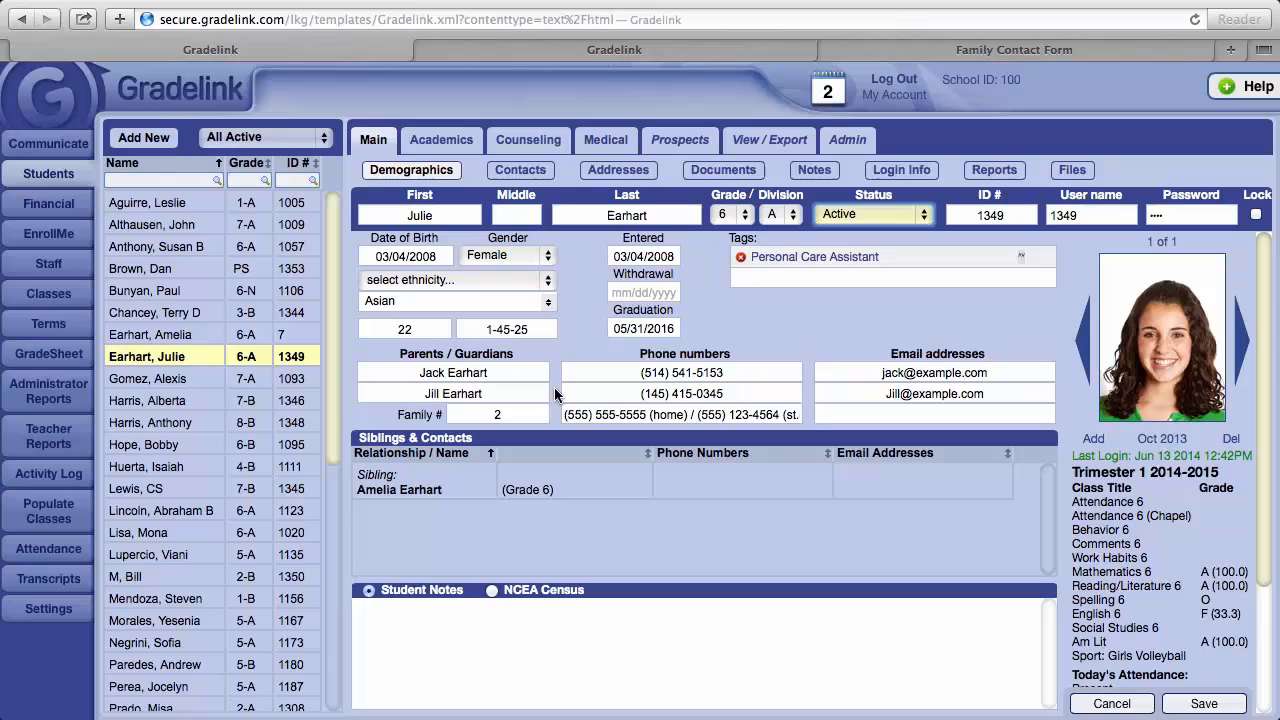
{"action": "mouse_move", "coordinate": [525, 400]}
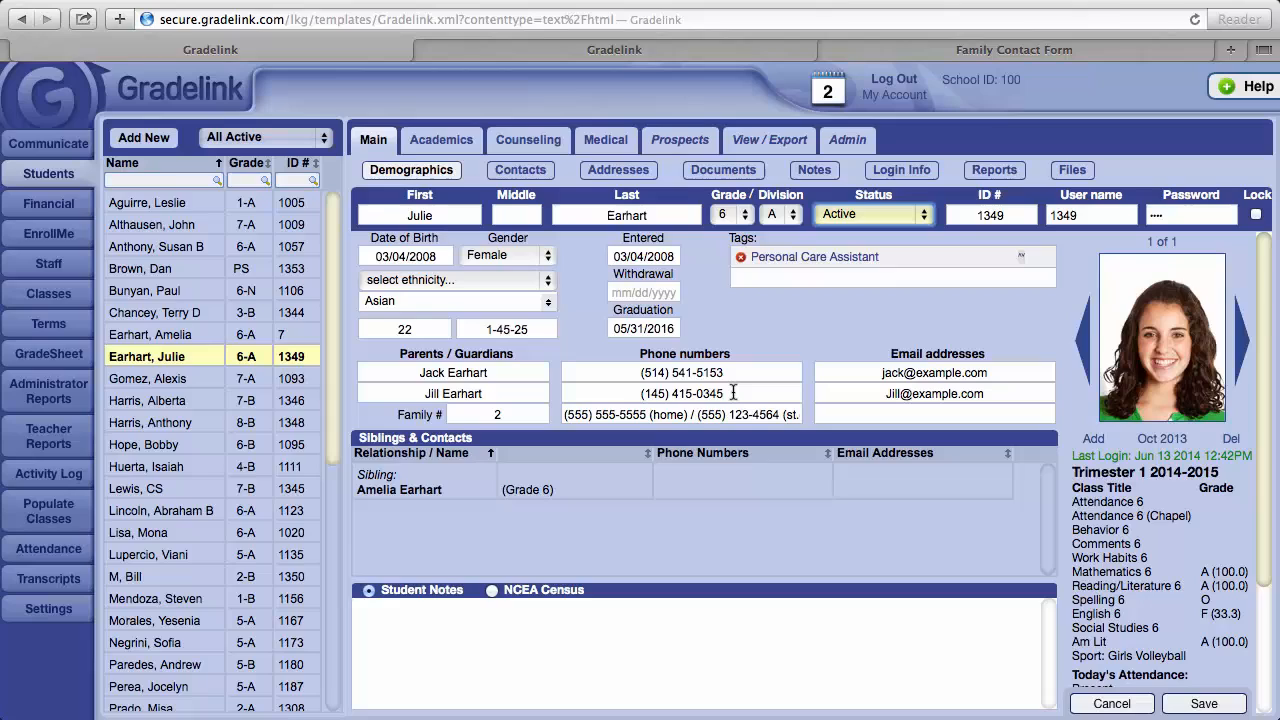
{"action": "mouse_move", "coordinate": [700, 414]}
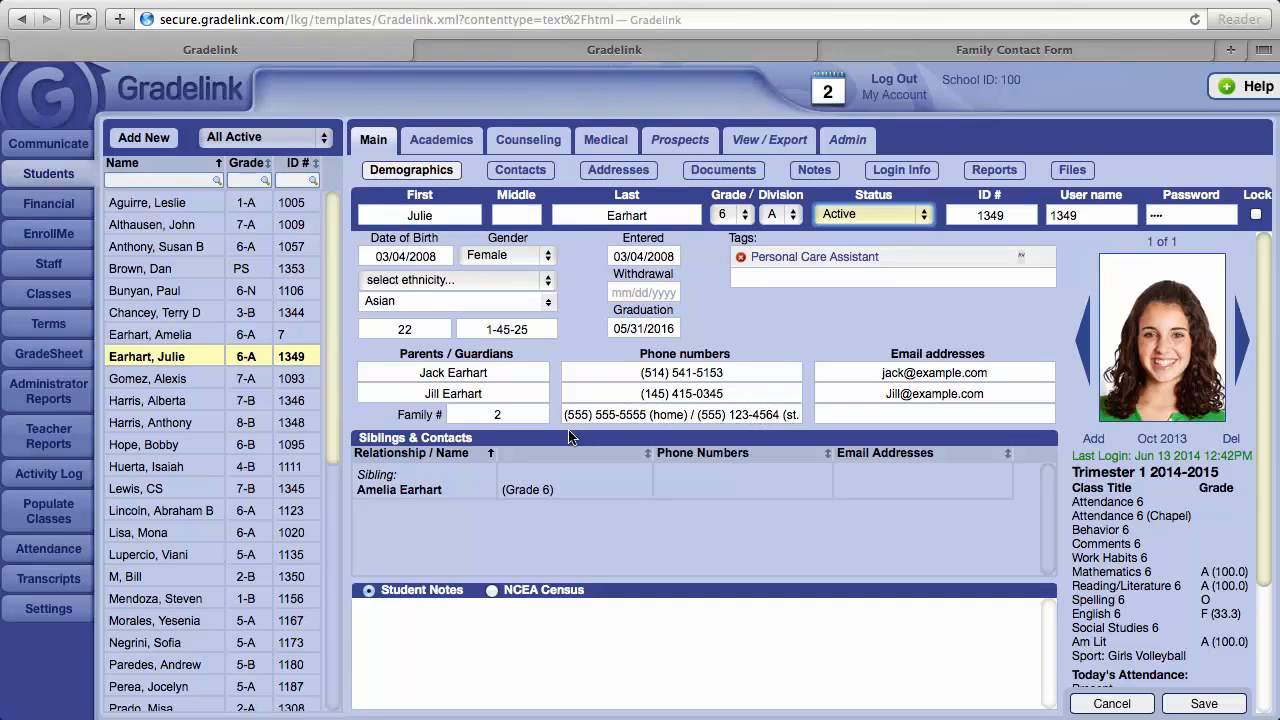
{"action": "mouse_move", "coordinate": [520, 448]}
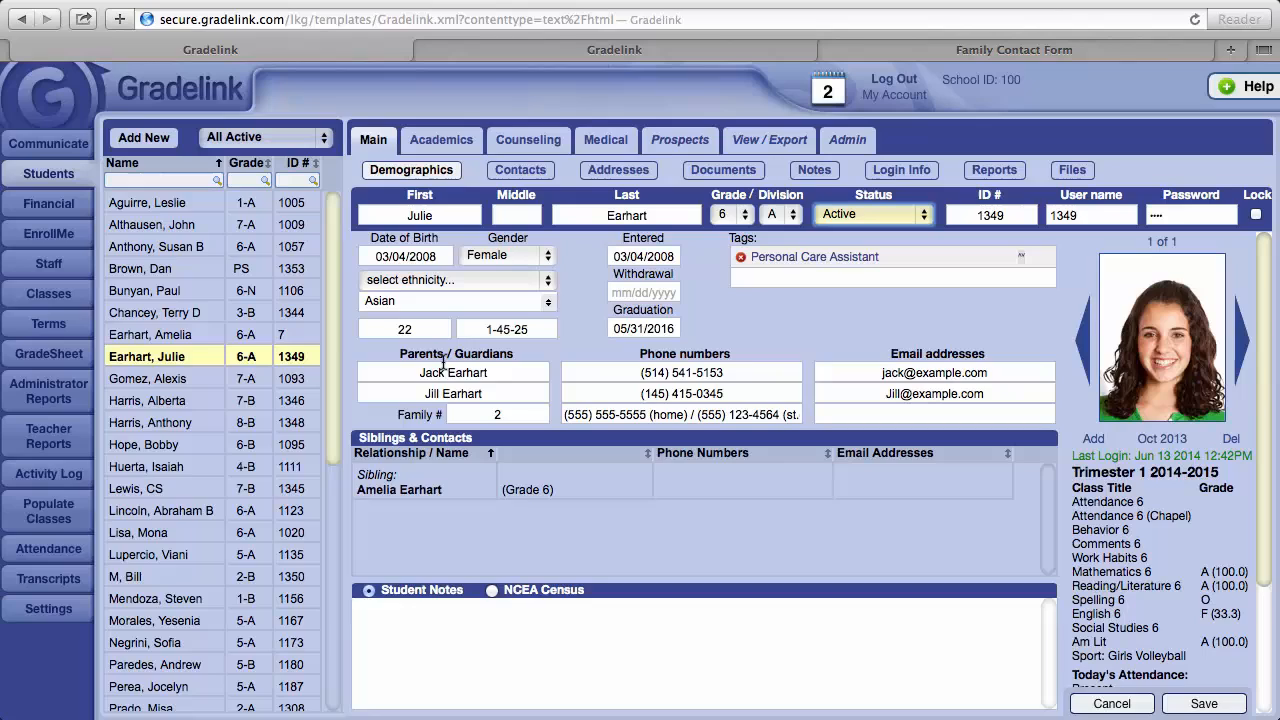
{"action": "mouse_move", "coordinate": [840, 360]}
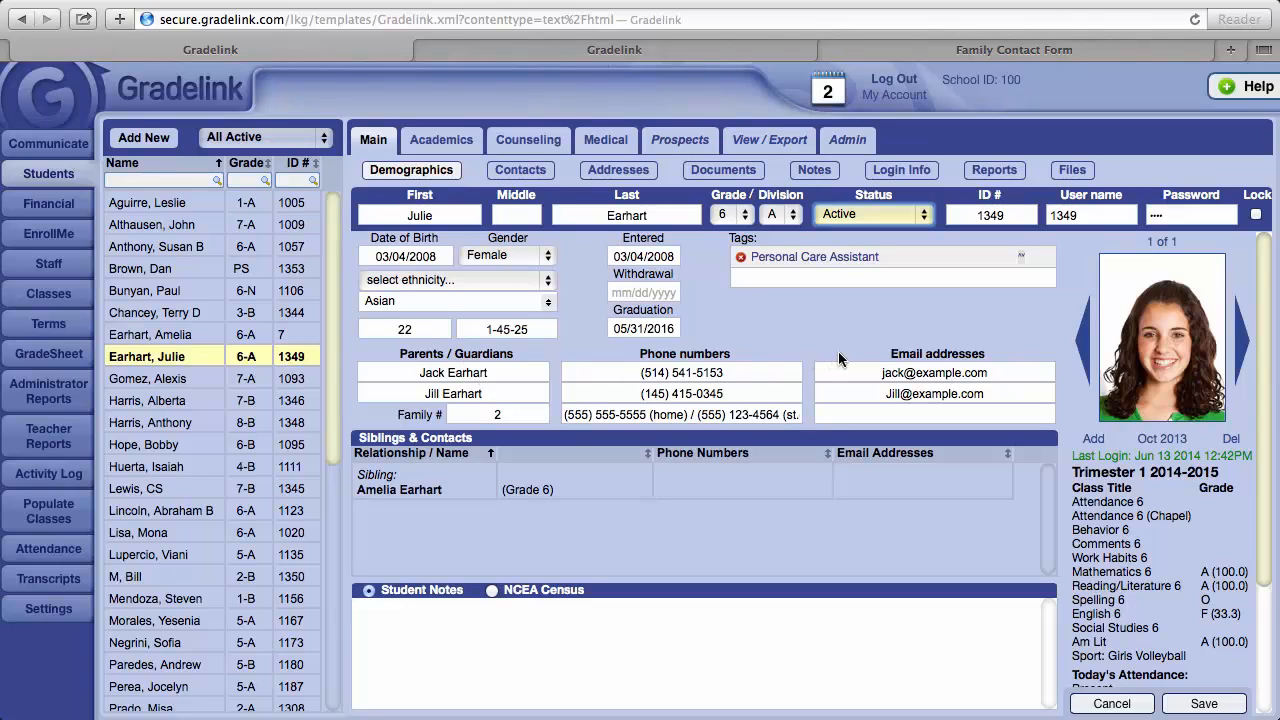
{"action": "mouse_move", "coordinate": [670, 430]}
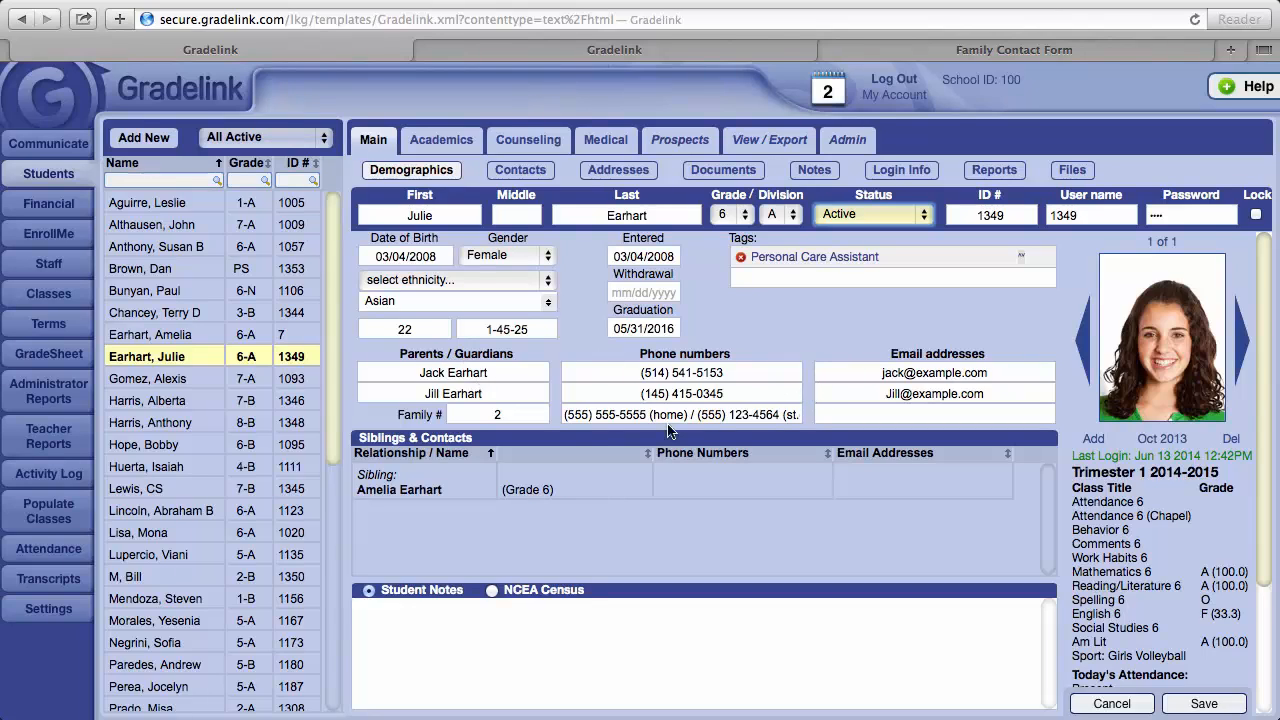
{"action": "mouse_move", "coordinate": [460, 510]}
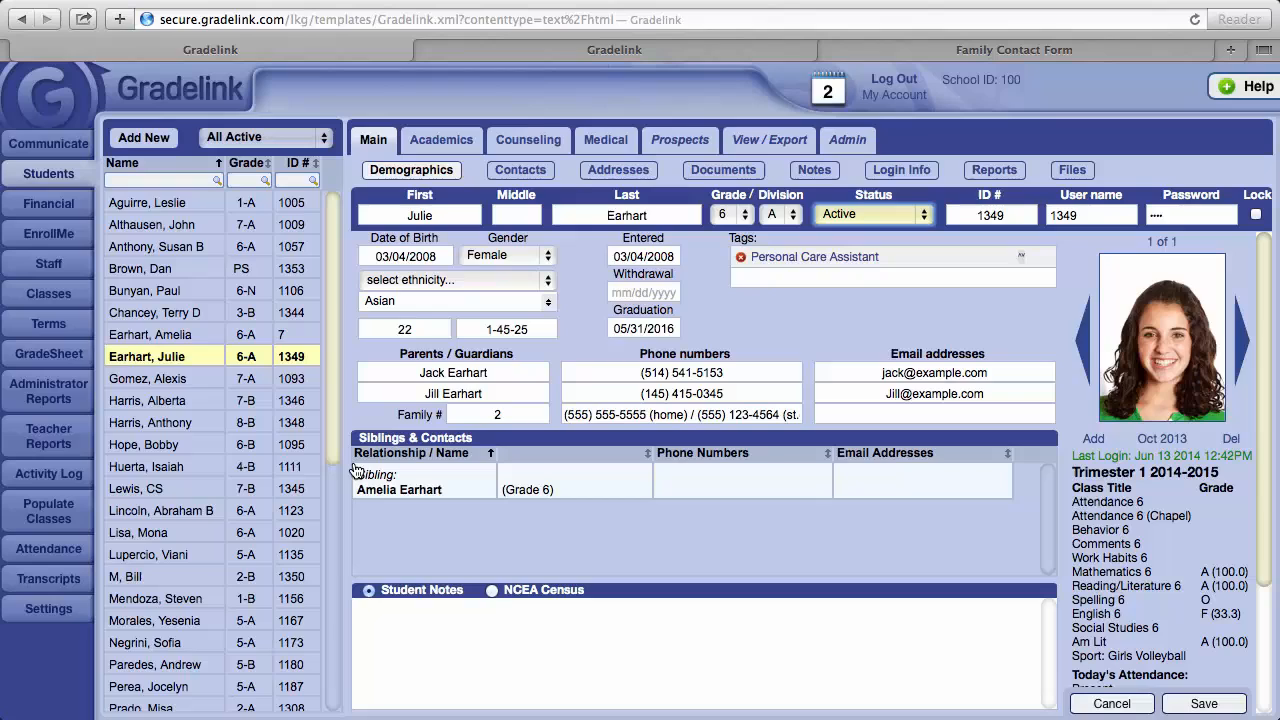
{"action": "mouse_move", "coordinate": [418, 490]}
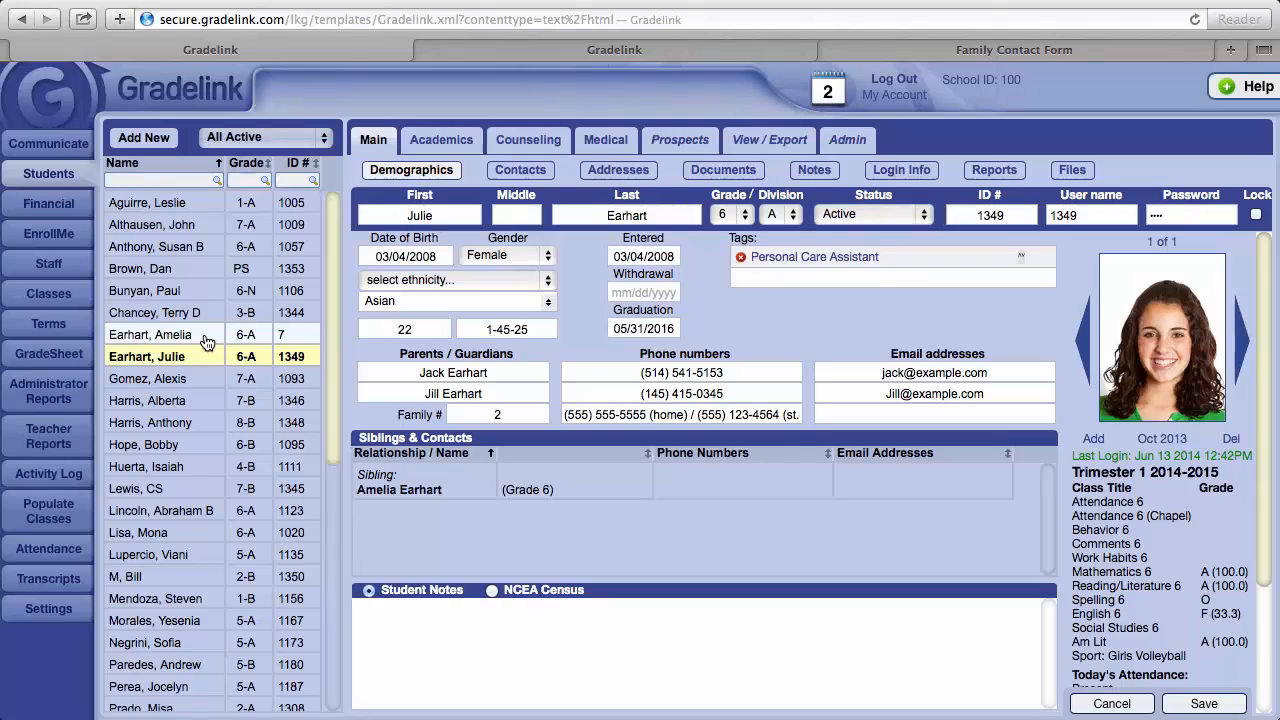
{"action": "left_click", "coordinate": [150, 334]}
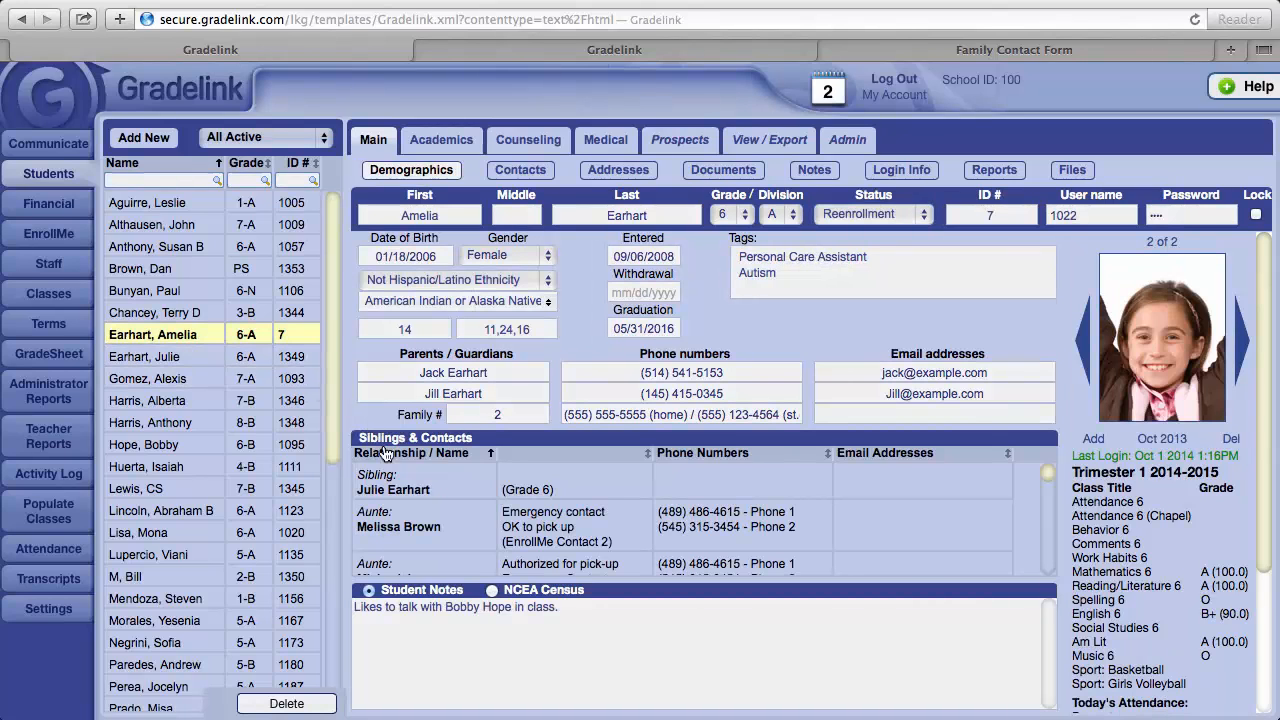
{"action": "left_click", "coordinate": [420, 483]}
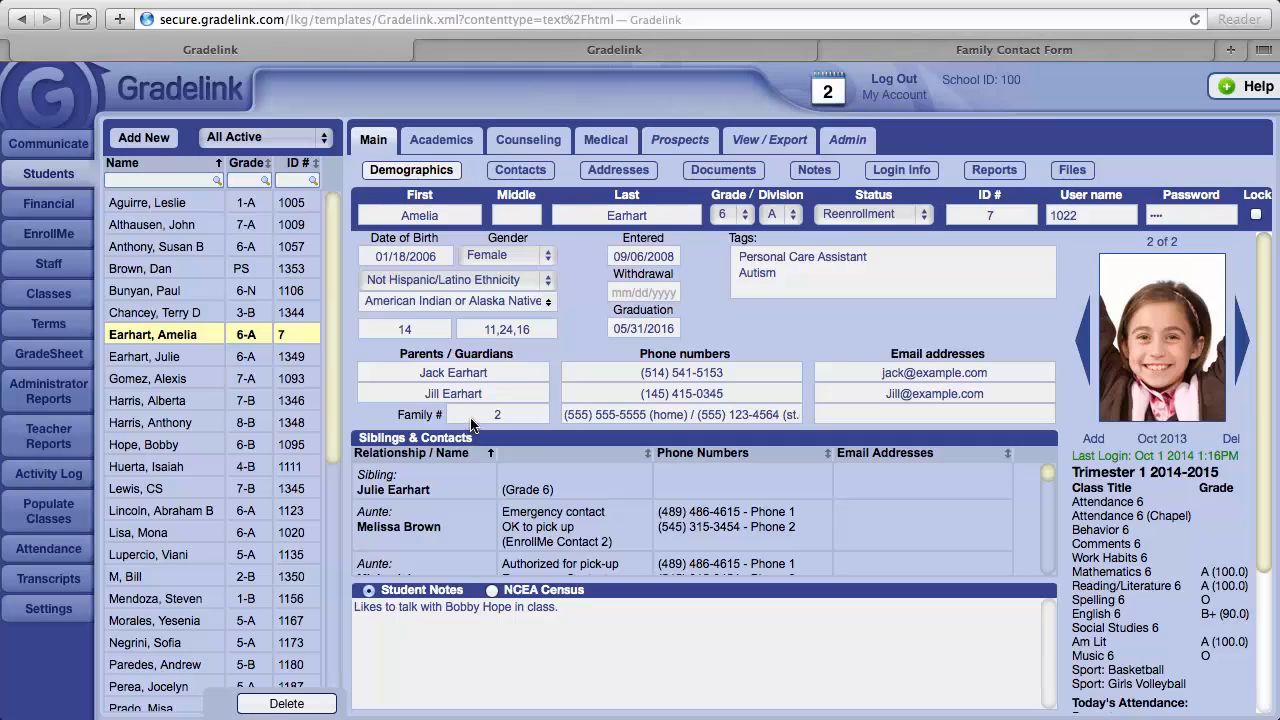
{"action": "mouse_move", "coordinate": [516, 421]}
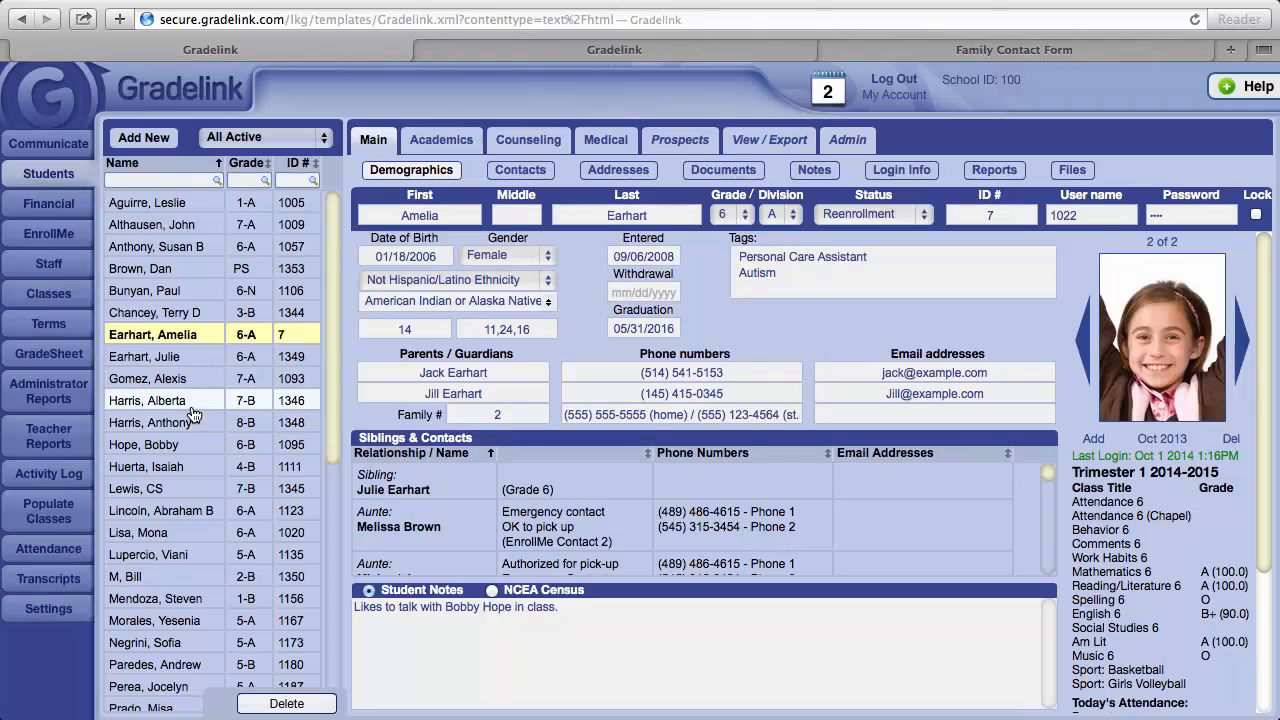
{"action": "left_click", "coordinate": [149, 400]}
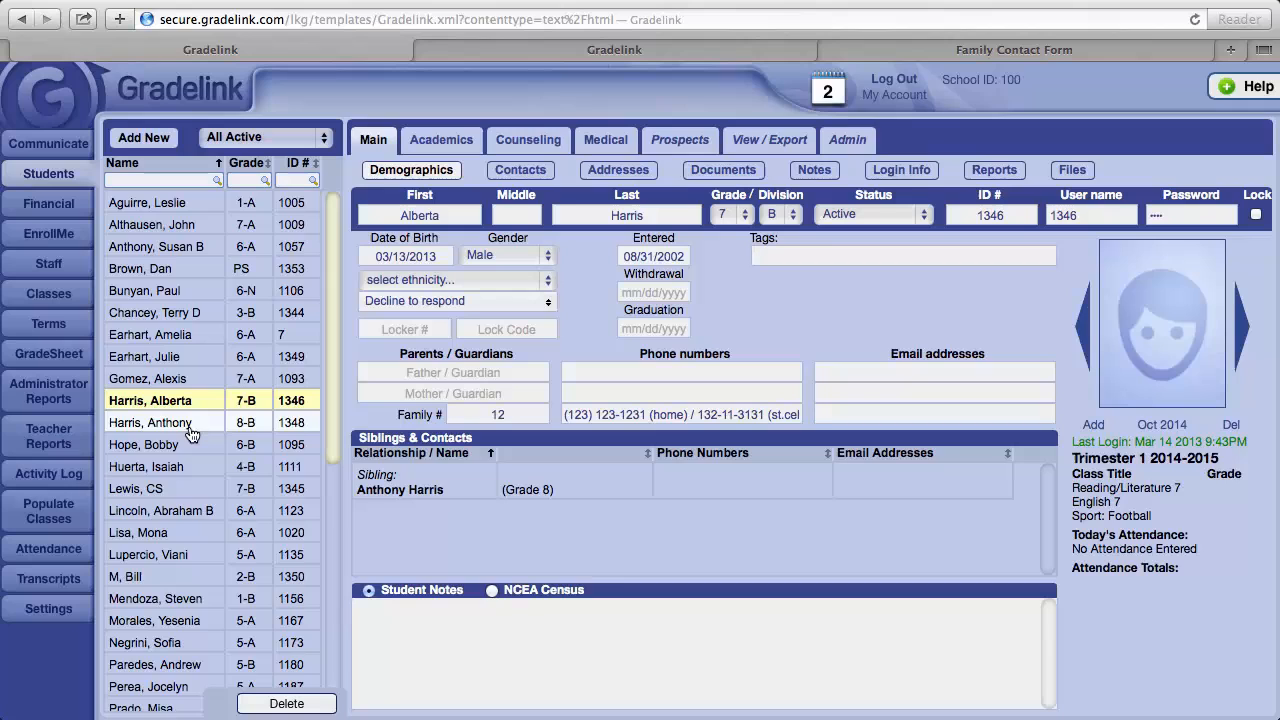
{"action": "left_click", "coordinate": [145, 444]}
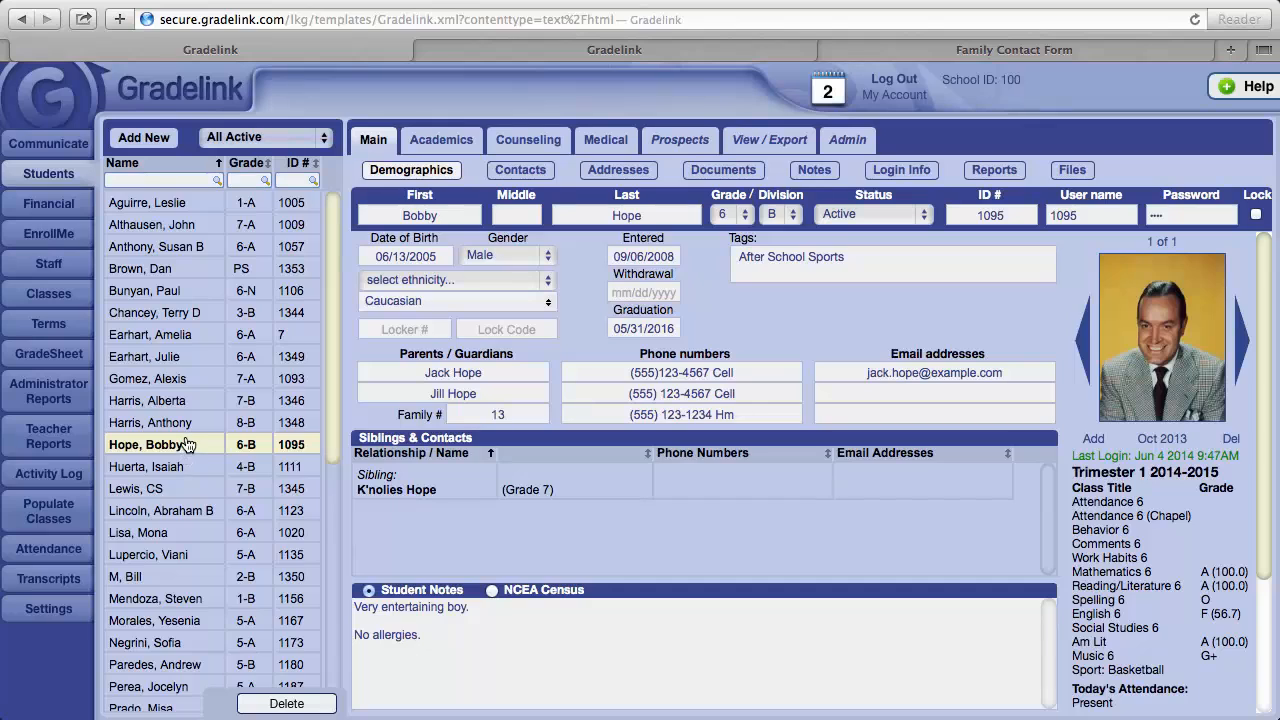
{"action": "left_click", "coordinate": [150, 422]}
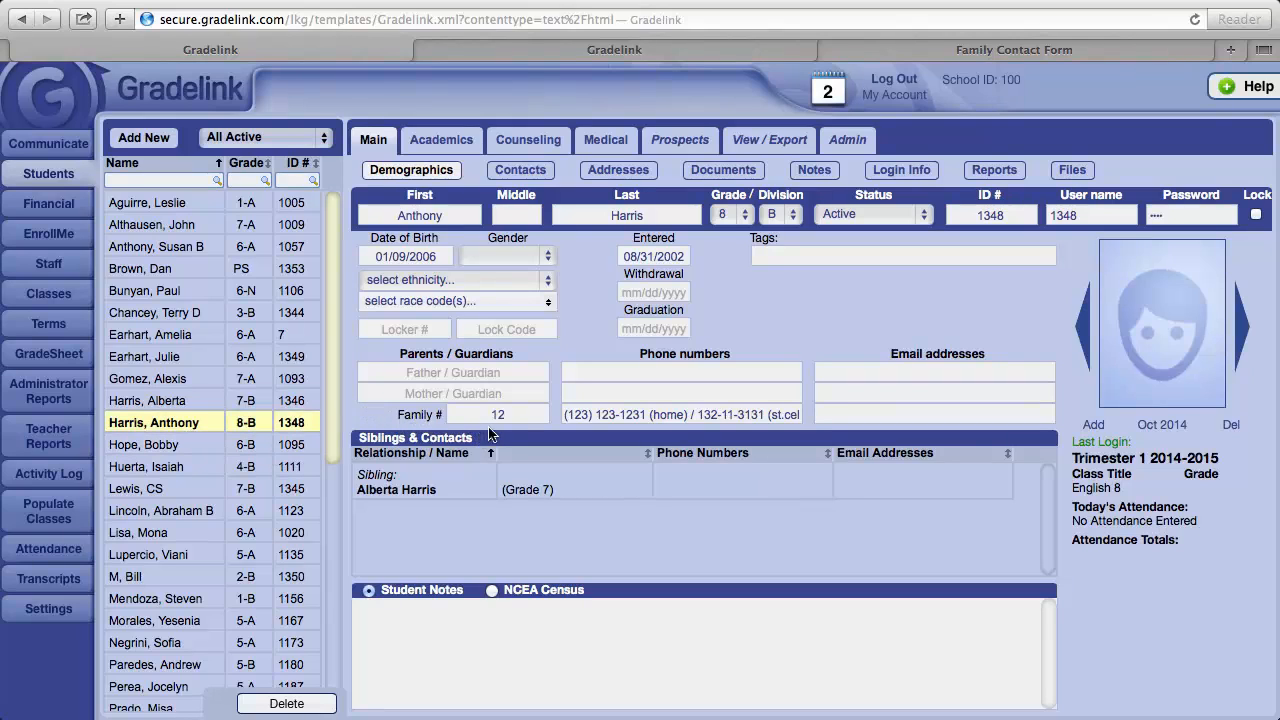
{"action": "mouse_move", "coordinate": [213, 450]}
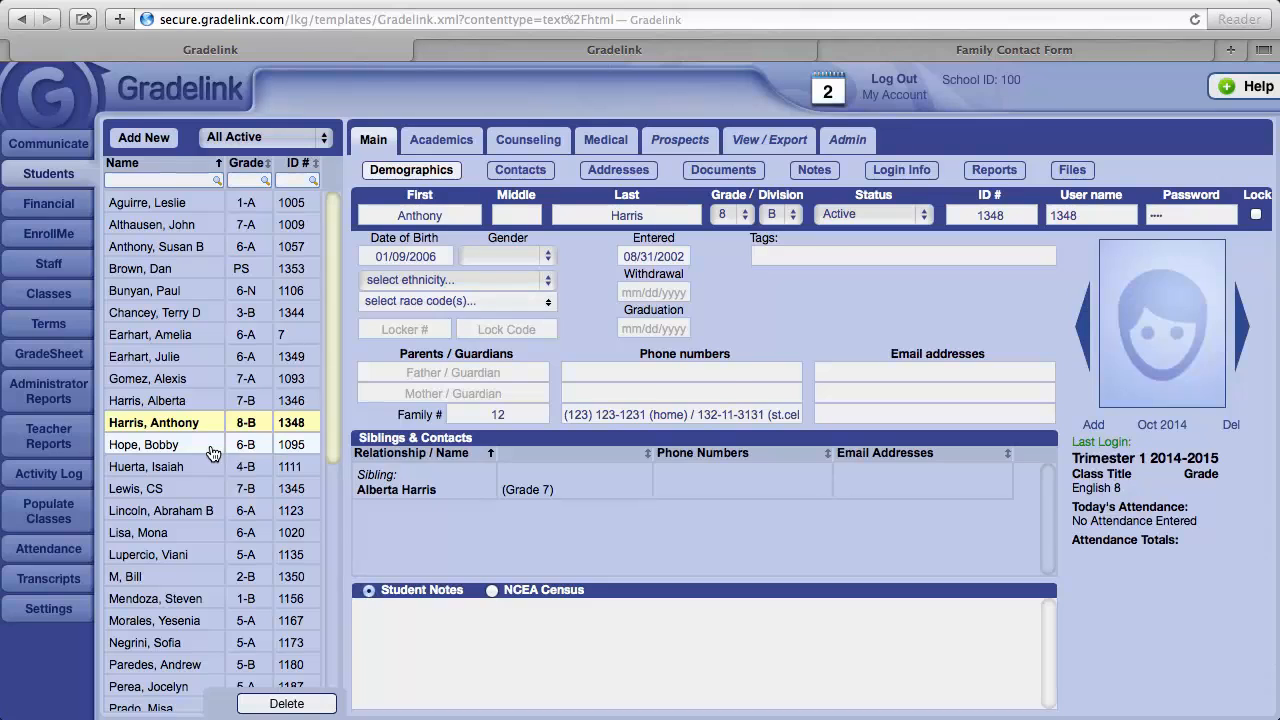
{"action": "left_click", "coordinate": [144, 444]}
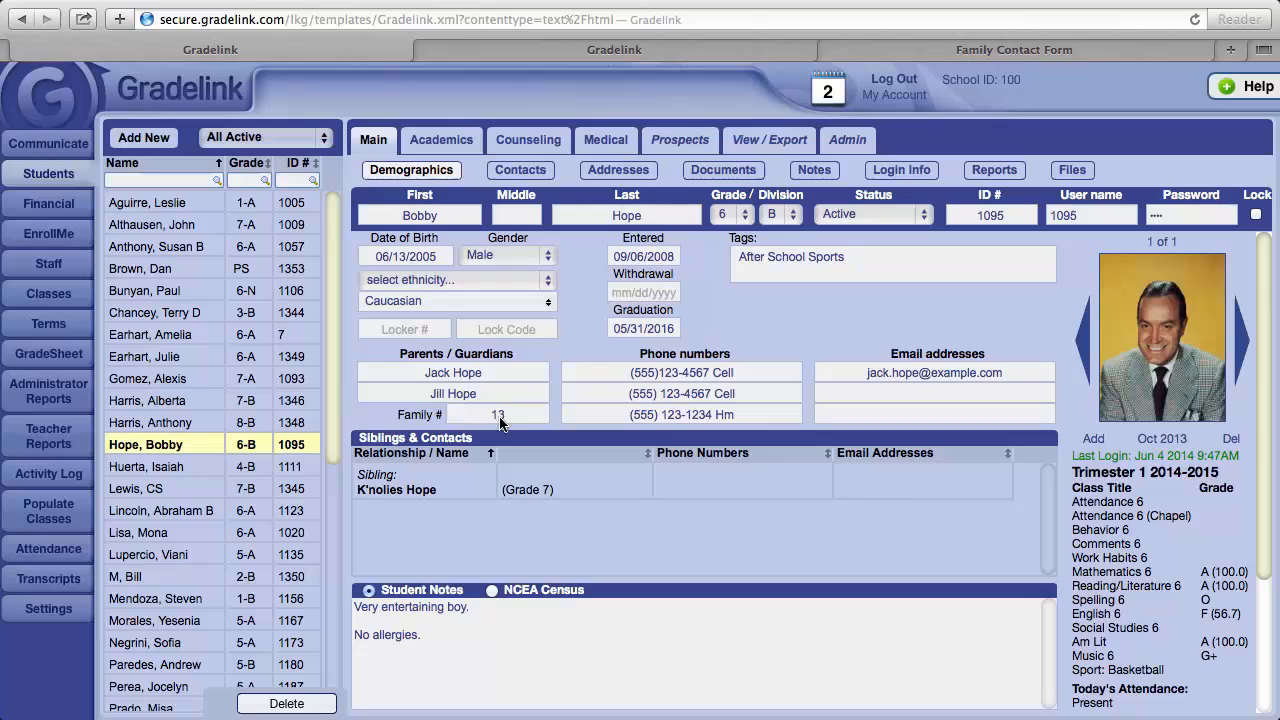
{"action": "left_click", "coordinate": [497, 414]}
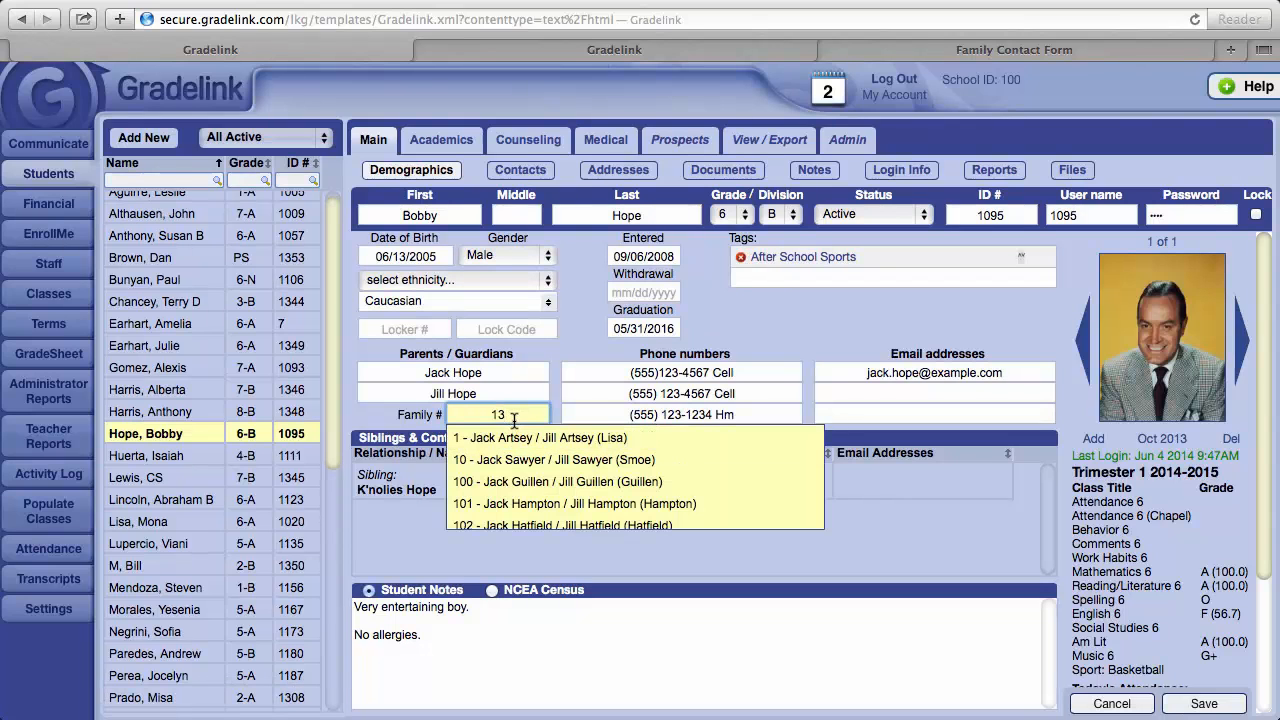
{"action": "type", "text": "12"}
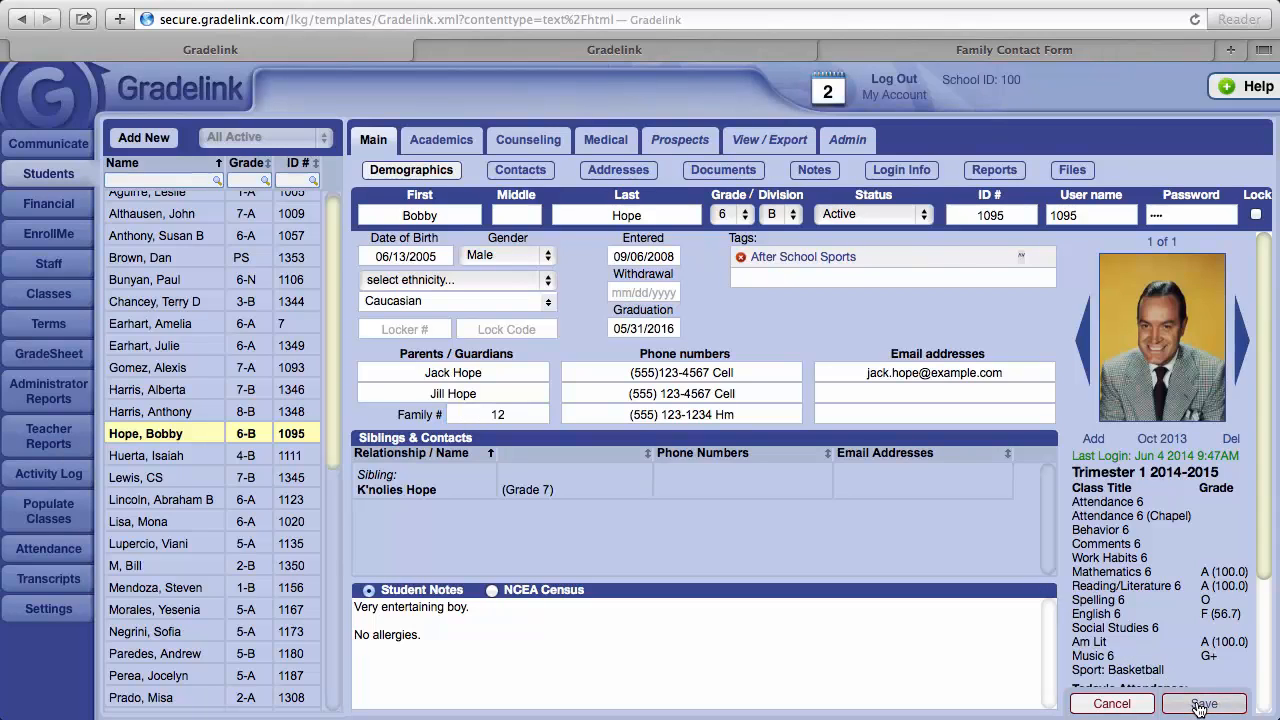
{"action": "left_click", "coordinate": [1203, 703]}
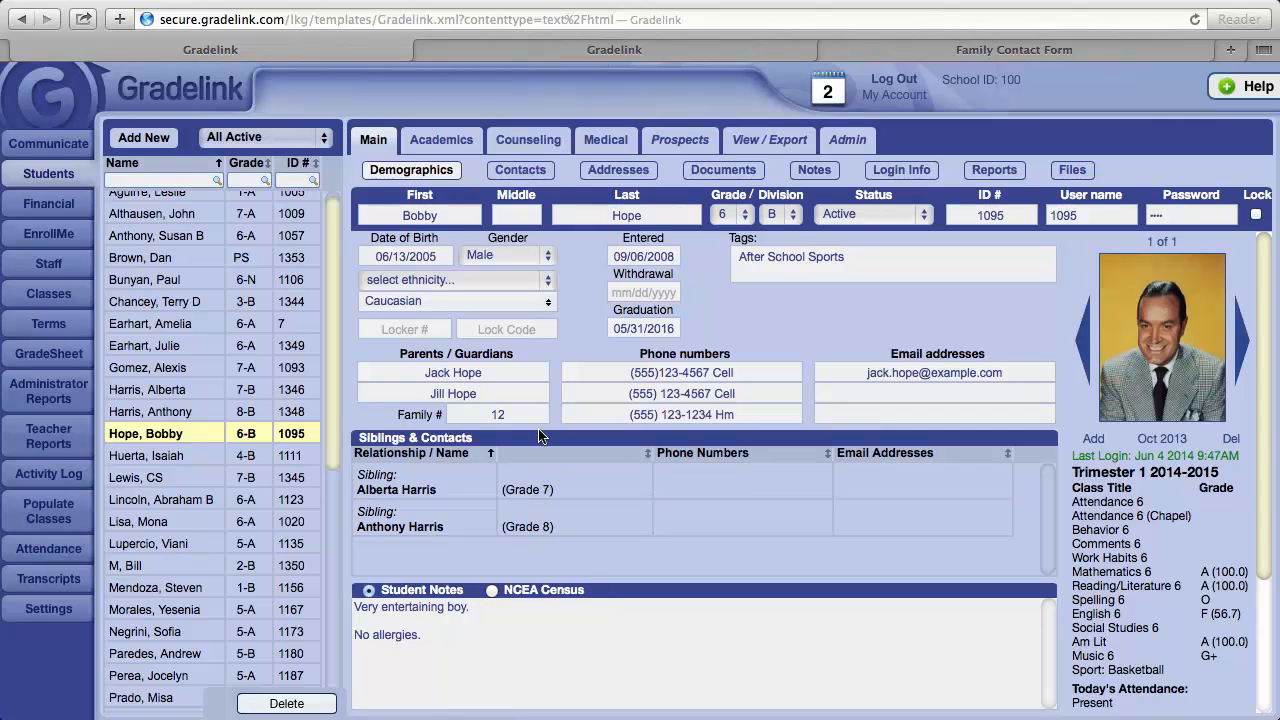
{"action": "mouse_move", "coordinate": [497, 196]}
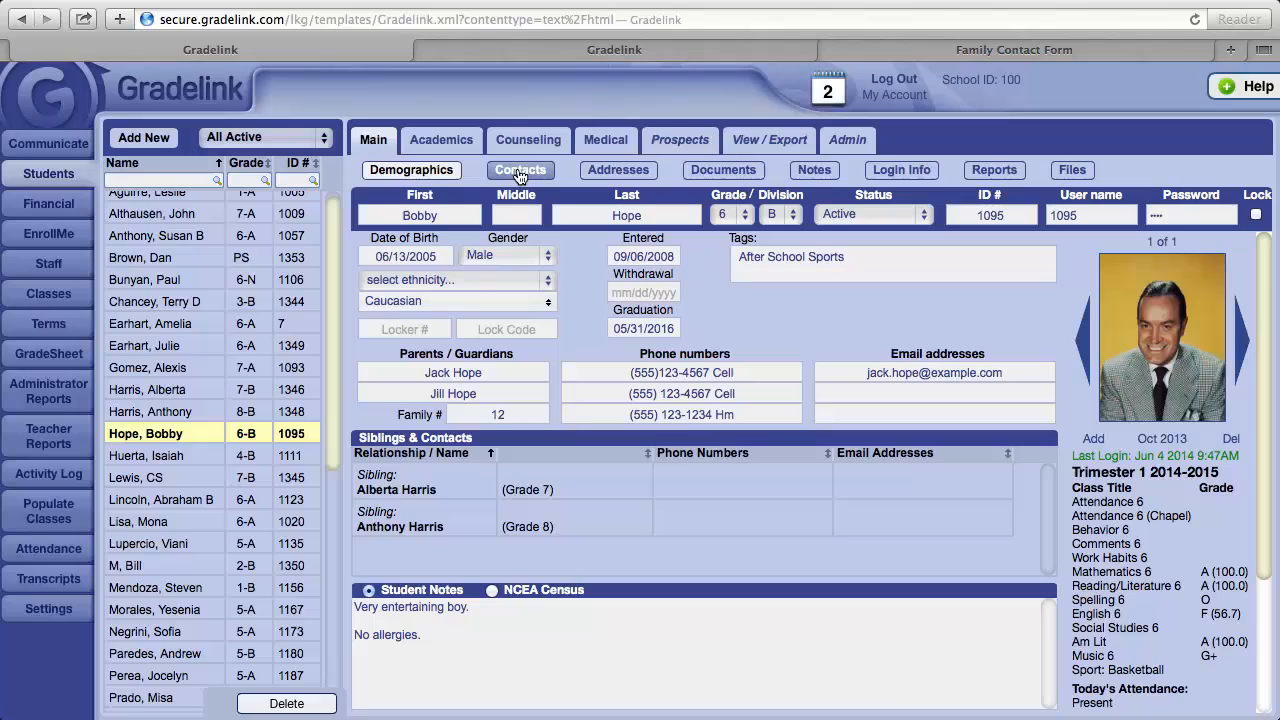
{"action": "left_click", "coordinate": [520, 169]}
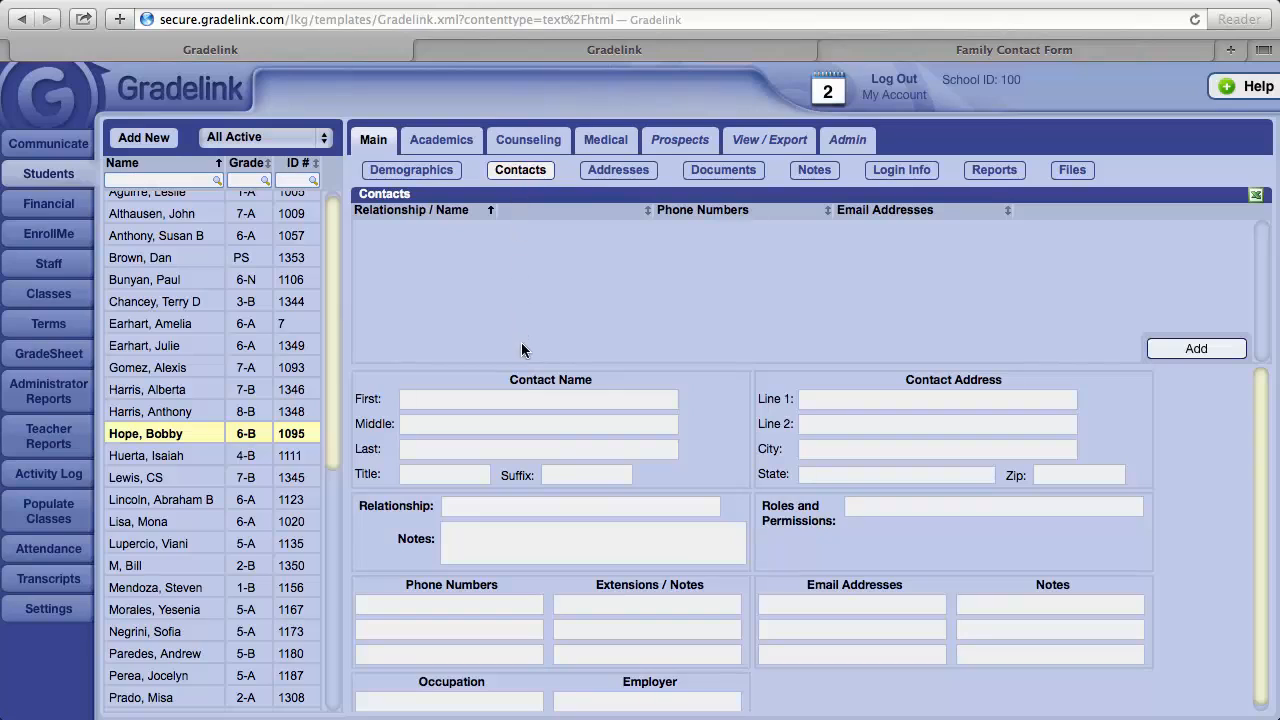
{"action": "mouse_move", "coordinate": [653, 430]}
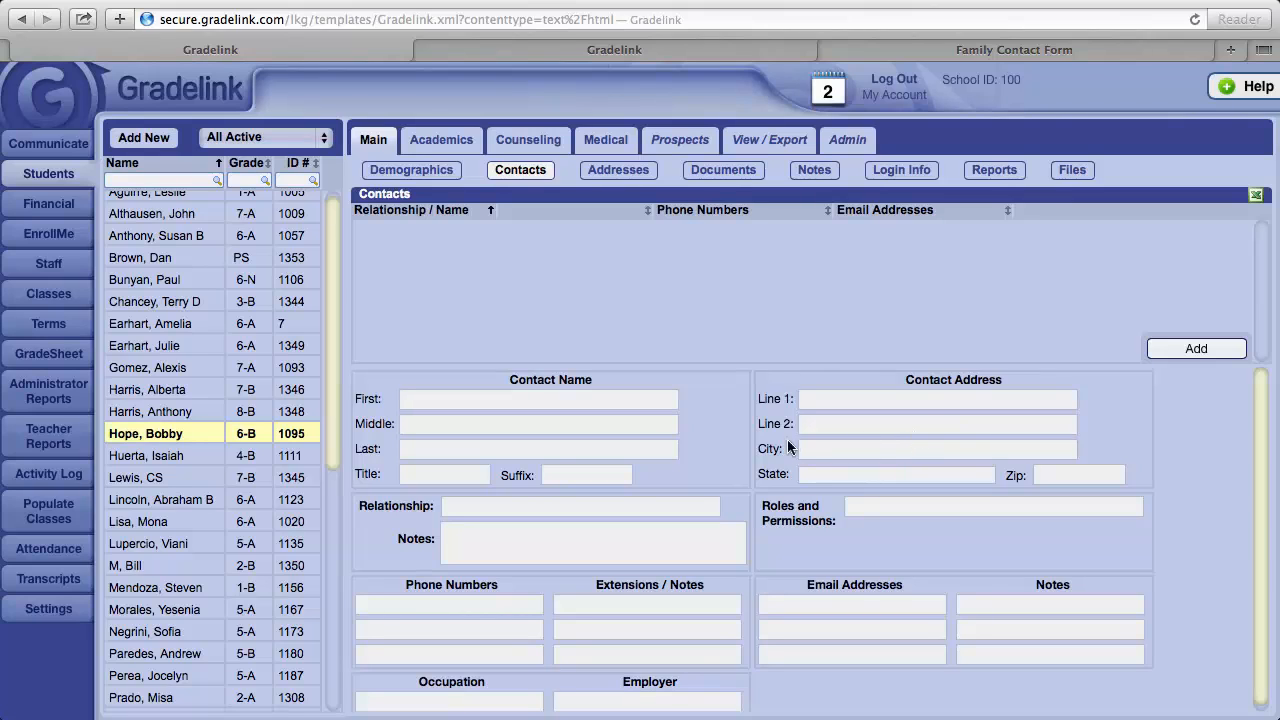
{"action": "mouse_move", "coordinate": [667, 512]}
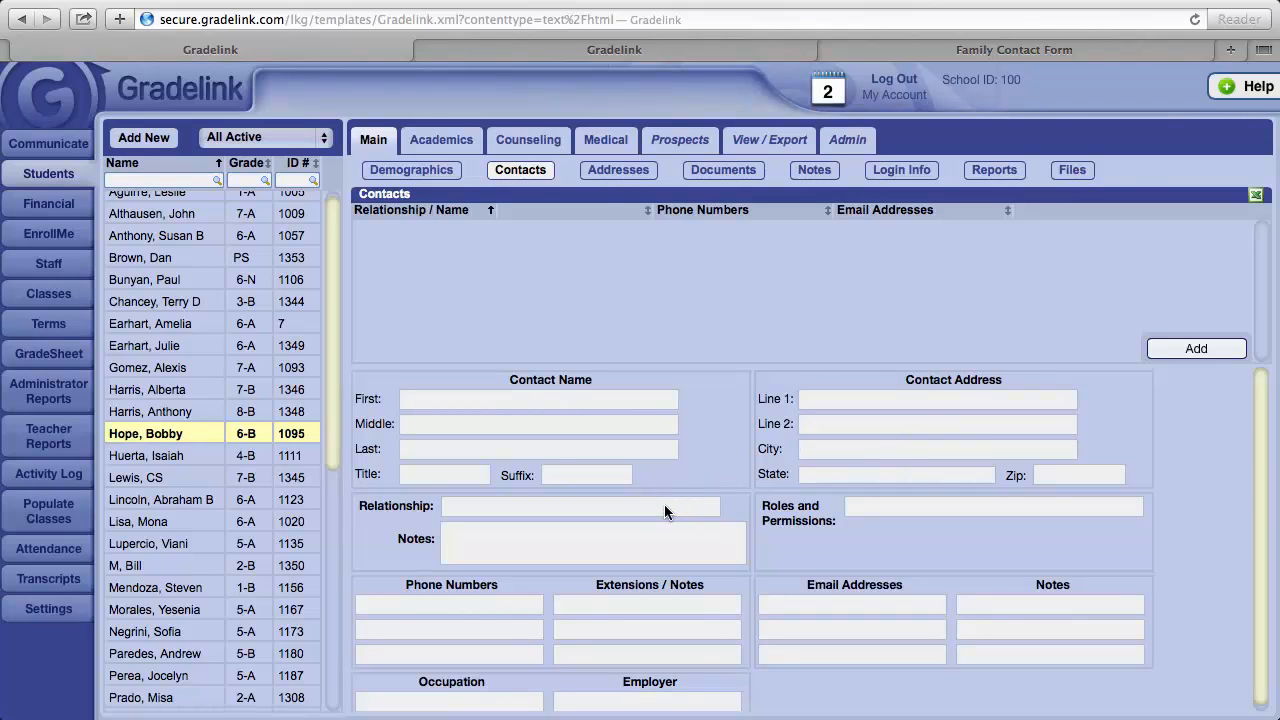
{"action": "left_click", "coordinate": [575, 505]}
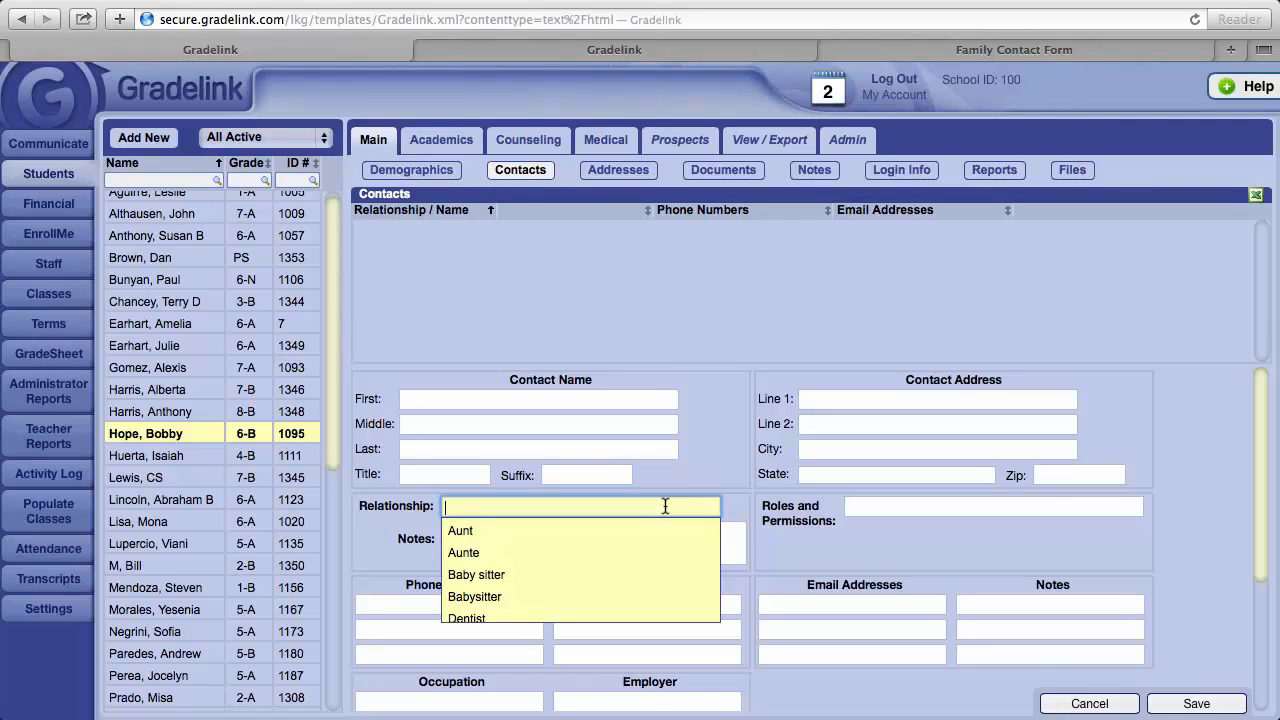
{"action": "mouse_move", "coordinate": [931, 505]}
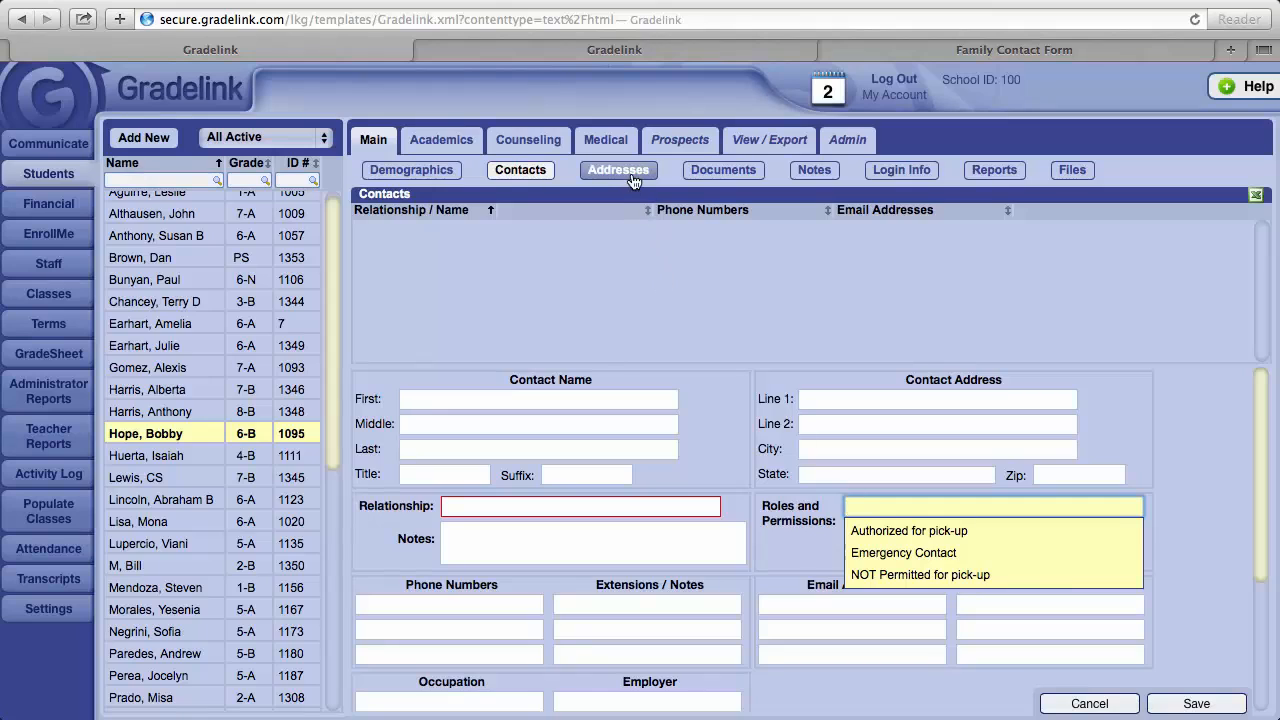
View Bobby Hope's addresses, then Amelia Earhart's mother's and father's addresses.
{"action": "left_click", "coordinate": [618, 169]}
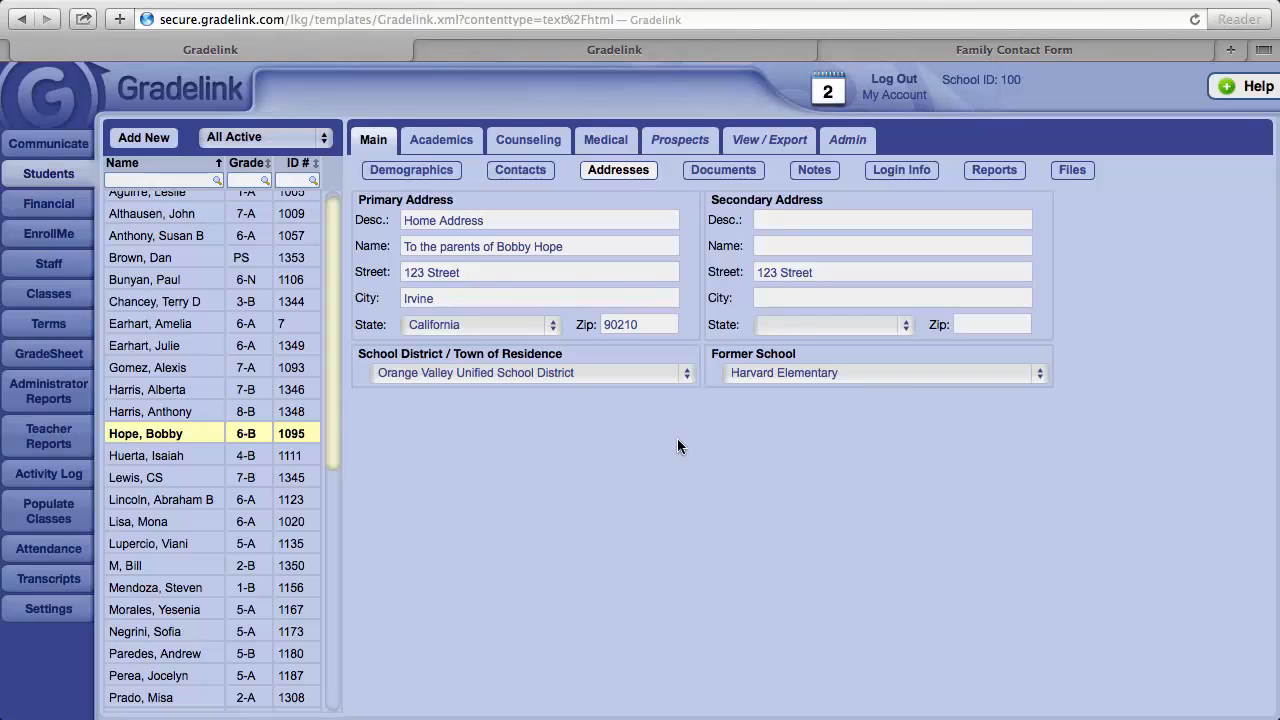
{"action": "mouse_move", "coordinate": [776, 489]}
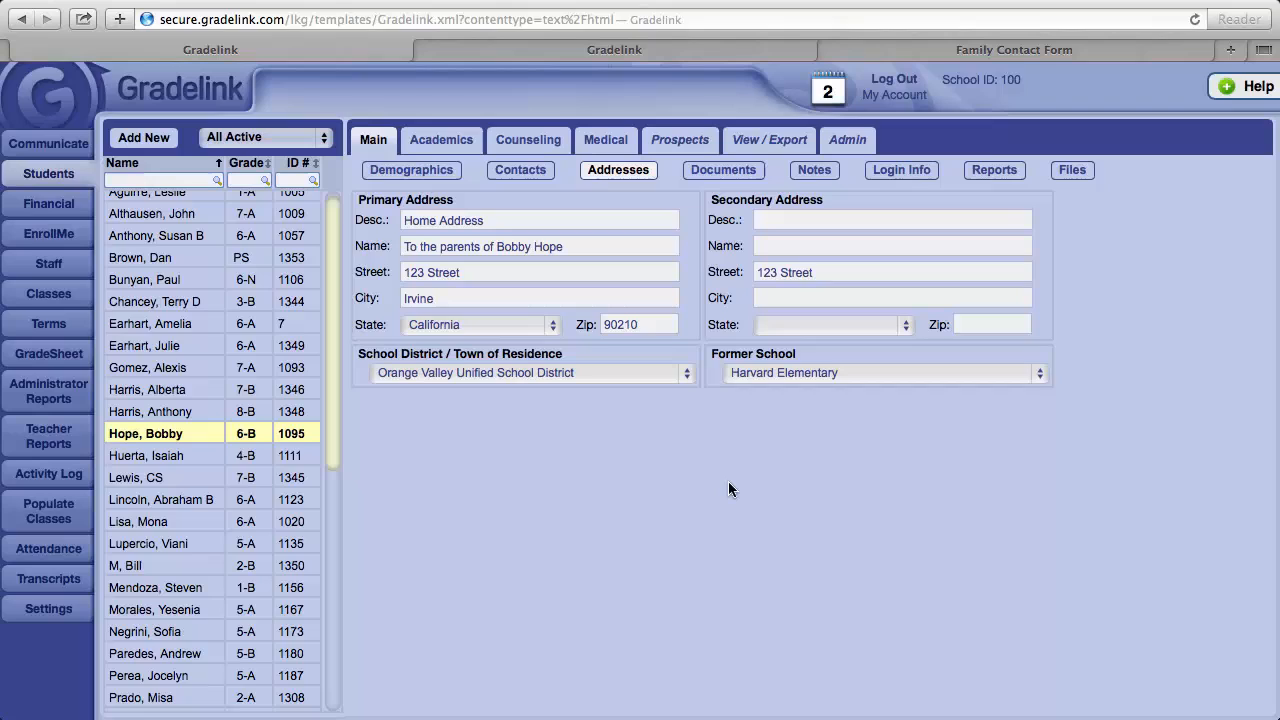
{"action": "mouse_move", "coordinate": [768, 307]}
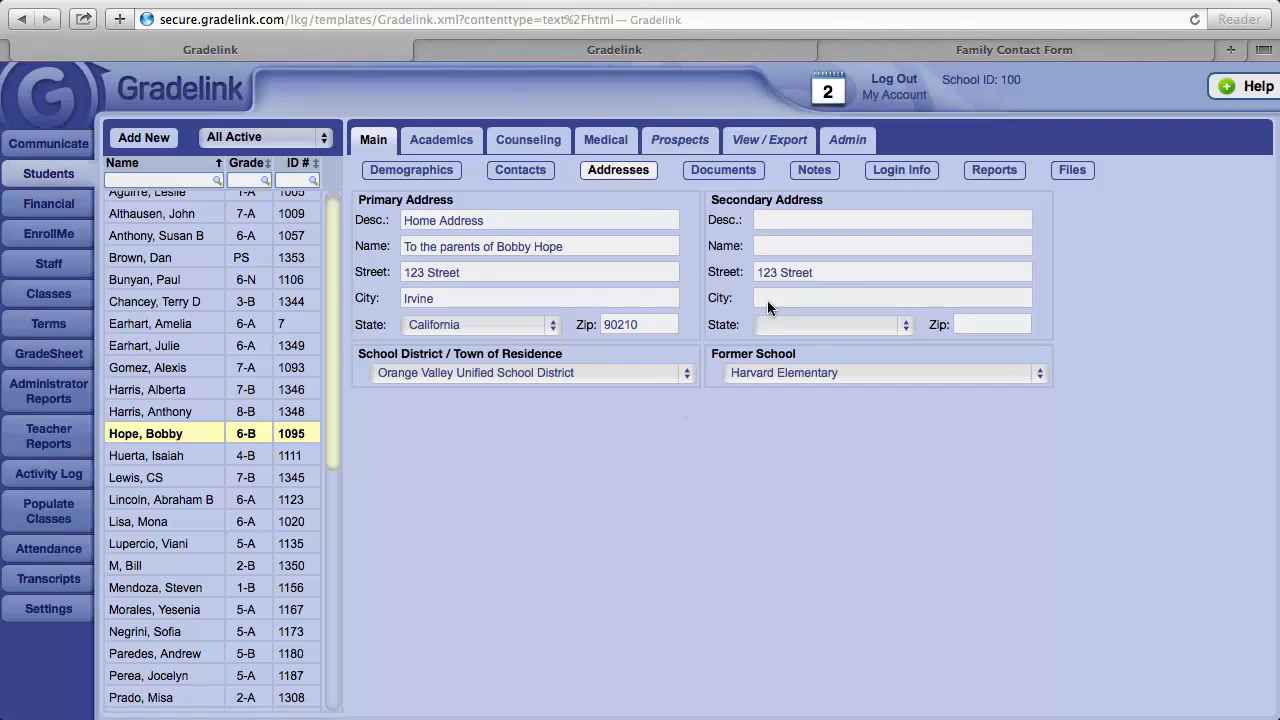
{"action": "mouse_move", "coordinate": [748, 322]}
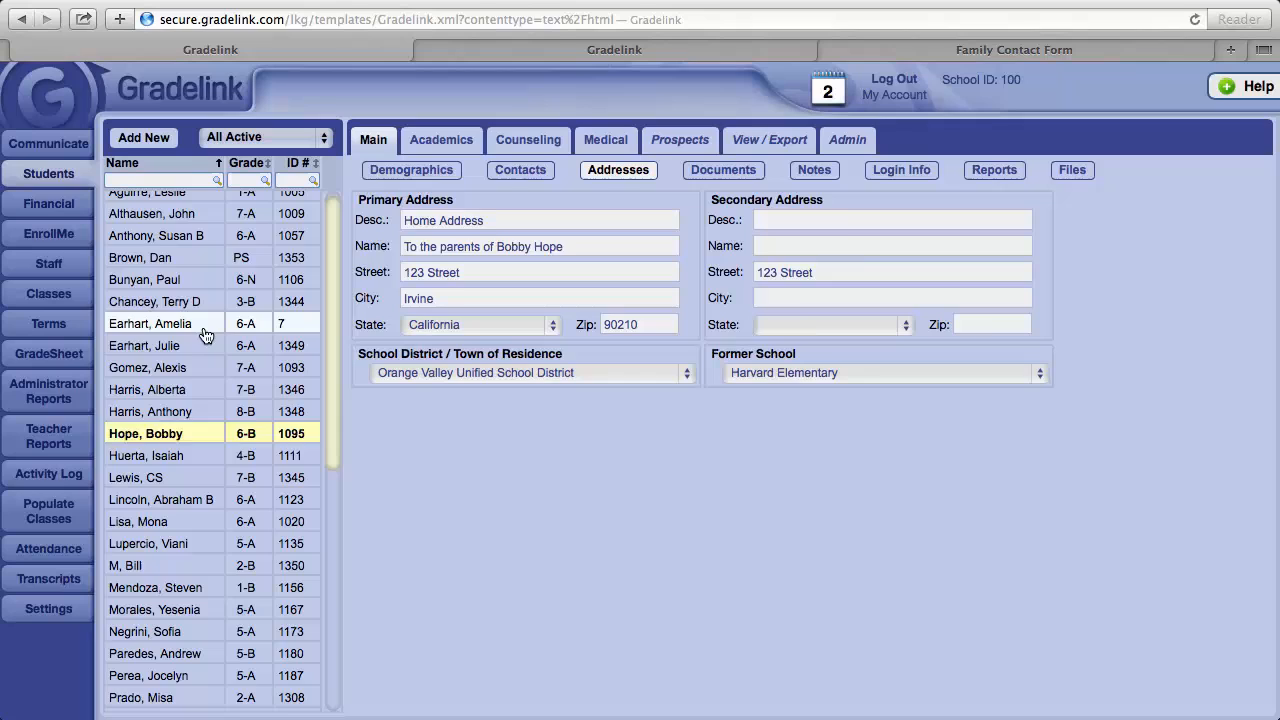
{"action": "left_click", "coordinate": [150, 323]}
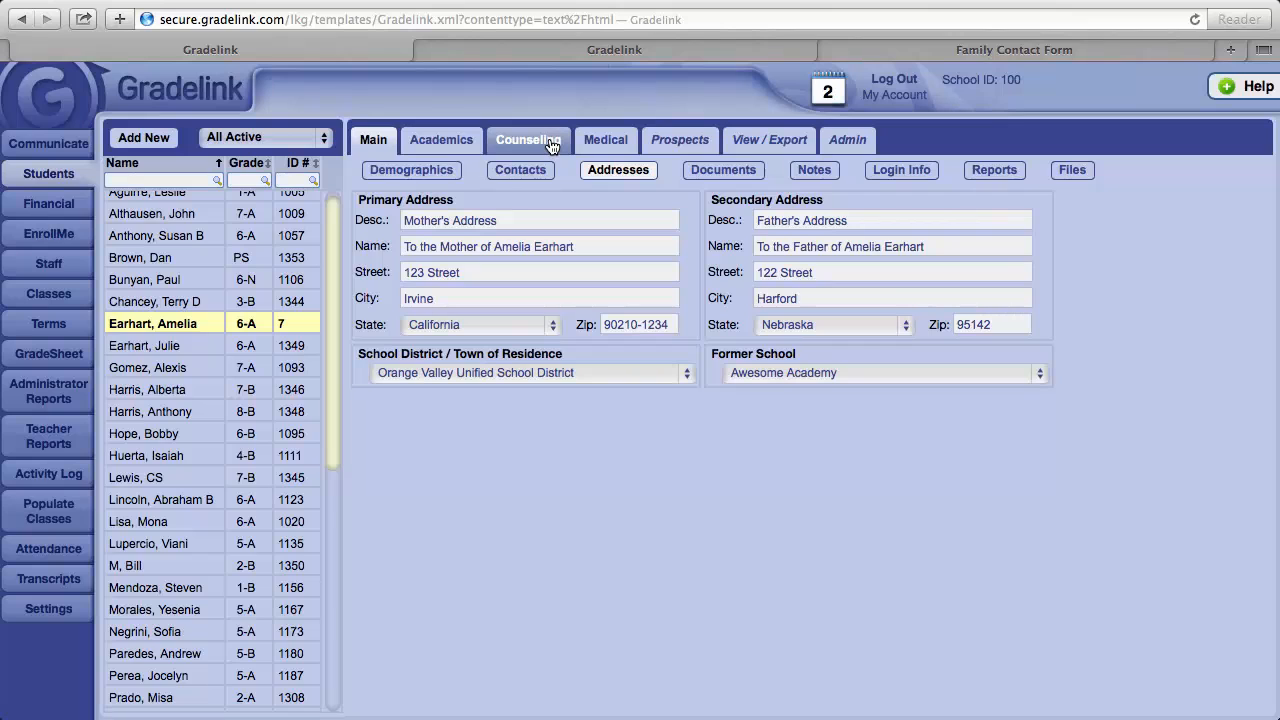
Add an incident in Amelia's Counseling records and view the Referred By and Incident Types options.
{"action": "left_click", "coordinate": [528, 139]}
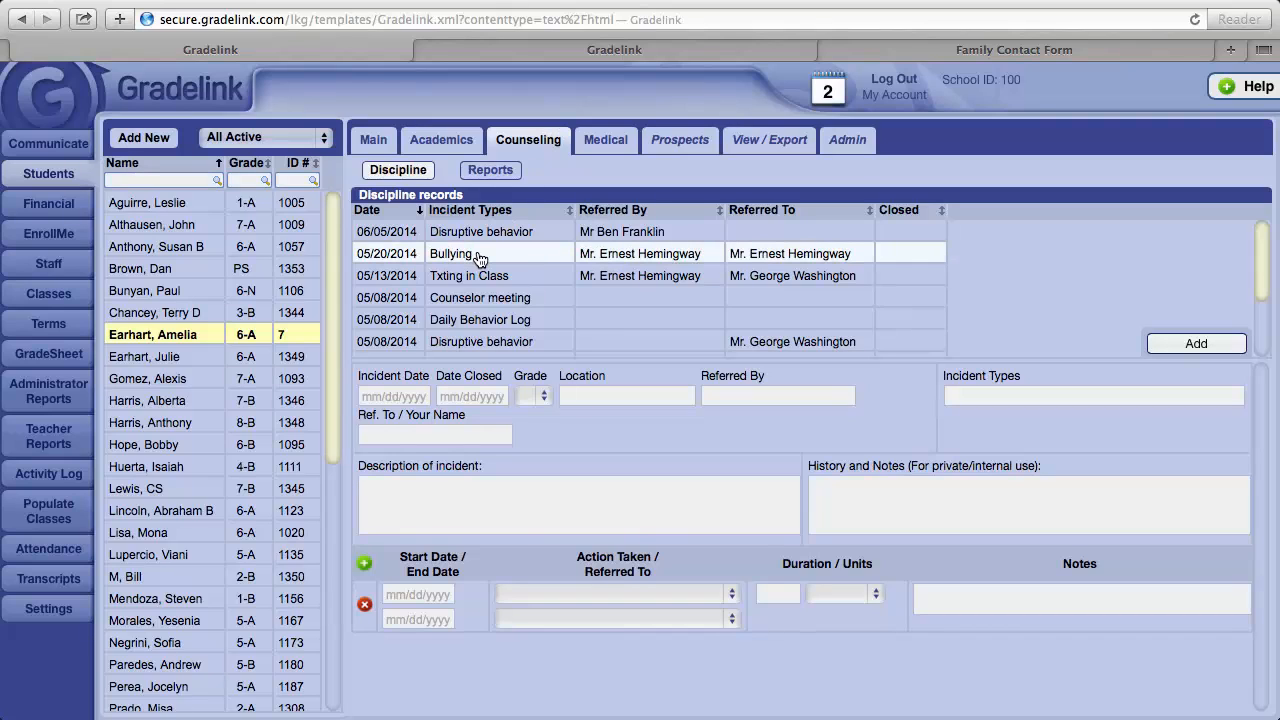
{"action": "left_click", "coordinate": [480, 253]}
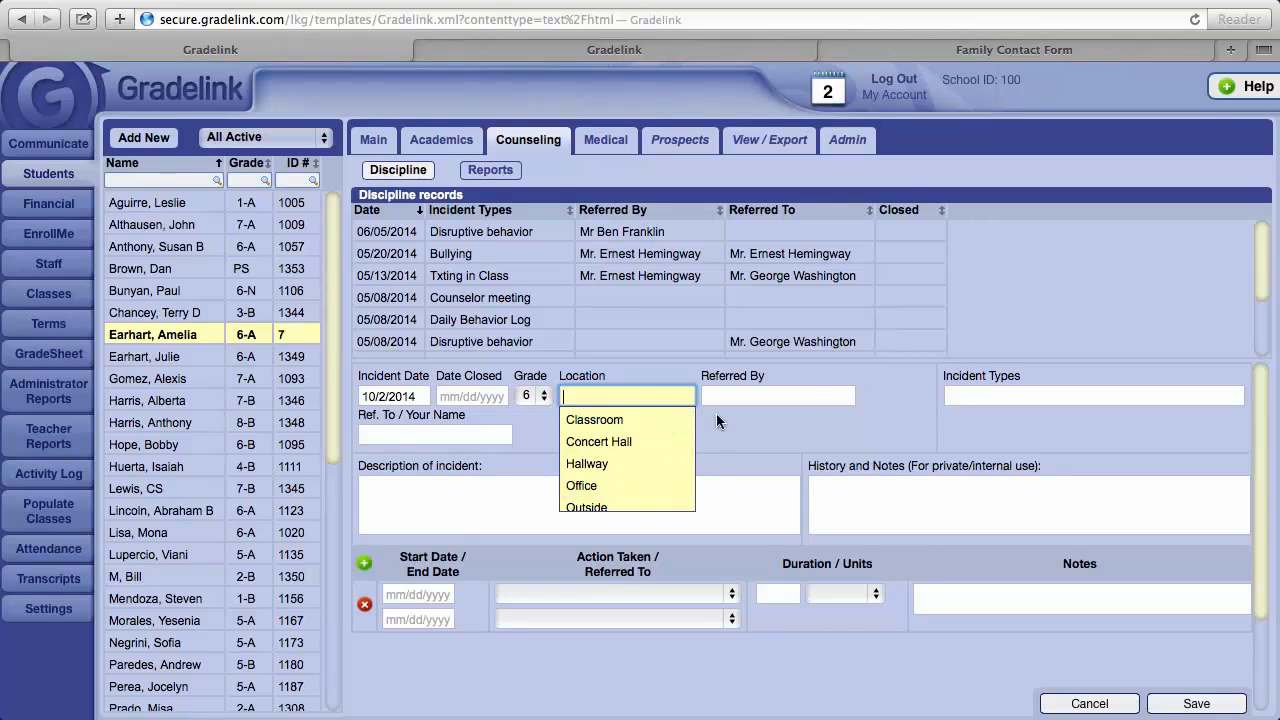
{"action": "left_click", "coordinate": [778, 395]}
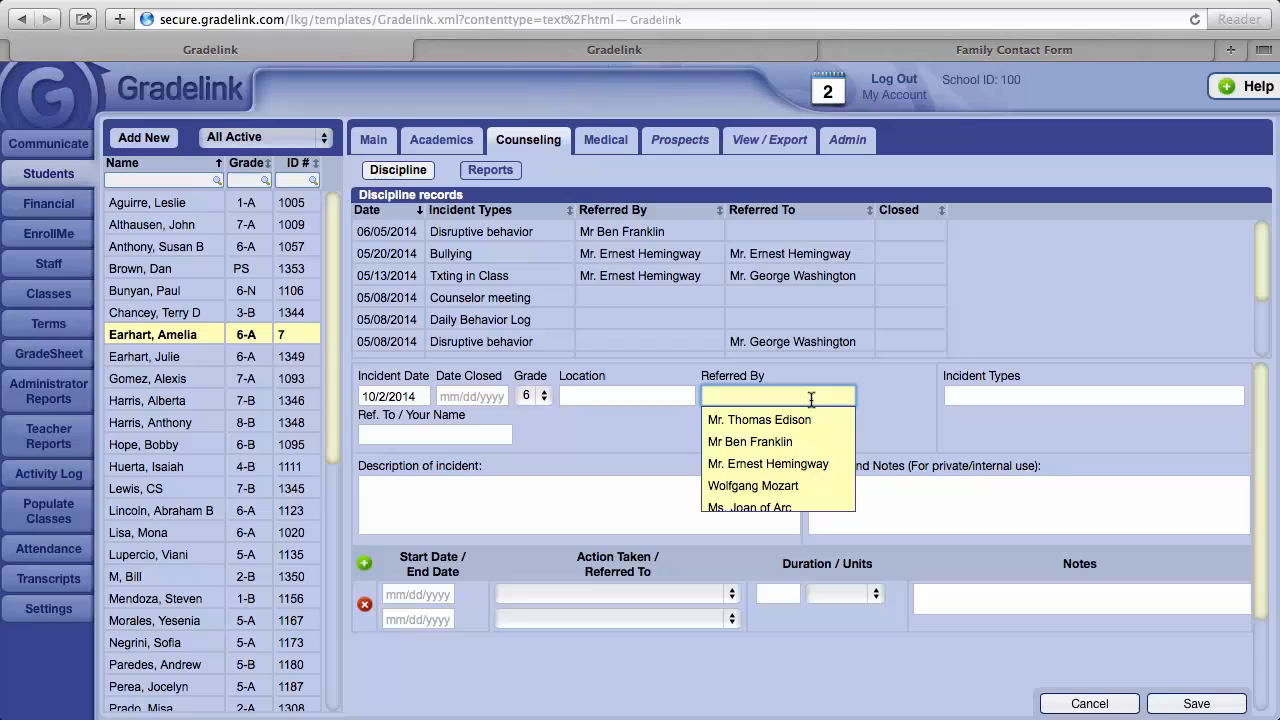
{"action": "mouse_move", "coordinate": [810, 428]}
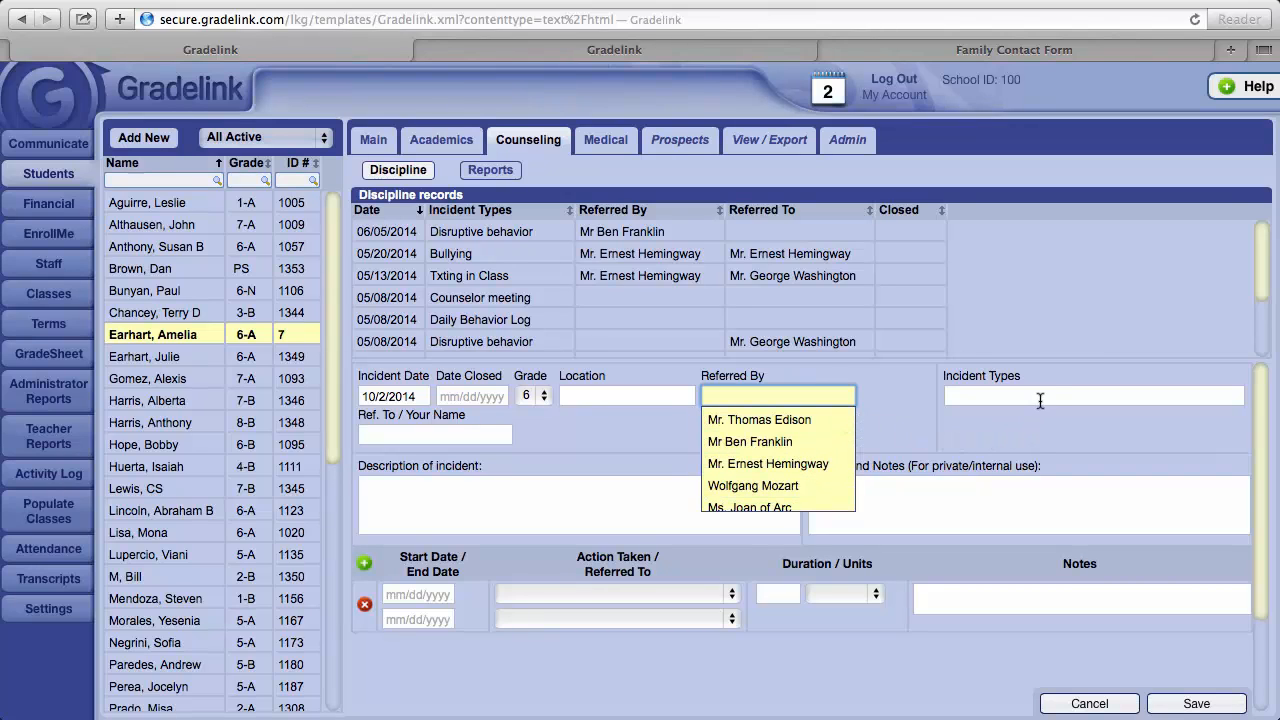
{"action": "left_click", "coordinate": [1093, 395]}
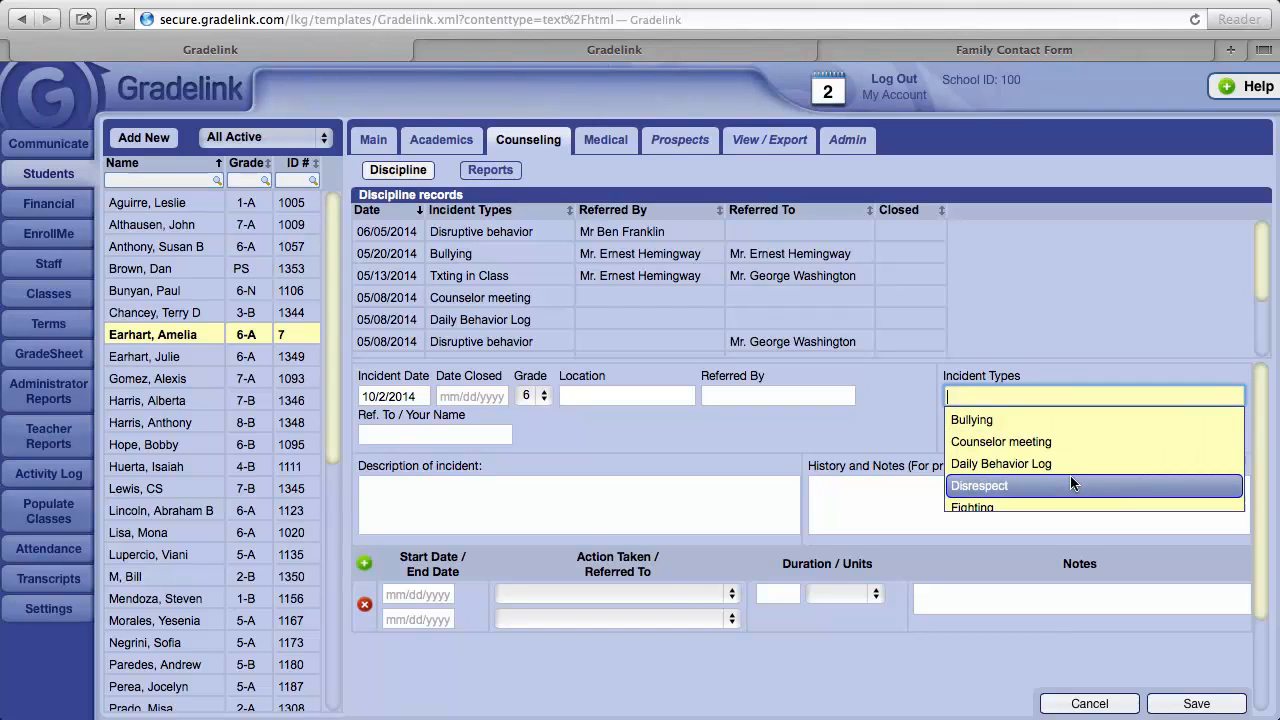
{"action": "mouse_move", "coordinate": [1000, 419]}
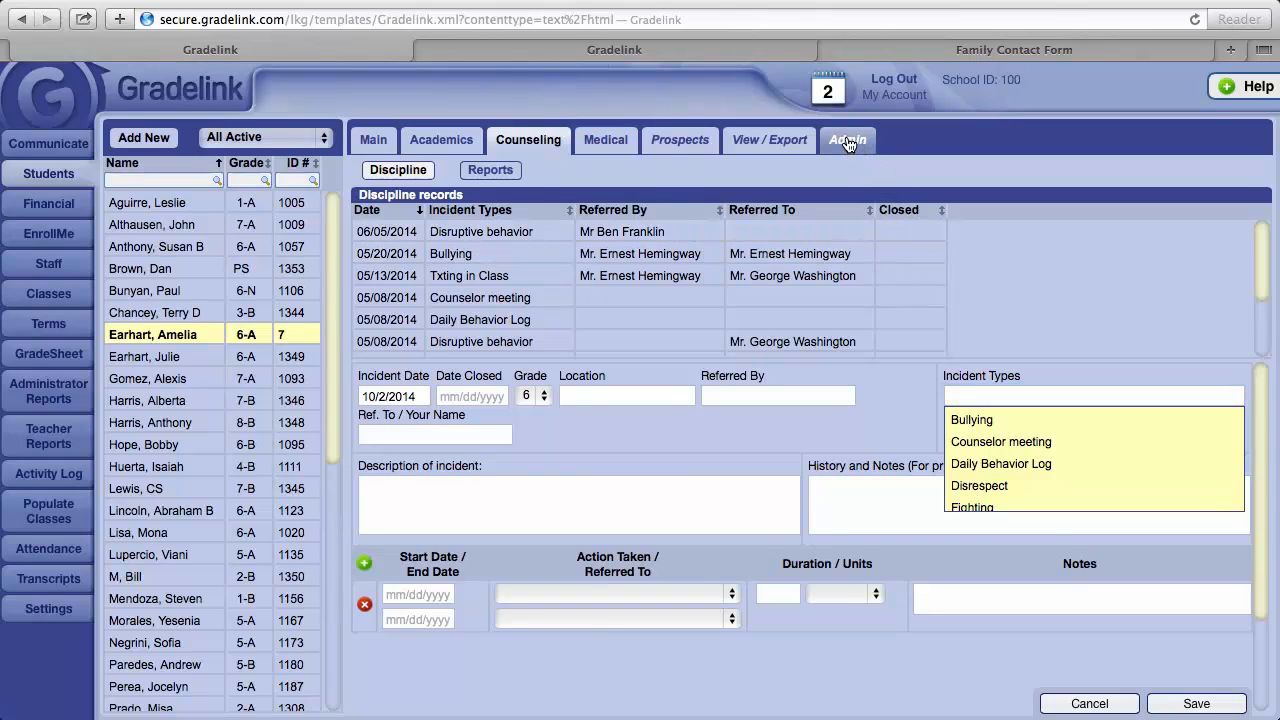
Delete the Disrespect code from Admin Coding's Counseling - Incident Types and dismiss the empty new-code form.
{"action": "left_click", "coordinate": [847, 139]}
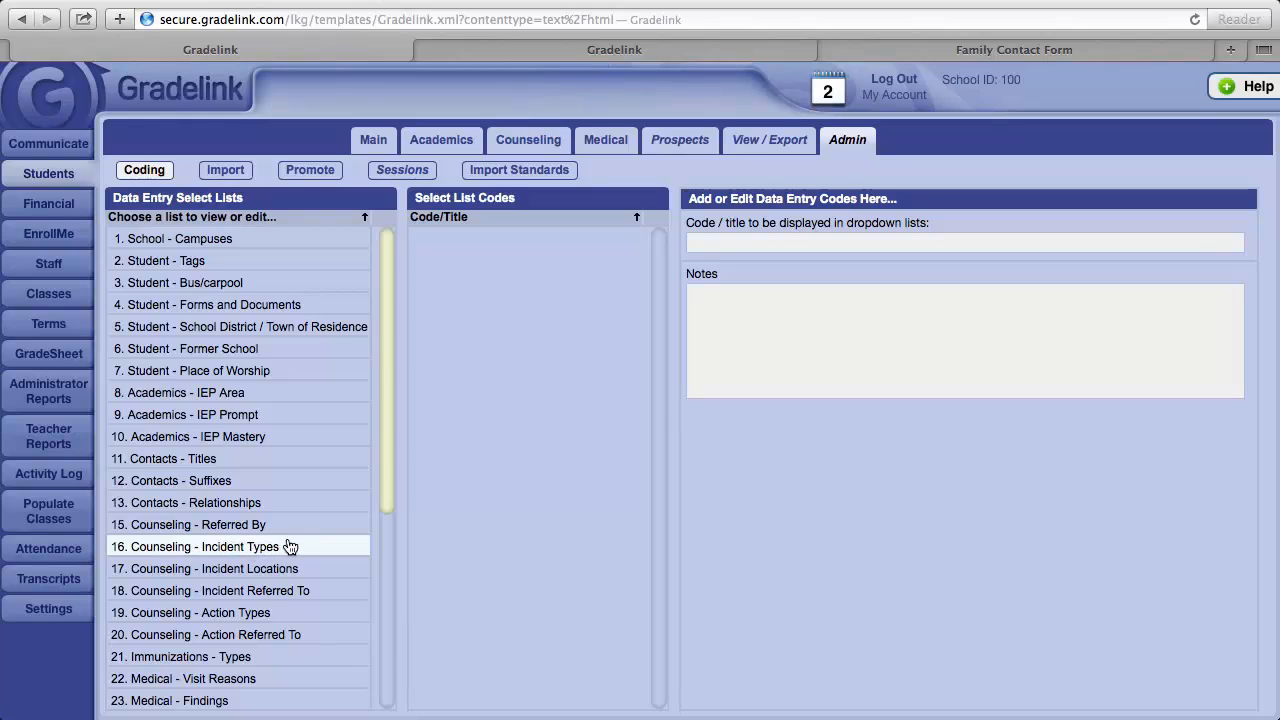
{"action": "left_click", "coordinate": [204, 546]}
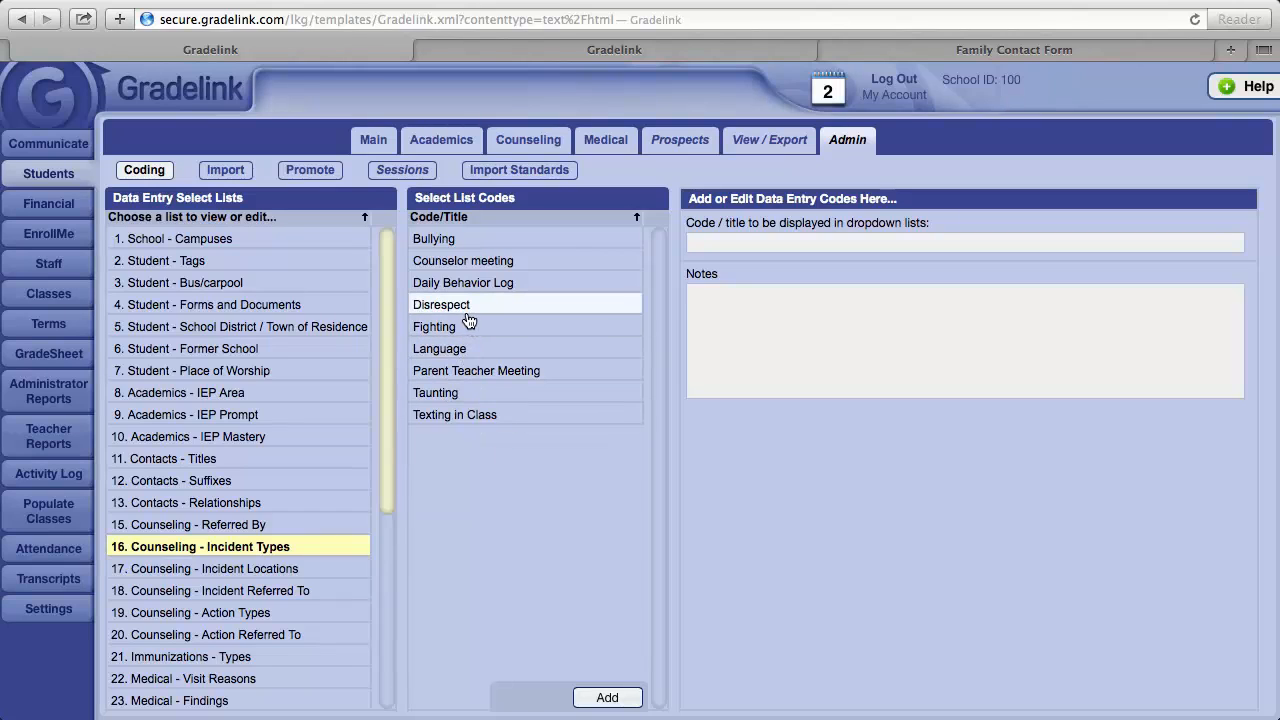
{"action": "left_click", "coordinate": [441, 304]}
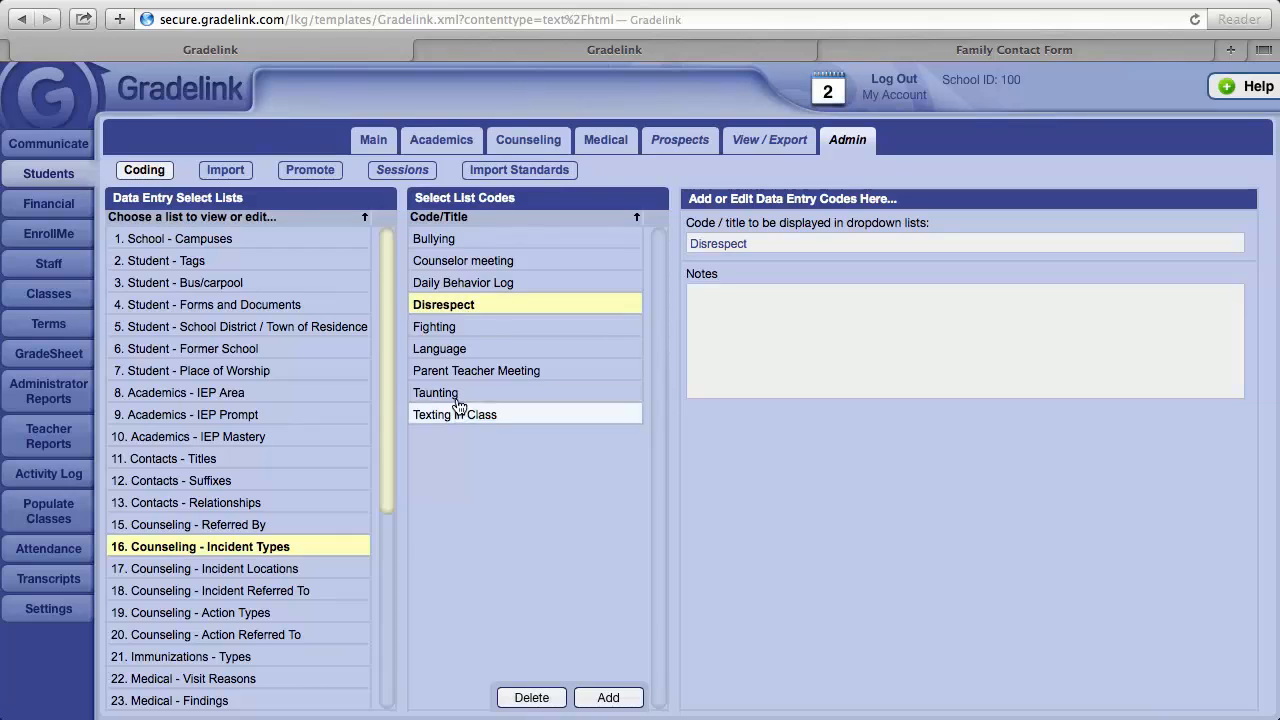
{"action": "left_click", "coordinate": [531, 697]}
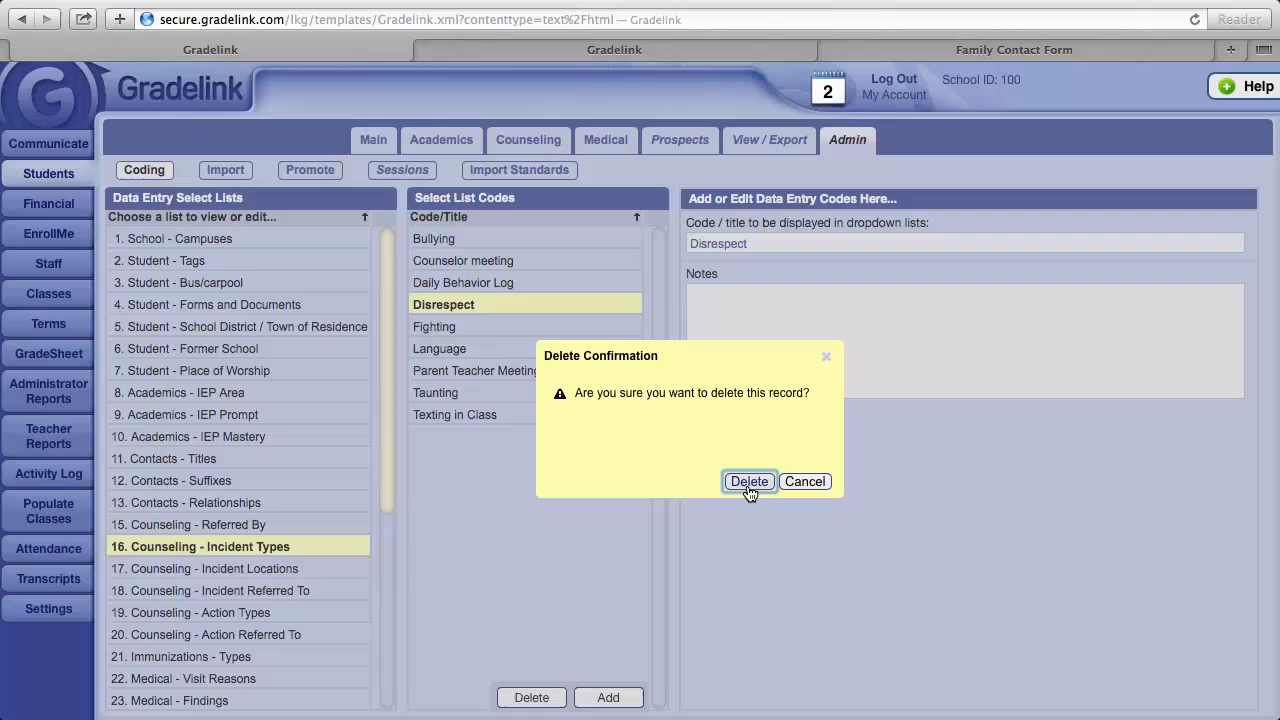
{"action": "left_click", "coordinate": [749, 481]}
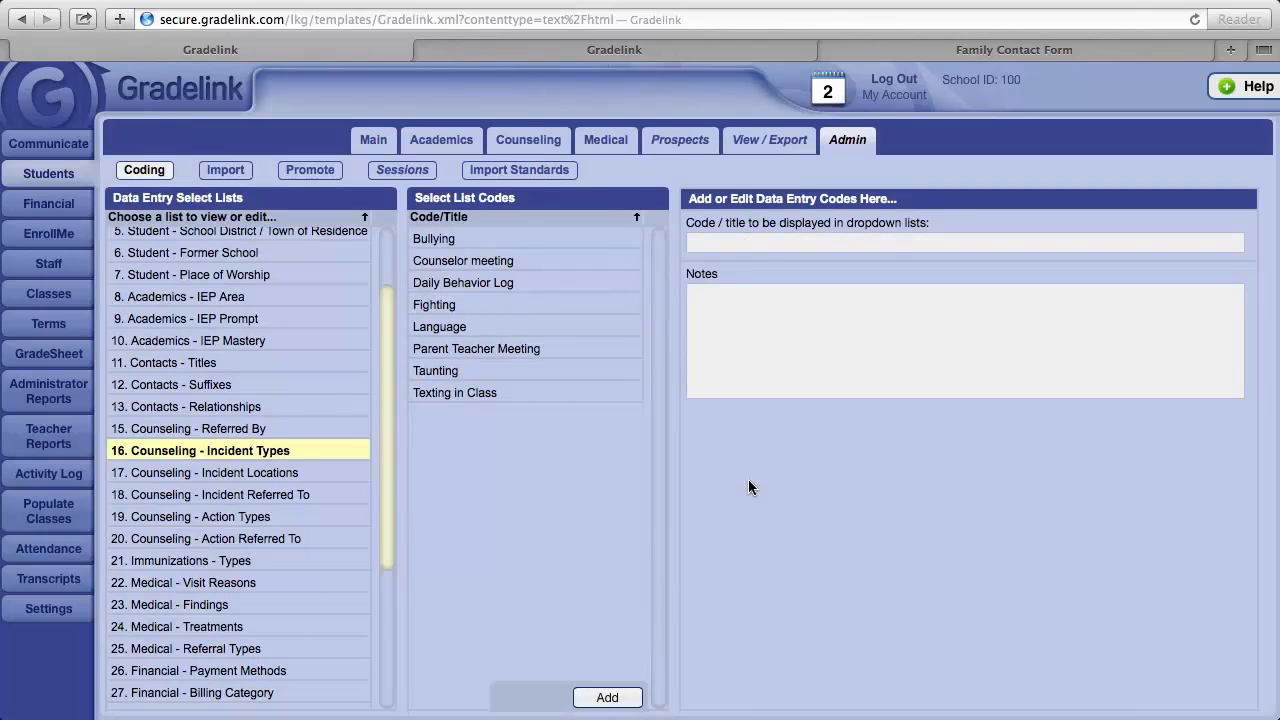
{"action": "mouse_move", "coordinate": [612, 481]}
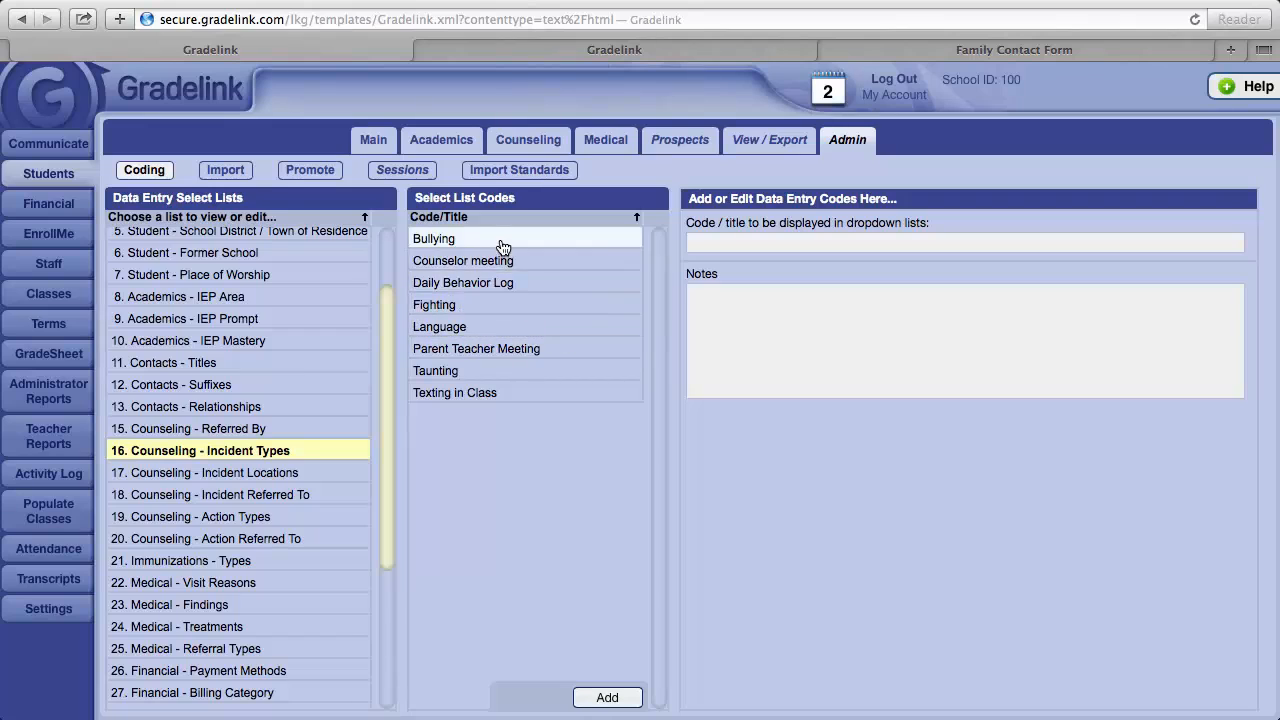
{"action": "mouse_move", "coordinate": [587, 657]}
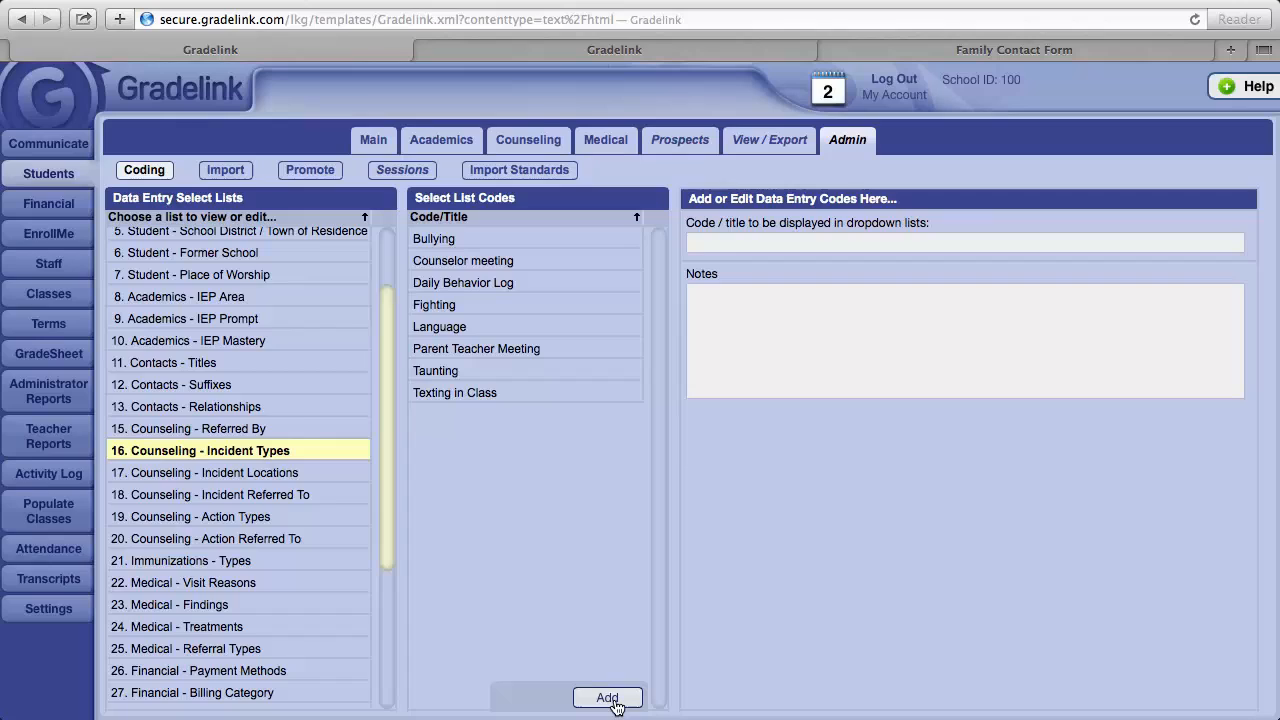
{"action": "left_click", "coordinate": [607, 697]}
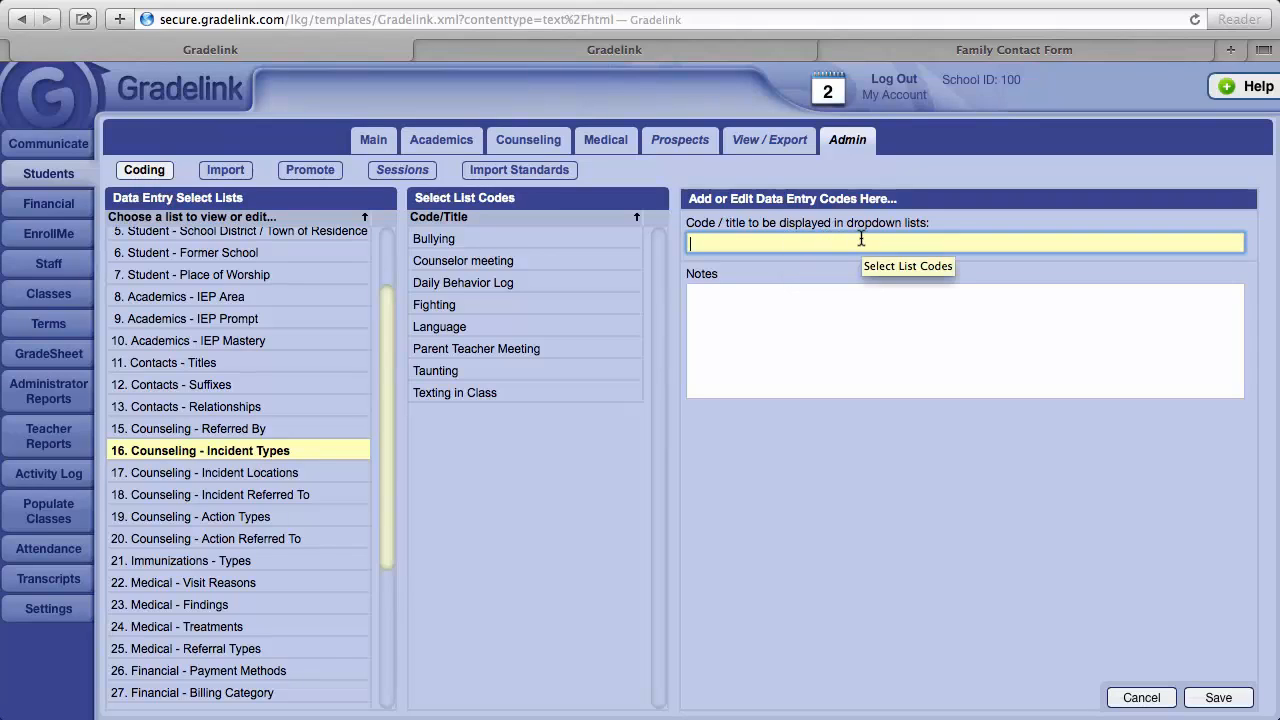
{"action": "mouse_move", "coordinate": [1024, 467]}
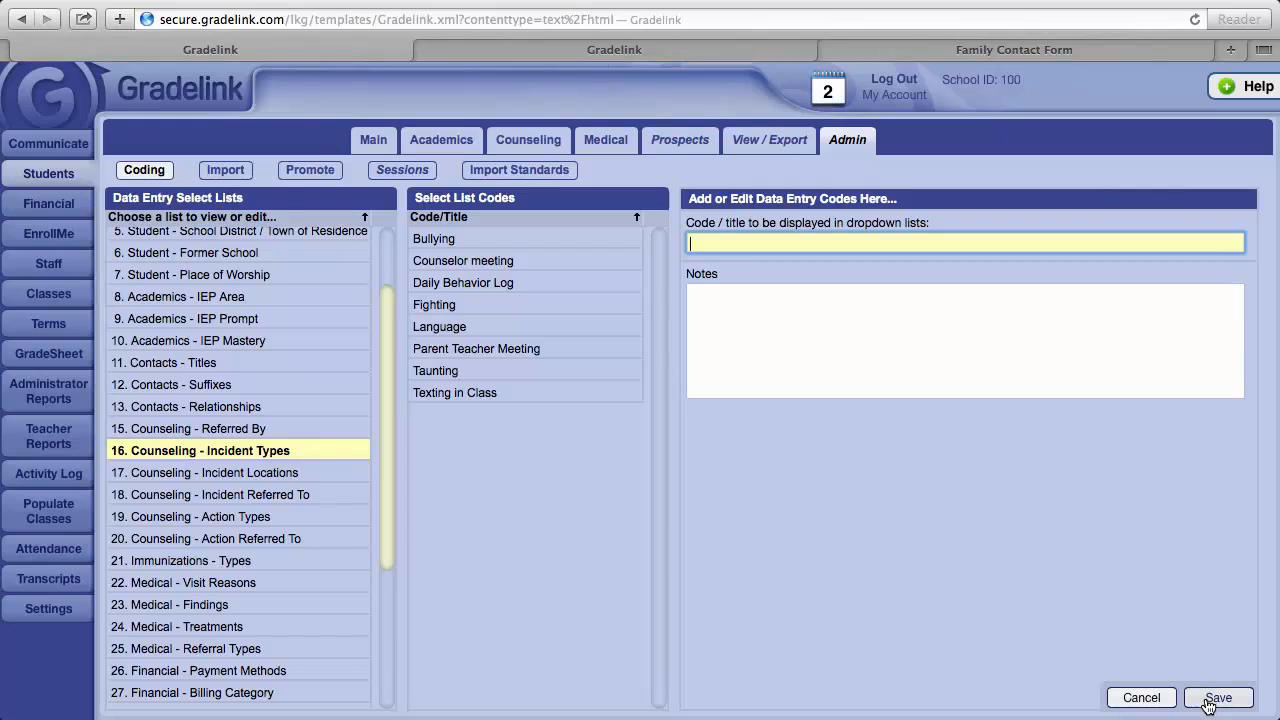
{"action": "left_click", "coordinate": [1217, 697]}
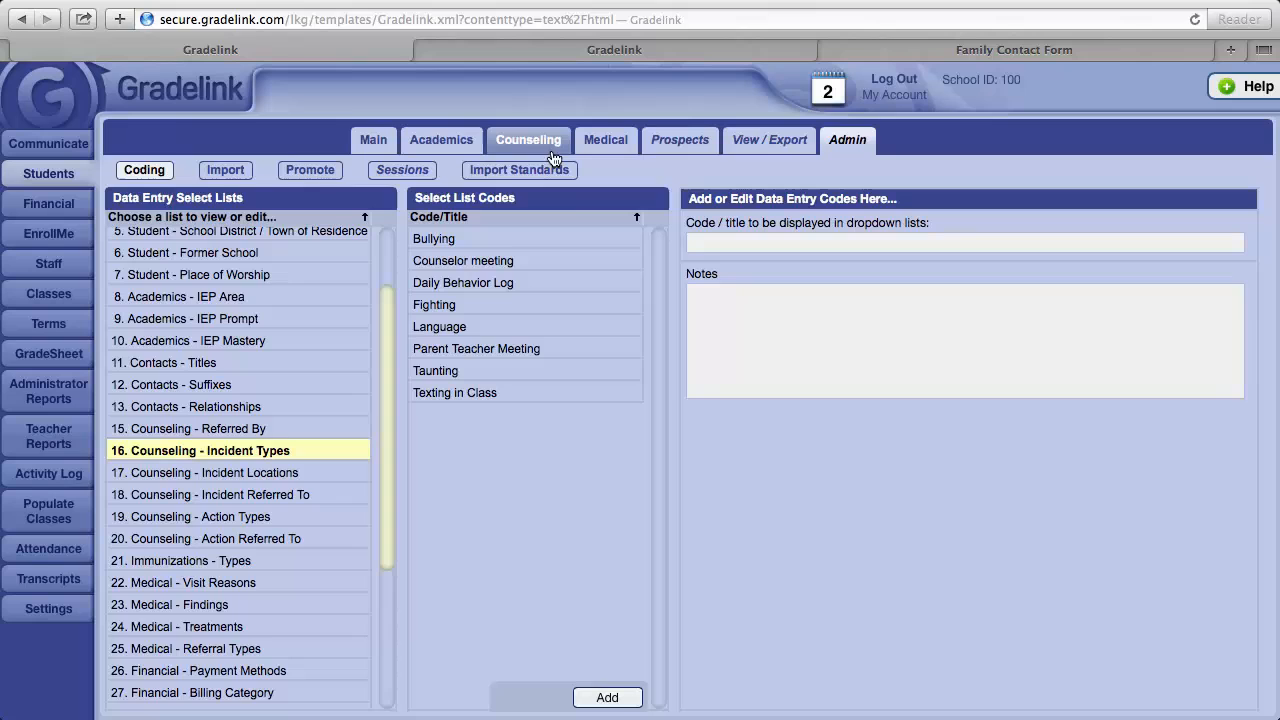
Return to Amelia Earhart's Counseling tab discipline records.
{"action": "left_click", "coordinate": [528, 139]}
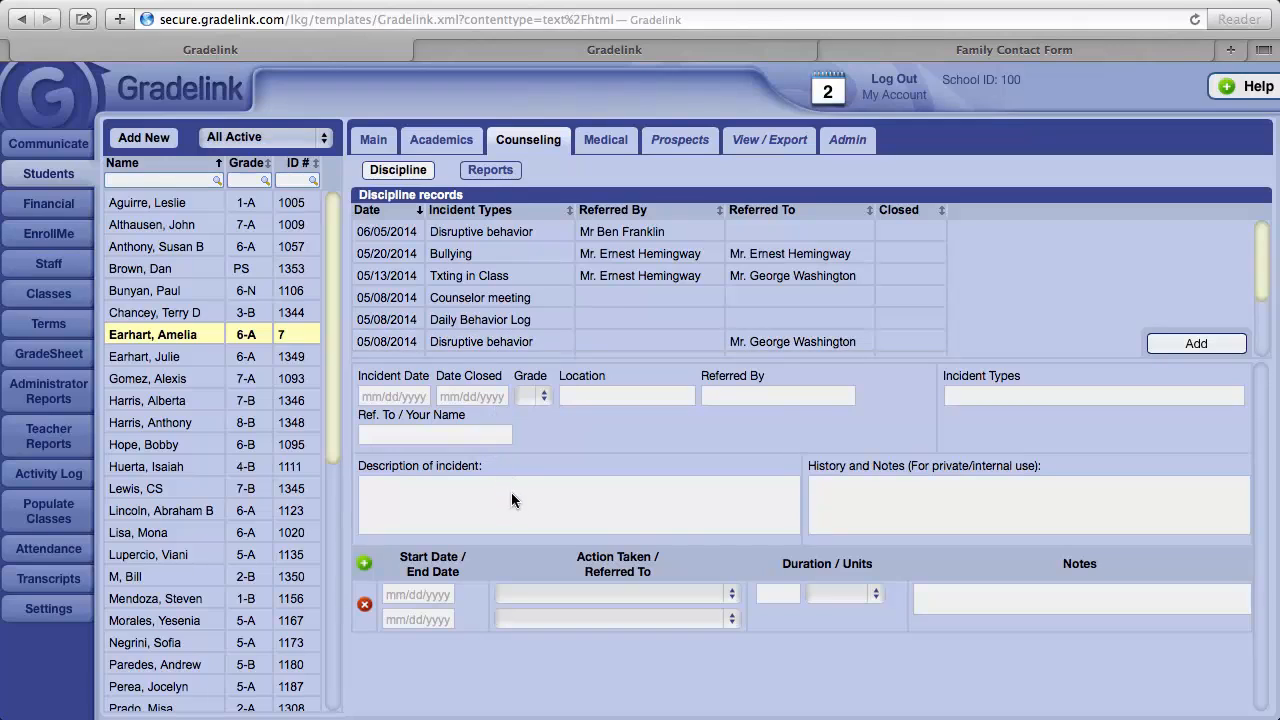
{"action": "mouse_move", "coordinate": [598, 510]}
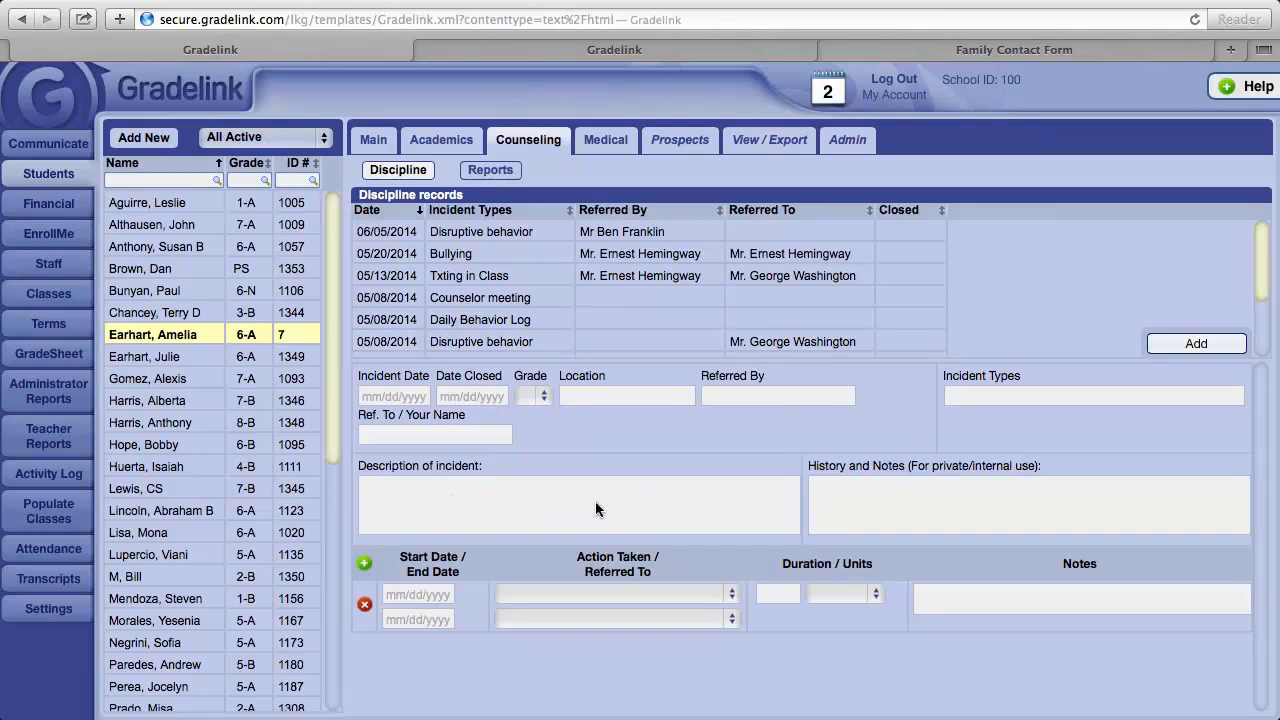
{"action": "mouse_move", "coordinate": [532, 507]}
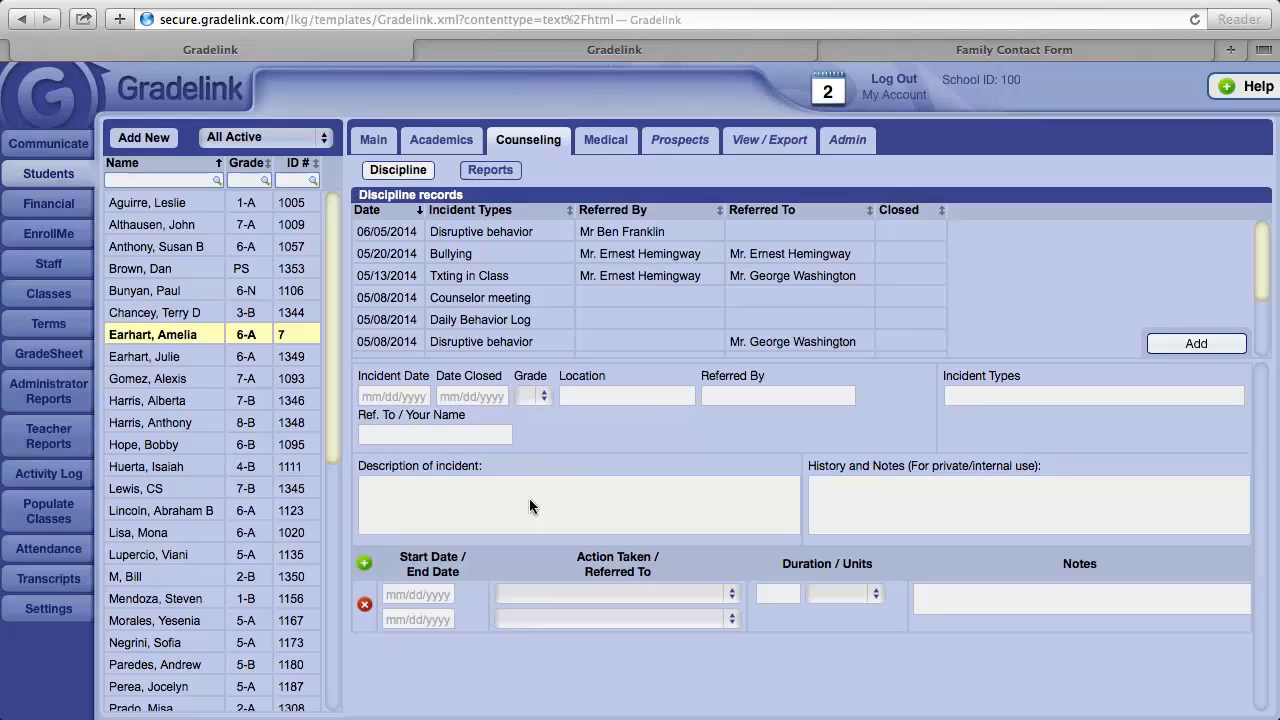
{"action": "mouse_move", "coordinate": [846, 508]}
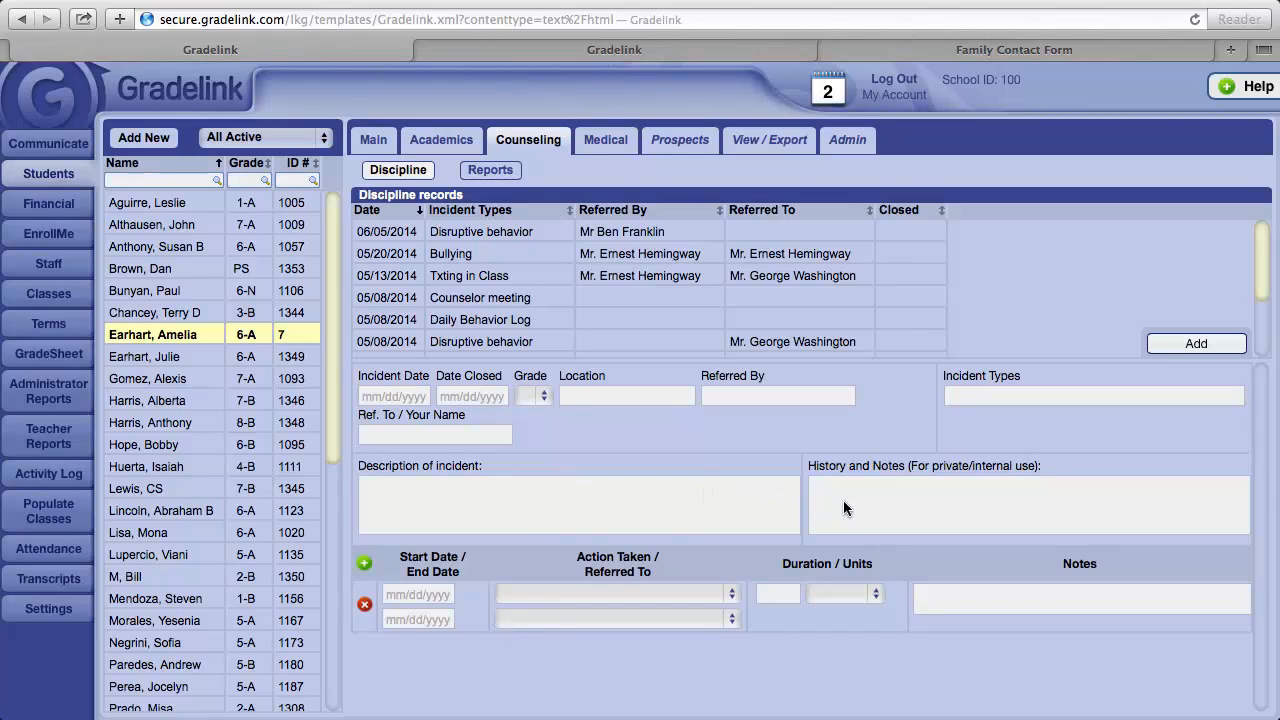
{"action": "mouse_move", "coordinate": [1007, 508]}
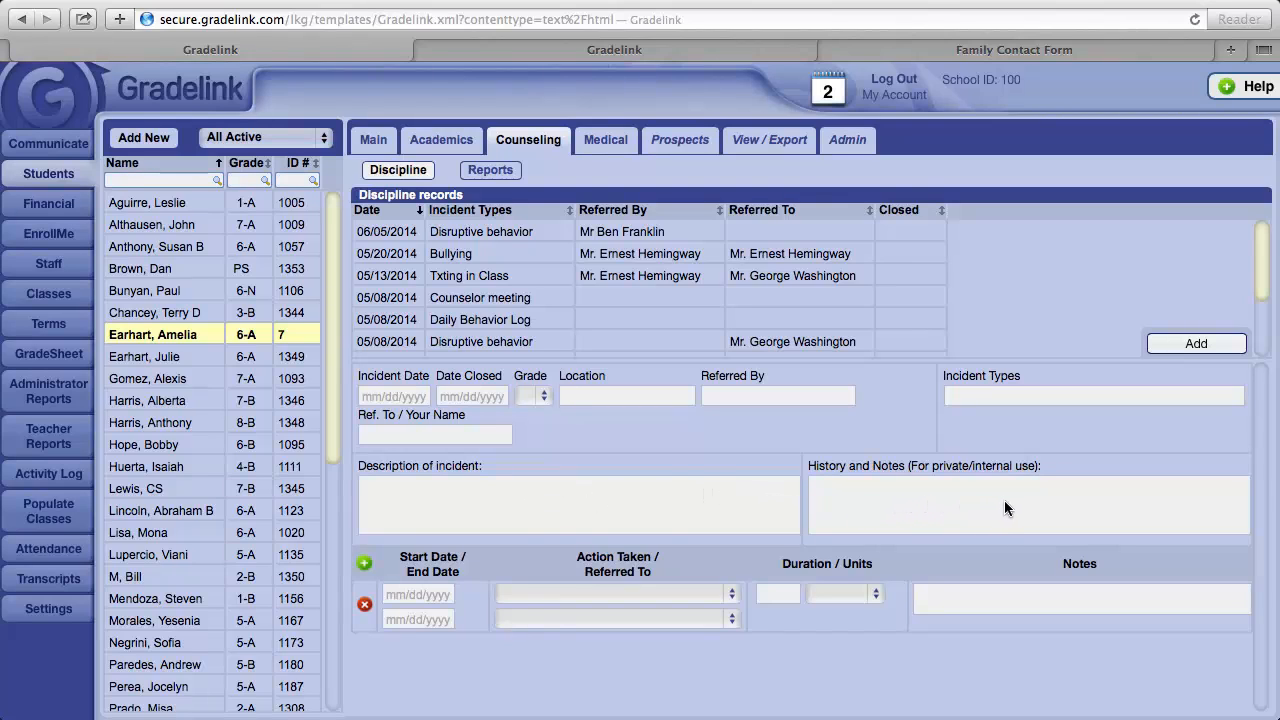
{"action": "mouse_move", "coordinate": [1085, 502]}
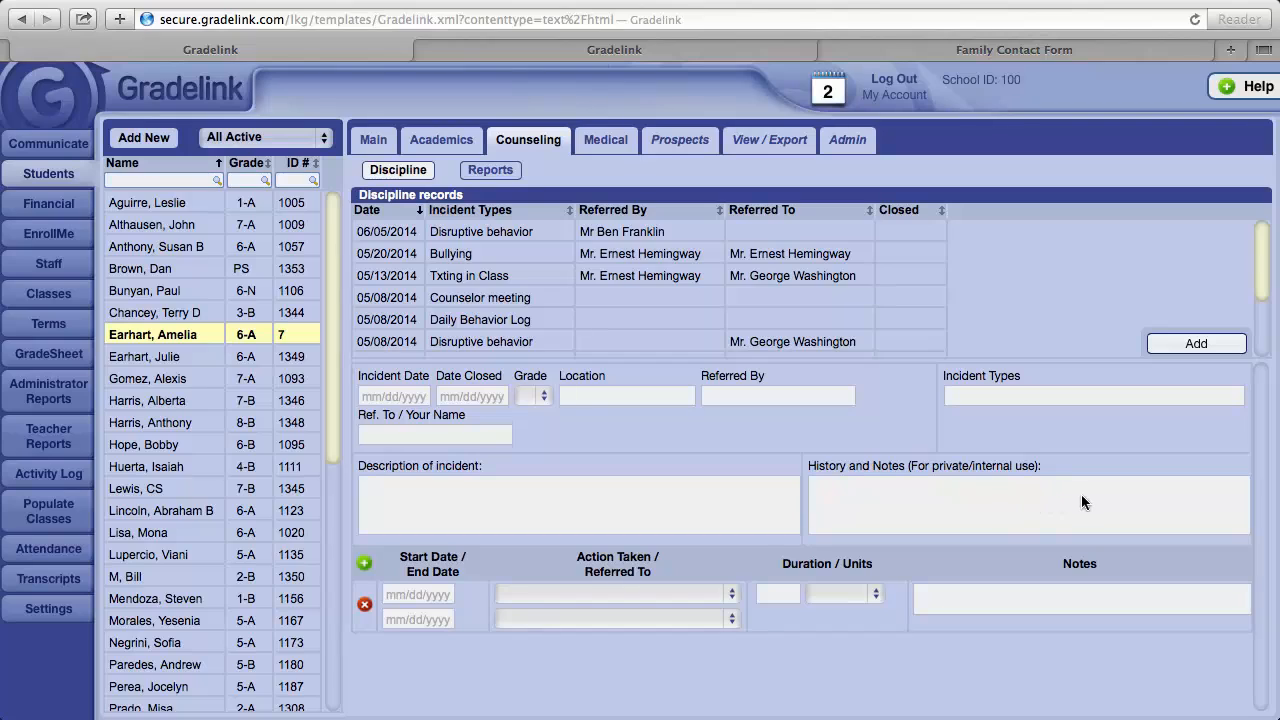
{"action": "mouse_move", "coordinate": [1000, 520]}
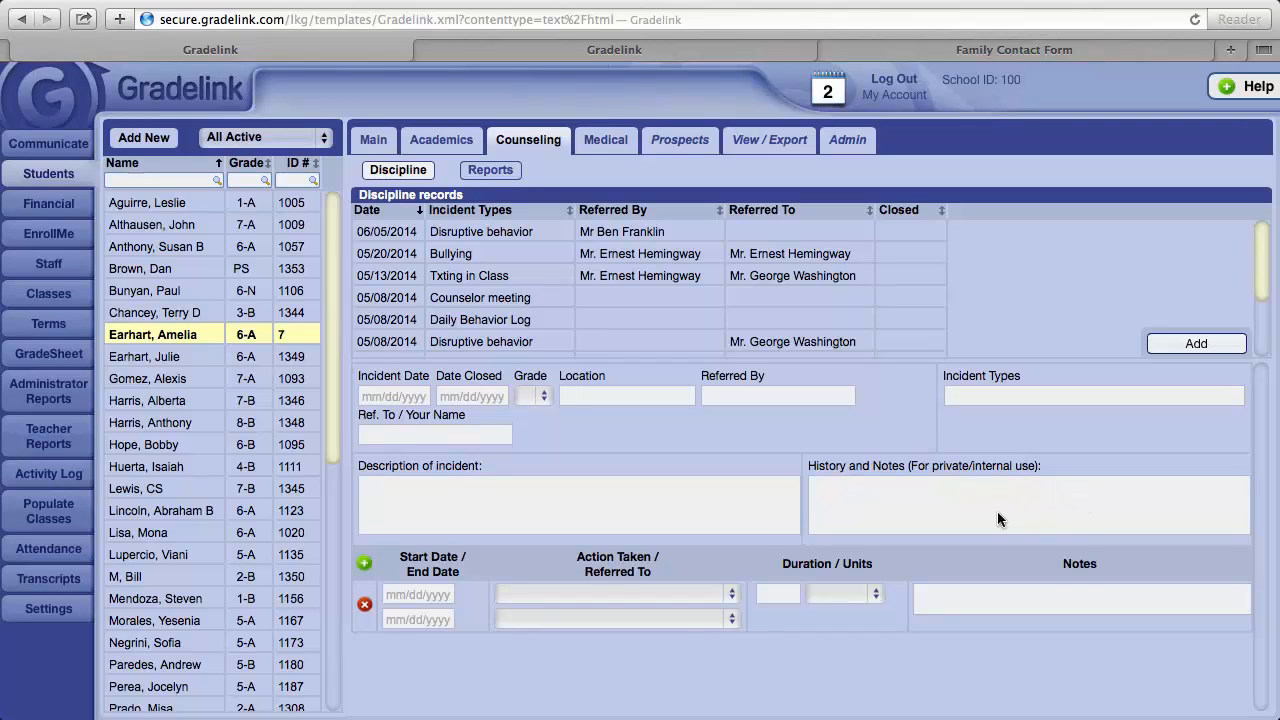
{"action": "mouse_move", "coordinate": [996, 524]}
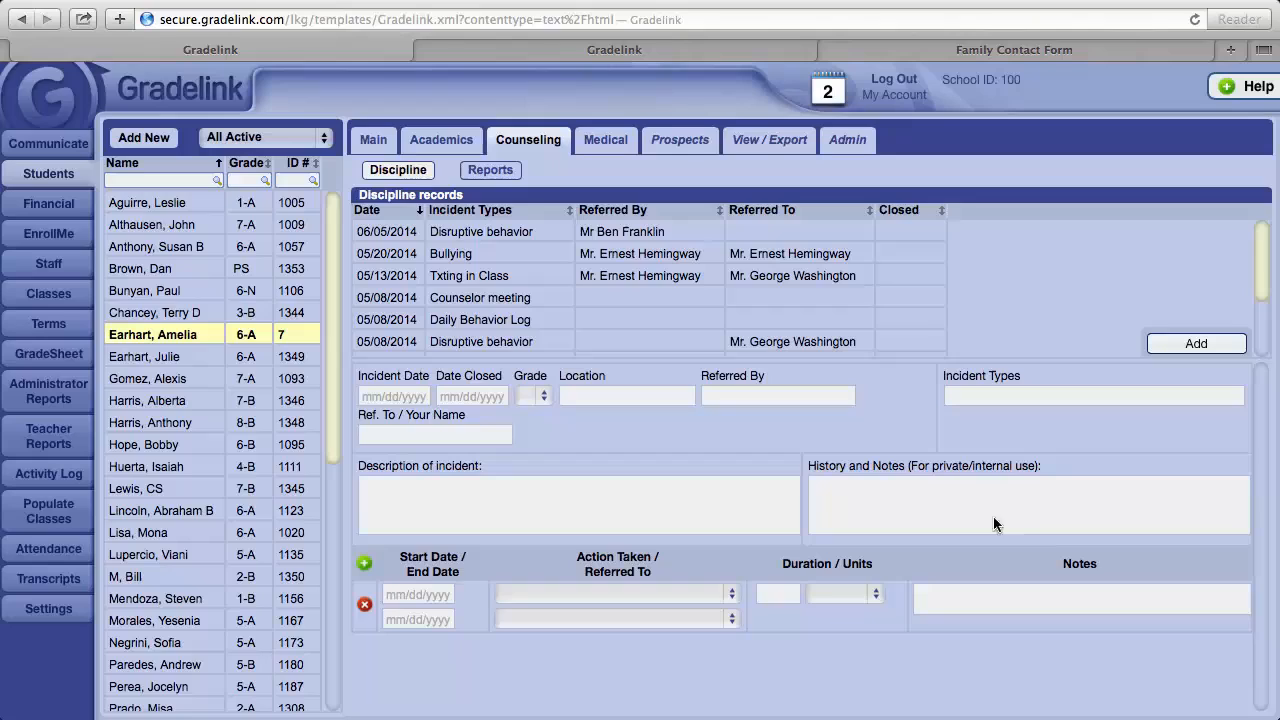
{"action": "mouse_move", "coordinate": [1028, 524]}
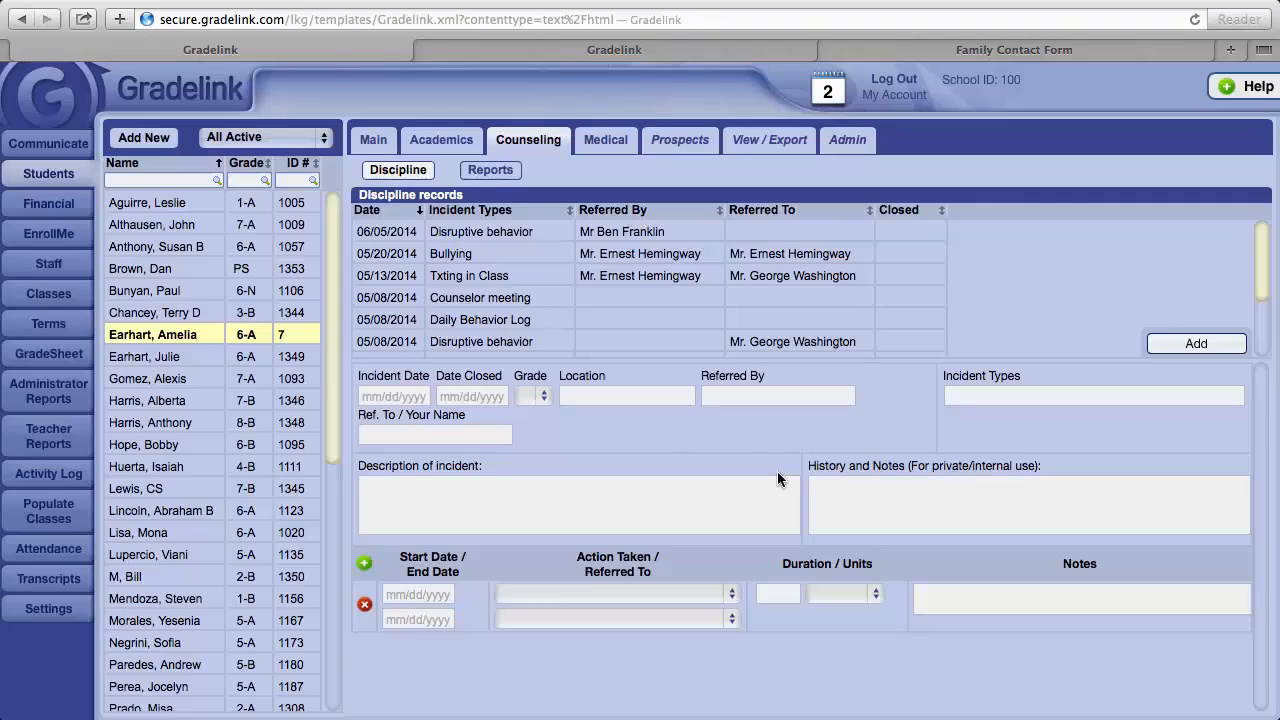
{"action": "mouse_move", "coordinate": [540, 512]}
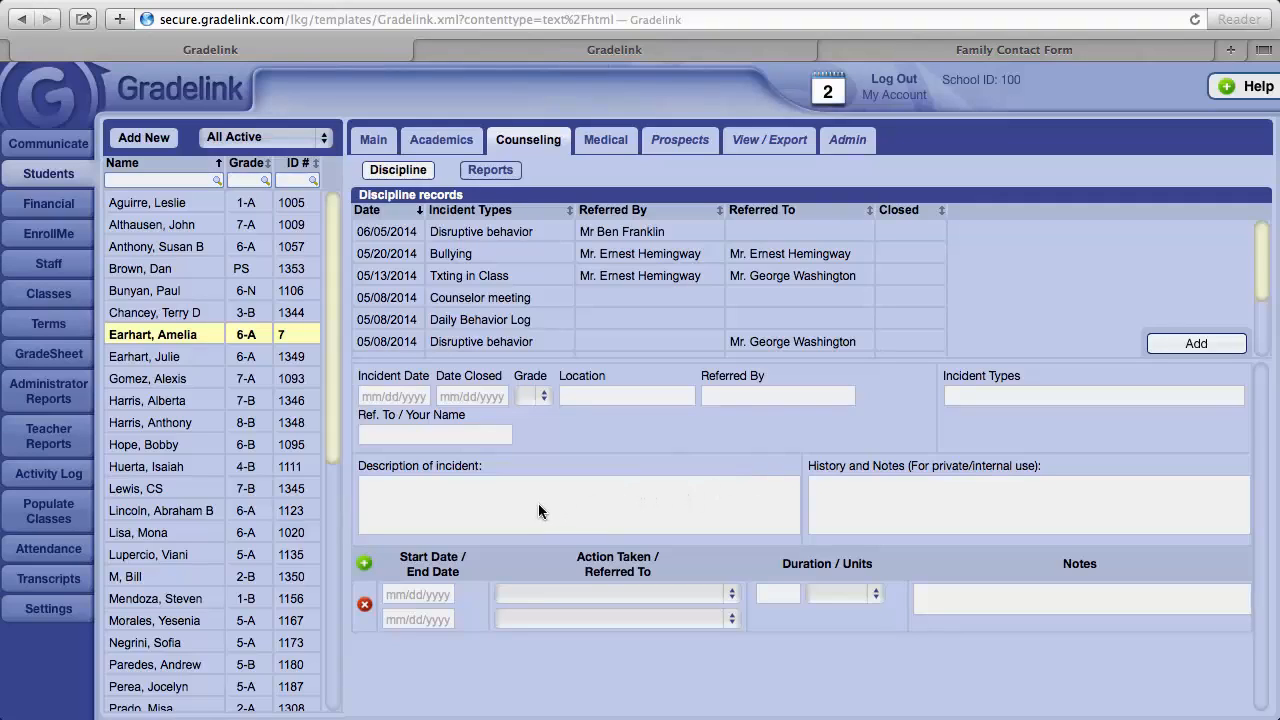
{"action": "mouse_move", "coordinate": [557, 565]}
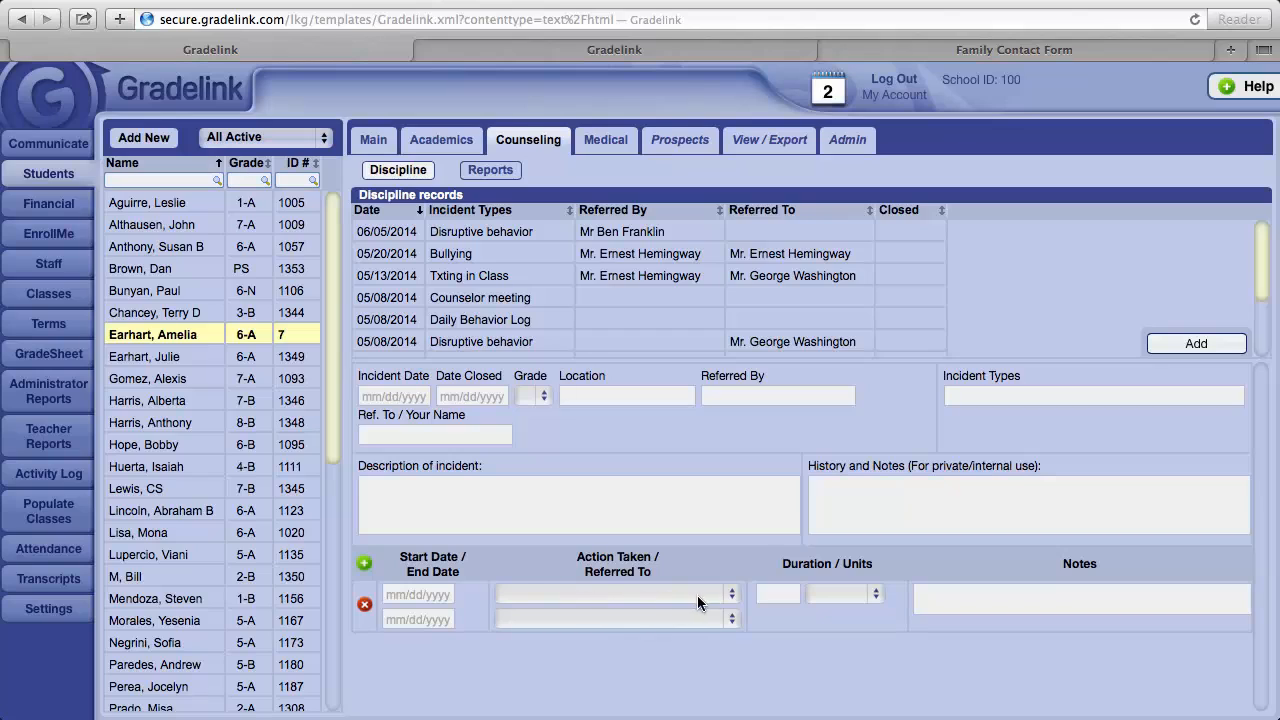
Draft an incident with a 10-minute Time out action, then cancel and confirm discarding it.
{"action": "left_click", "coordinate": [610, 594]}
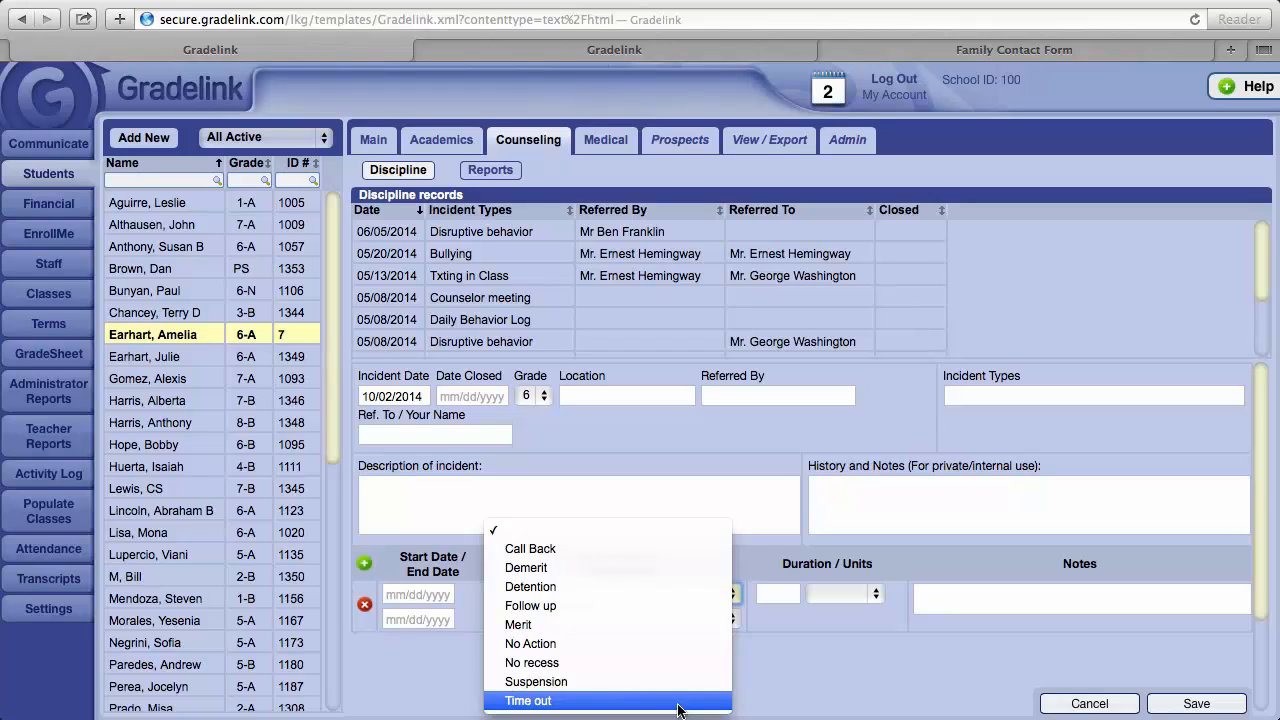
{"action": "left_click", "coordinate": [528, 700]}
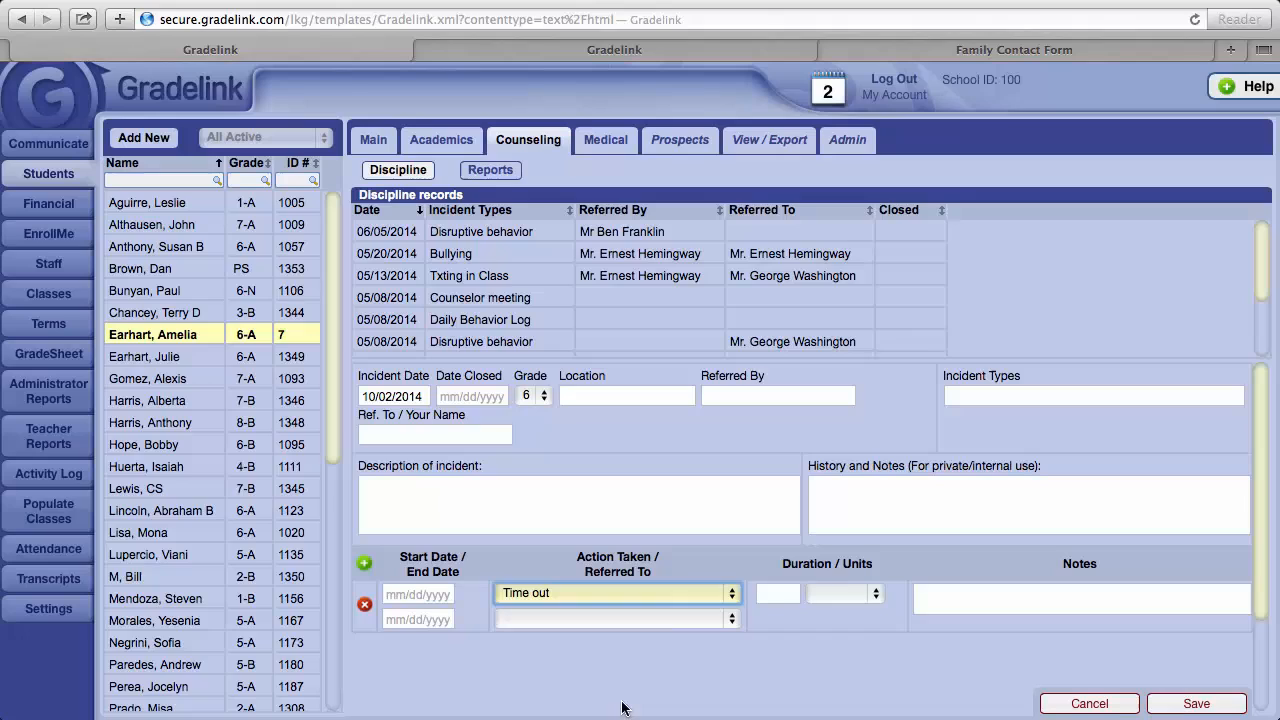
{"action": "mouse_move", "coordinate": [770, 645]}
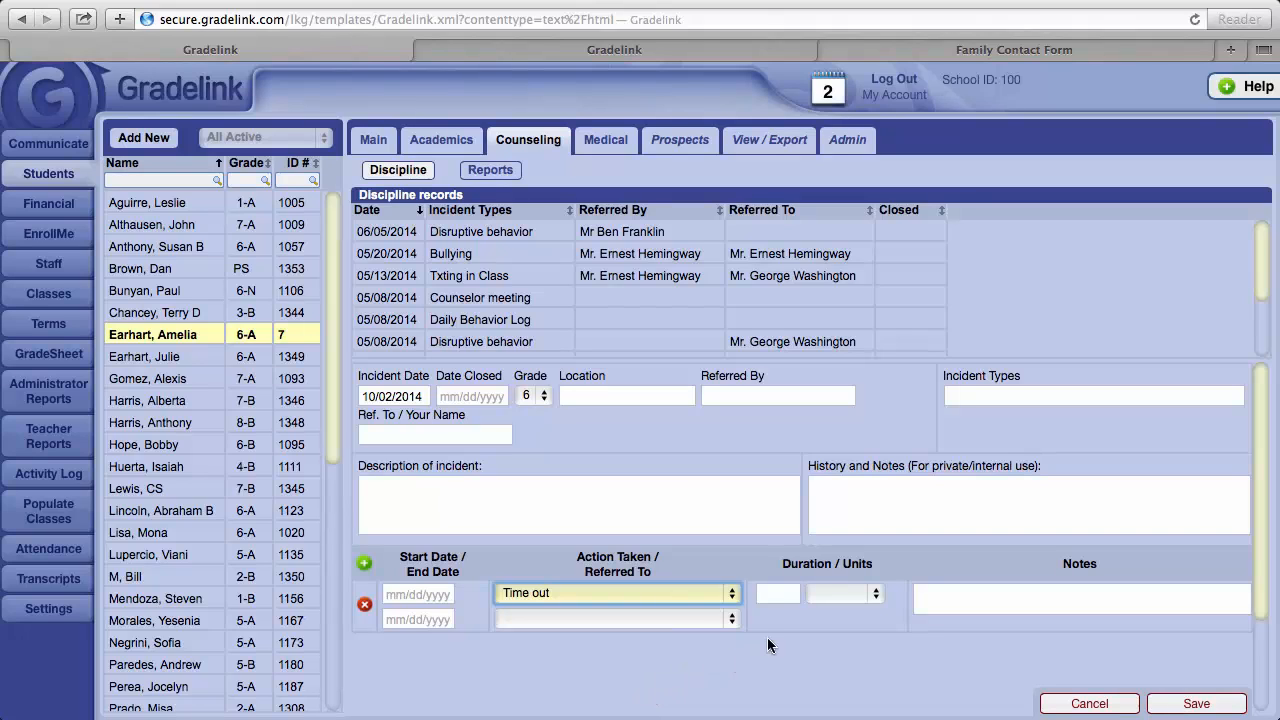
{"action": "mouse_move", "coordinate": [850, 580]}
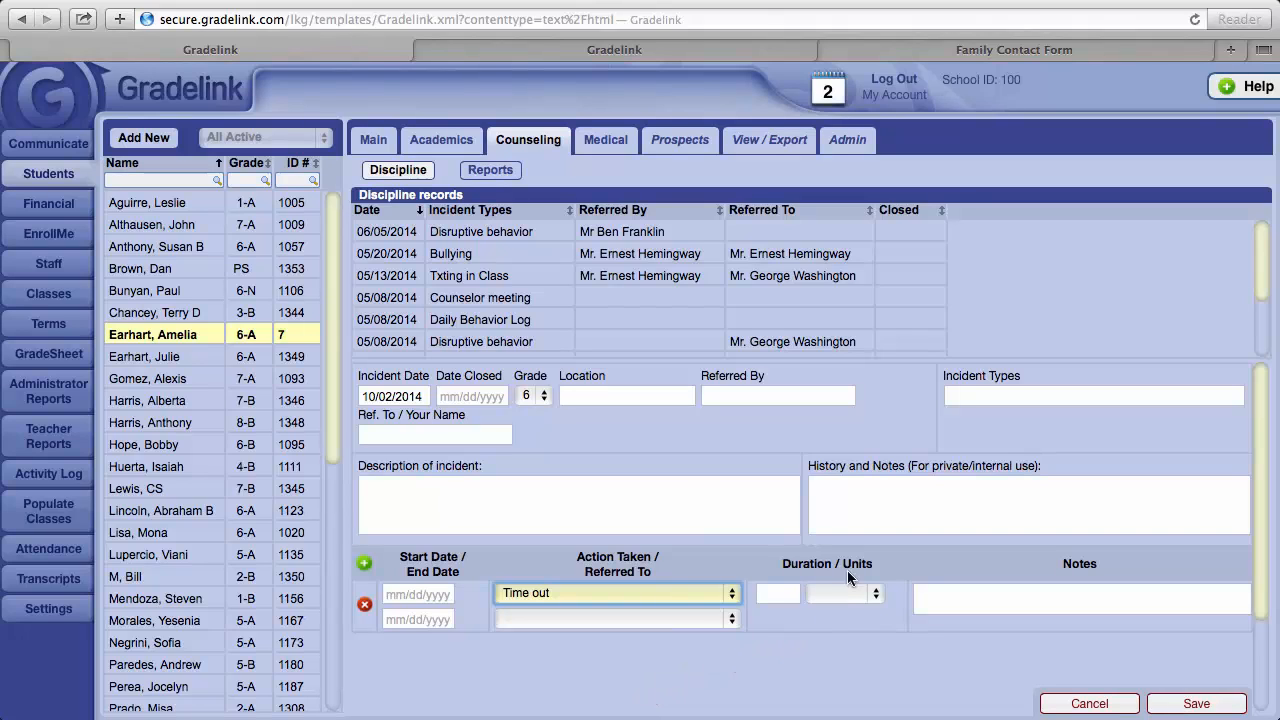
{"action": "mouse_move", "coordinate": [818, 616]}
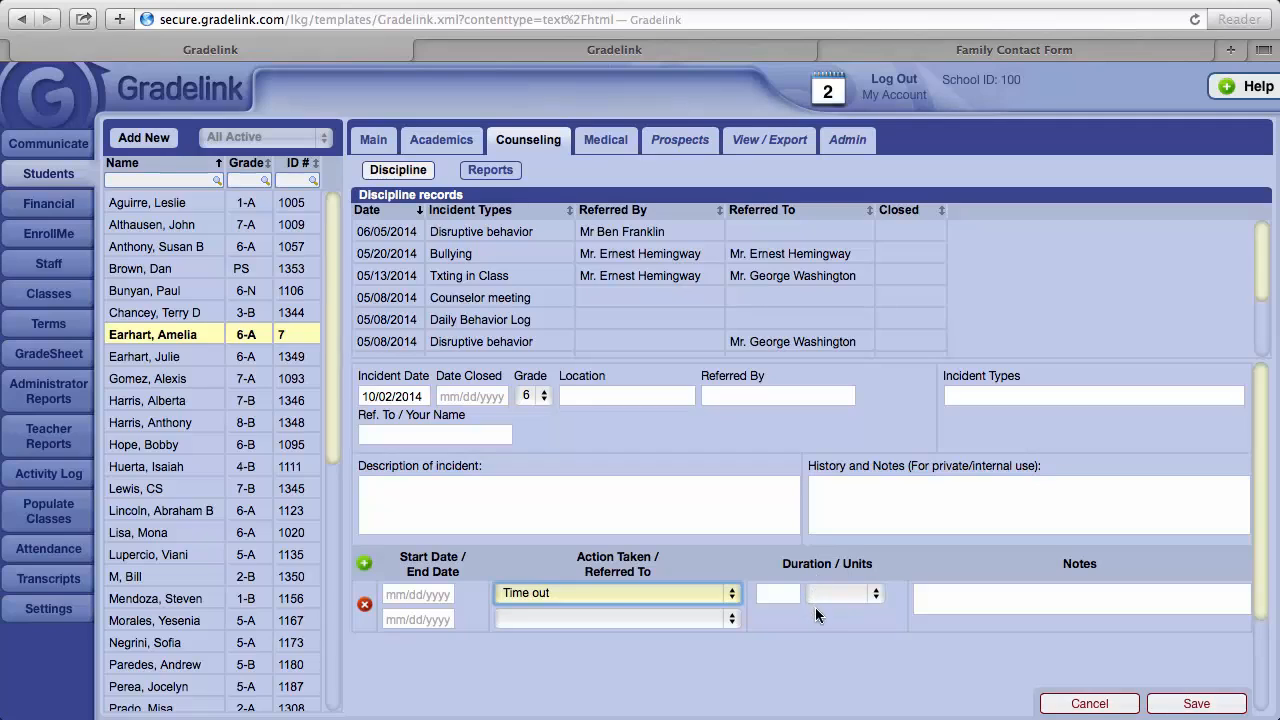
{"action": "left_click", "coordinate": [778, 593]}
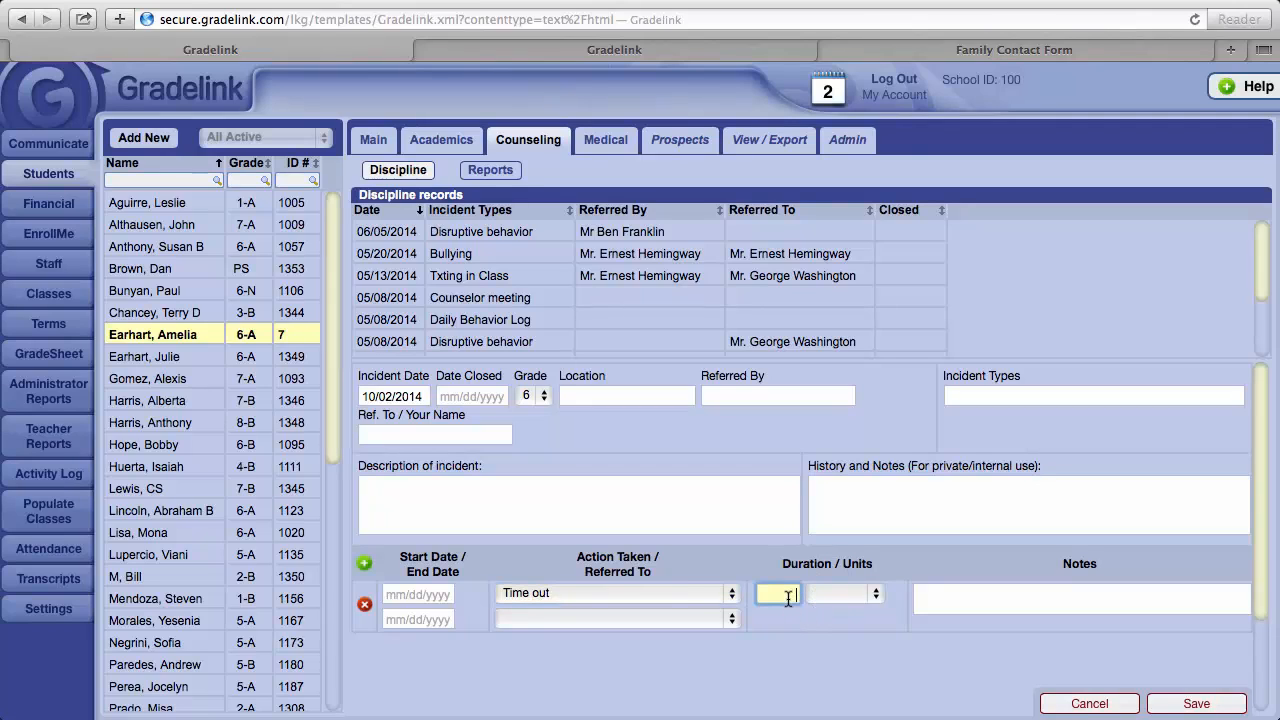
{"action": "type", "text": "10"}
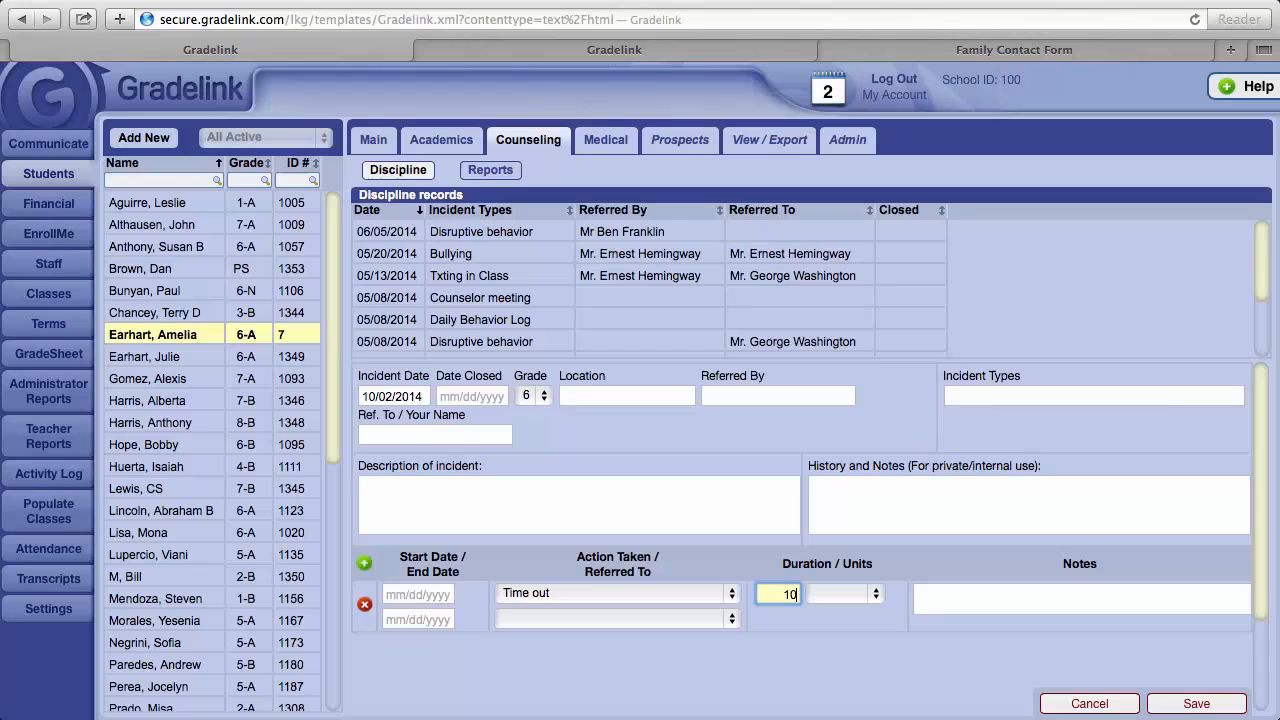
{"action": "mouse_move", "coordinate": [853, 607]}
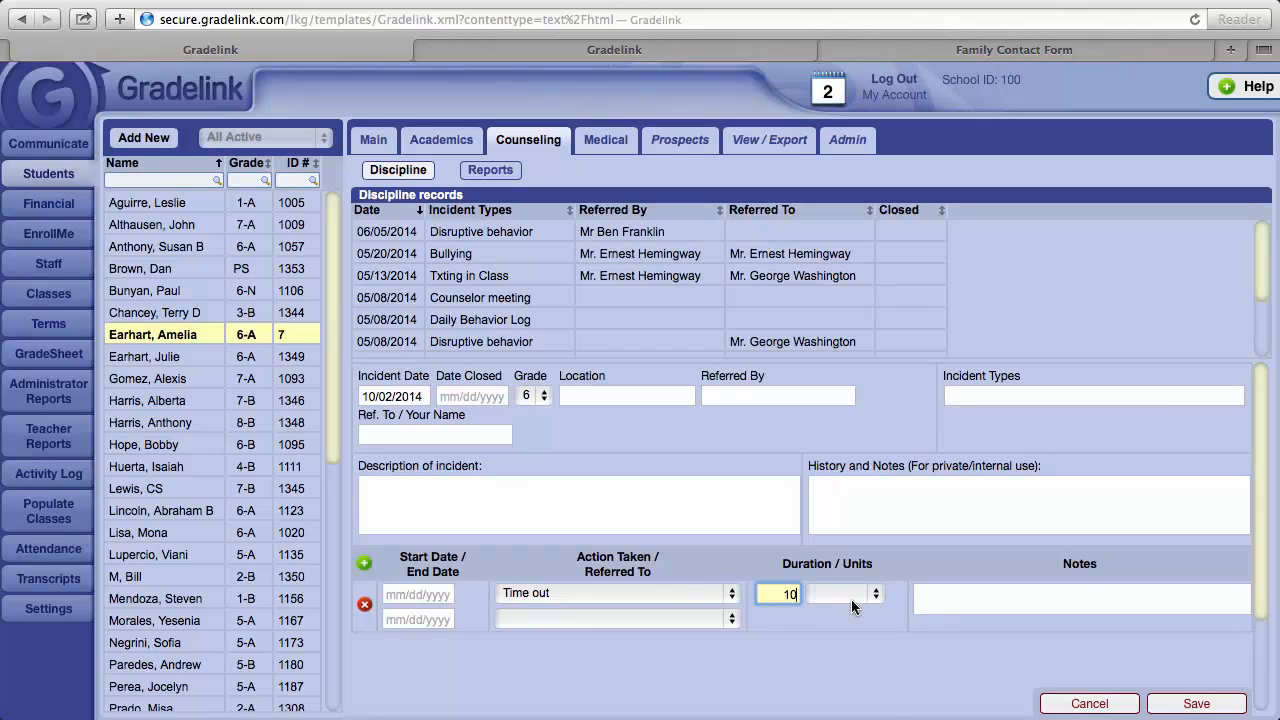
{"action": "left_click", "coordinate": [845, 593]}
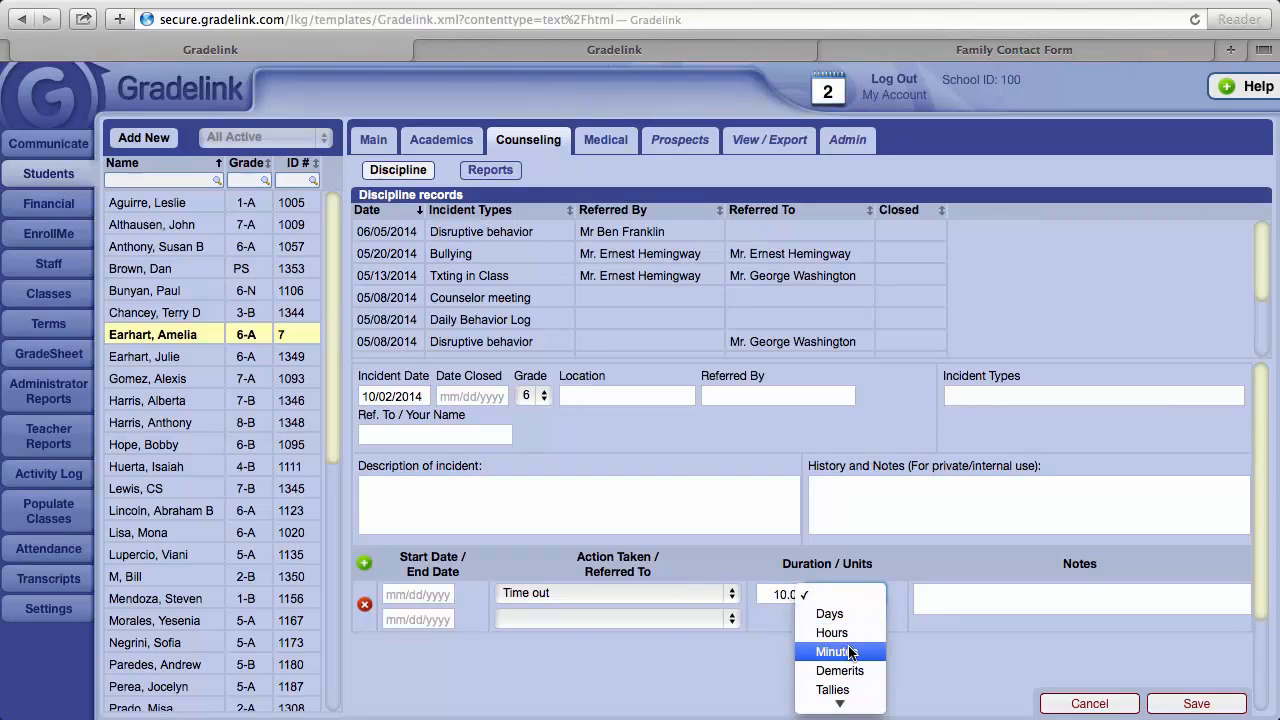
{"action": "left_click", "coordinate": [838, 651]}
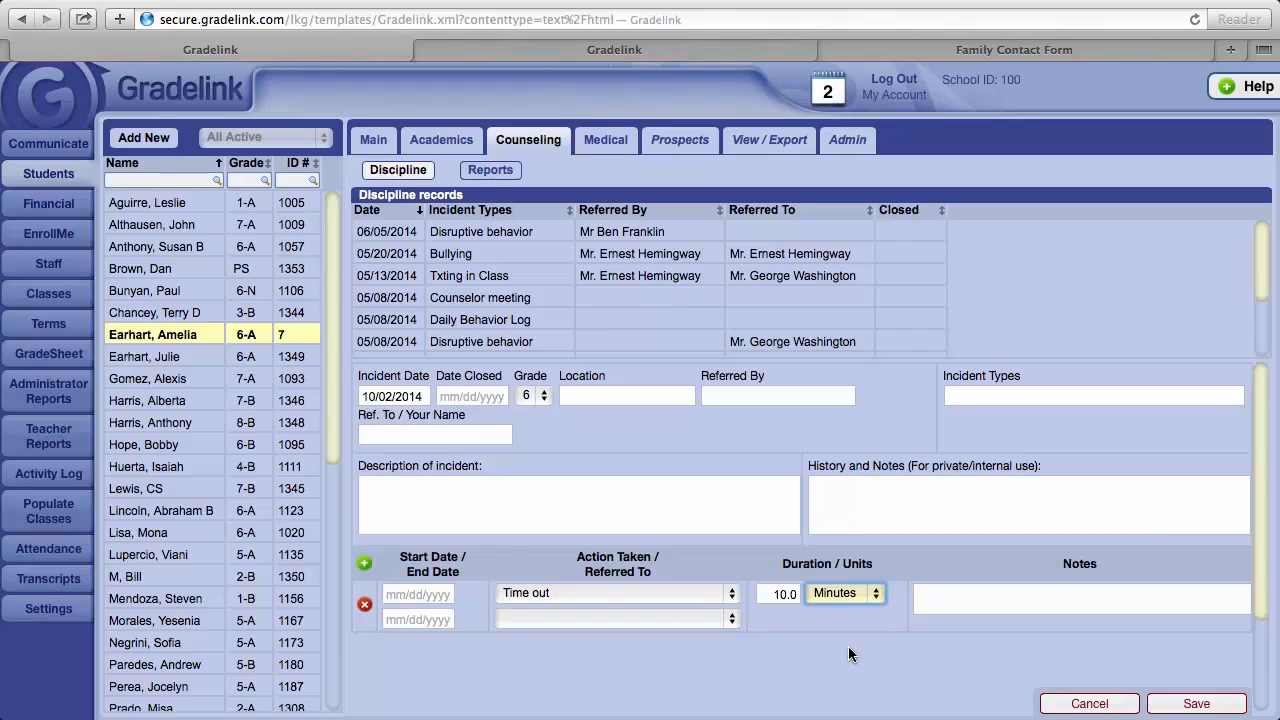
{"action": "mouse_move", "coordinate": [1163, 663]}
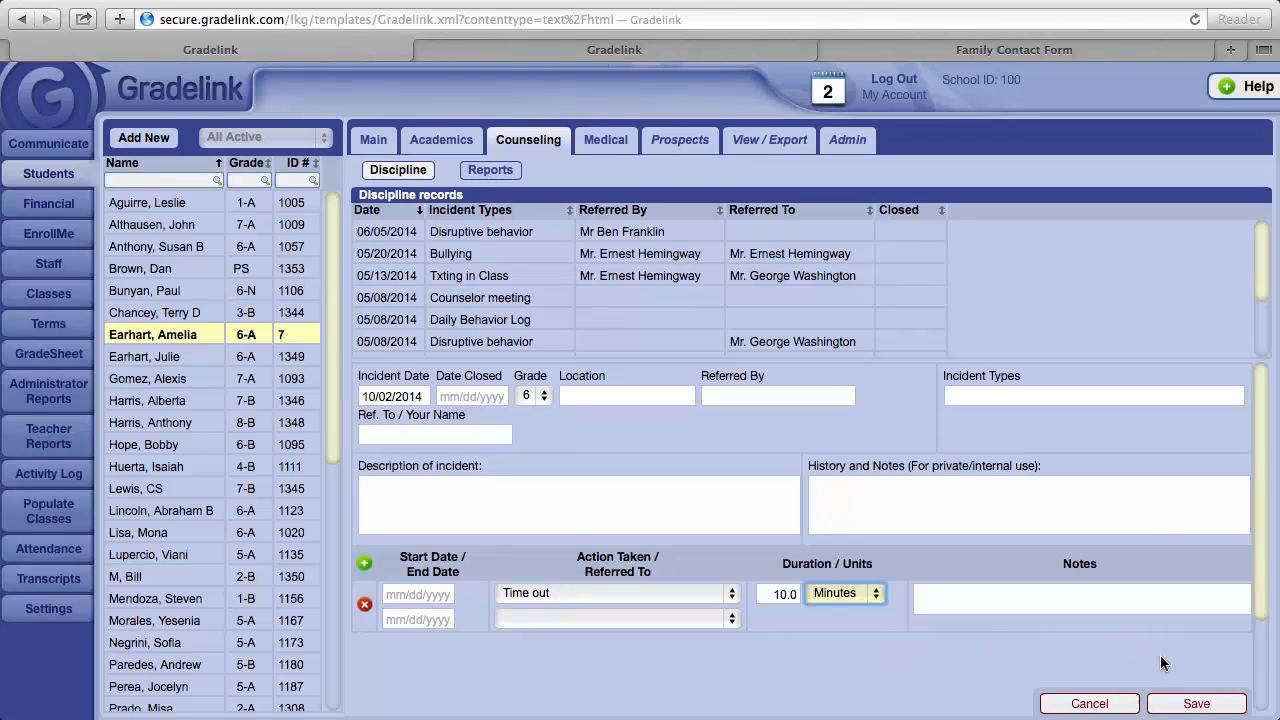
{"action": "mouse_move", "coordinate": [1050, 568]}
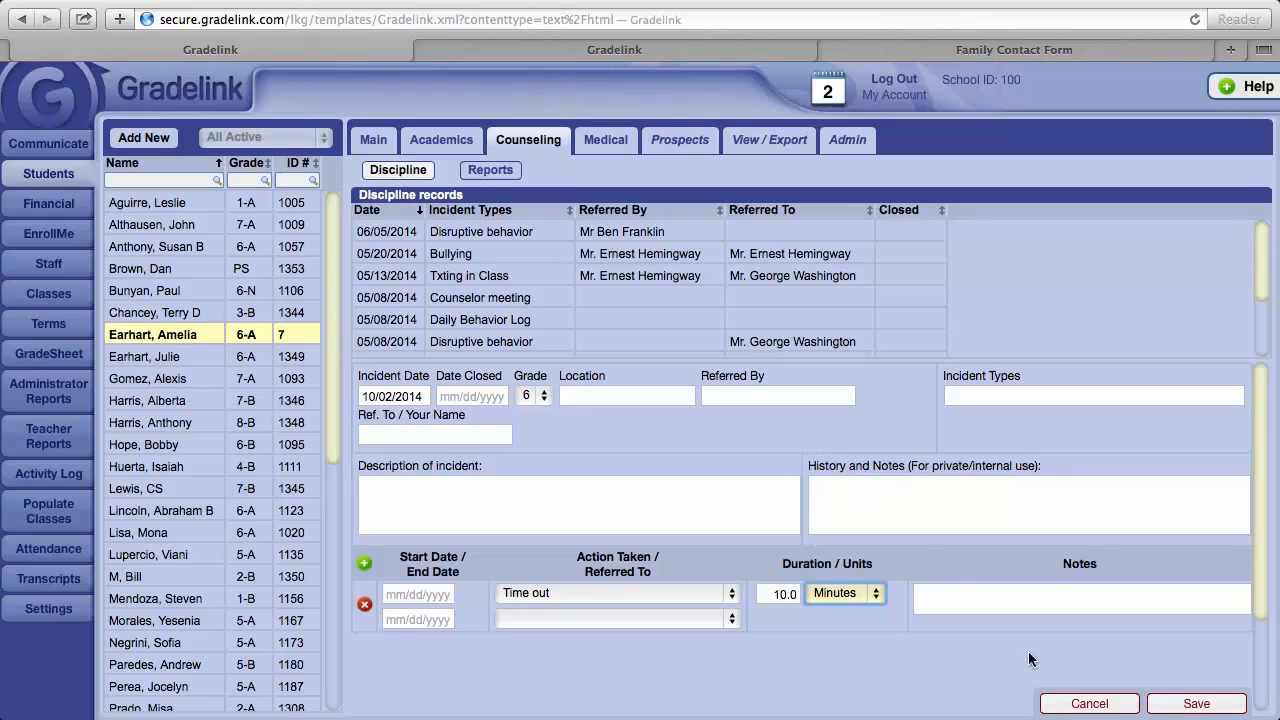
{"action": "left_click", "coordinate": [1089, 703]}
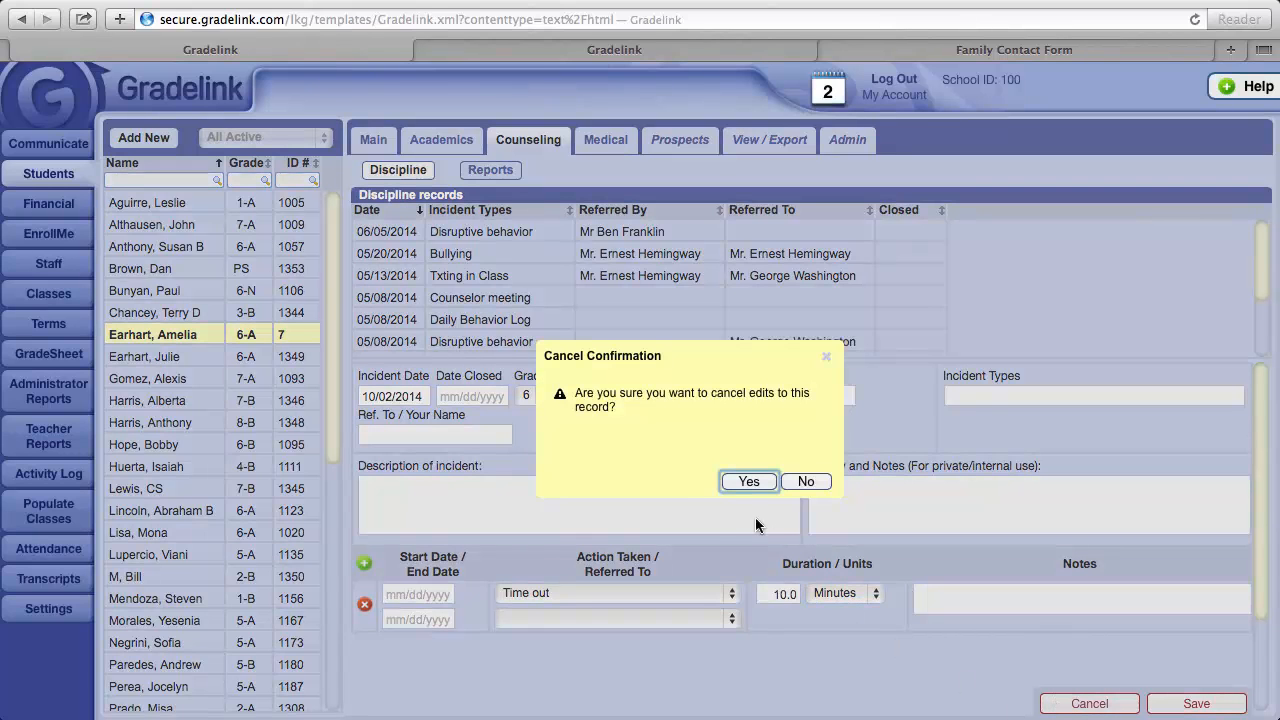
{"action": "left_click", "coordinate": [748, 481]}
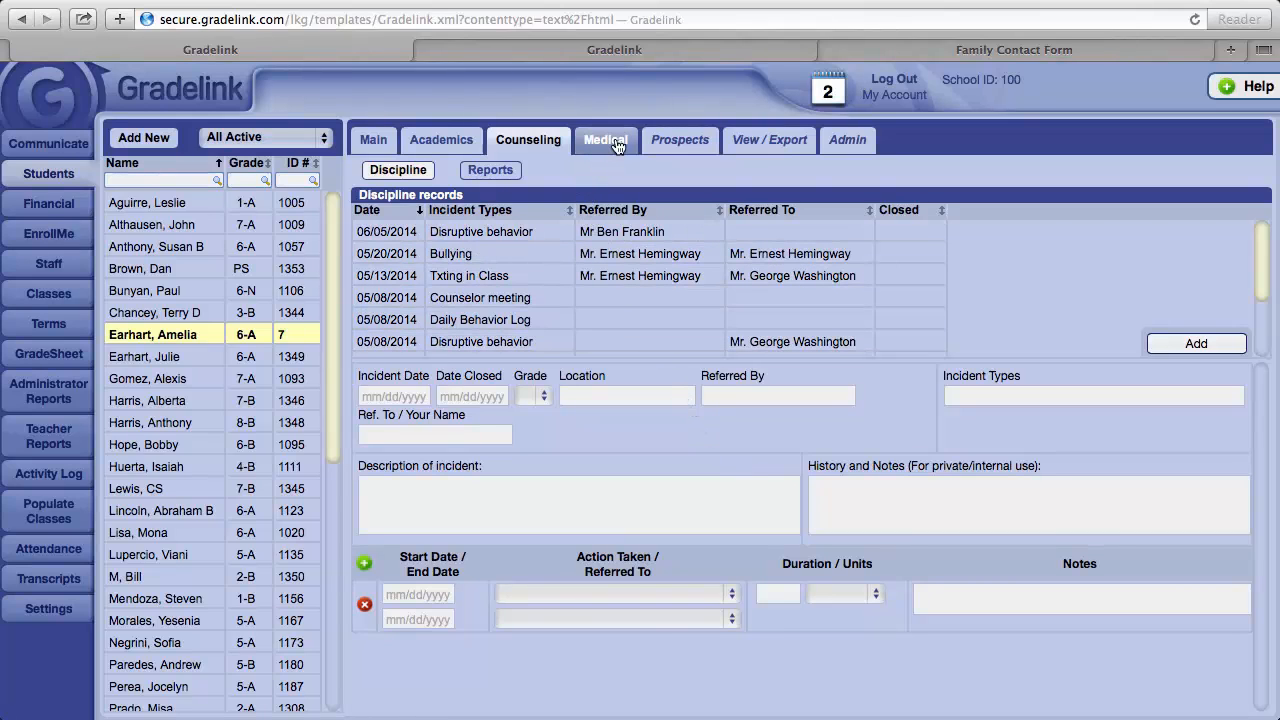
Show the Medical Exams list with scoliosis, physical, vision and hearing screenings.
{"action": "left_click", "coordinate": [605, 139]}
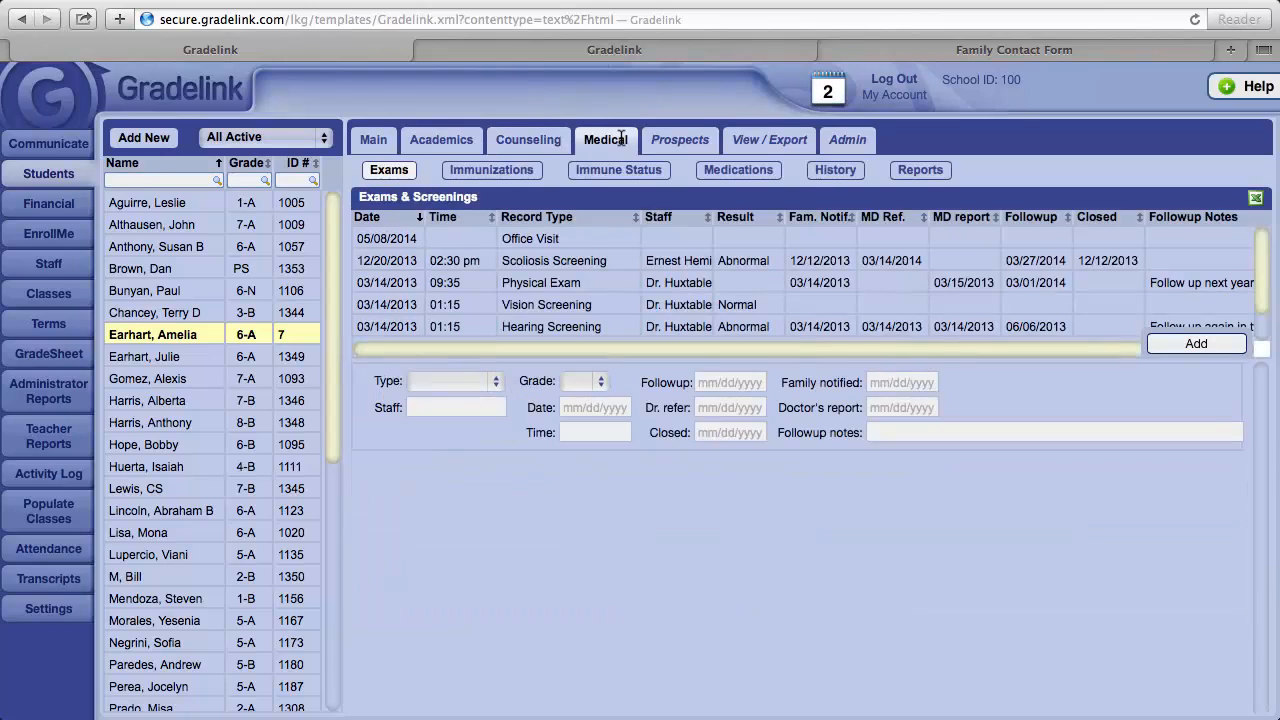
{"action": "mouse_move", "coordinate": [491, 170]}
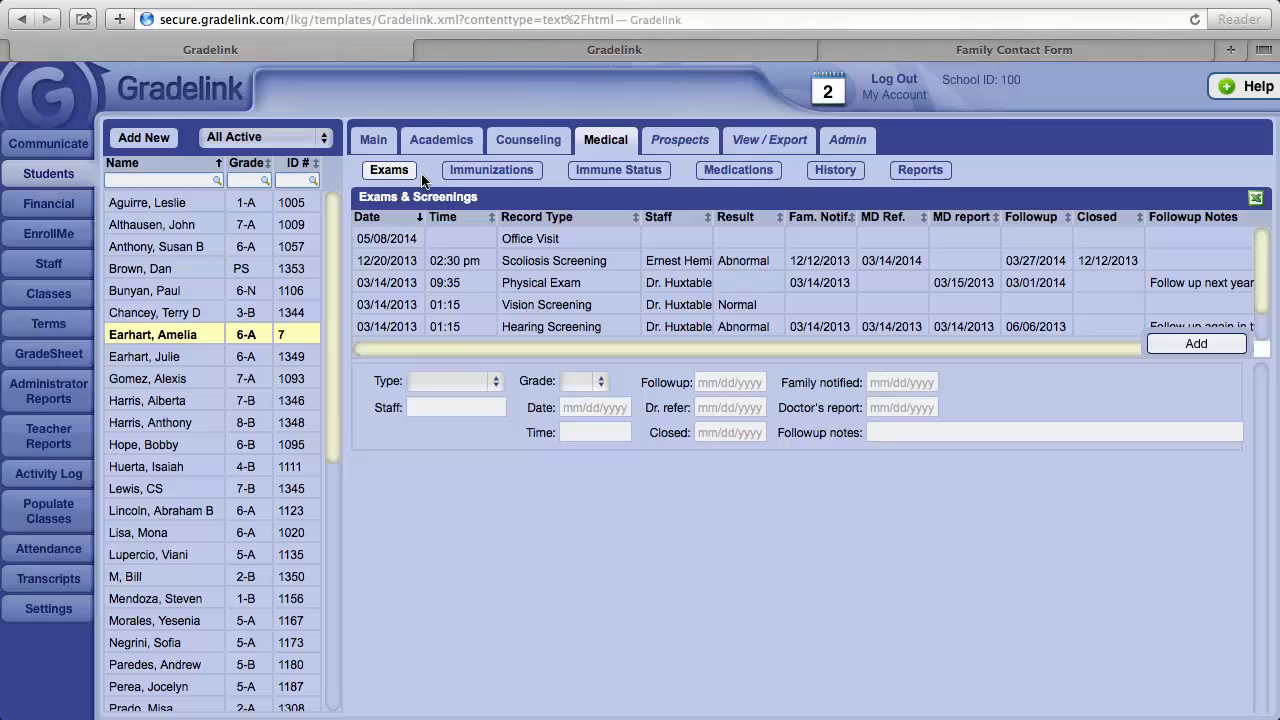
{"action": "left_click", "coordinate": [553, 260]}
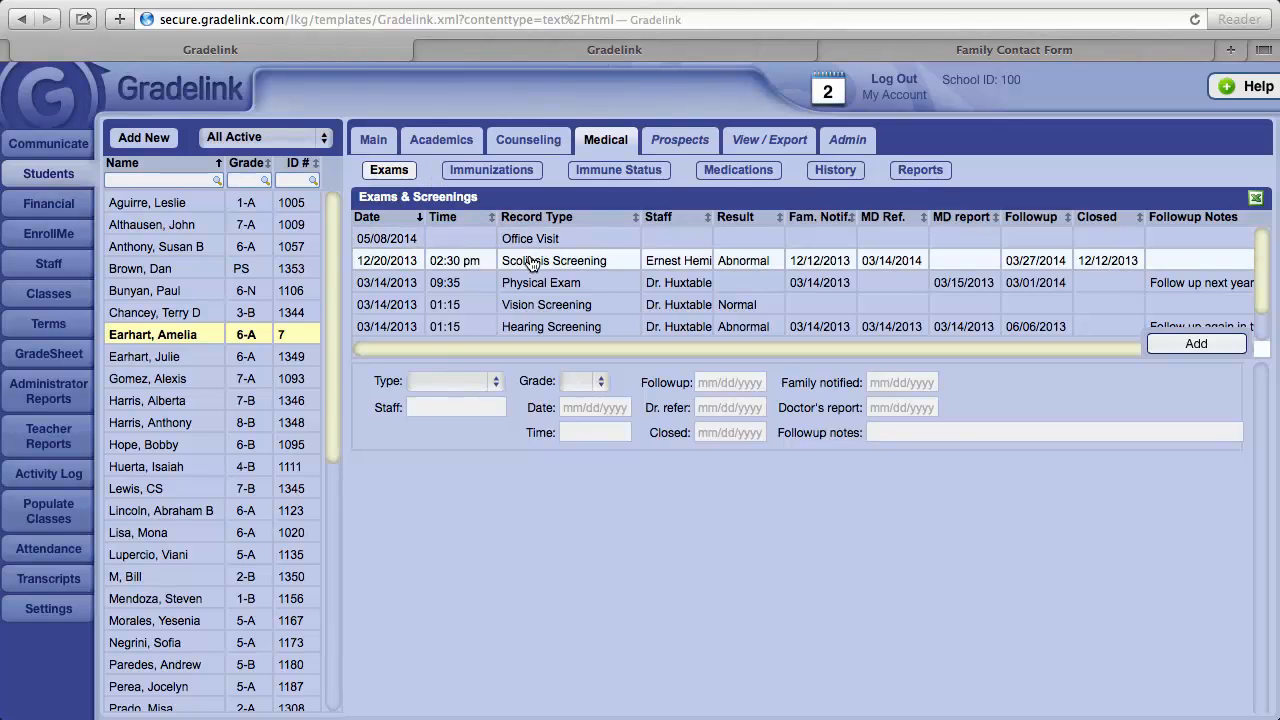
{"action": "mouse_move", "coordinate": [607, 250]}
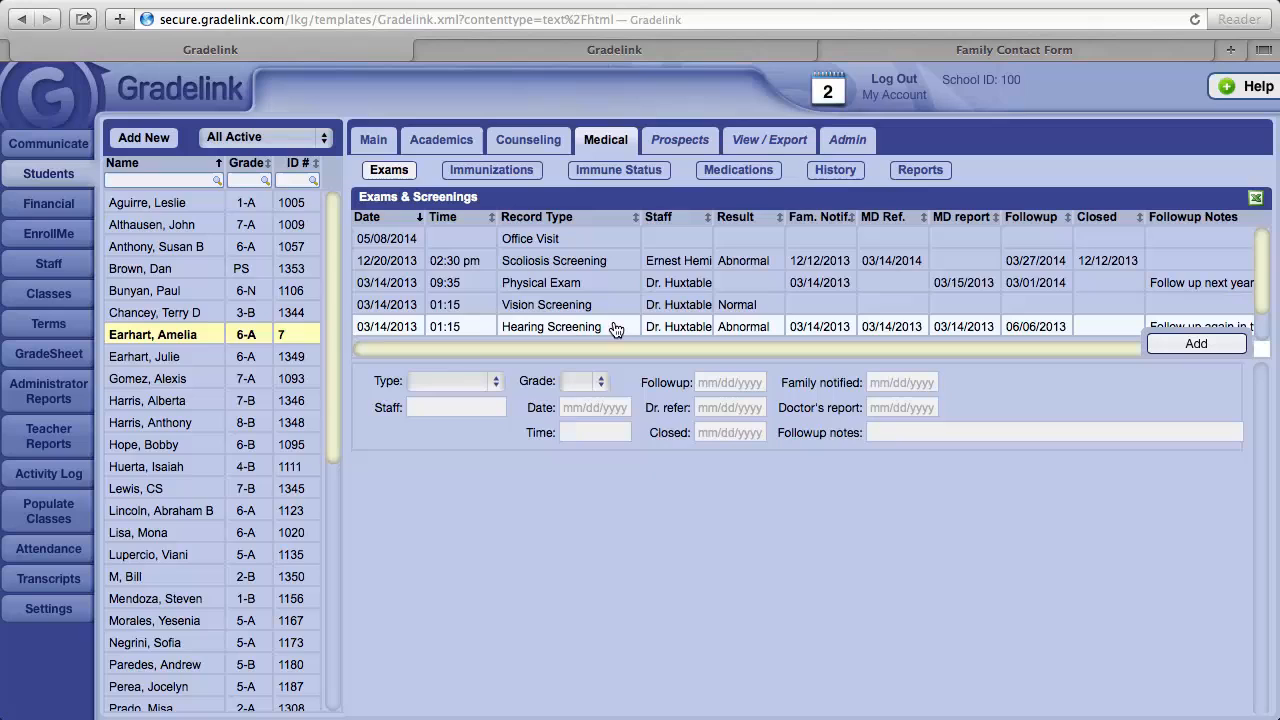
{"action": "left_click", "coordinate": [550, 326]}
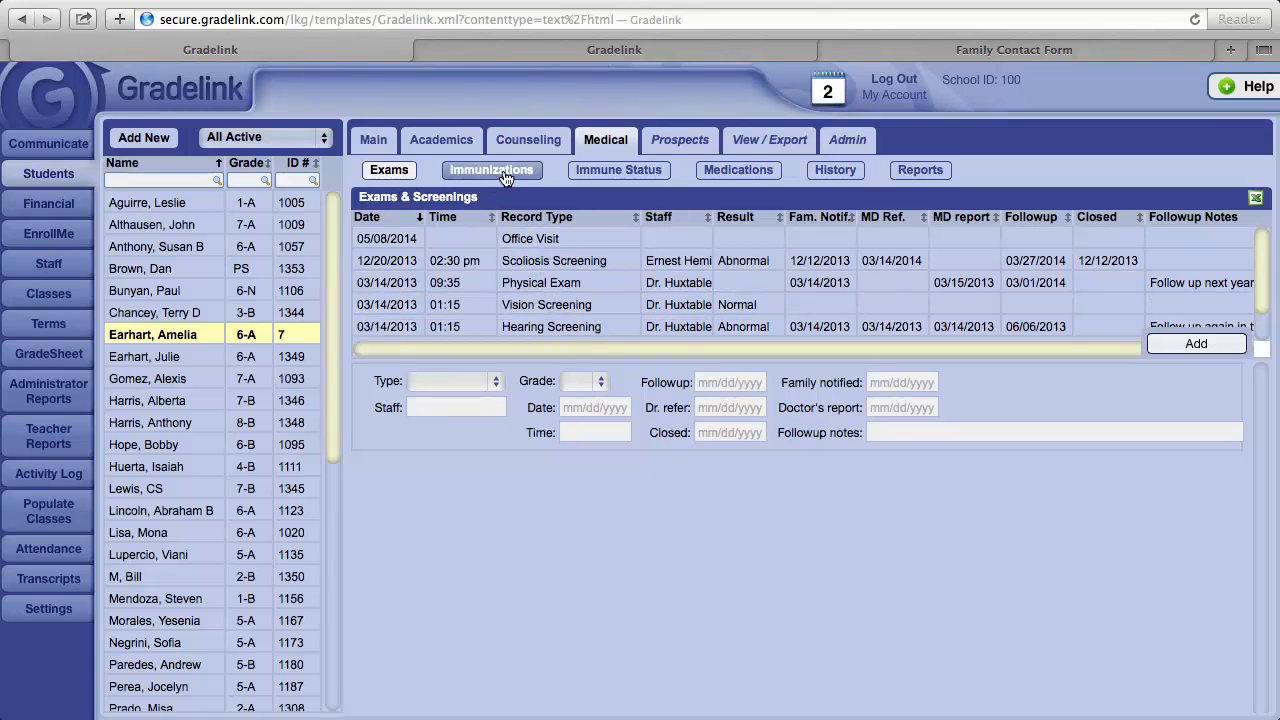
Show Amelia Earhart's immunization list and open a blank new immunization entry.
{"action": "left_click", "coordinate": [491, 169]}
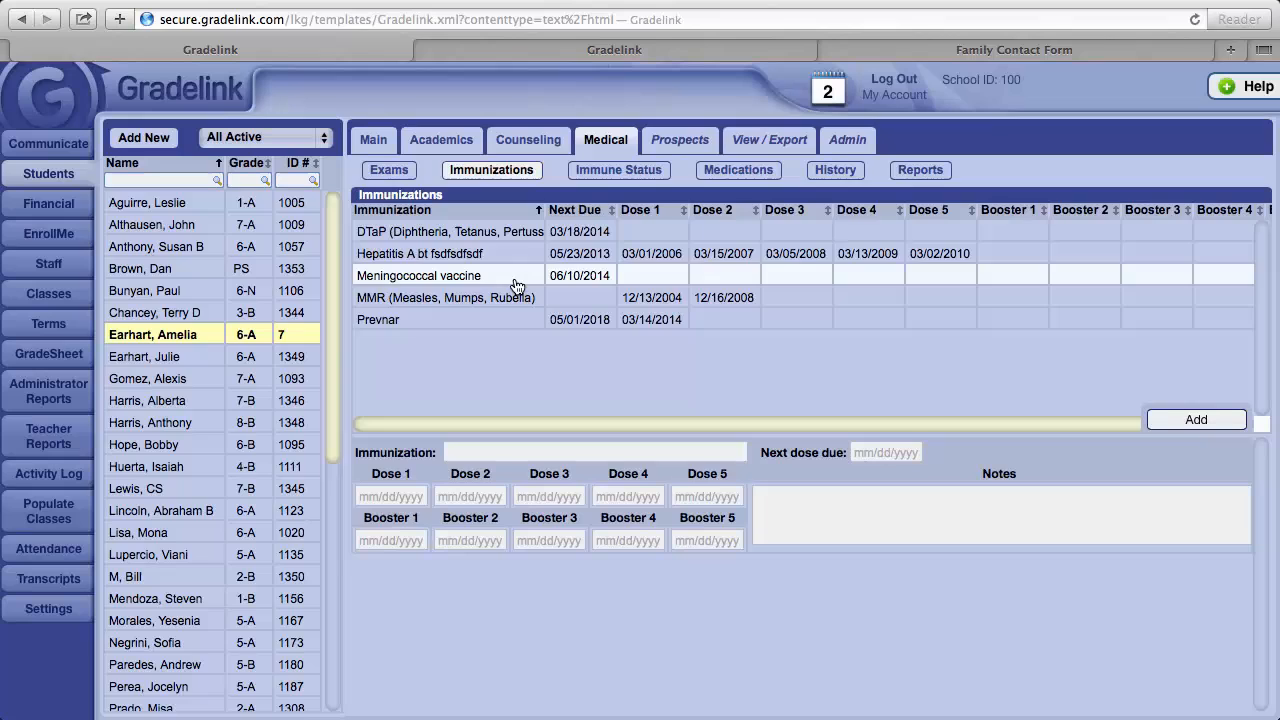
{"action": "left_click", "coordinate": [450, 275]}
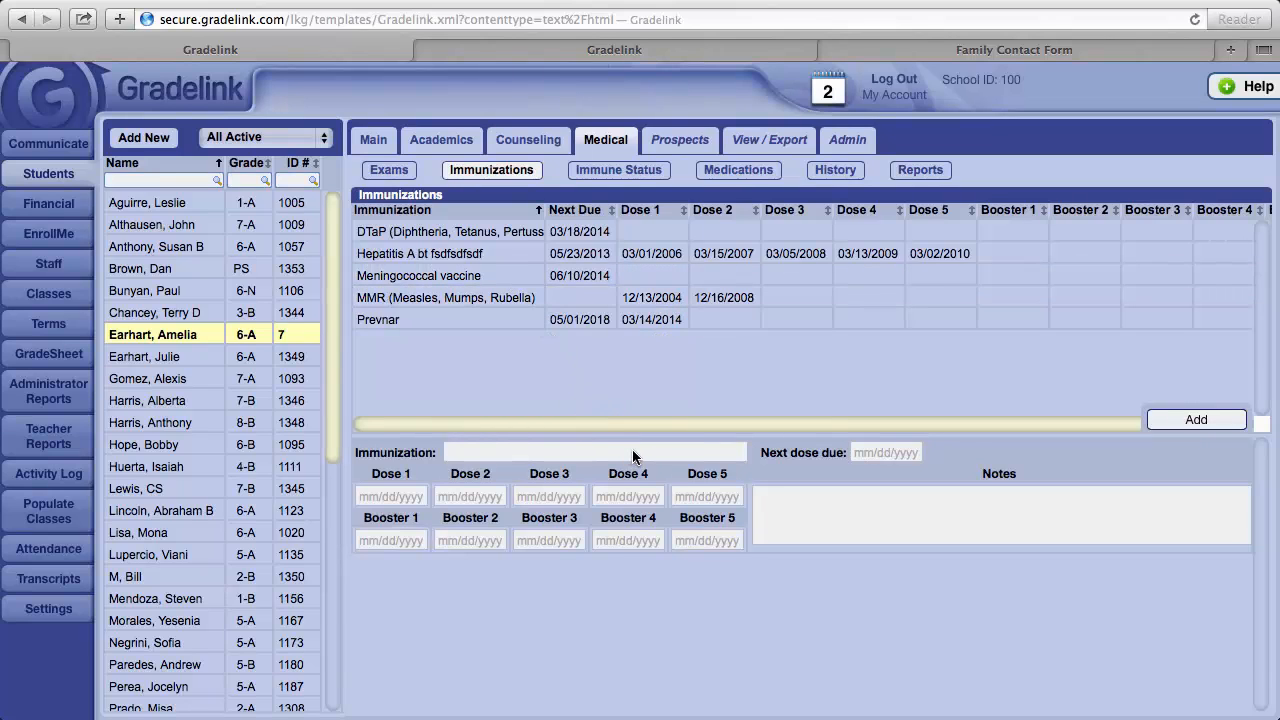
{"action": "left_click", "coordinate": [595, 452]}
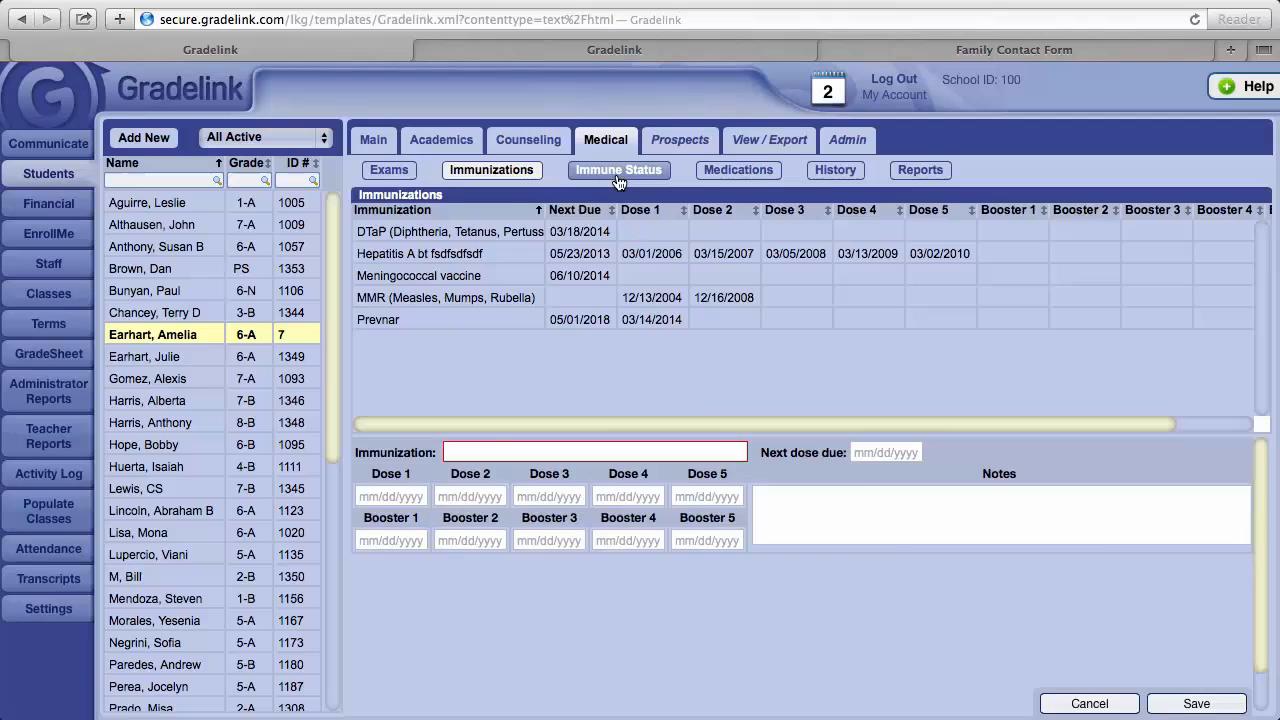
View Amelia Earhart's Immune Status: all requirements met, certified by George Washington on 10/8/2012.
{"action": "left_click", "coordinate": [618, 170]}
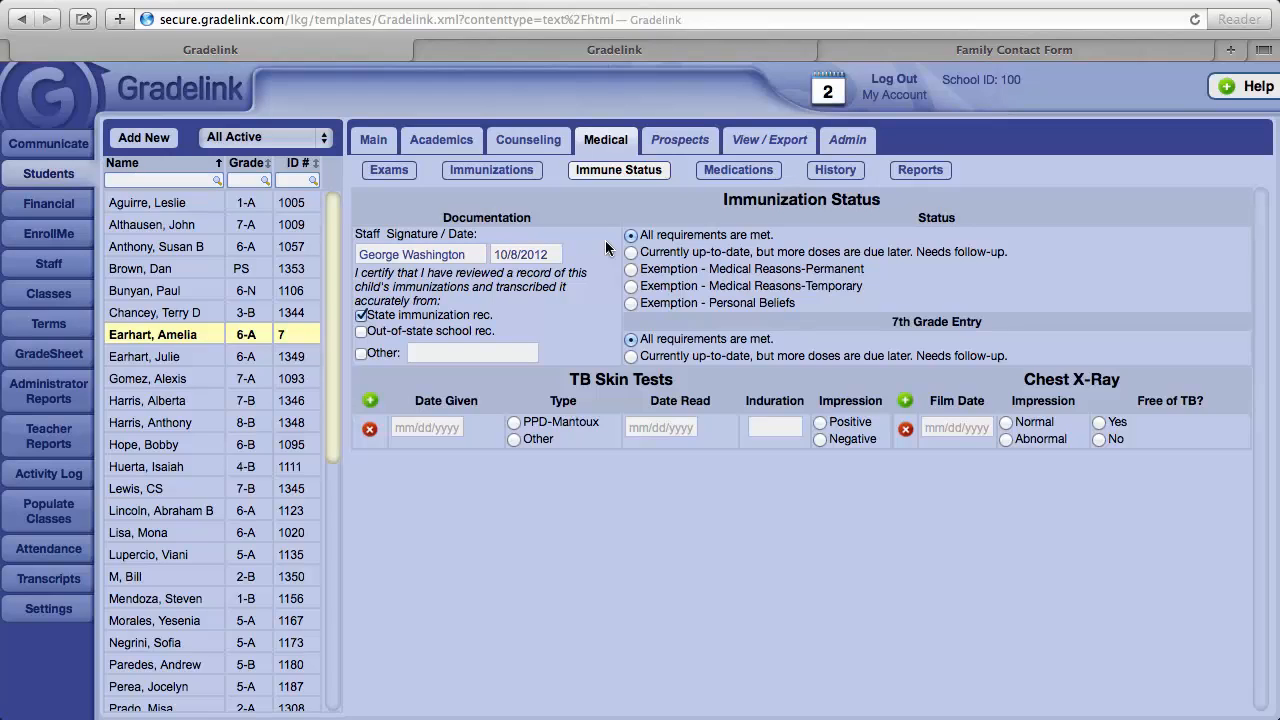
{"action": "left_click", "coordinate": [631, 235]}
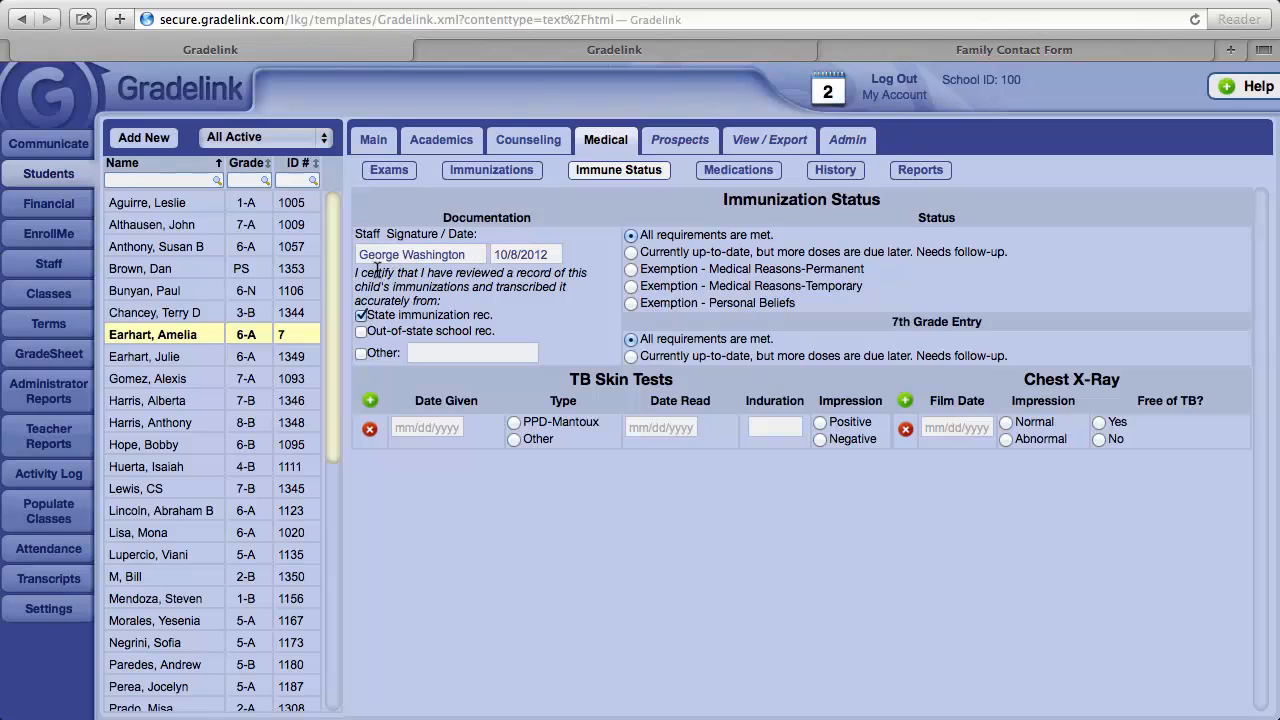
{"action": "mouse_move", "coordinate": [468, 268]}
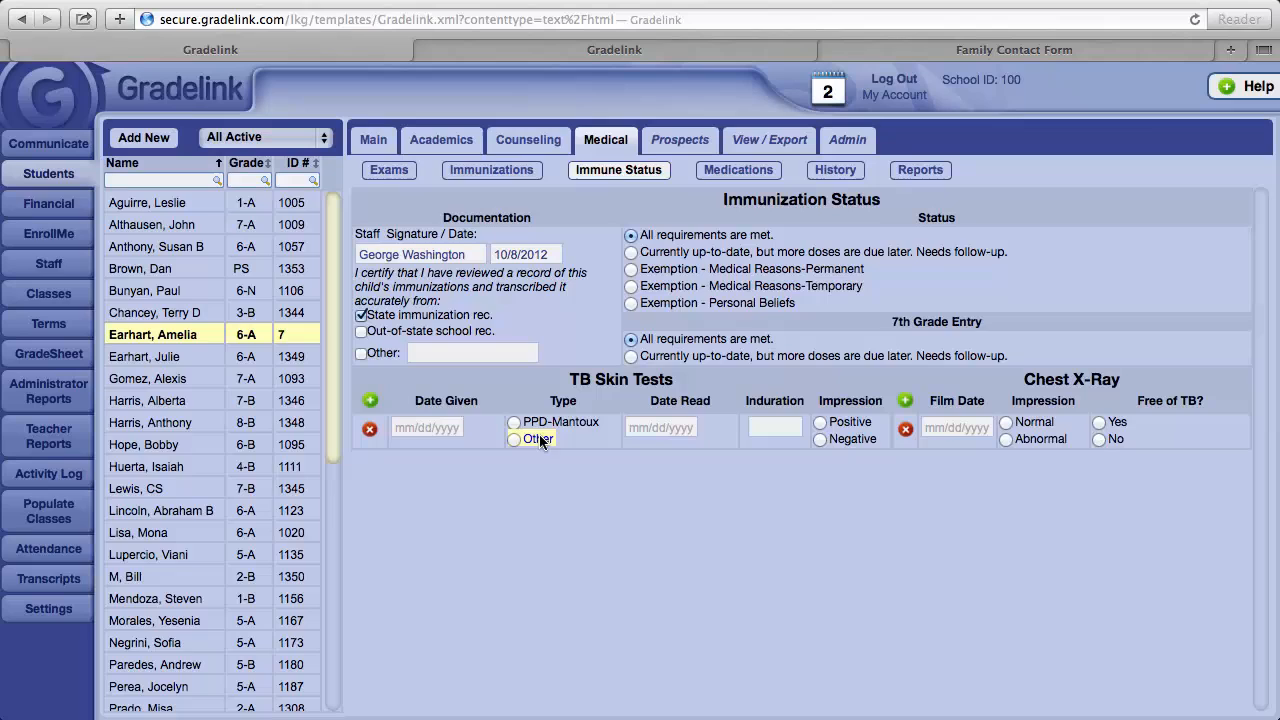
{"action": "left_click", "coordinate": [515, 439]}
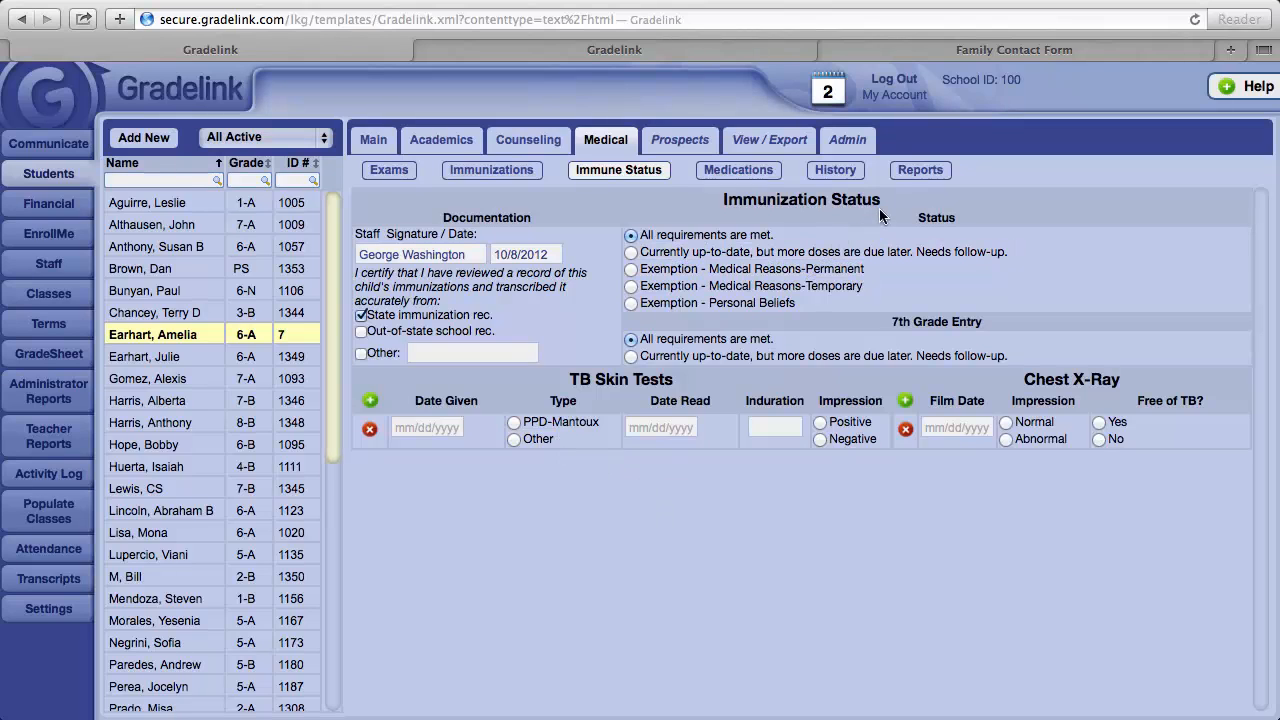
Run Amelia Earhart's single-student Immunization Record report and view her Medications (Inhaler, IB Profine).
{"action": "left_click", "coordinate": [920, 169]}
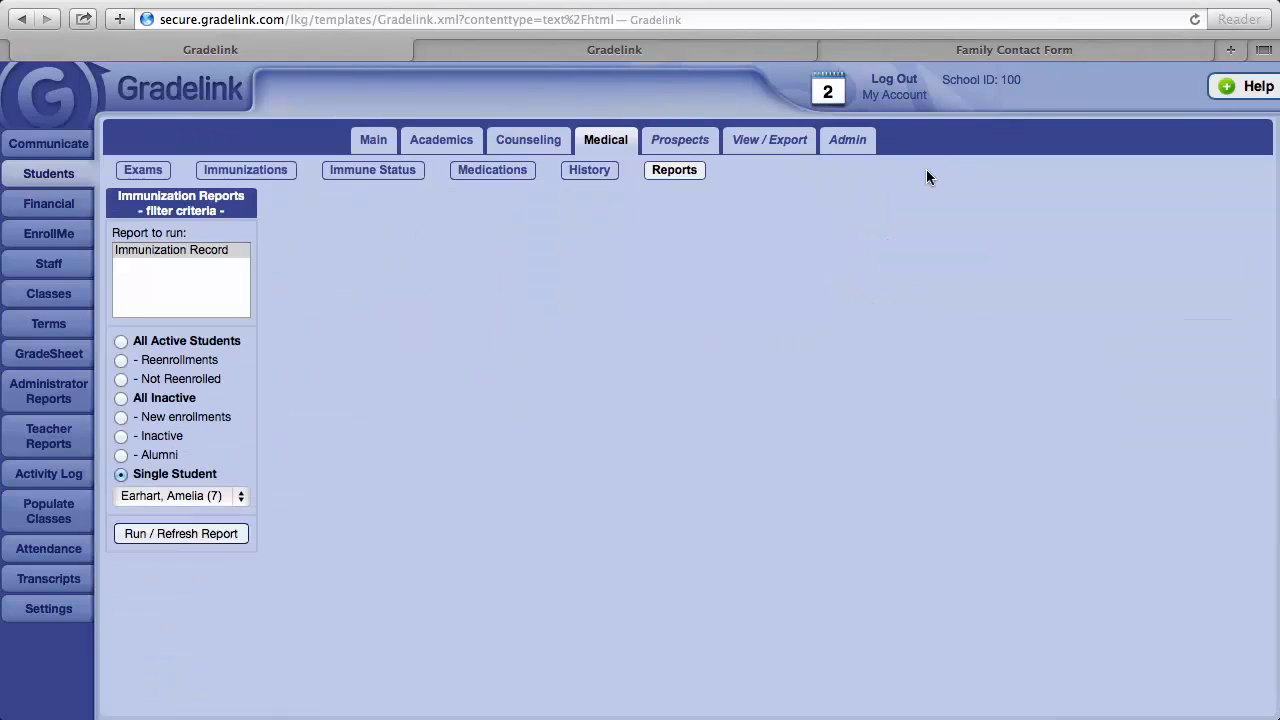
{"action": "mouse_move", "coordinate": [378, 343]}
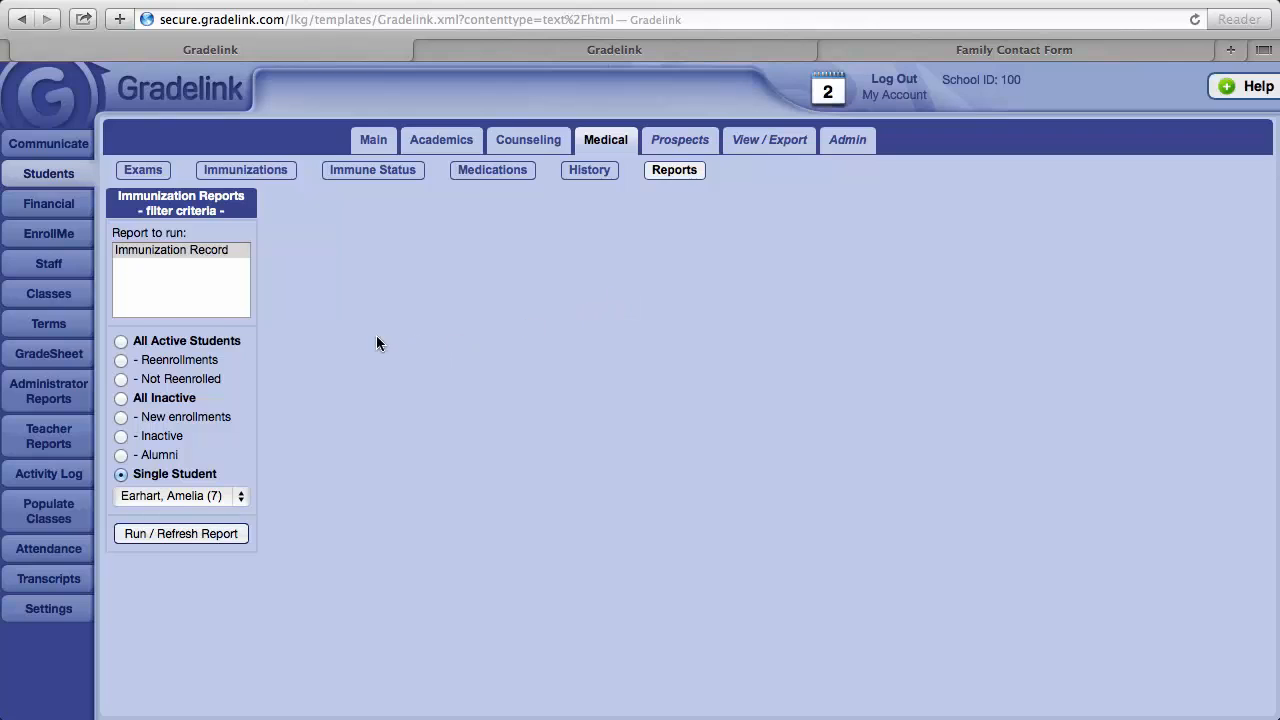
{"action": "mouse_move", "coordinate": [185, 588]}
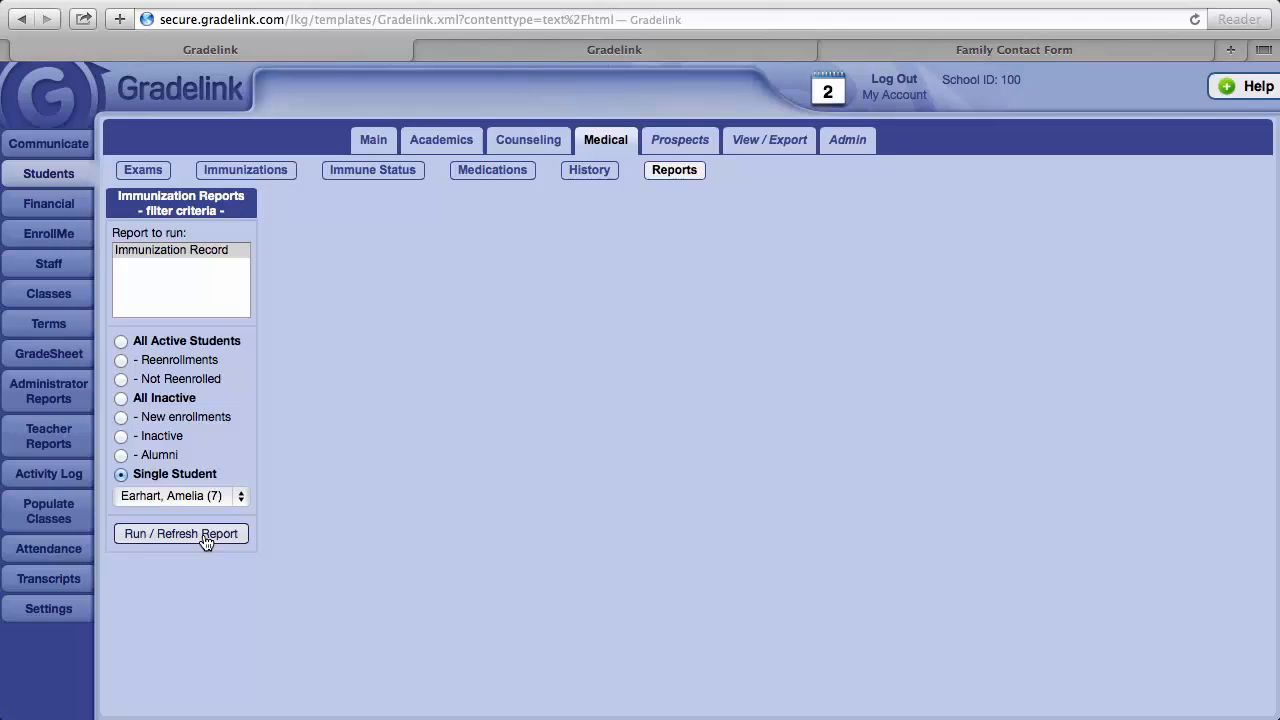
{"action": "left_click", "coordinate": [180, 533]}
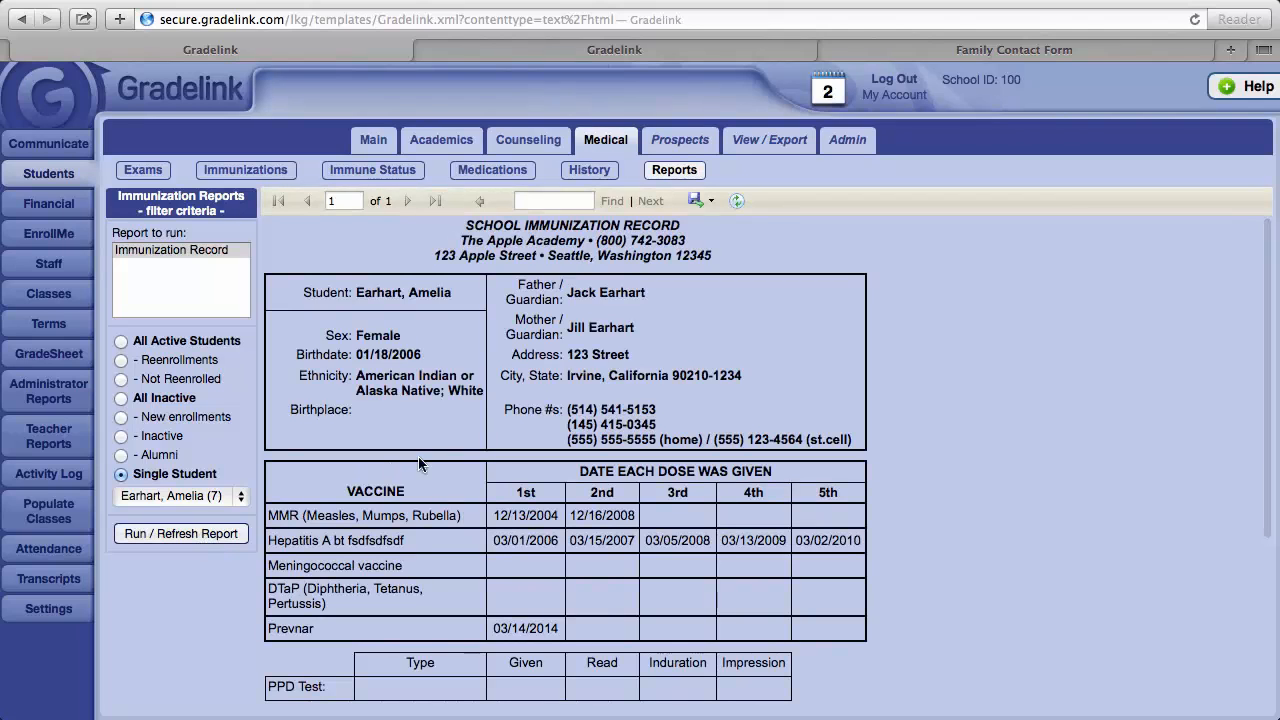
{"action": "mouse_move", "coordinate": [865, 390]}
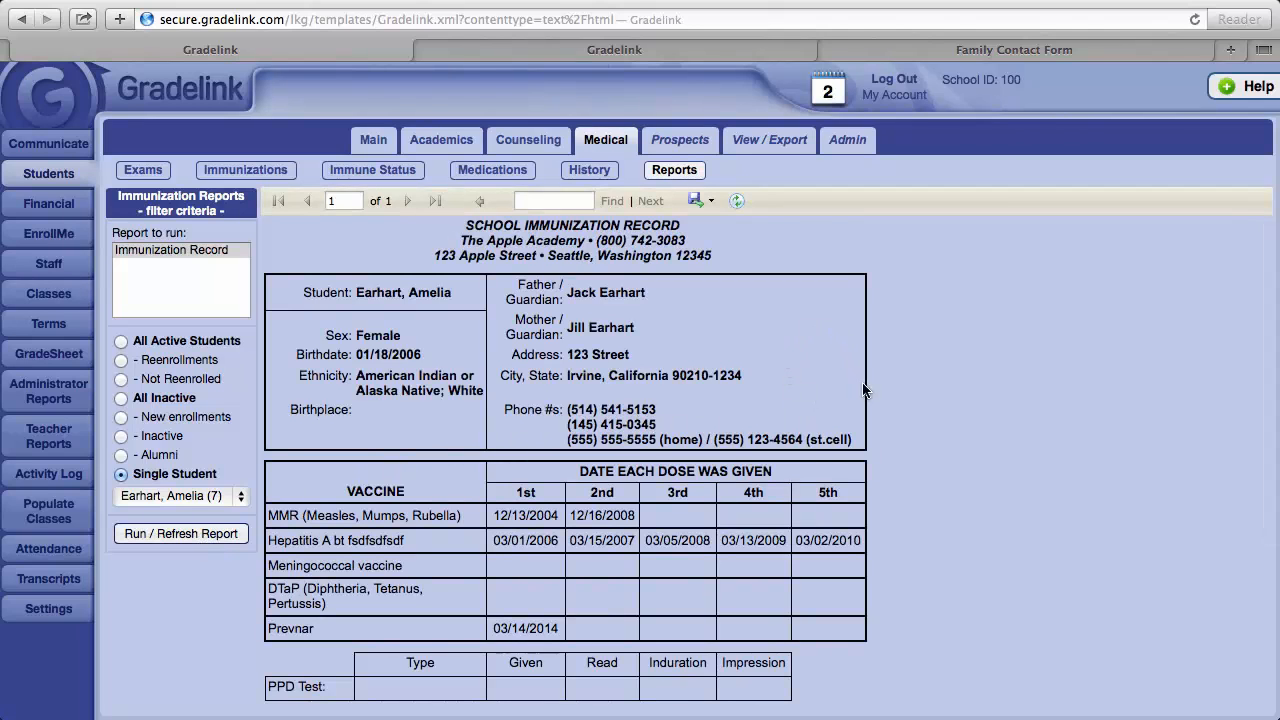
{"action": "mouse_move", "coordinate": [897, 404]}
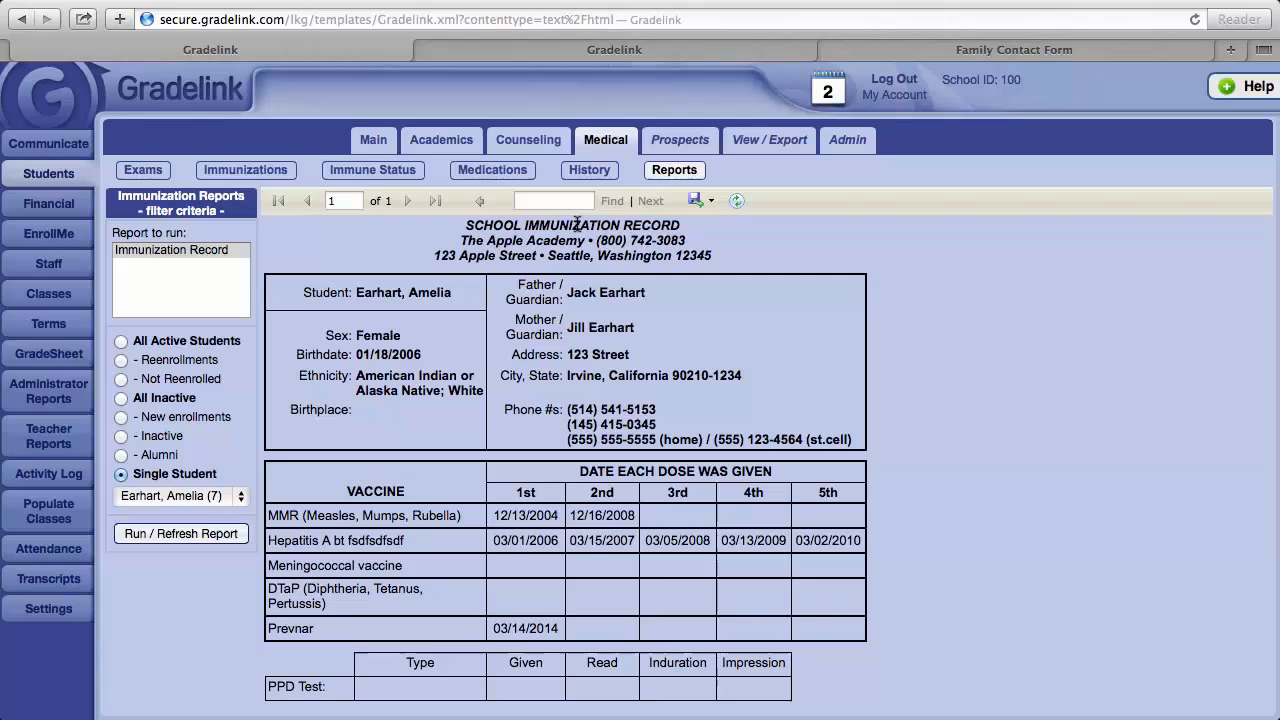
{"action": "left_click", "coordinate": [738, 169]}
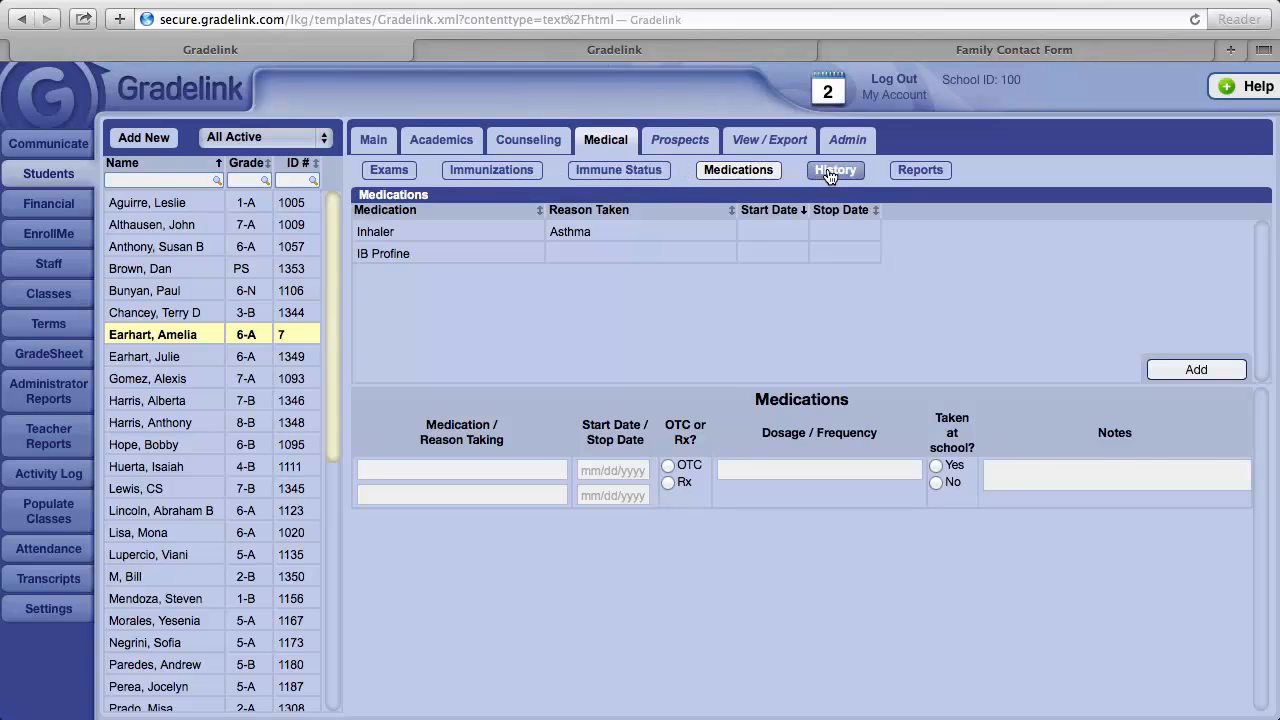
View Amelia Earhart's medical History: ADHD with Ritalin, peanut allergy with EPI pen, mild asthma.
{"action": "left_click", "coordinate": [835, 169]}
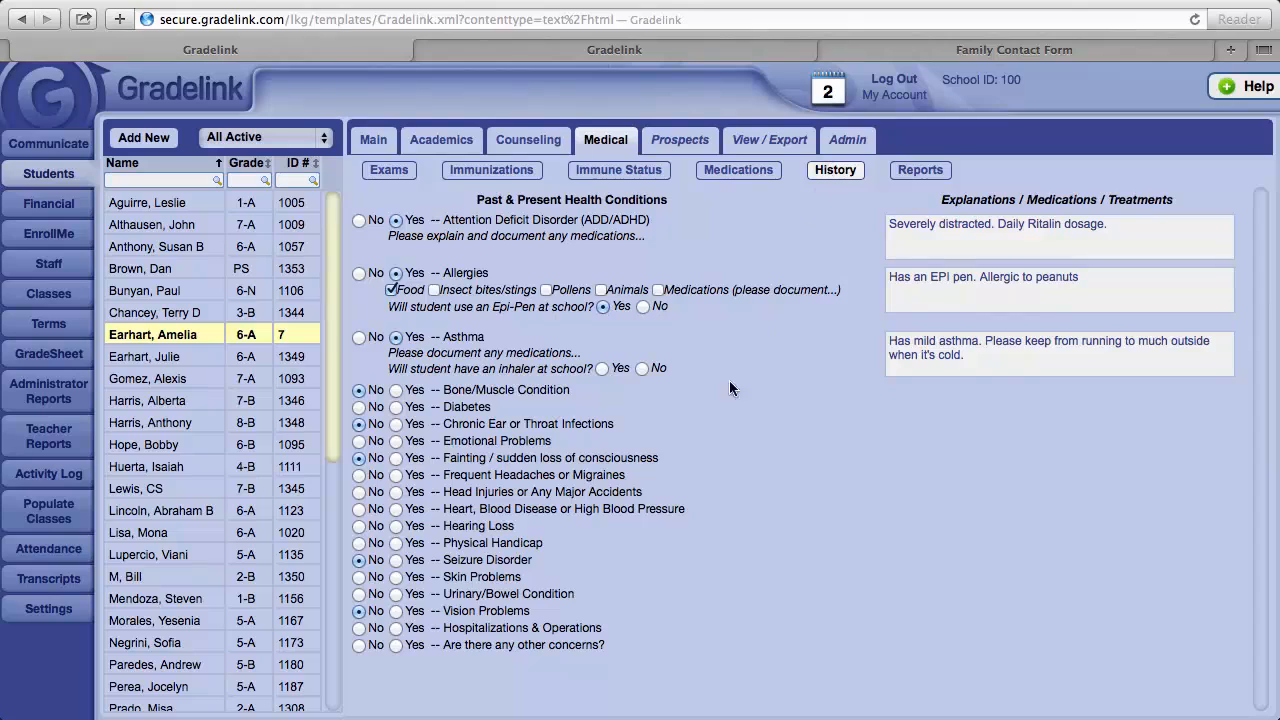
{"action": "mouse_move", "coordinate": [716, 413]}
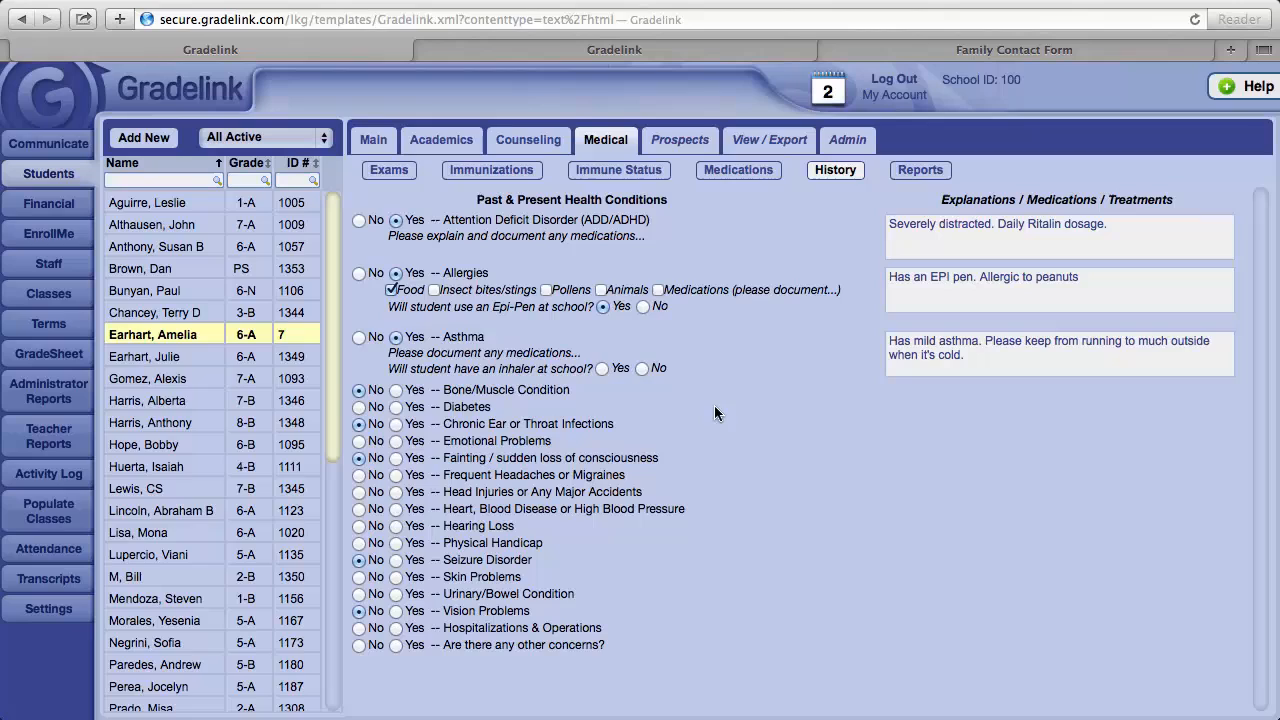
{"action": "mouse_move", "coordinate": [648, 417]}
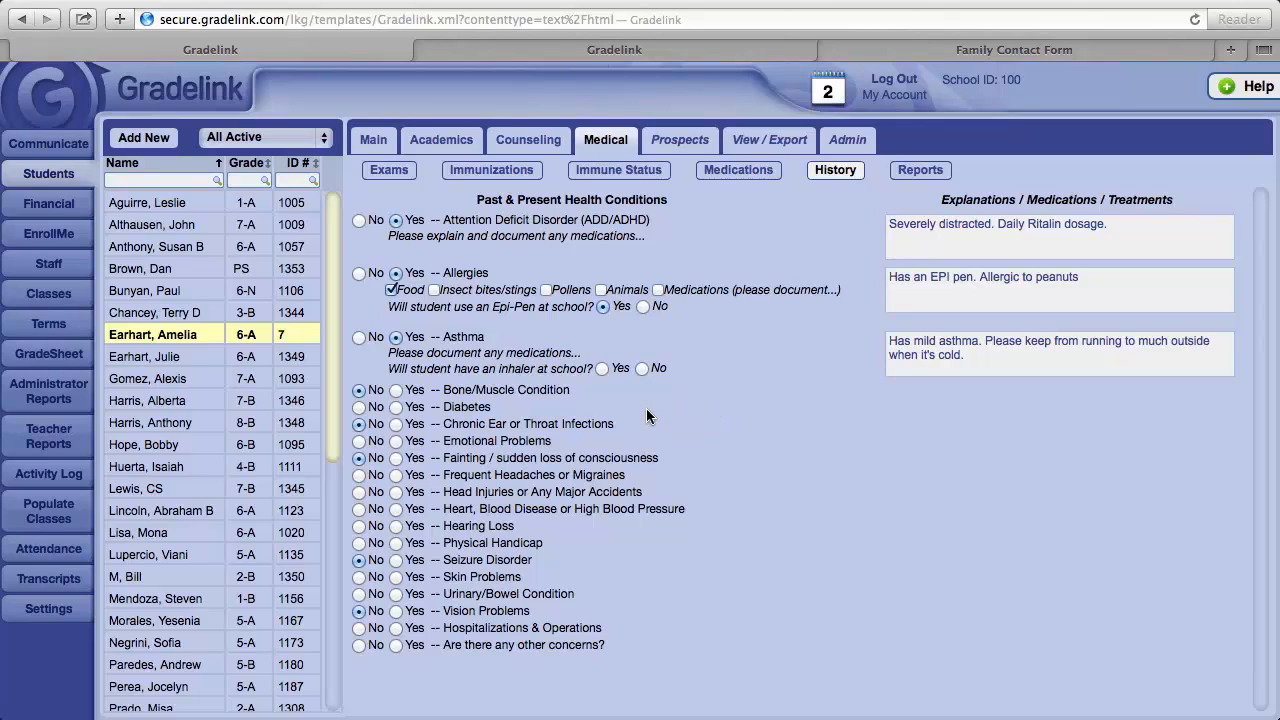
{"action": "mouse_move", "coordinate": [587, 369]}
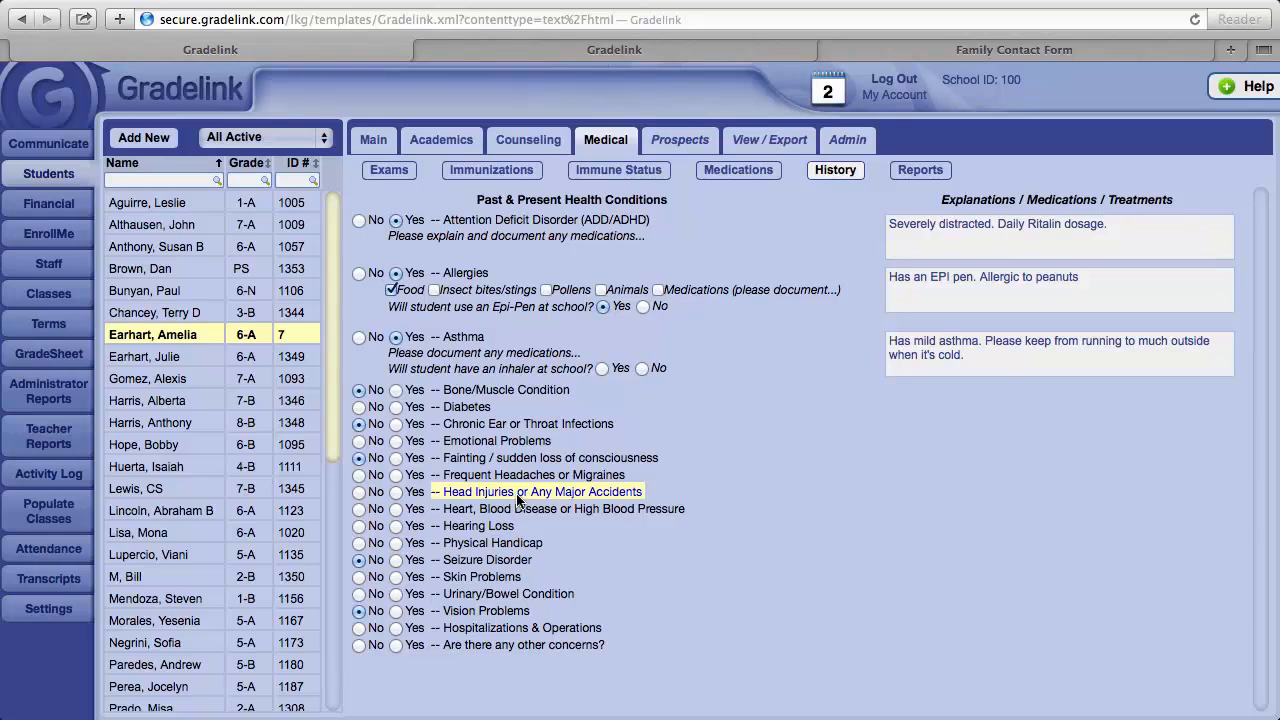
{"action": "mouse_move", "coordinate": [582, 494]}
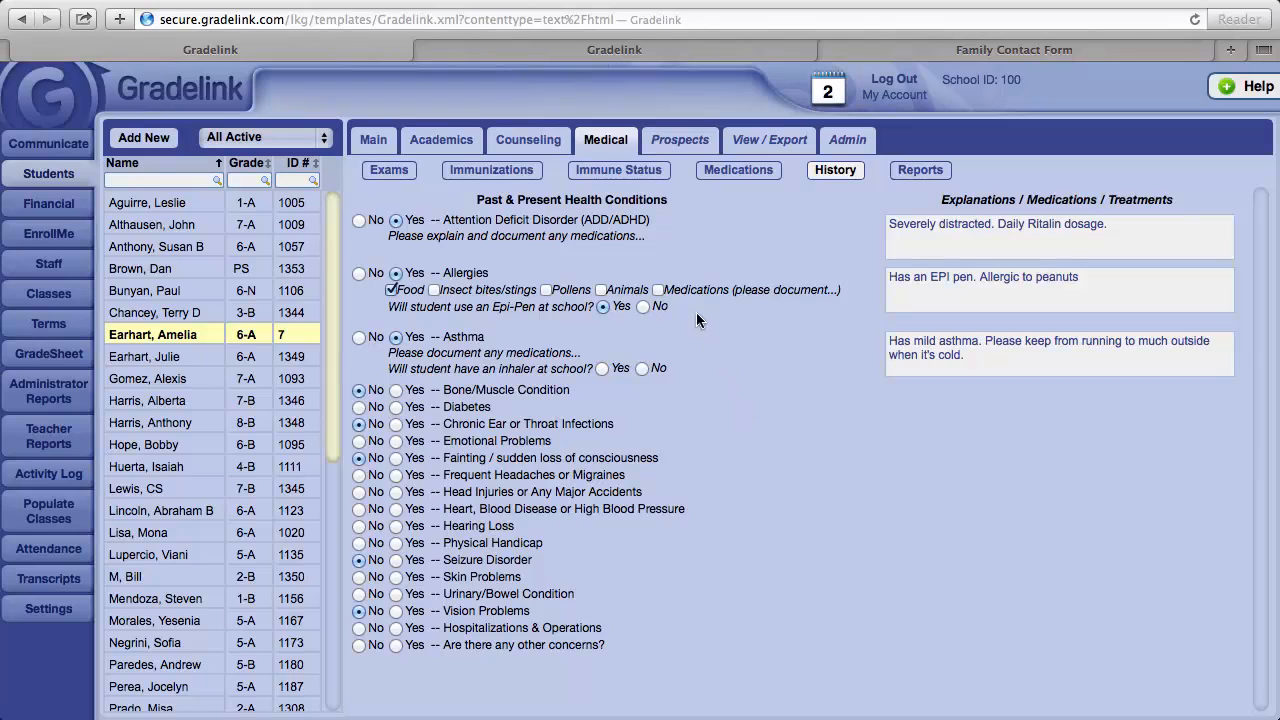
{"action": "mouse_move", "coordinate": [618, 169]}
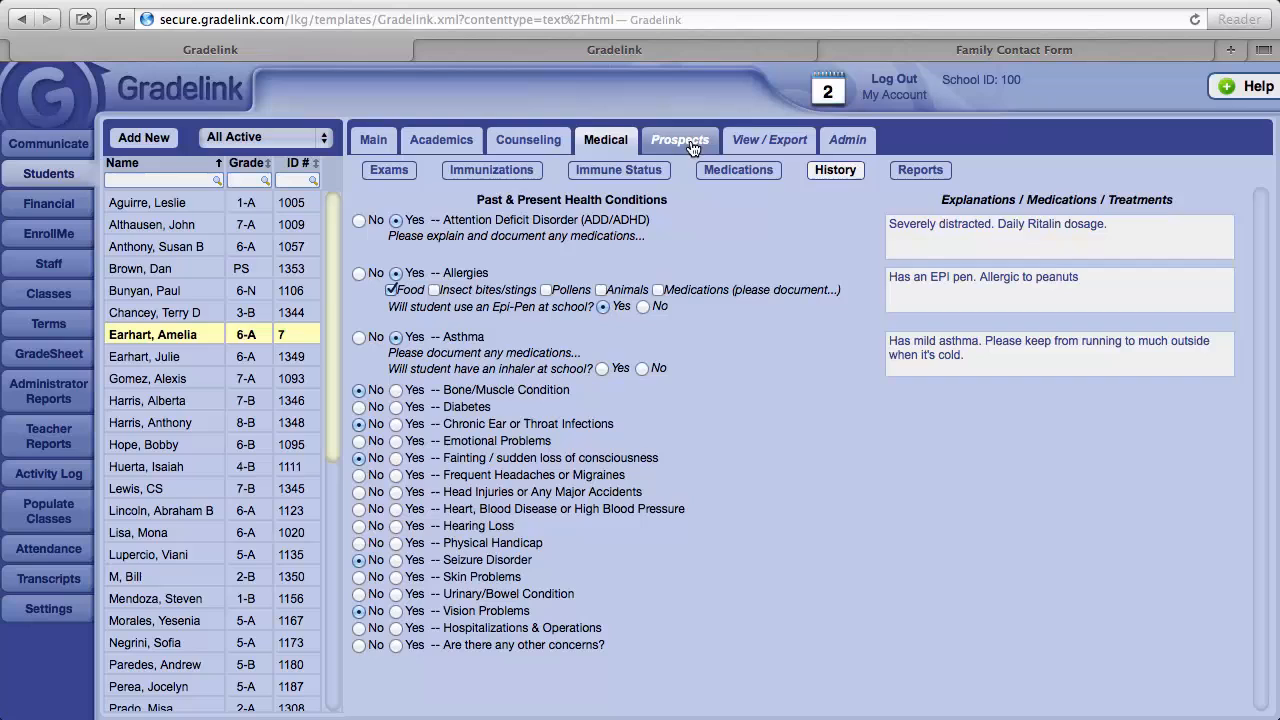
Show the Prospective Students table with four open prospects, follow-up dates and next actions.
{"action": "left_click", "coordinate": [680, 139]}
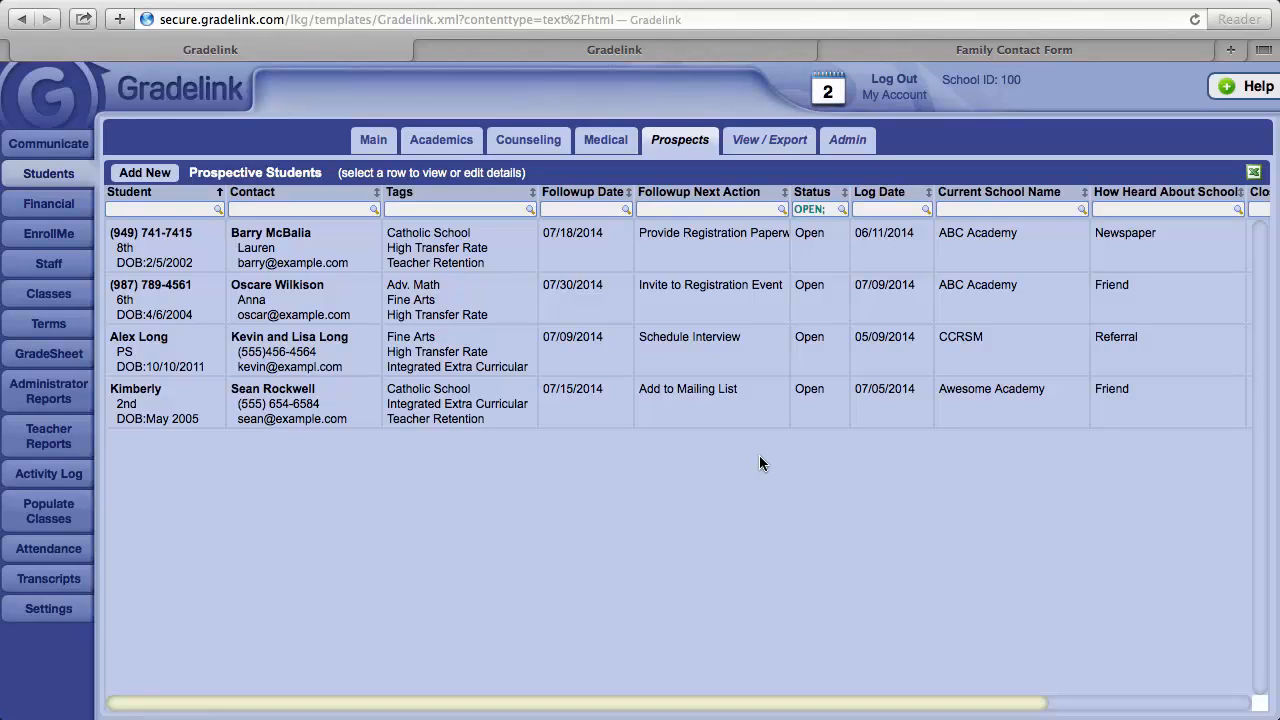
{"action": "mouse_move", "coordinate": [715, 489]}
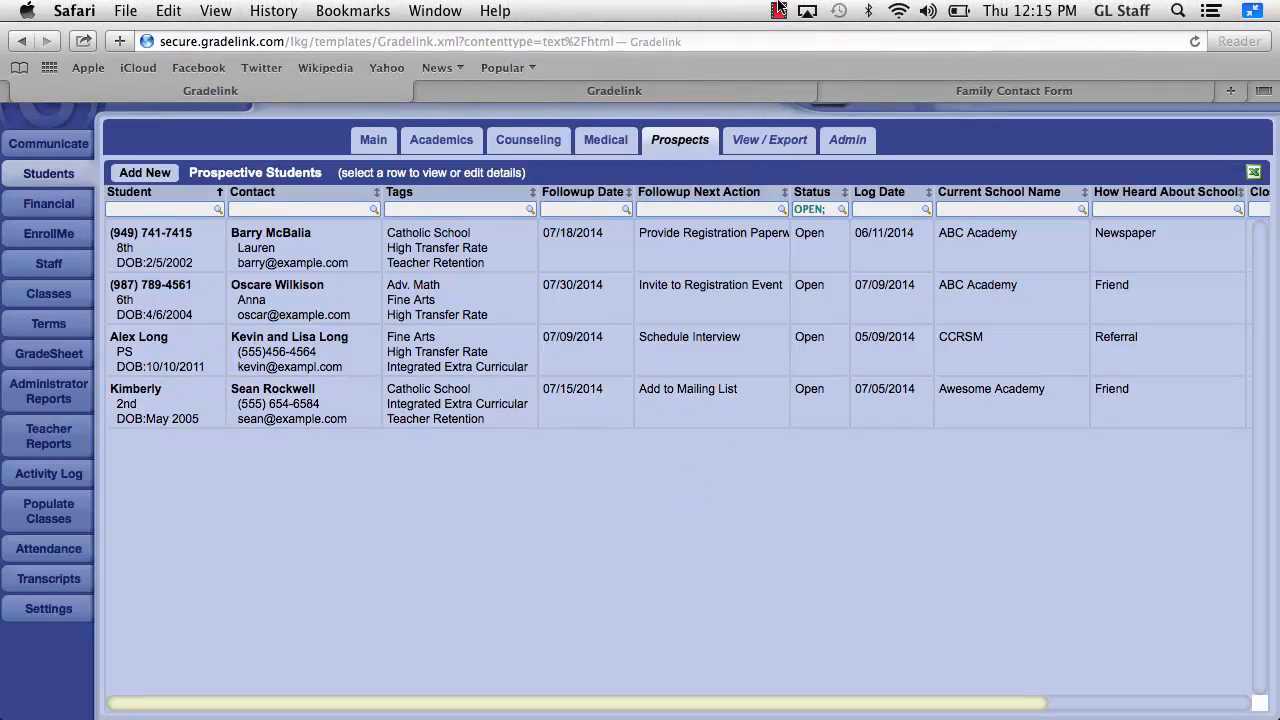
{"action": "left_click", "coordinate": [779, 11]}
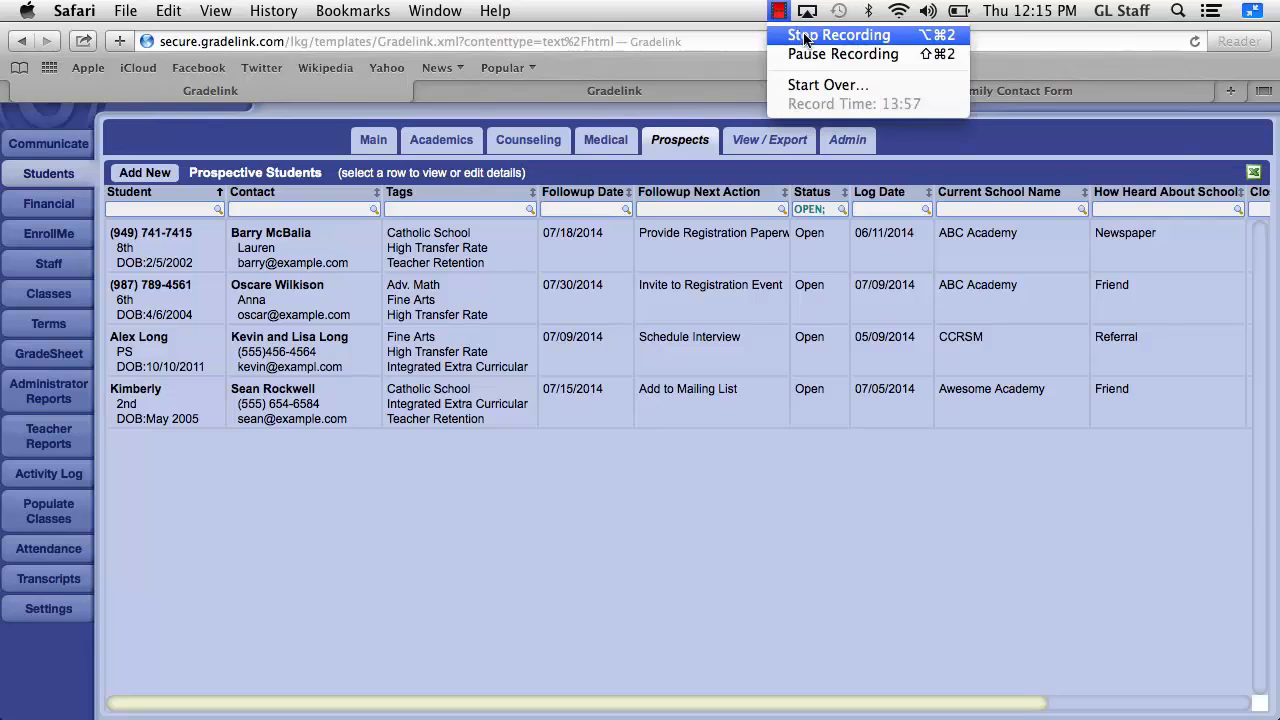
{"action": "left_click", "coordinate": [838, 35]}
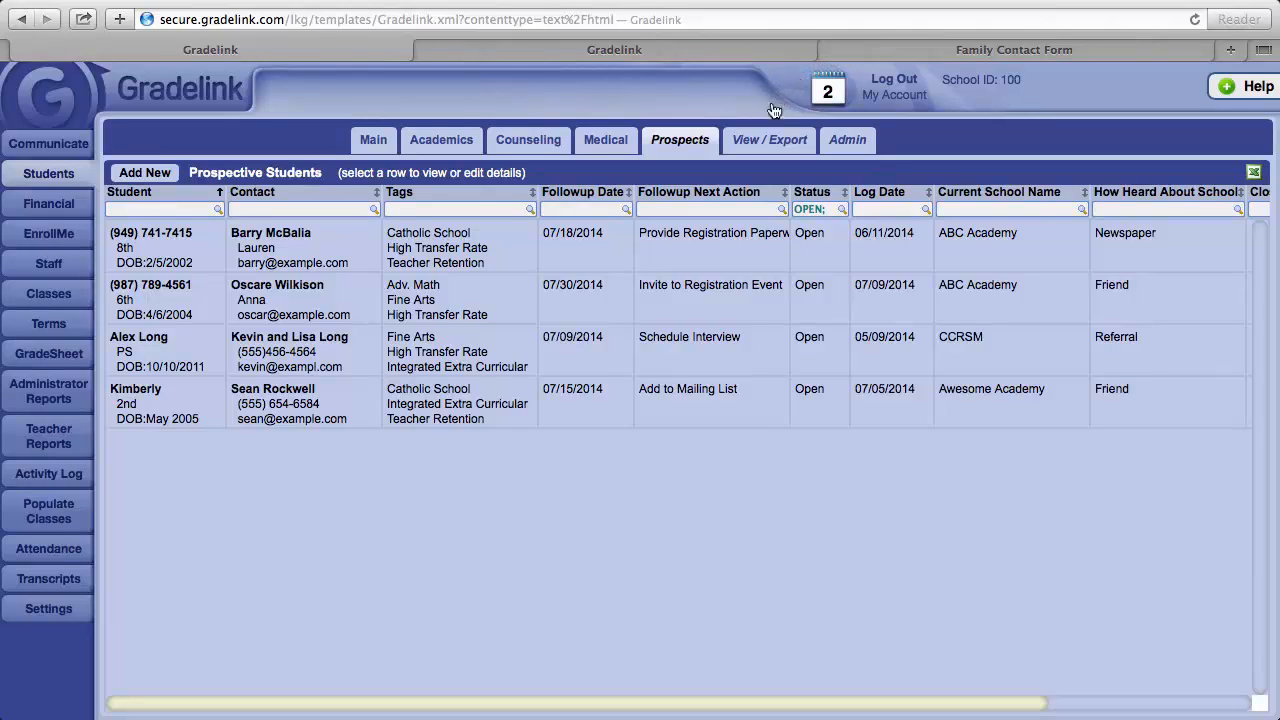
{"action": "mouse_move", "coordinate": [769, 139]}
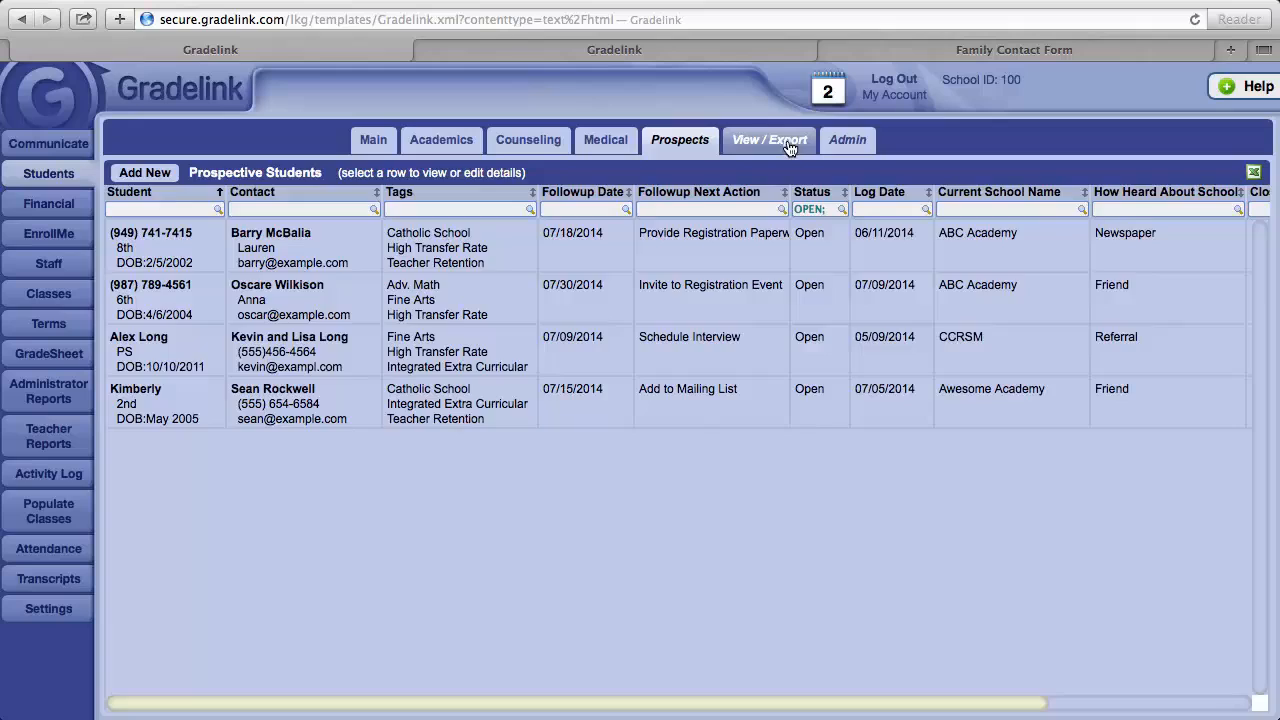
{"action": "left_click", "coordinate": [769, 139]}
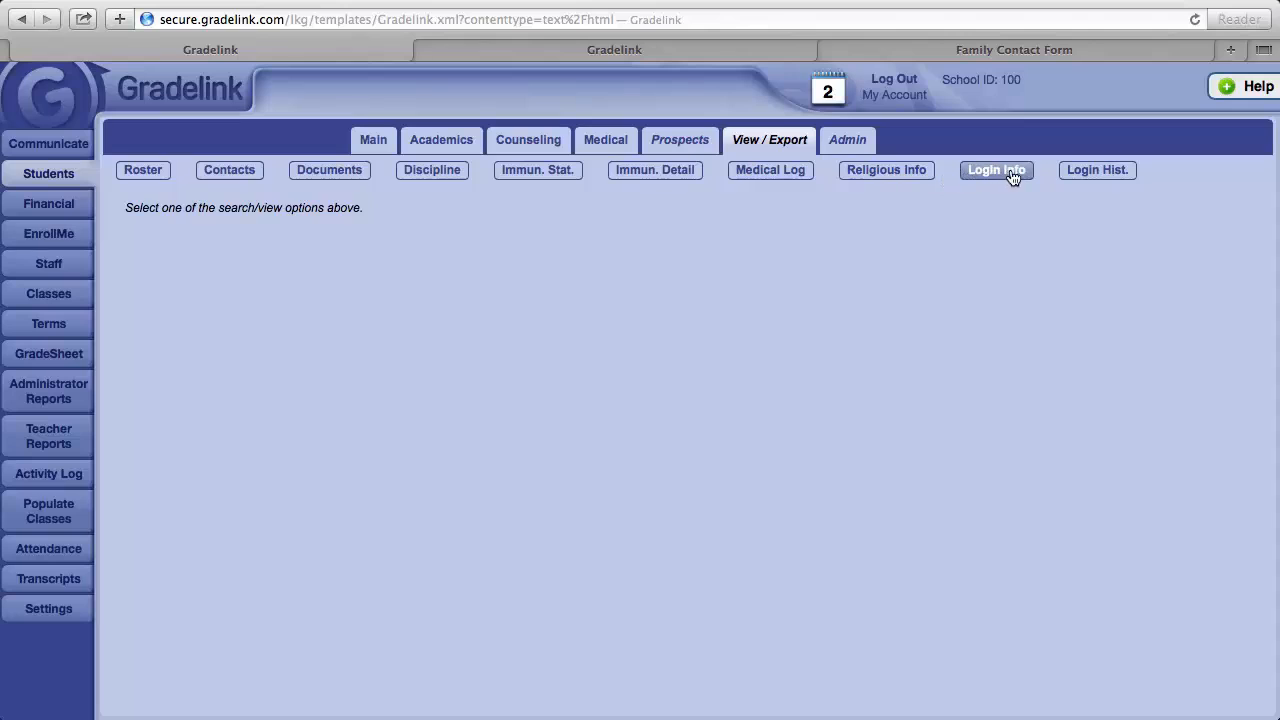
{"action": "left_click", "coordinate": [996, 169]}
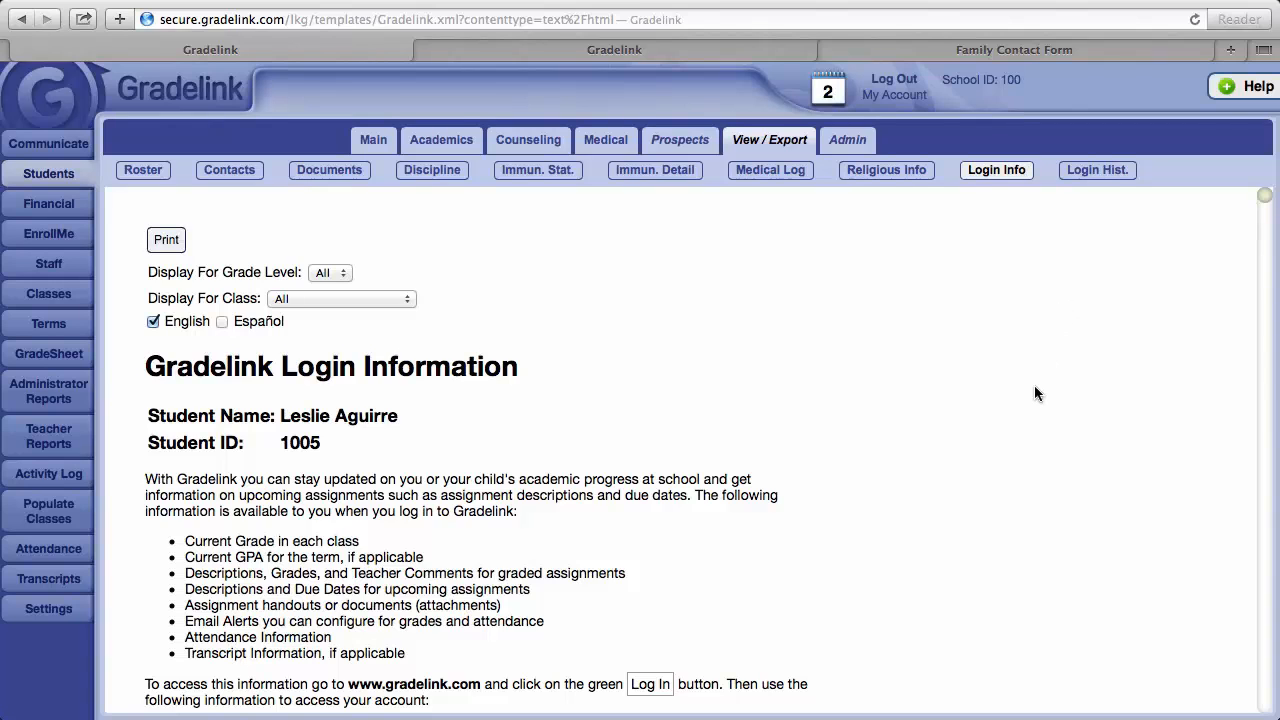
{"action": "scroll", "scroll_direction": "down", "scroll_amount": 3}
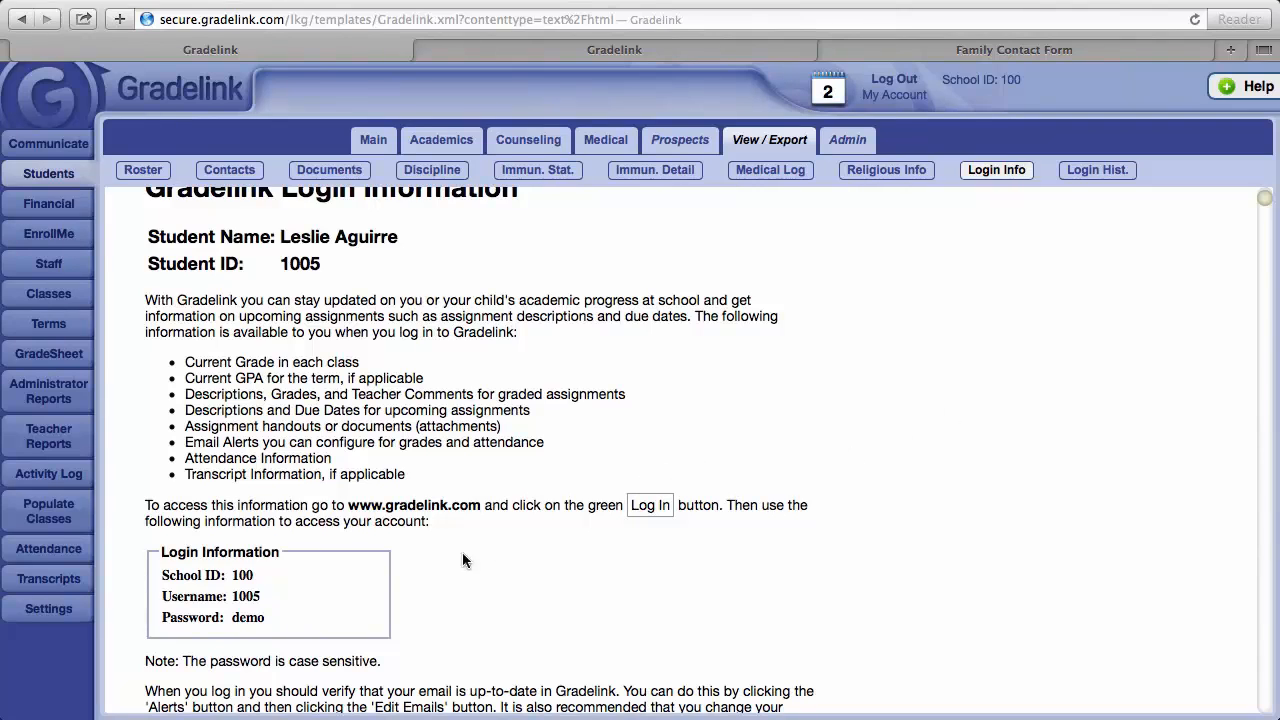
{"action": "mouse_move", "coordinate": [238, 652]}
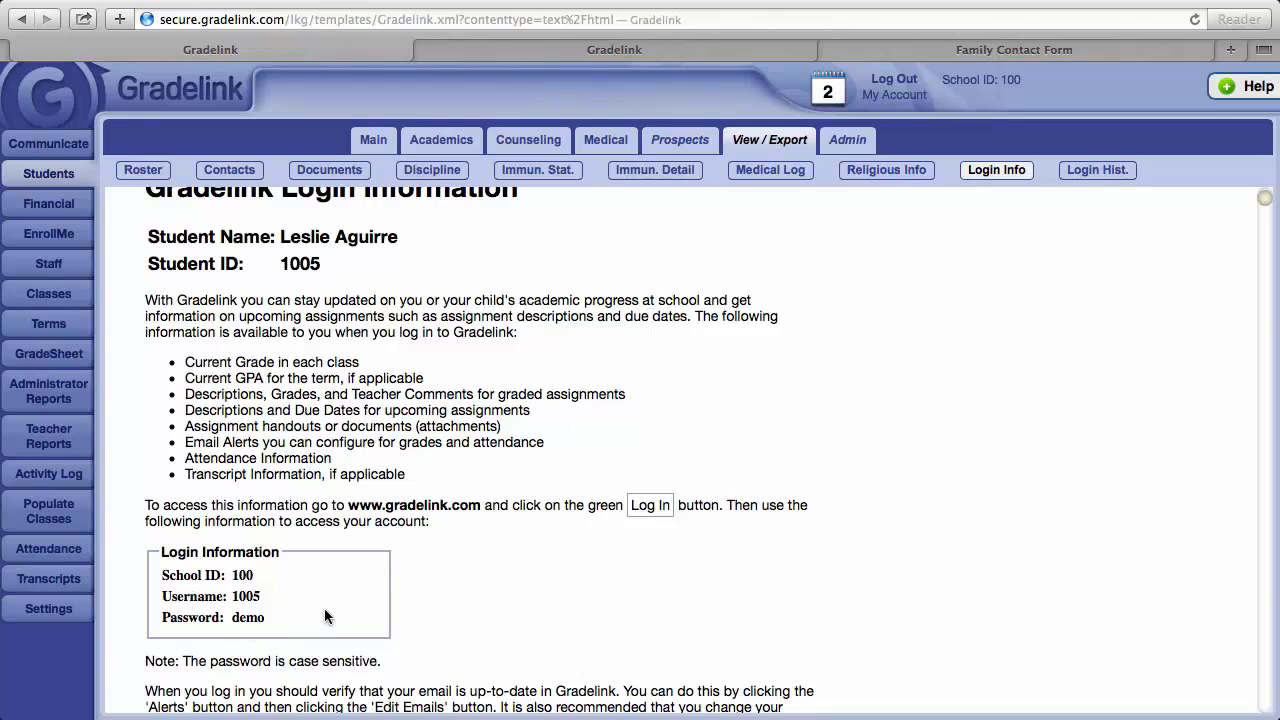
{"action": "mouse_move", "coordinate": [298, 578]}
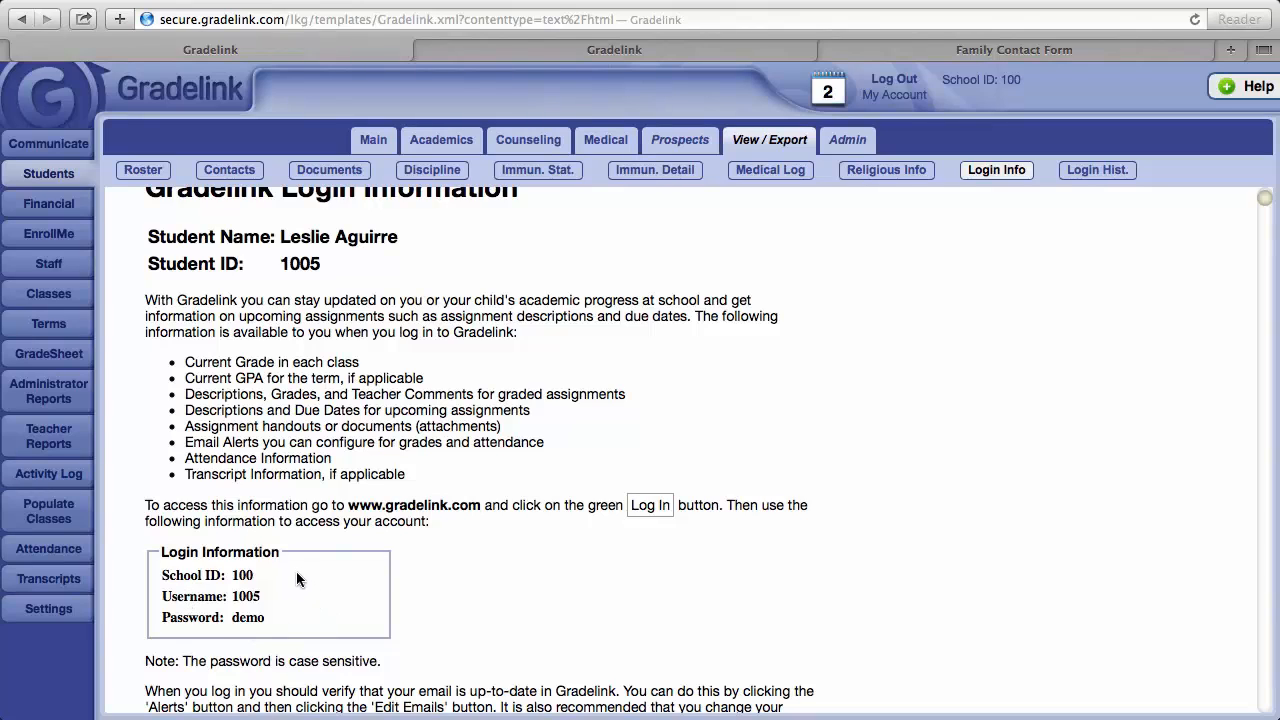
{"action": "mouse_move", "coordinate": [278, 598]}
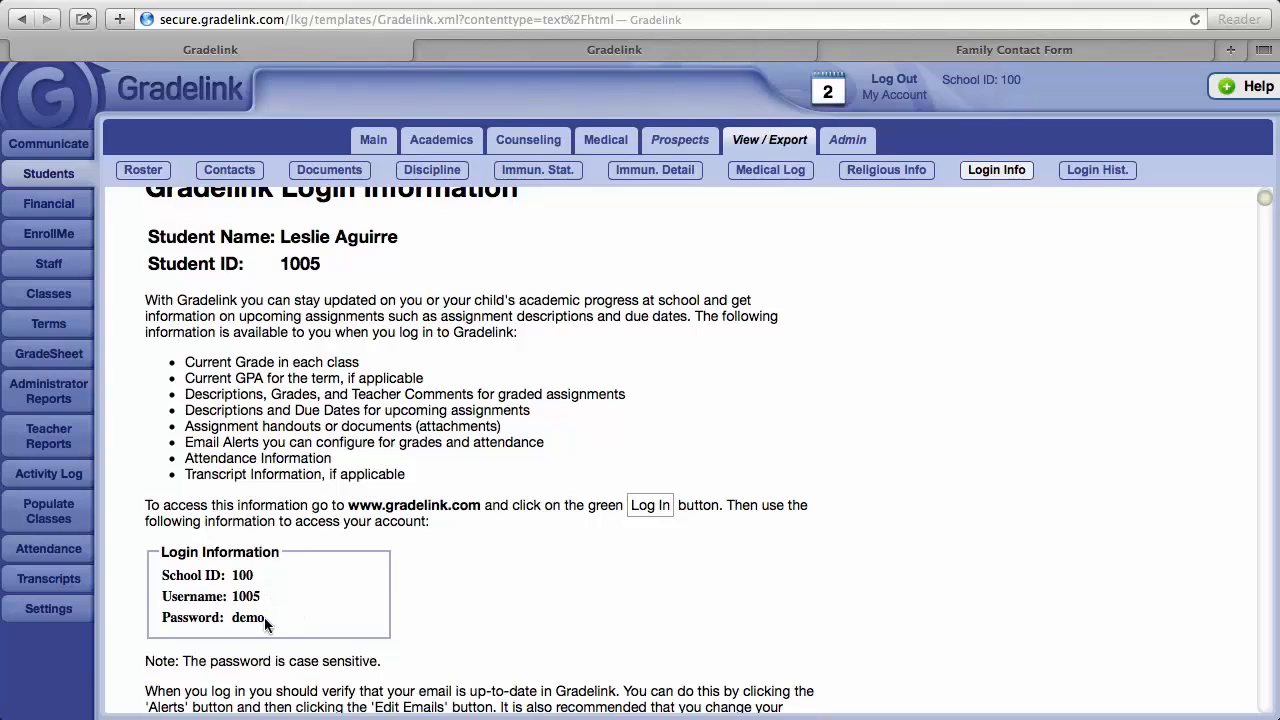
{"action": "mouse_move", "coordinate": [280, 625]}
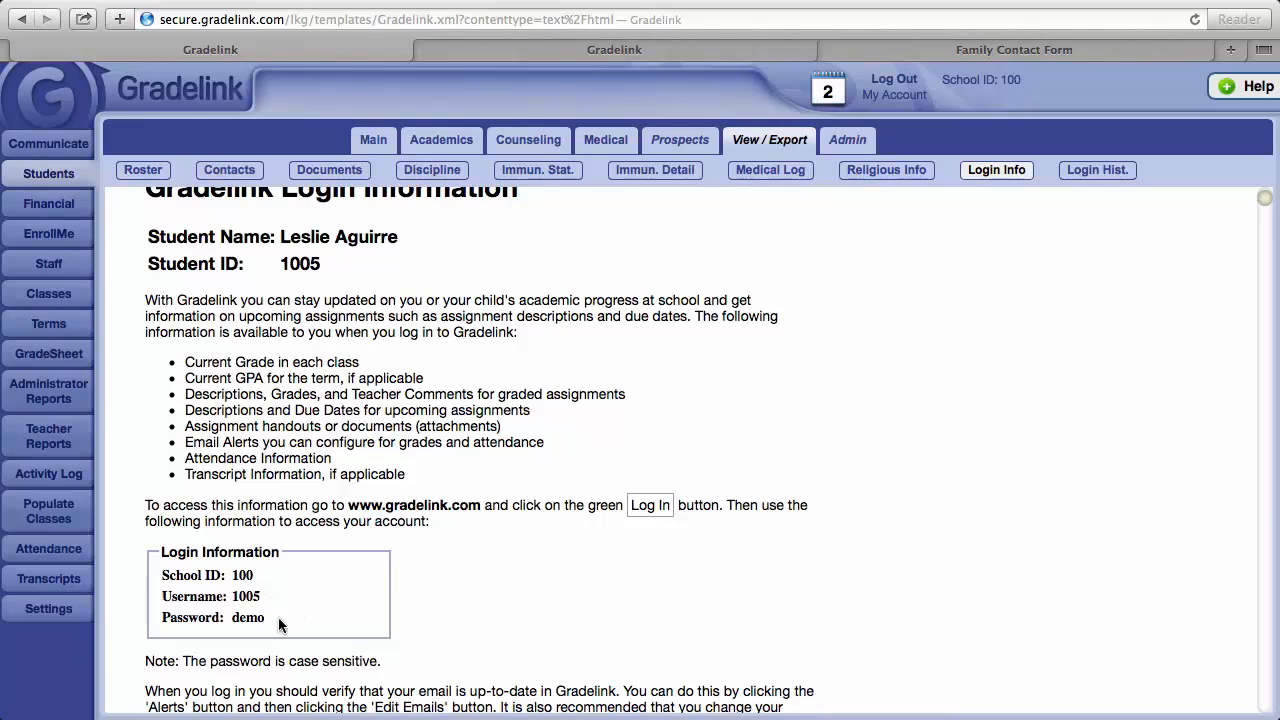
{"action": "mouse_move", "coordinate": [879, 537]}
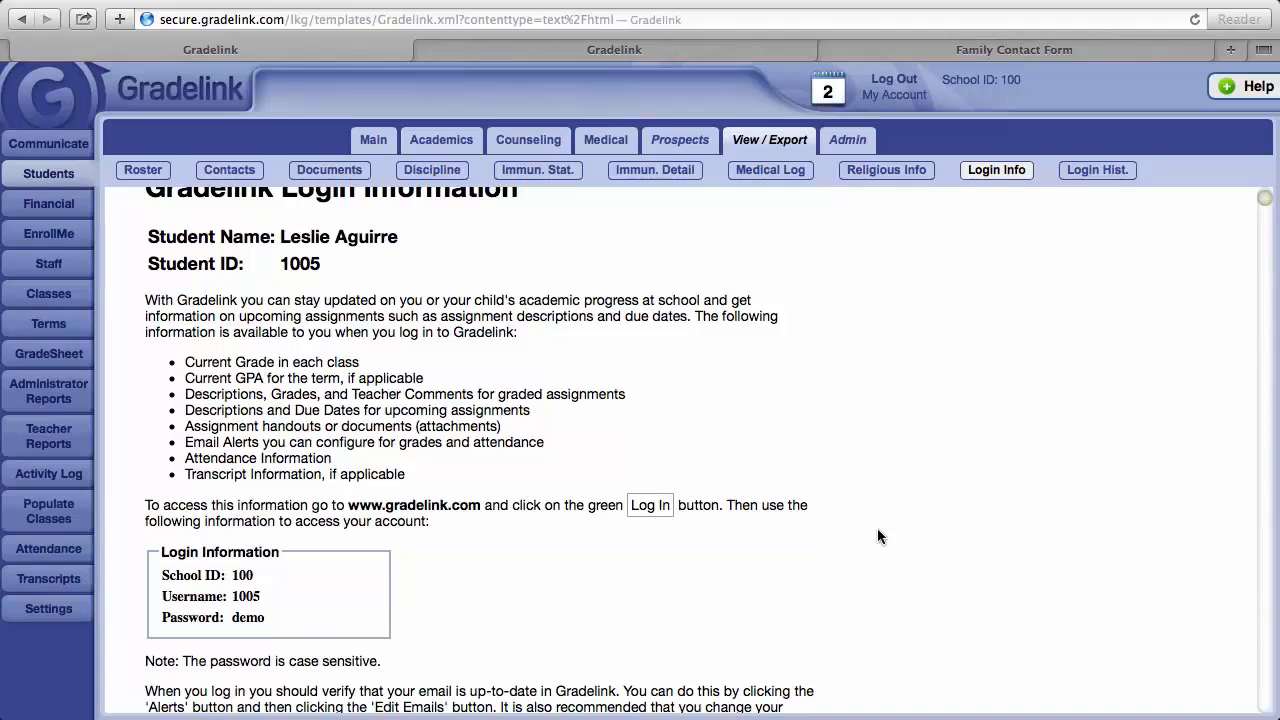
{"action": "mouse_move", "coordinate": [1178, 322]}
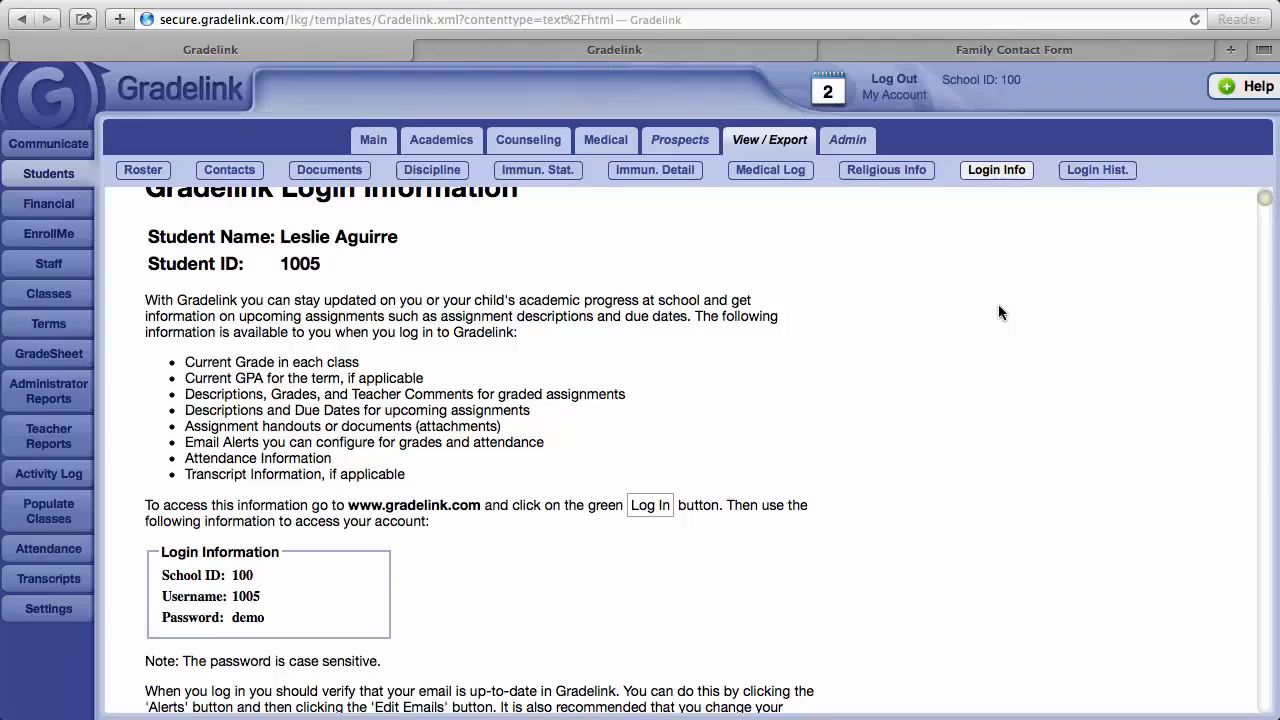
{"action": "mouse_move", "coordinate": [1263, 205]}
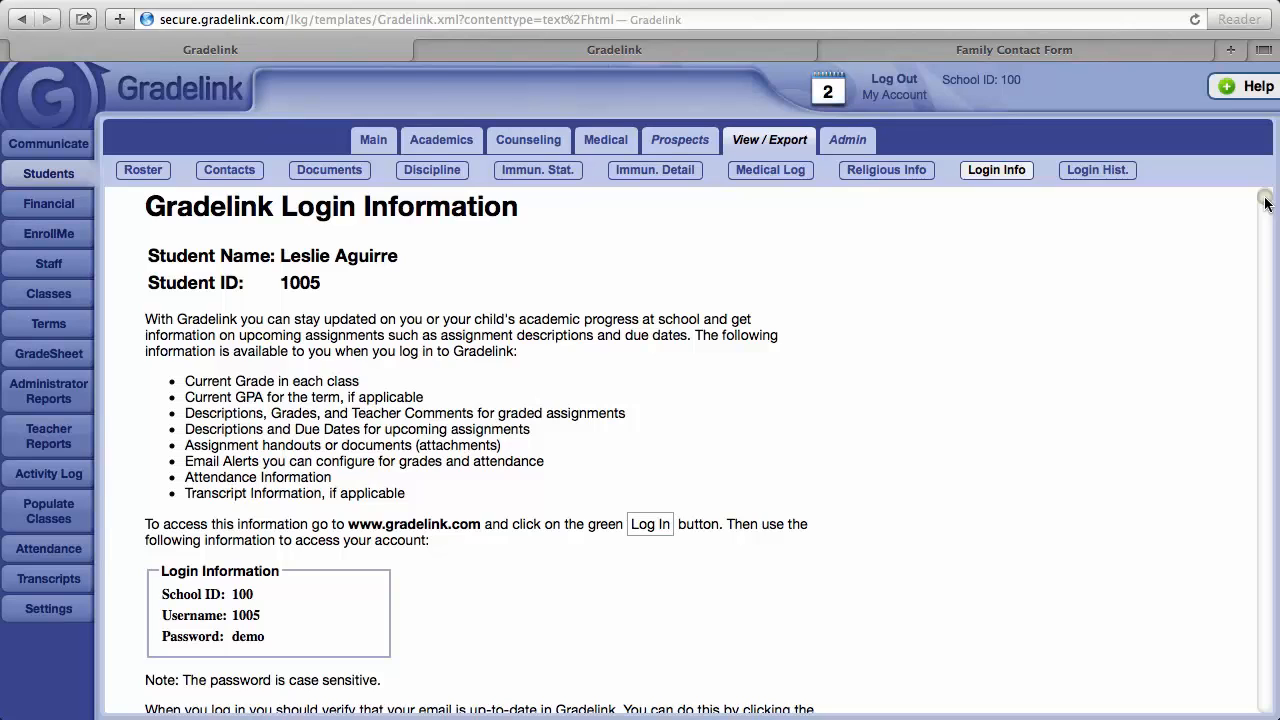
{"action": "scroll", "scroll_direction": "up", "scroll_amount": 3}
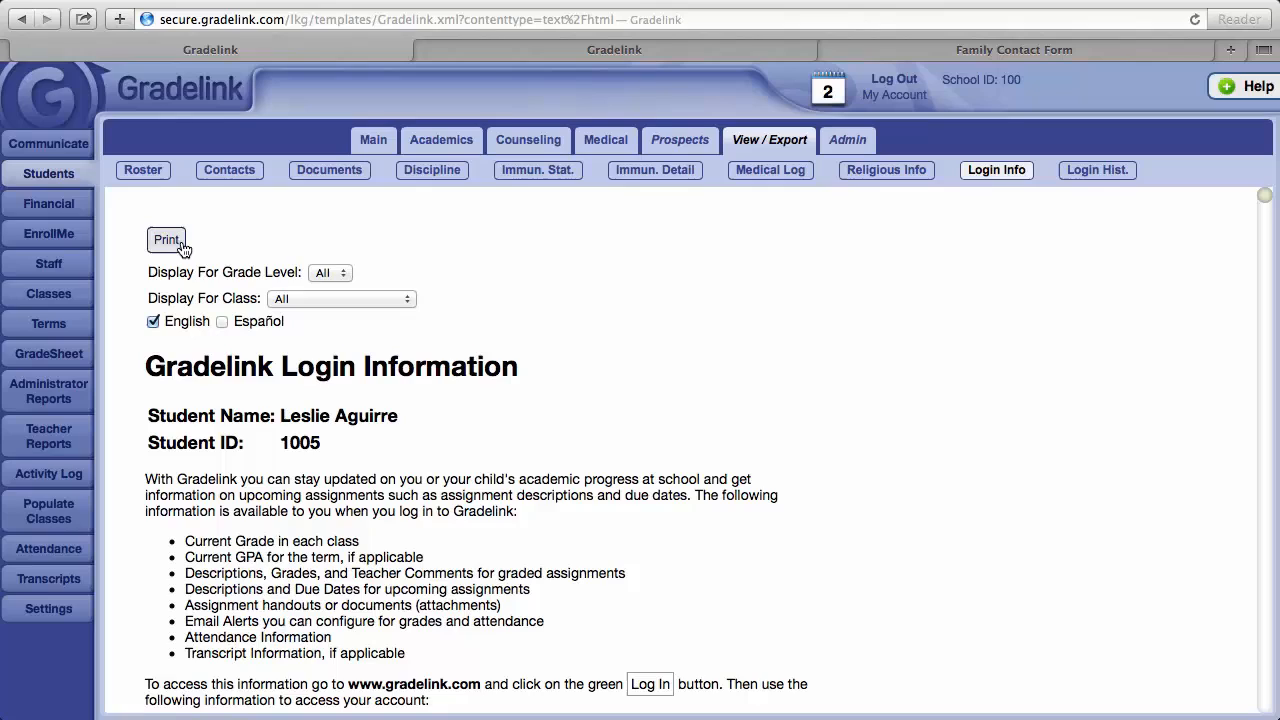
{"action": "mouse_move", "coordinate": [352, 270]}
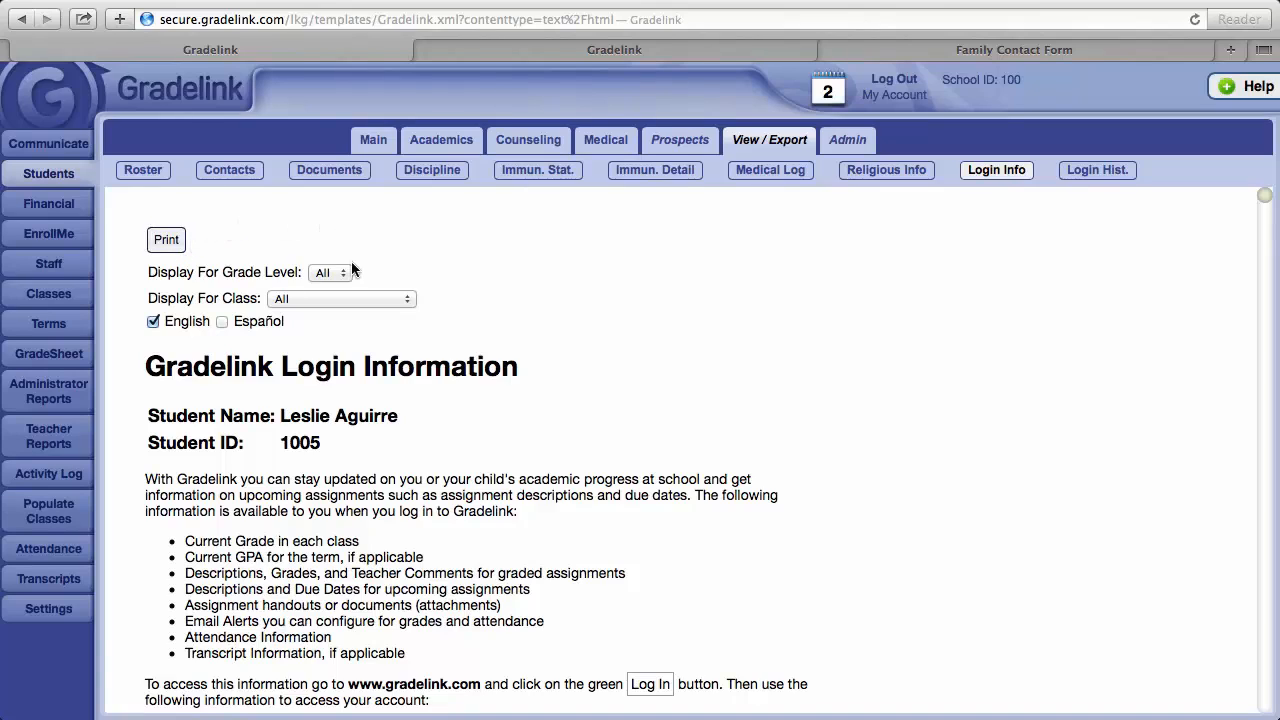
{"action": "left_click", "coordinate": [330, 272]}
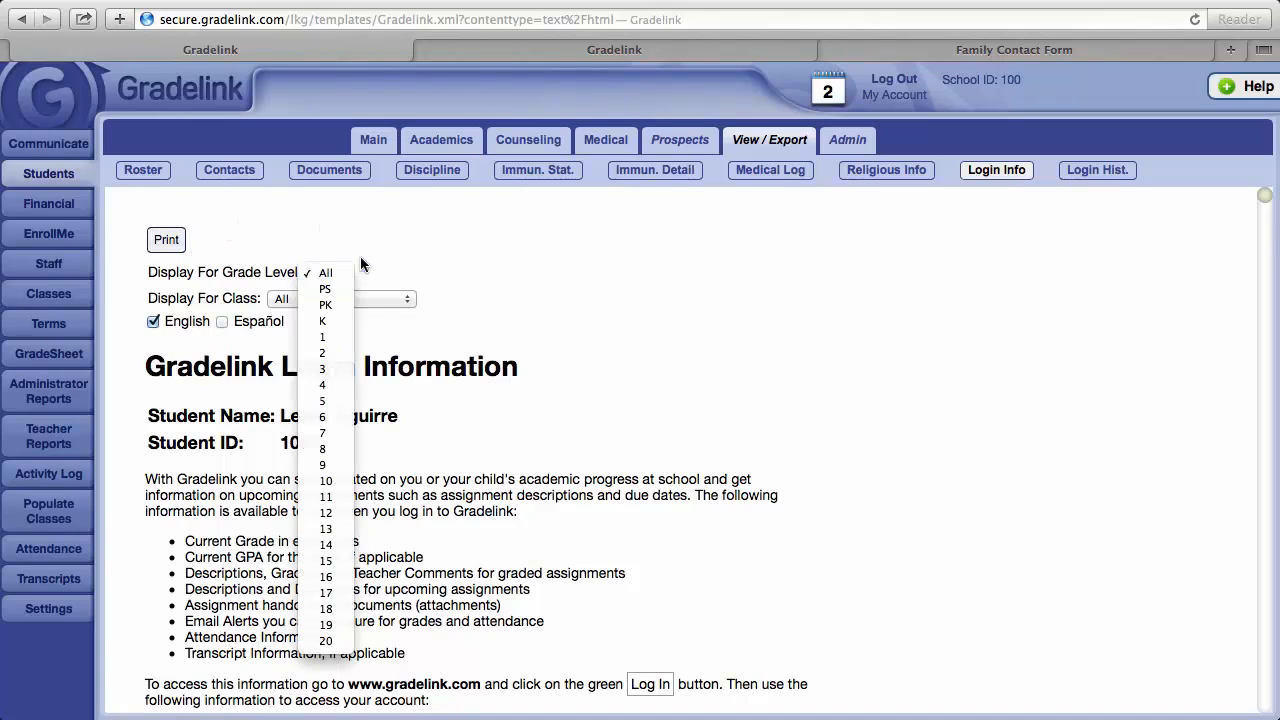
{"action": "left_click", "coordinate": [325, 272]}
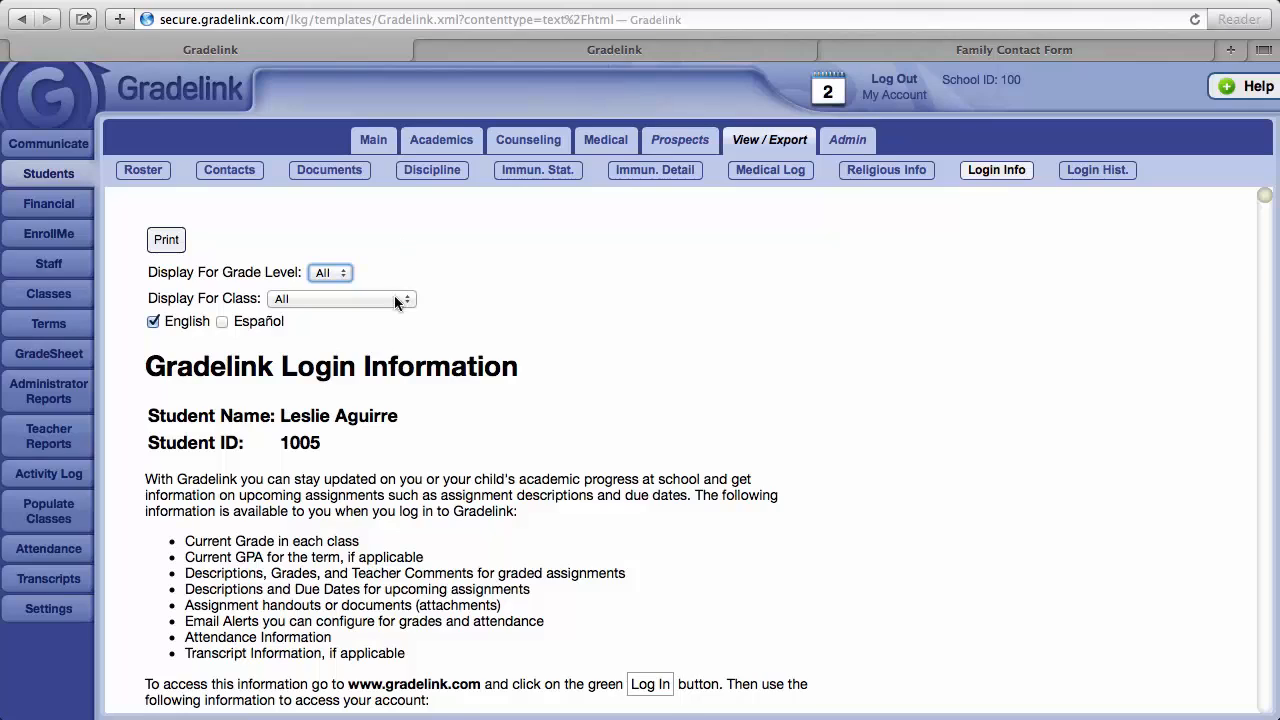
{"action": "mouse_move", "coordinate": [335, 338]}
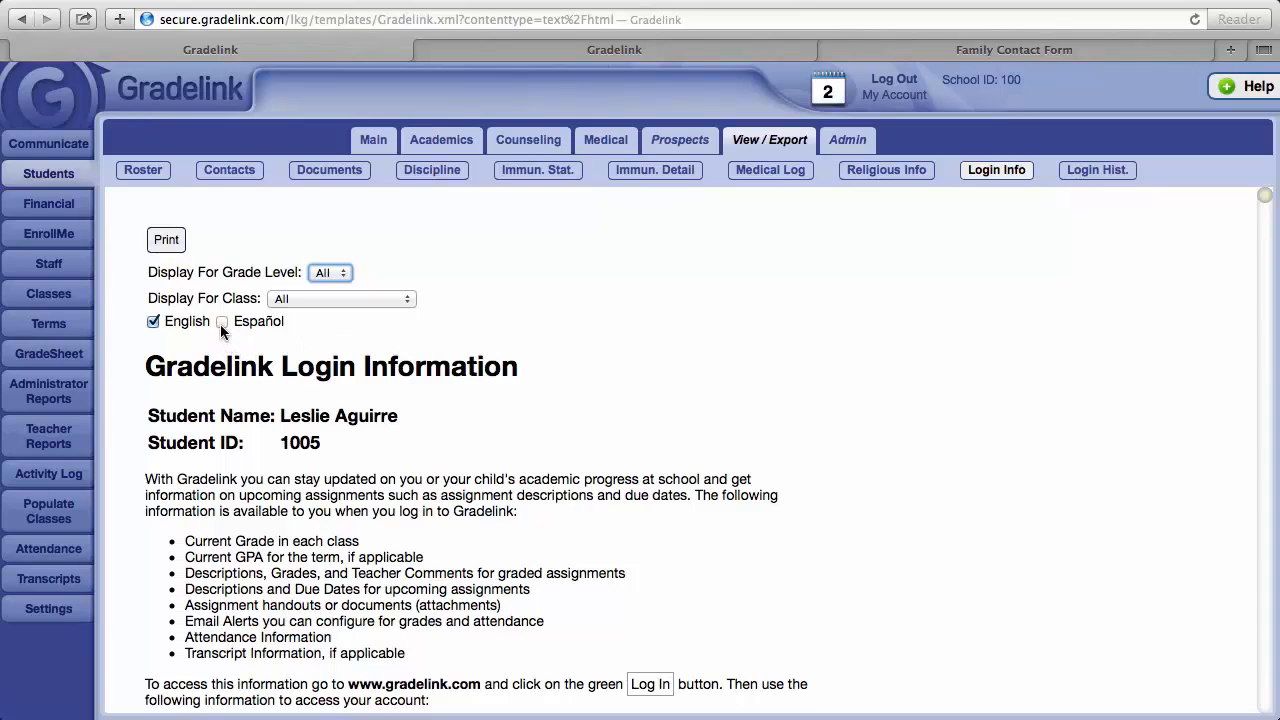
{"action": "left_click", "coordinate": [222, 321]}
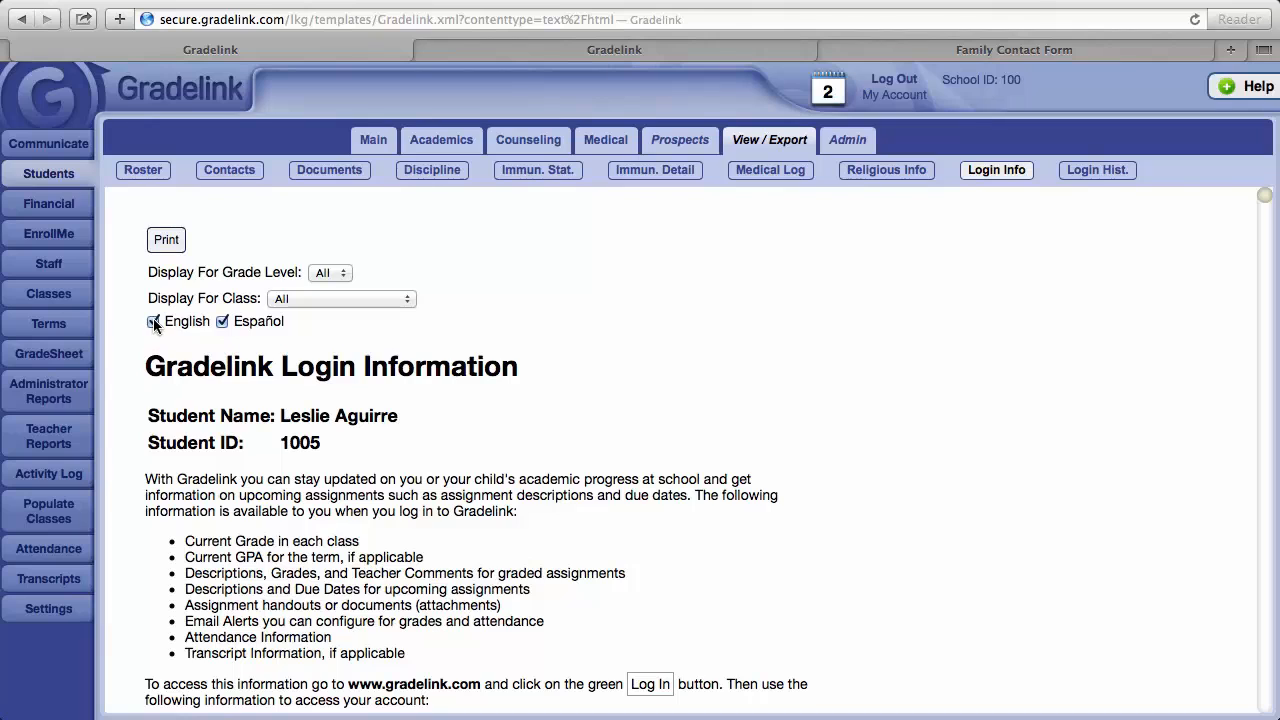
{"action": "left_click", "coordinate": [153, 321]}
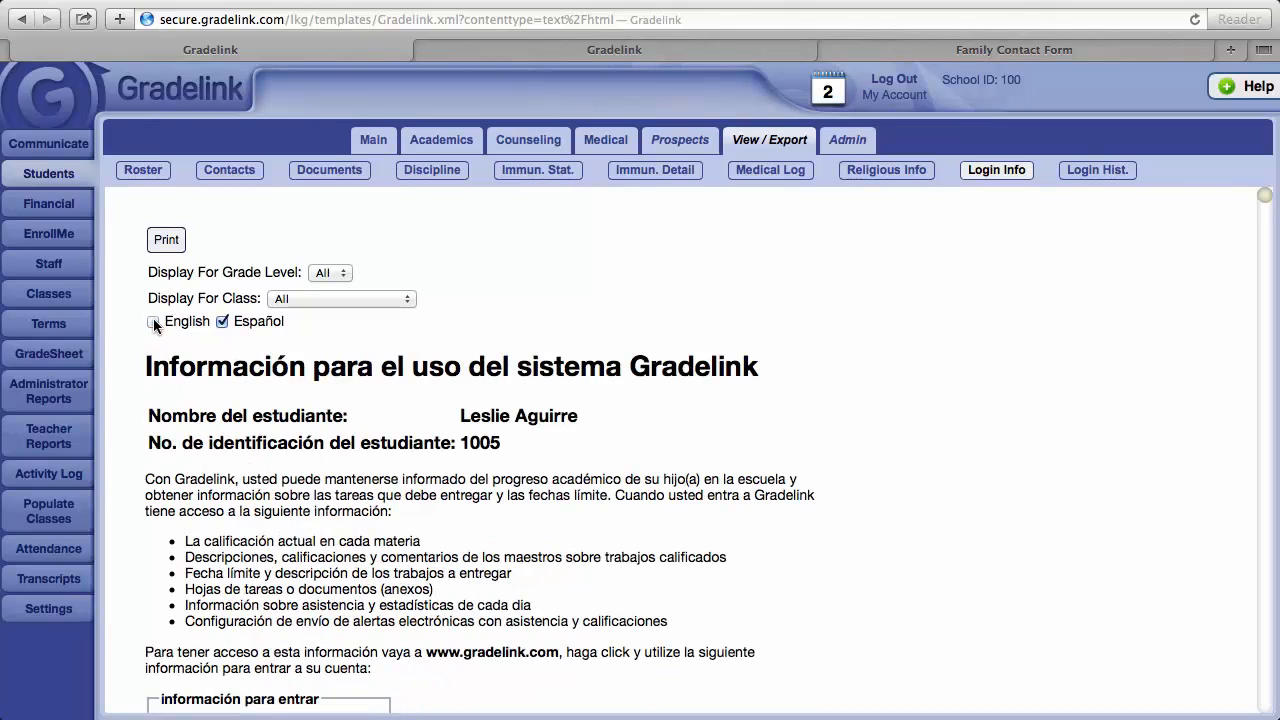
{"action": "left_click", "coordinate": [153, 321]}
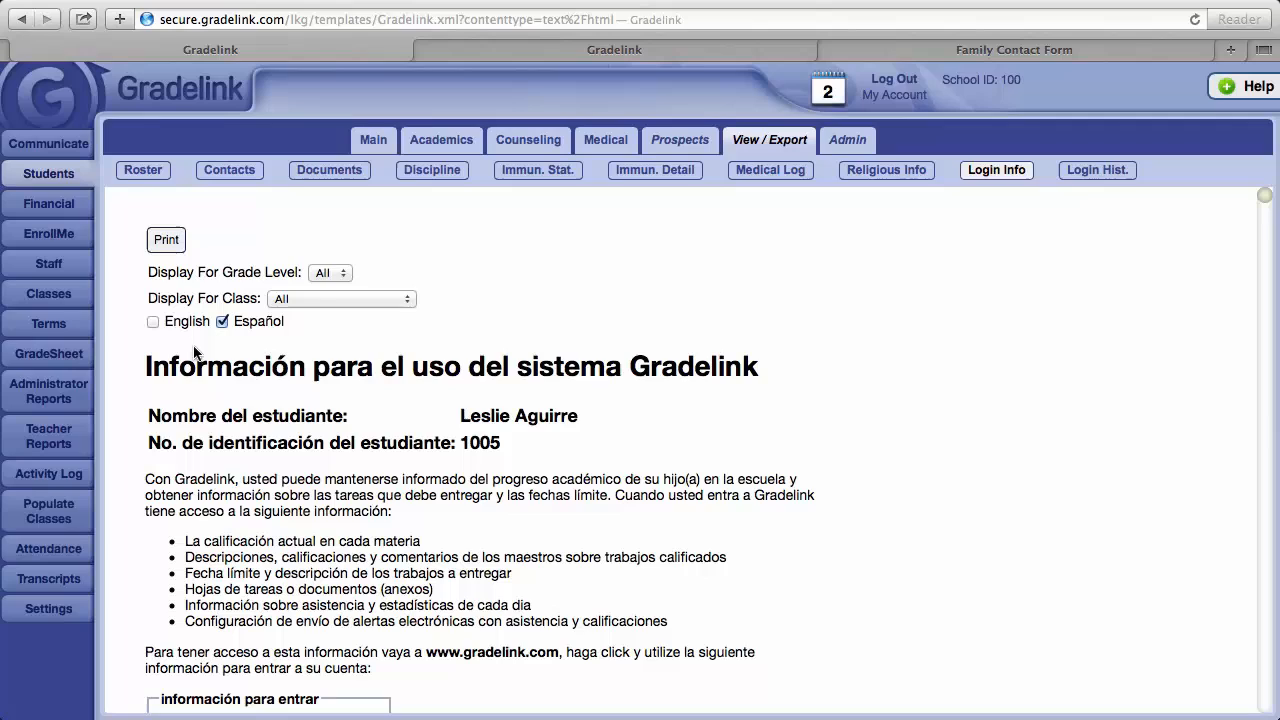
{"action": "mouse_move", "coordinate": [213, 351]}
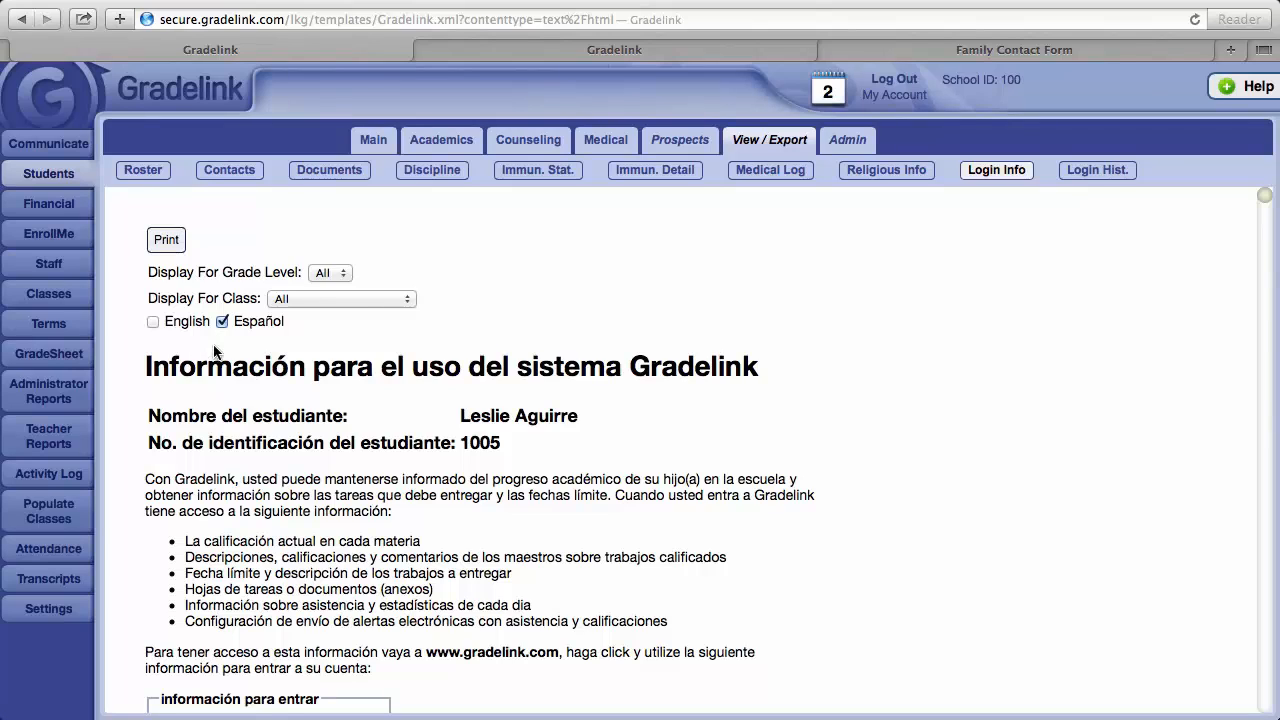
{"action": "left_click", "coordinate": [222, 321]}
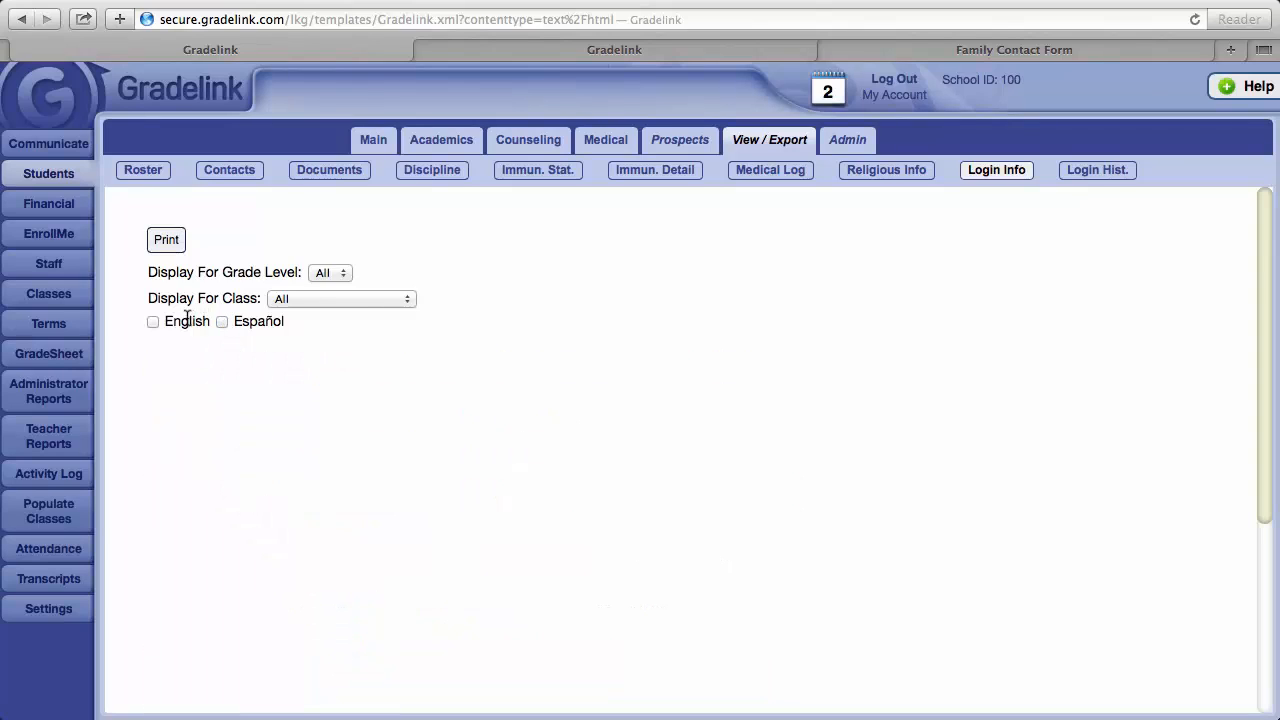
{"action": "left_click", "coordinate": [153, 321]}
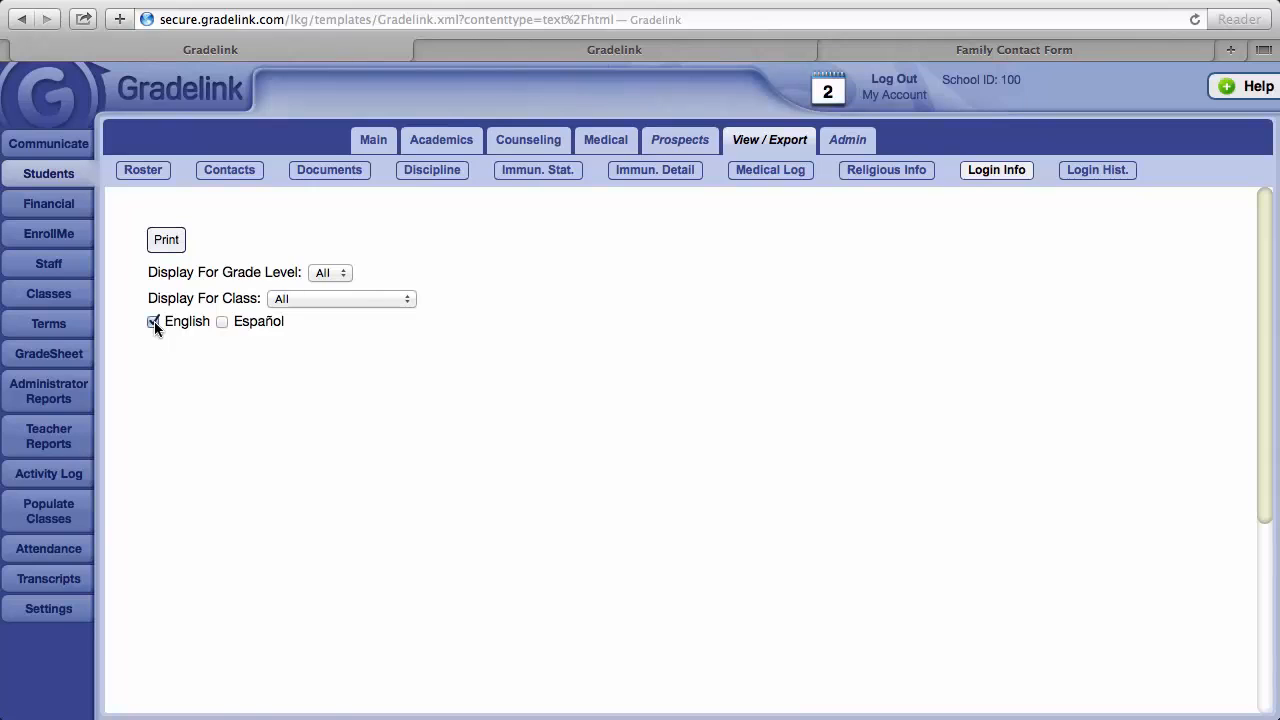
{"action": "left_click", "coordinate": [166, 239]}
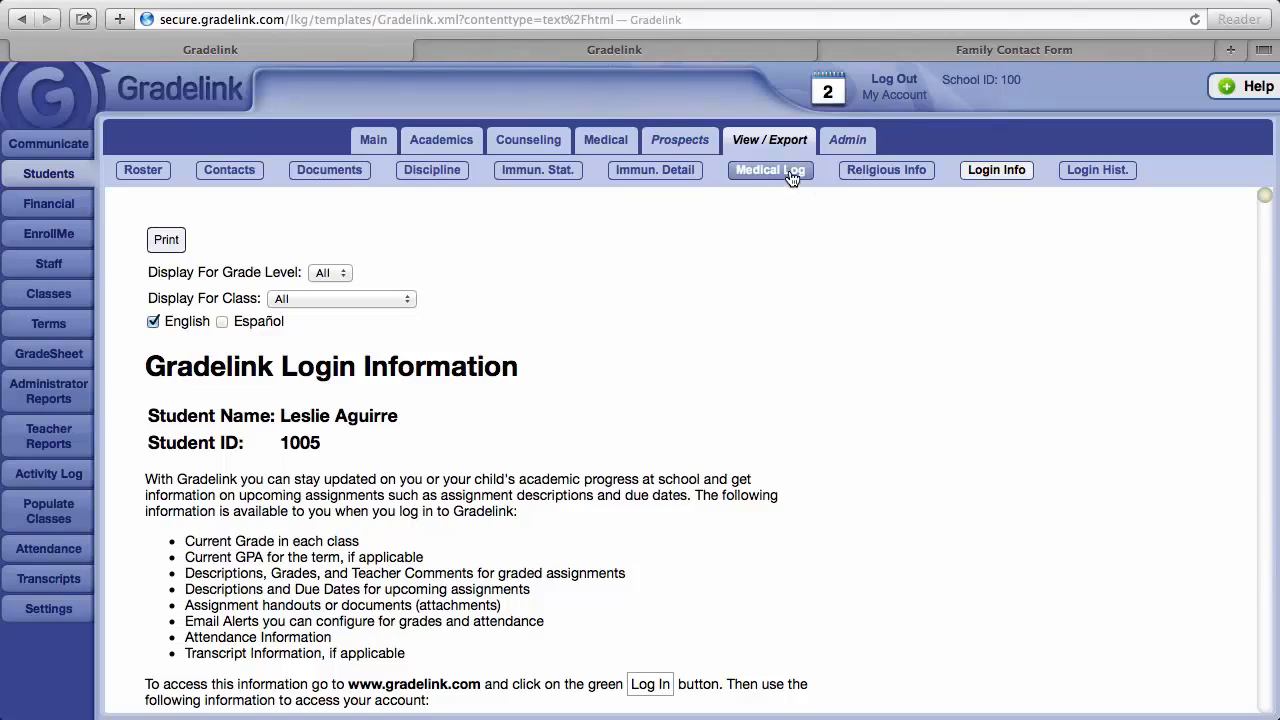
{"action": "mouse_move", "coordinate": [473, 197]}
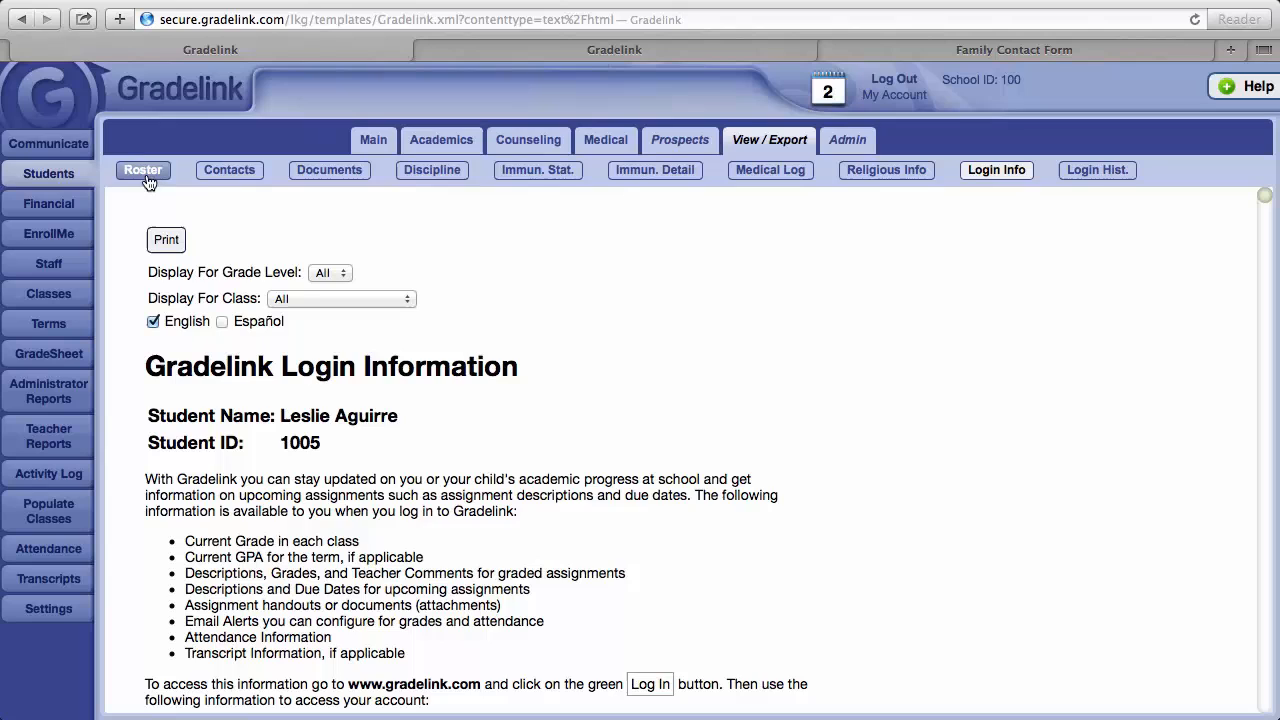
Scroll the School Roster of active students with IDs, grades, birthdates, tags and guardians.
{"action": "left_click", "coordinate": [143, 169]}
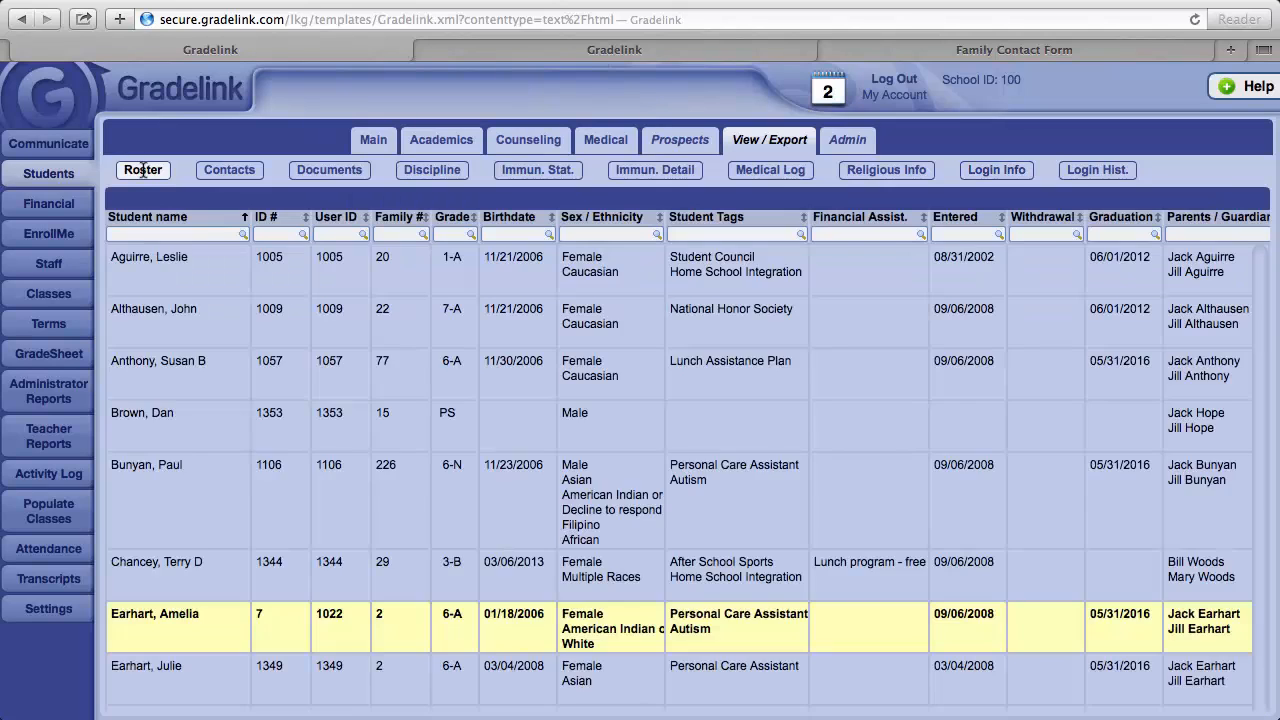
{"action": "scroll", "scroll_direction": "down", "scroll_amount": 3}
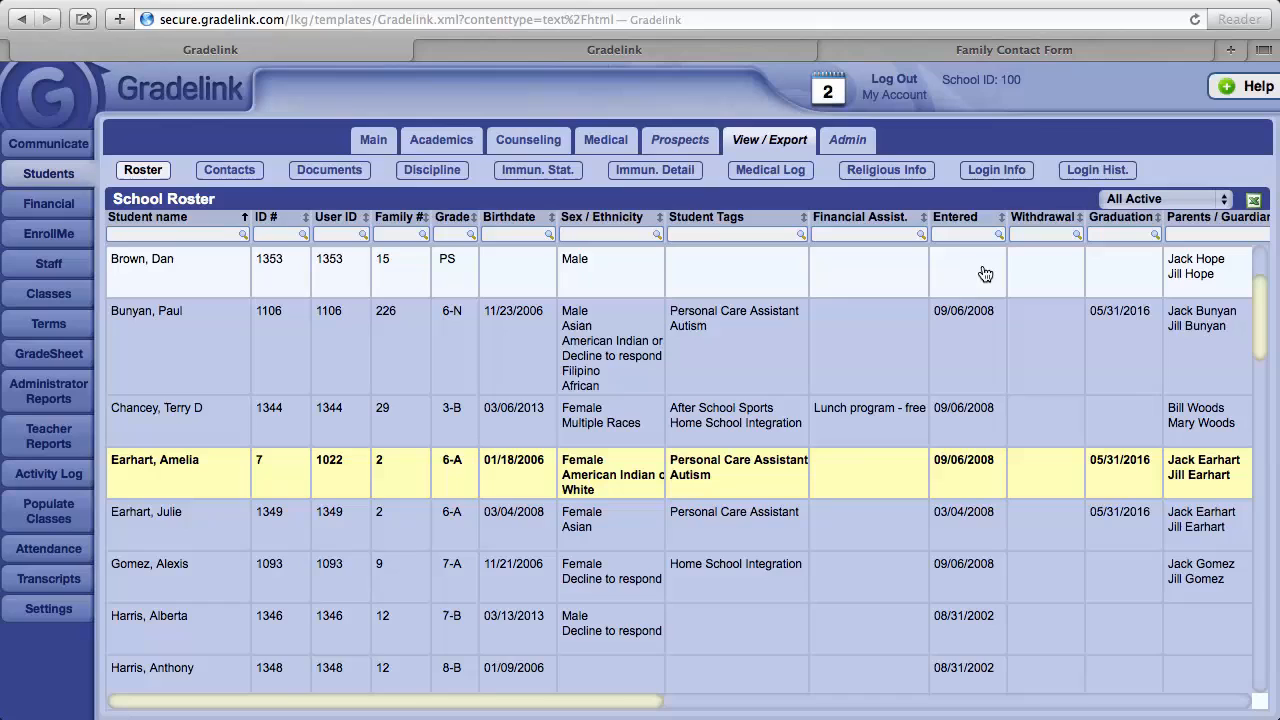
{"action": "mouse_move", "coordinate": [994, 277]}
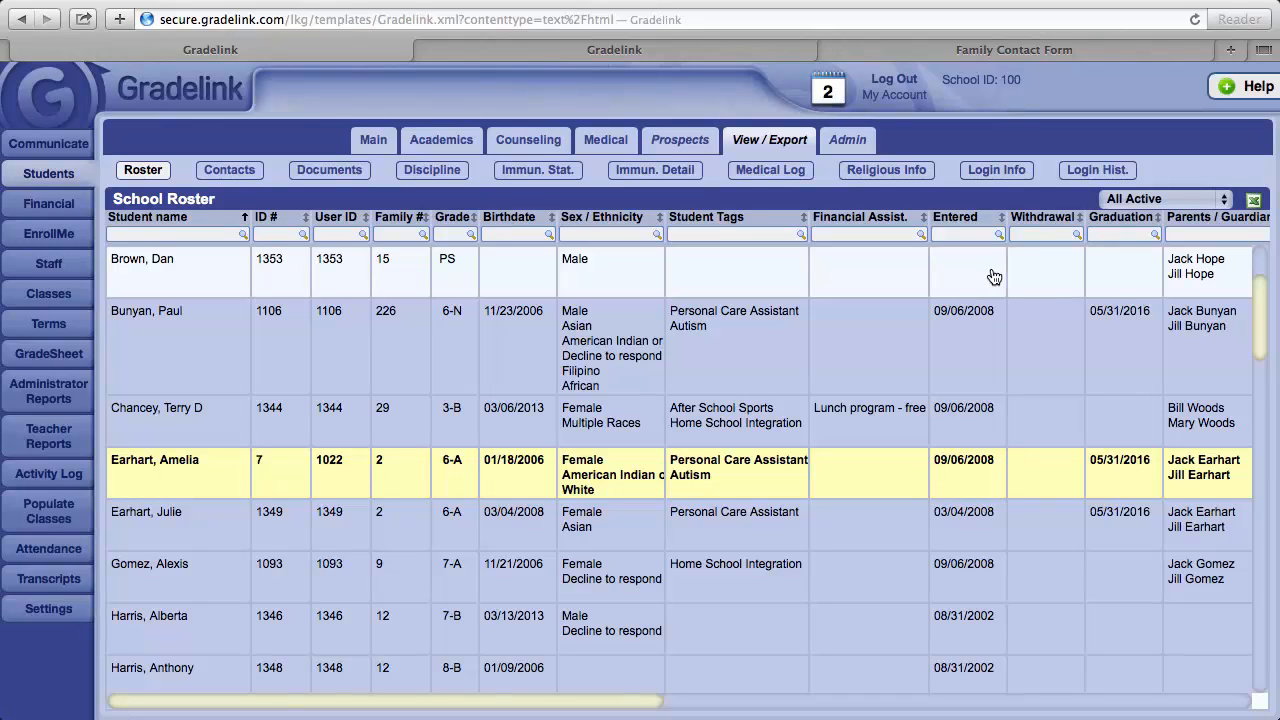
{"action": "mouse_move", "coordinate": [1192, 265]}
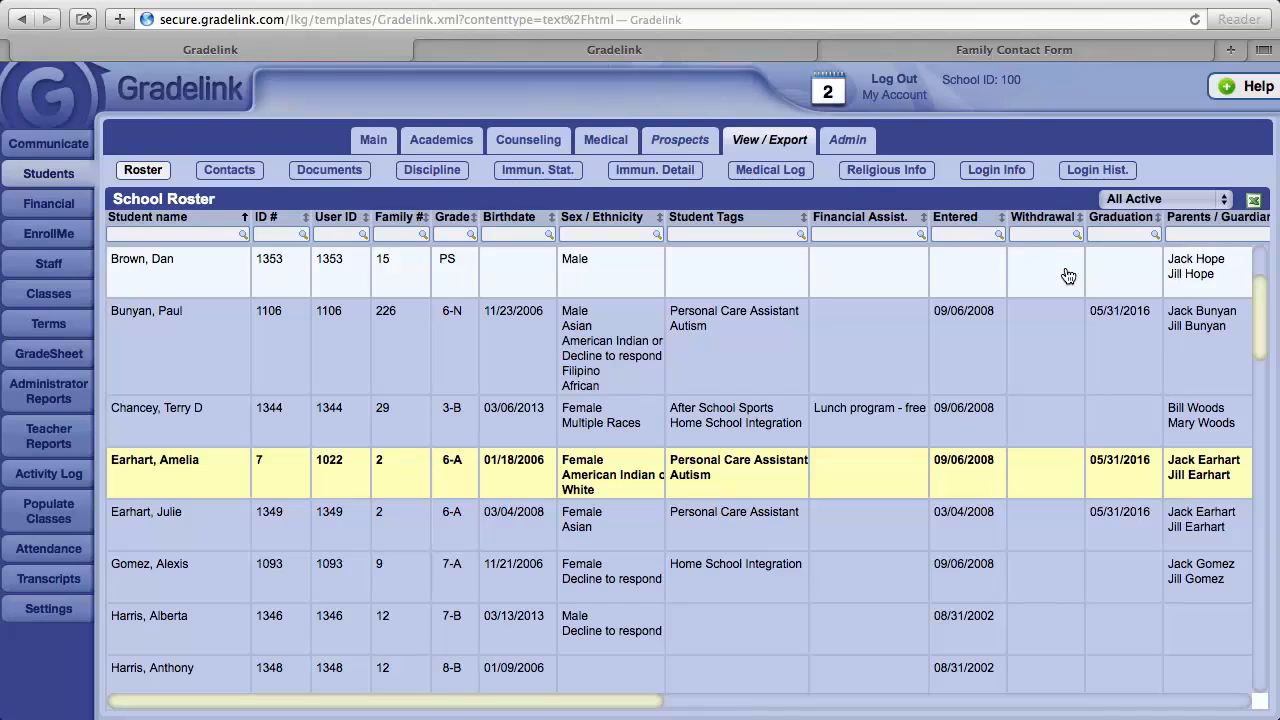
{"action": "mouse_move", "coordinate": [997, 281]}
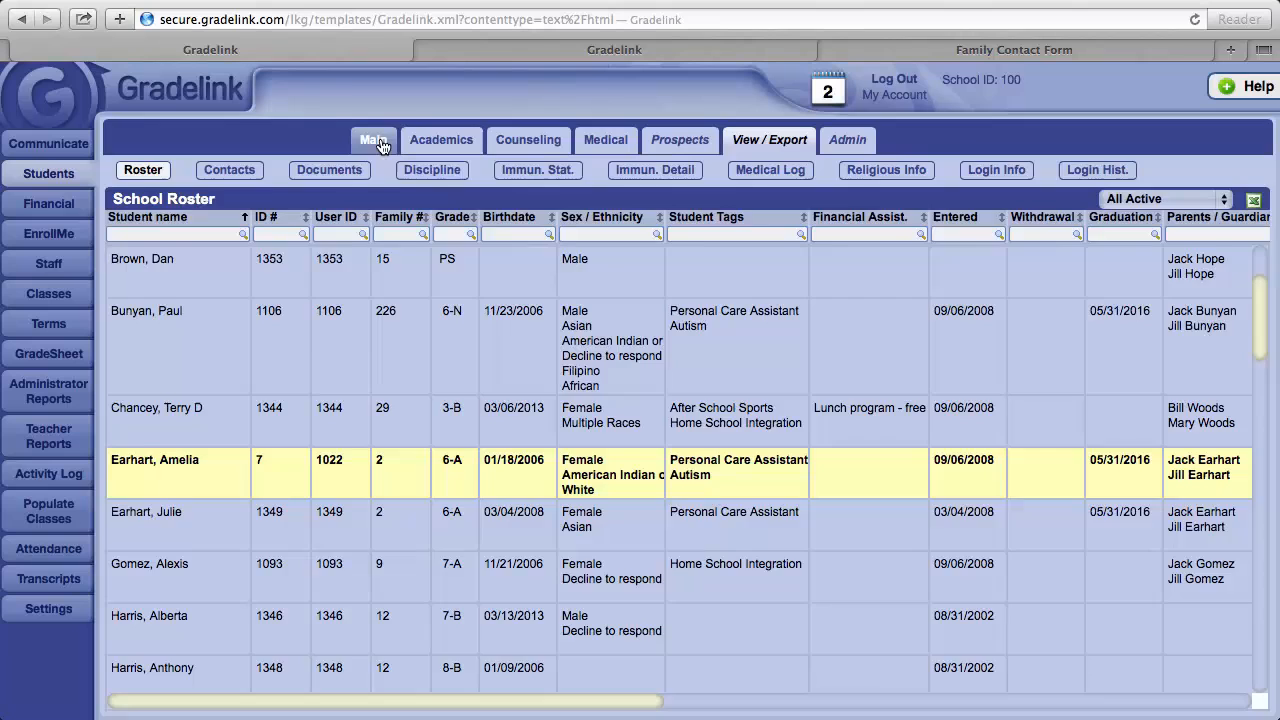
Reopen Amelia Earhart's Main Demographics record with guardians, siblings, contacts and student note.
{"action": "left_click", "coordinate": [373, 139]}
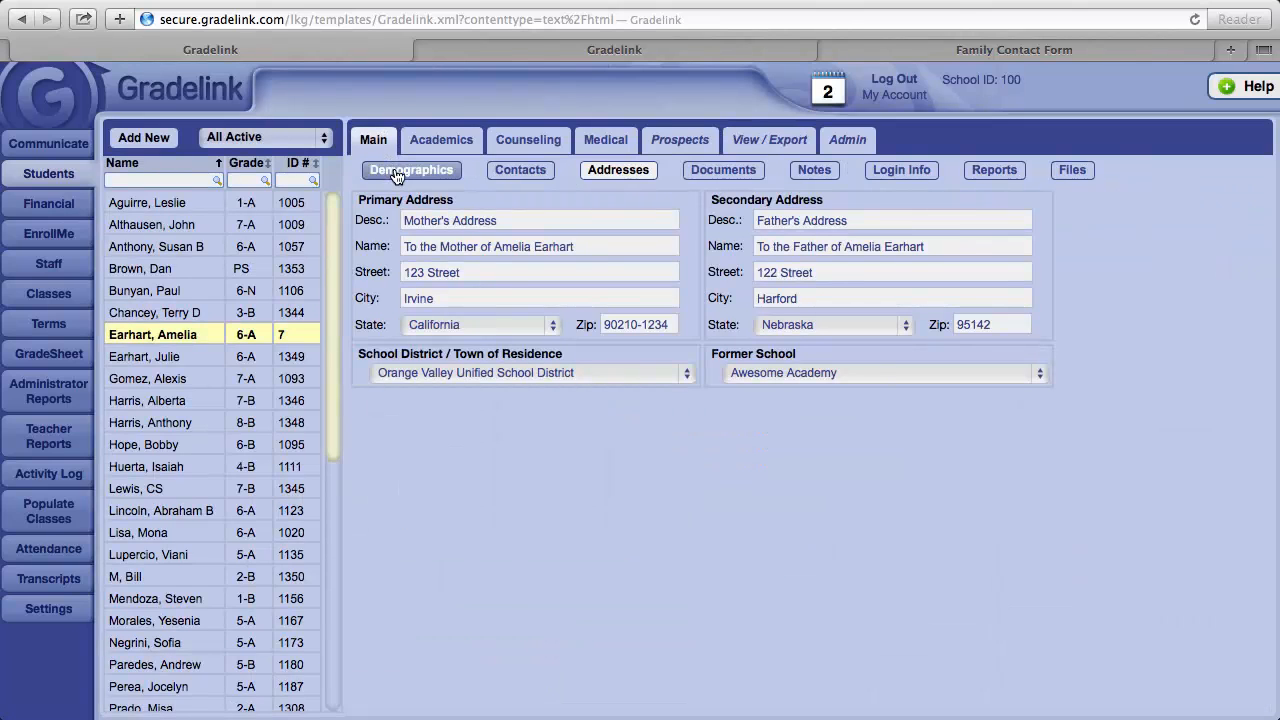
{"action": "left_click", "coordinate": [411, 169]}
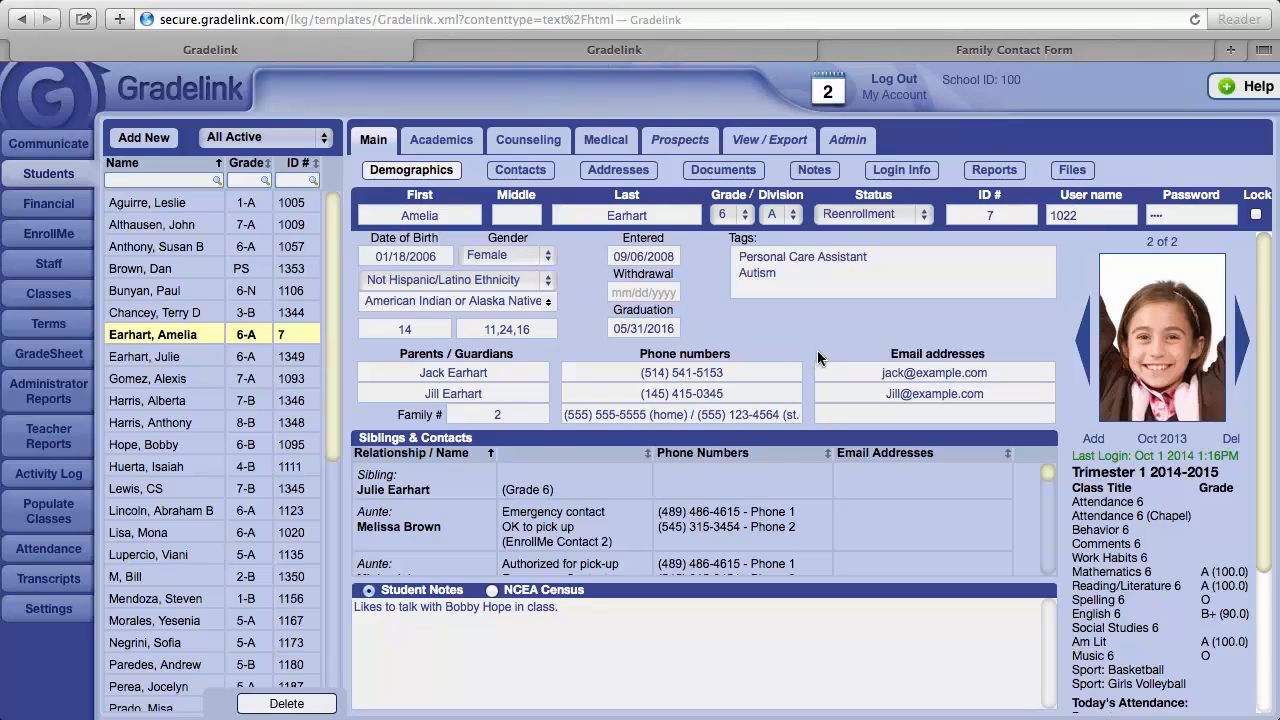
{"action": "mouse_move", "coordinate": [1013, 278]}
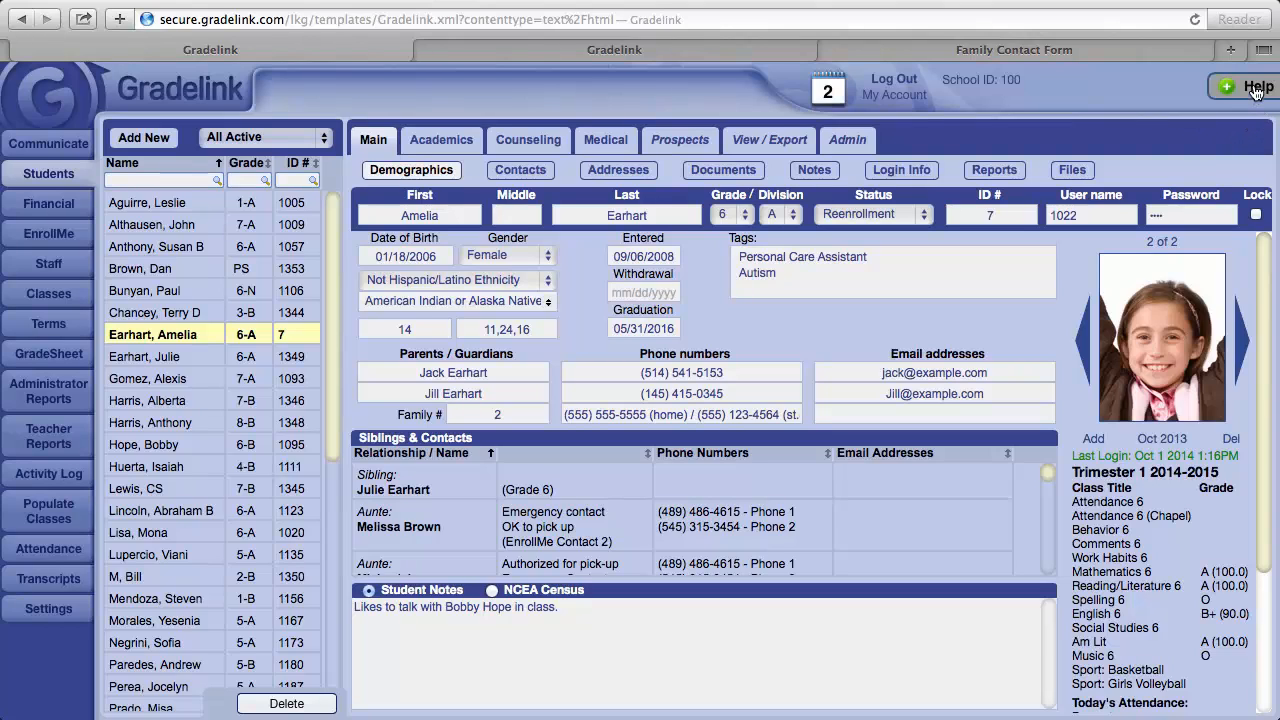
Open the Help menu listing topics like Race and Ethnicity, Promoting Students, Basic Navigation.
{"action": "left_click", "coordinate": [1258, 86]}
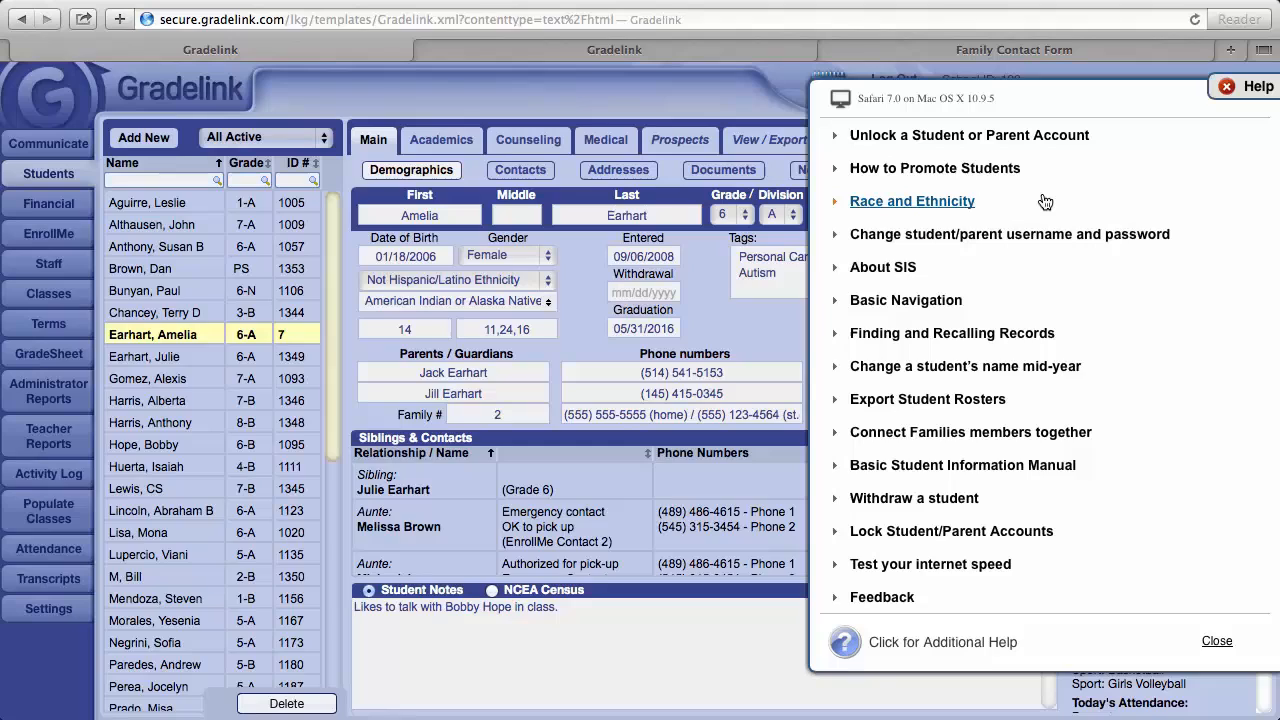
{"action": "mouse_move", "coordinate": [1045, 201]}
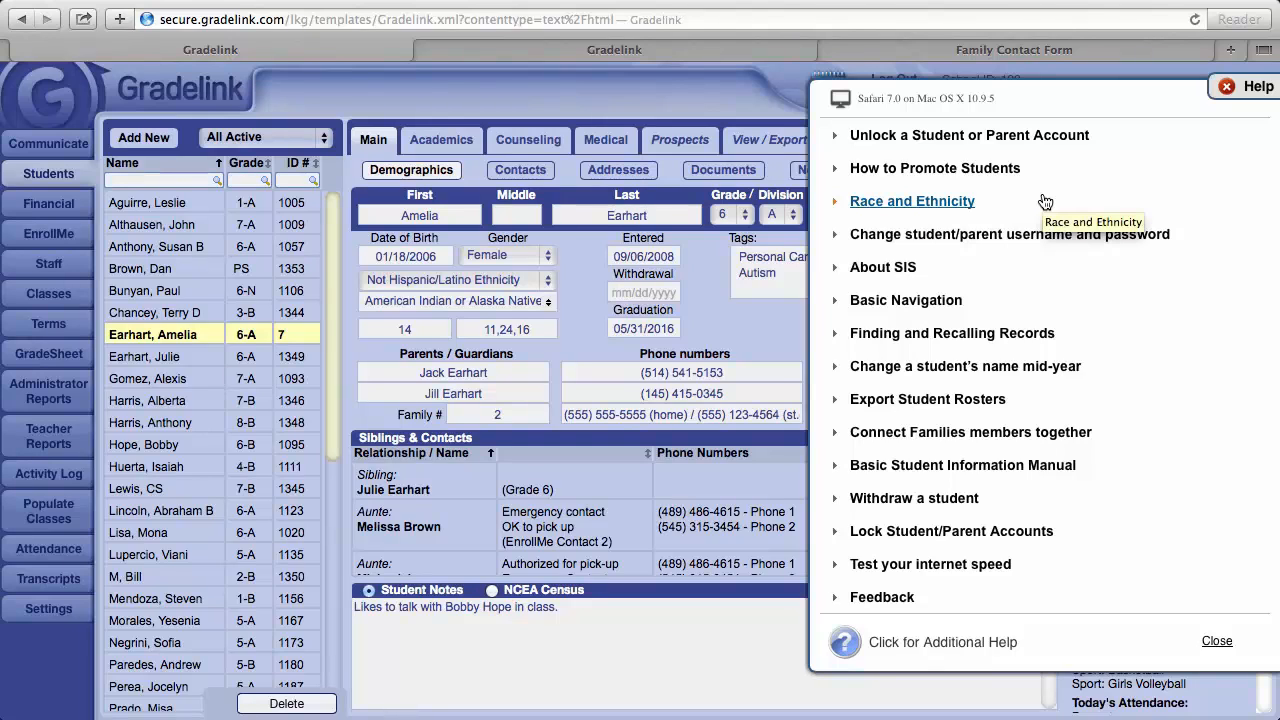
{"action": "mouse_move", "coordinate": [951, 531]}
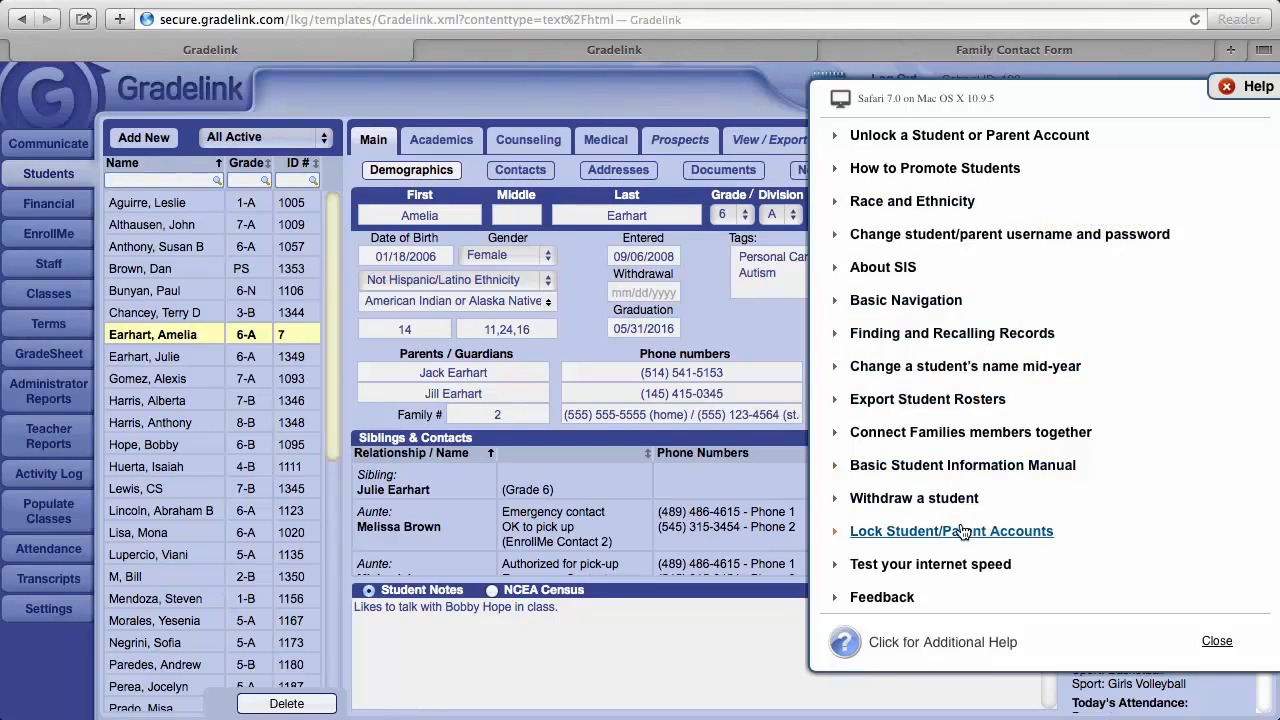
{"action": "mouse_move", "coordinate": [941, 642]}
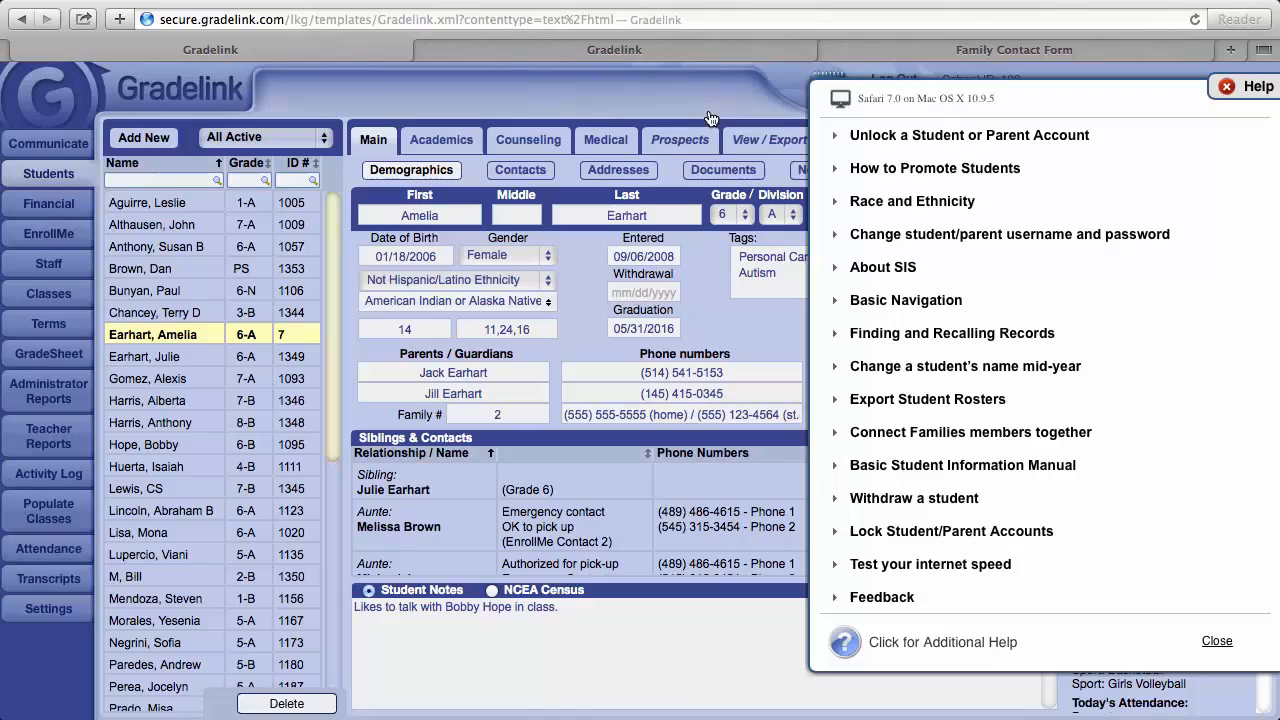
{"action": "mouse_move", "coordinate": [1200, 110]}
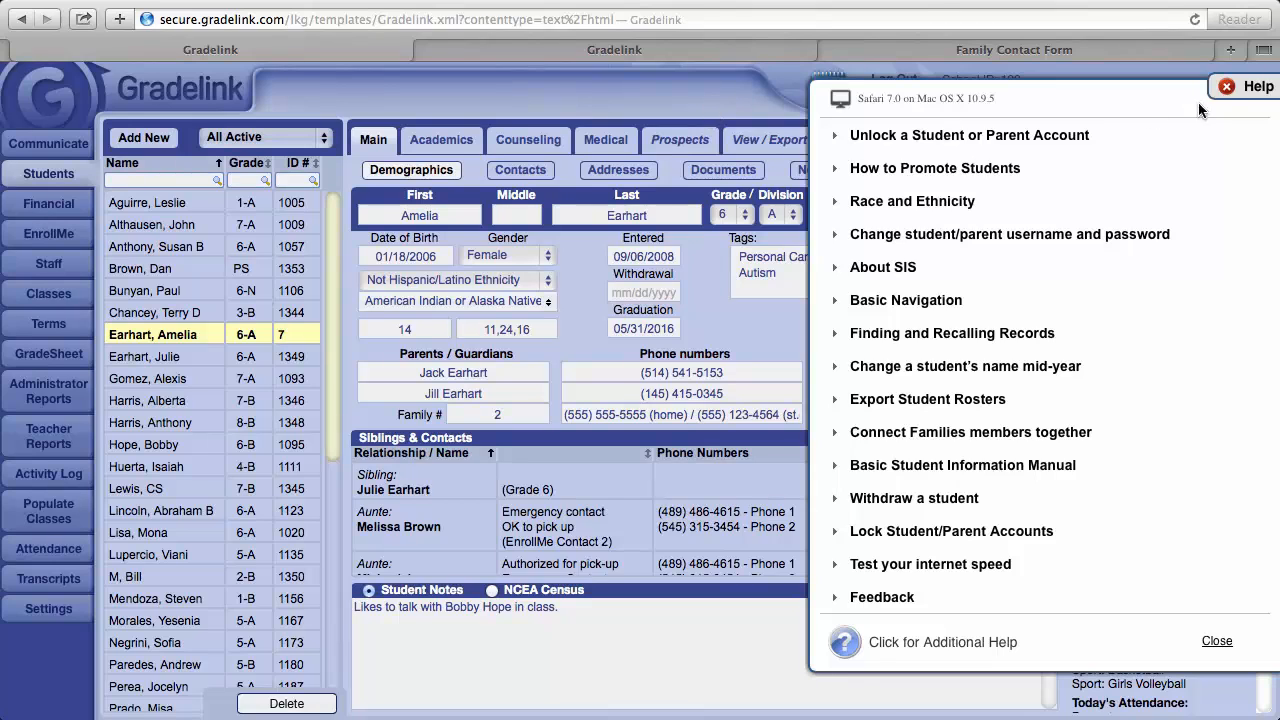
Close the help topics list, returning to Amelia Earhart's demographics record.
{"action": "left_click", "coordinate": [1217, 641]}
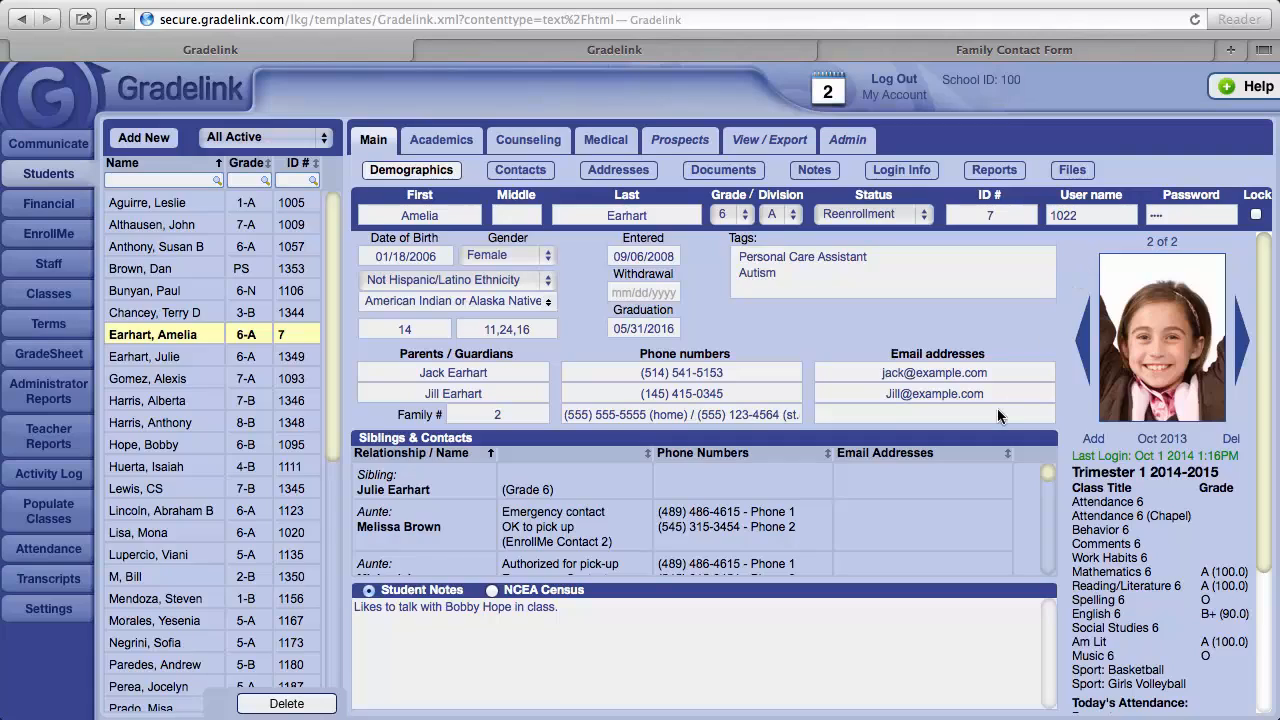
{"action": "mouse_move", "coordinate": [1107, 515]}
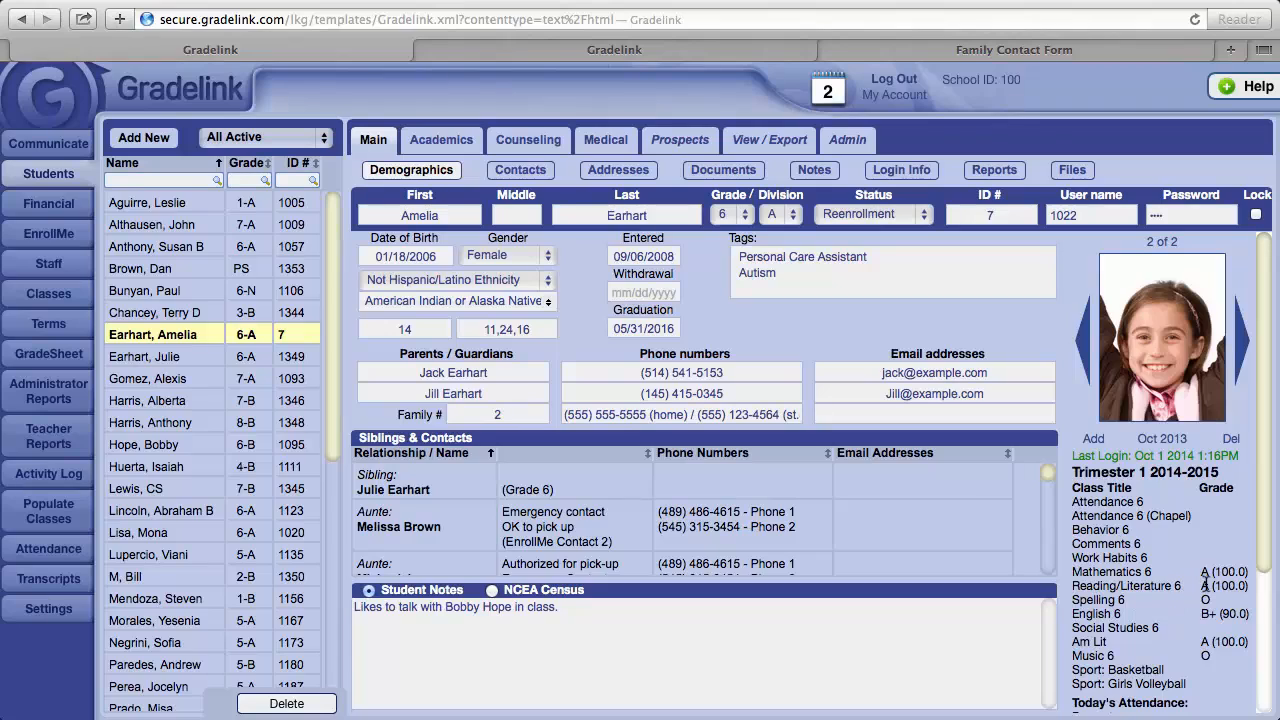
{"action": "mouse_move", "coordinate": [1219, 672]}
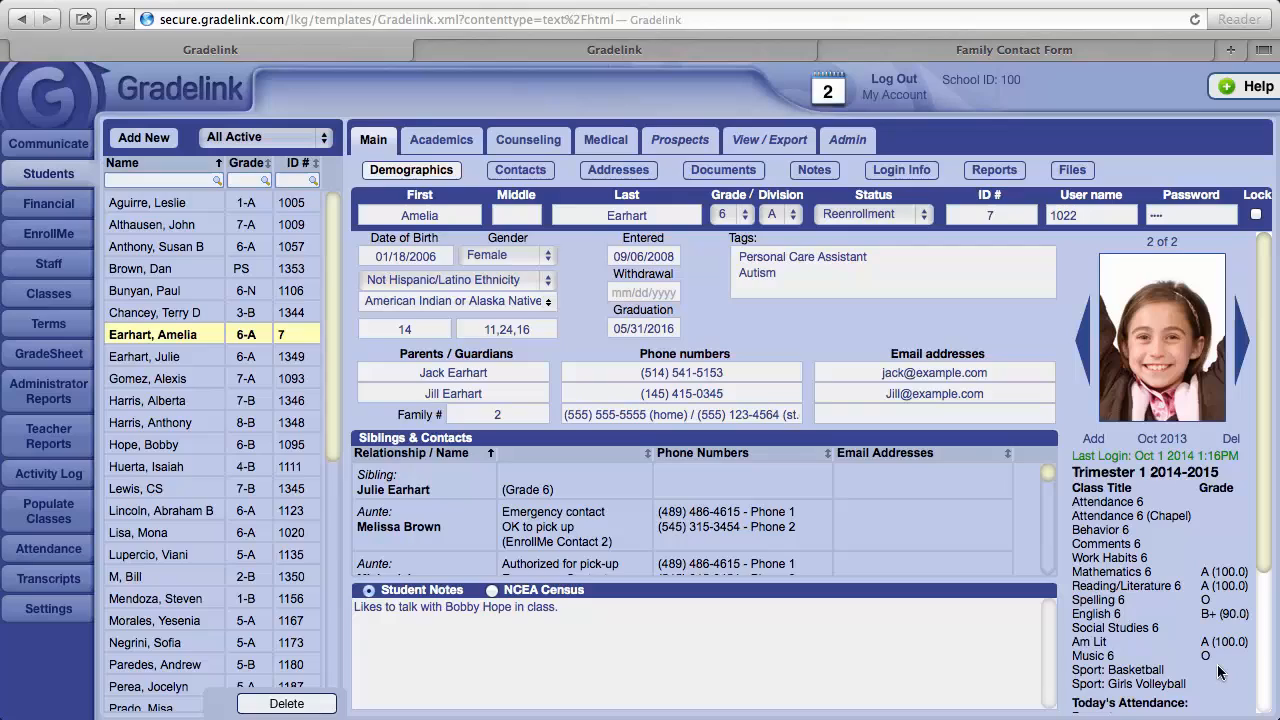
{"action": "mouse_move", "coordinate": [1181, 546]}
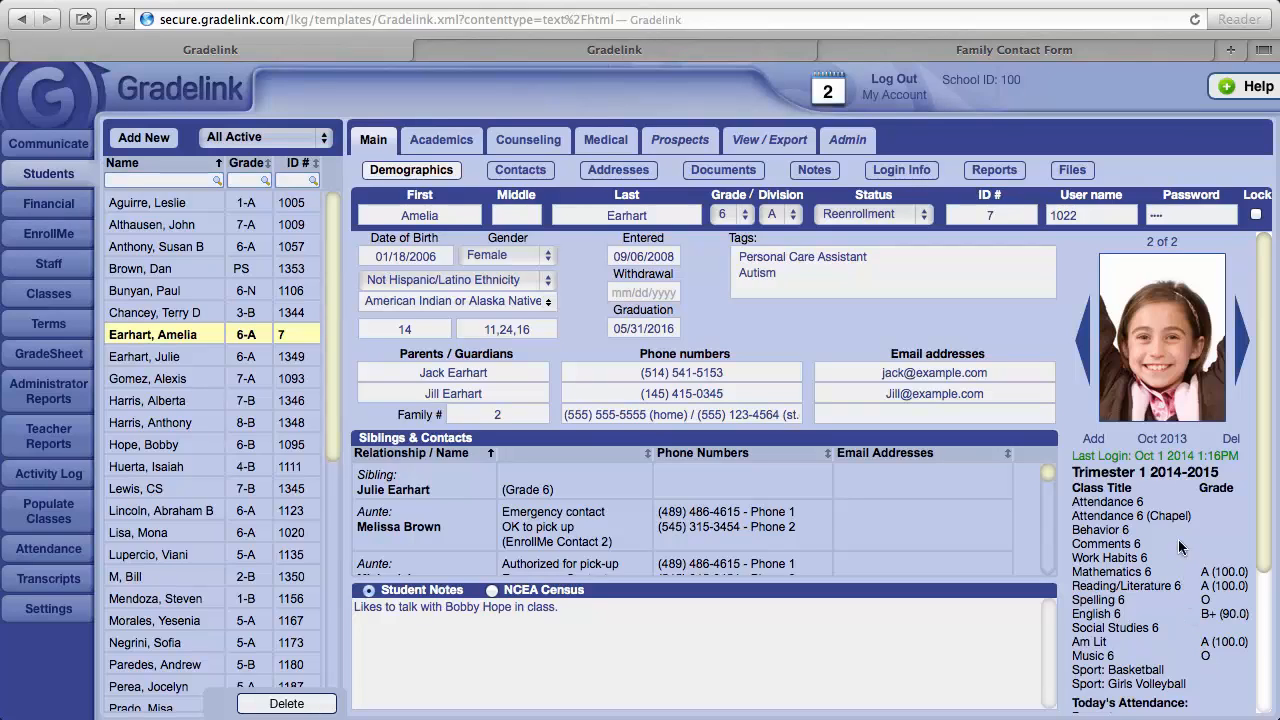
{"action": "mouse_move", "coordinate": [1183, 367]}
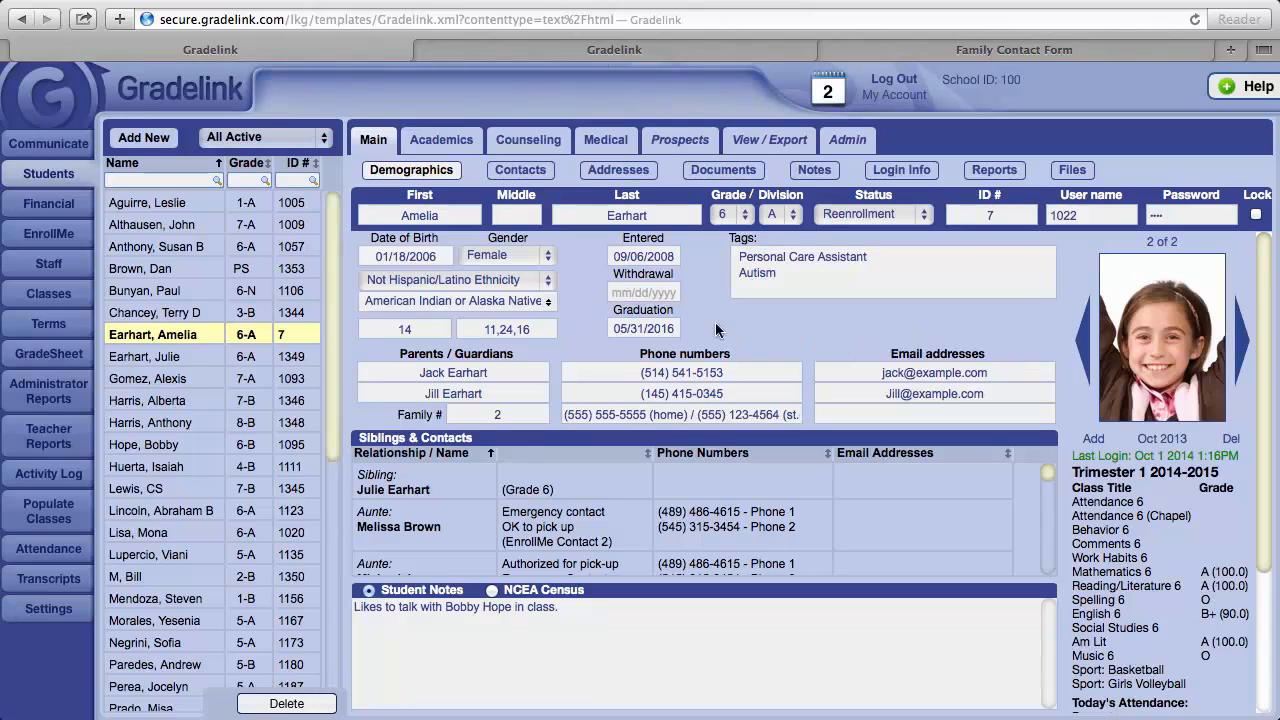
{"action": "mouse_move", "coordinate": [296, 334]}
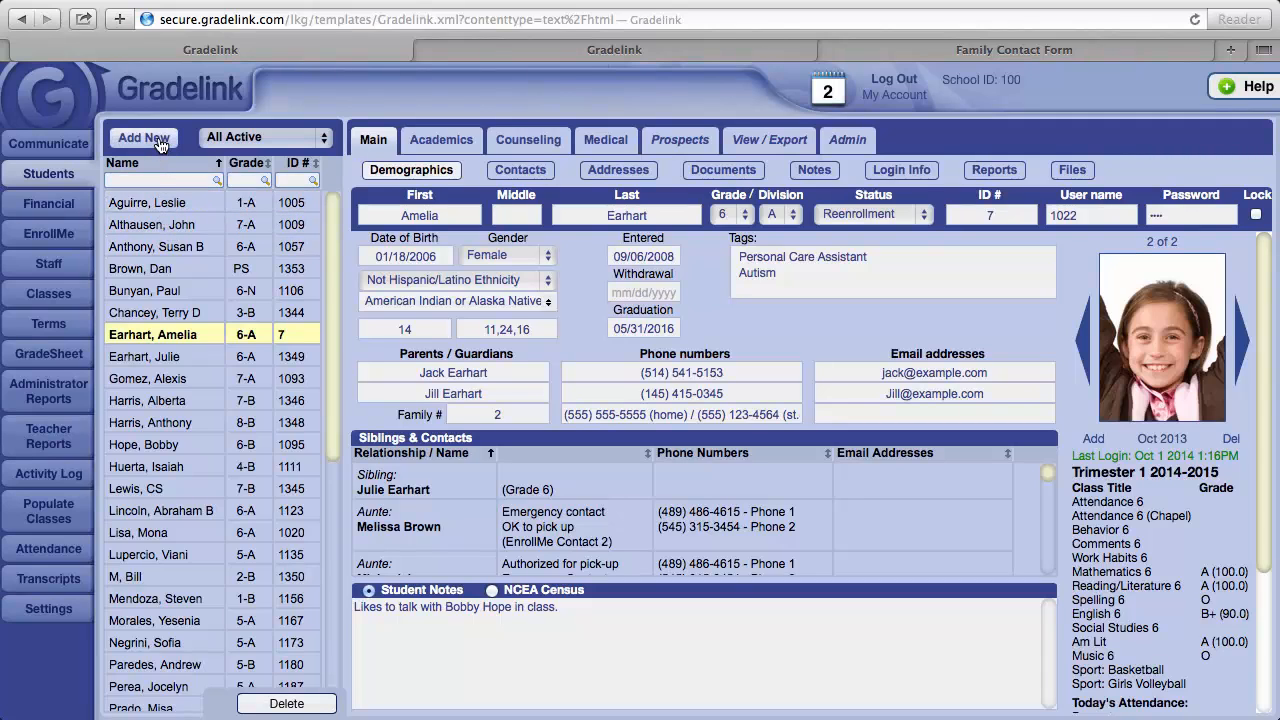
Add a new student, opening a blank Demographics form with ID and username 1358.
{"action": "left_click", "coordinate": [143, 137]}
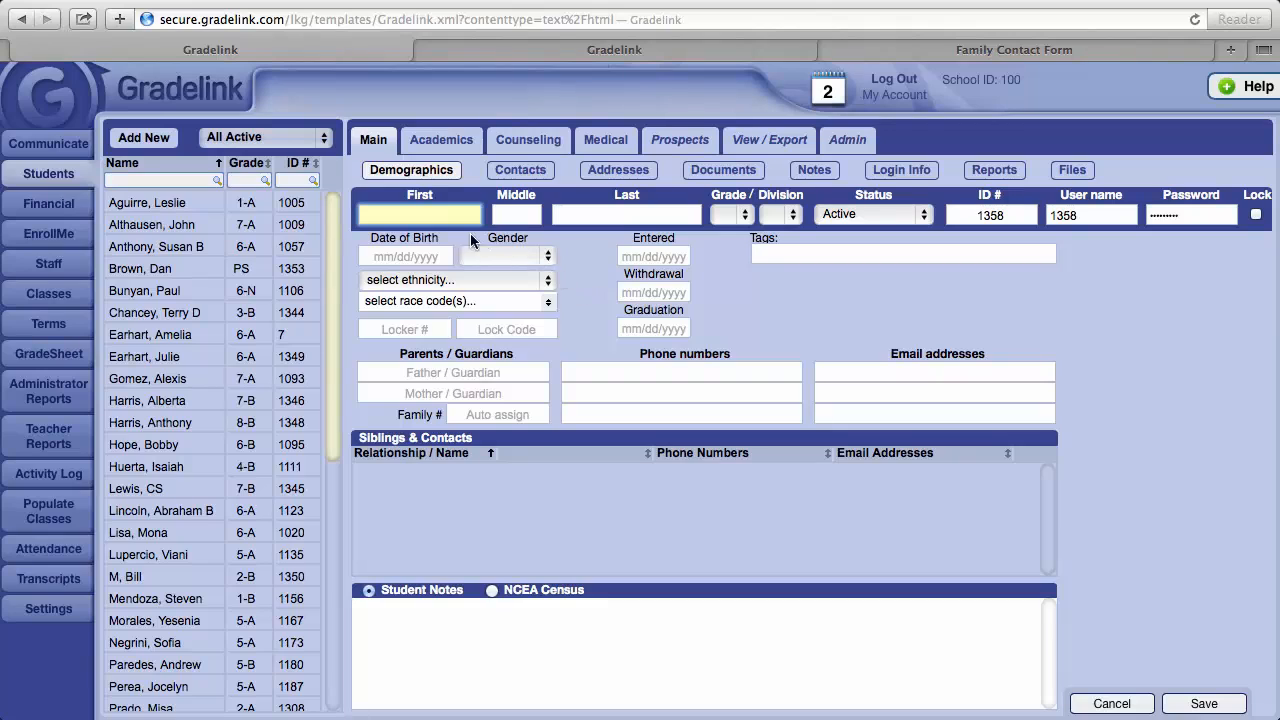
{"action": "mouse_move", "coordinate": [1085, 217]}
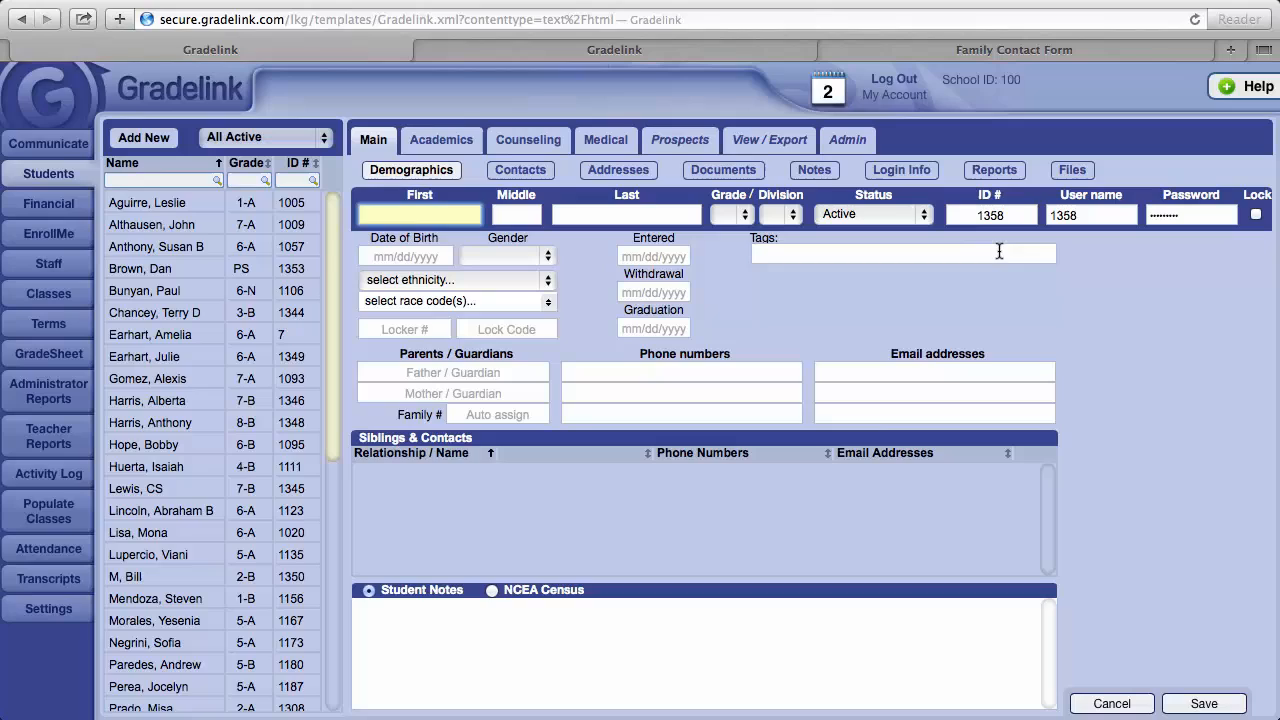
{"action": "mouse_move", "coordinate": [998, 240]}
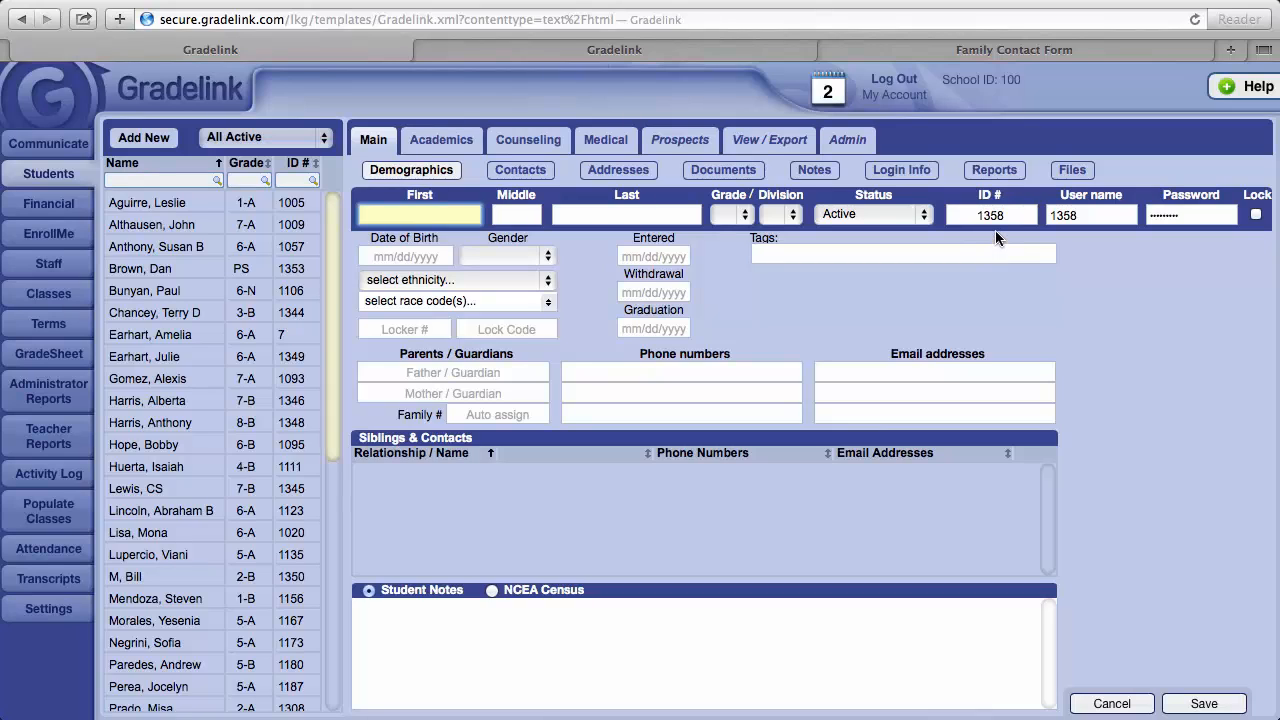
{"action": "mouse_move", "coordinate": [1090, 237]}
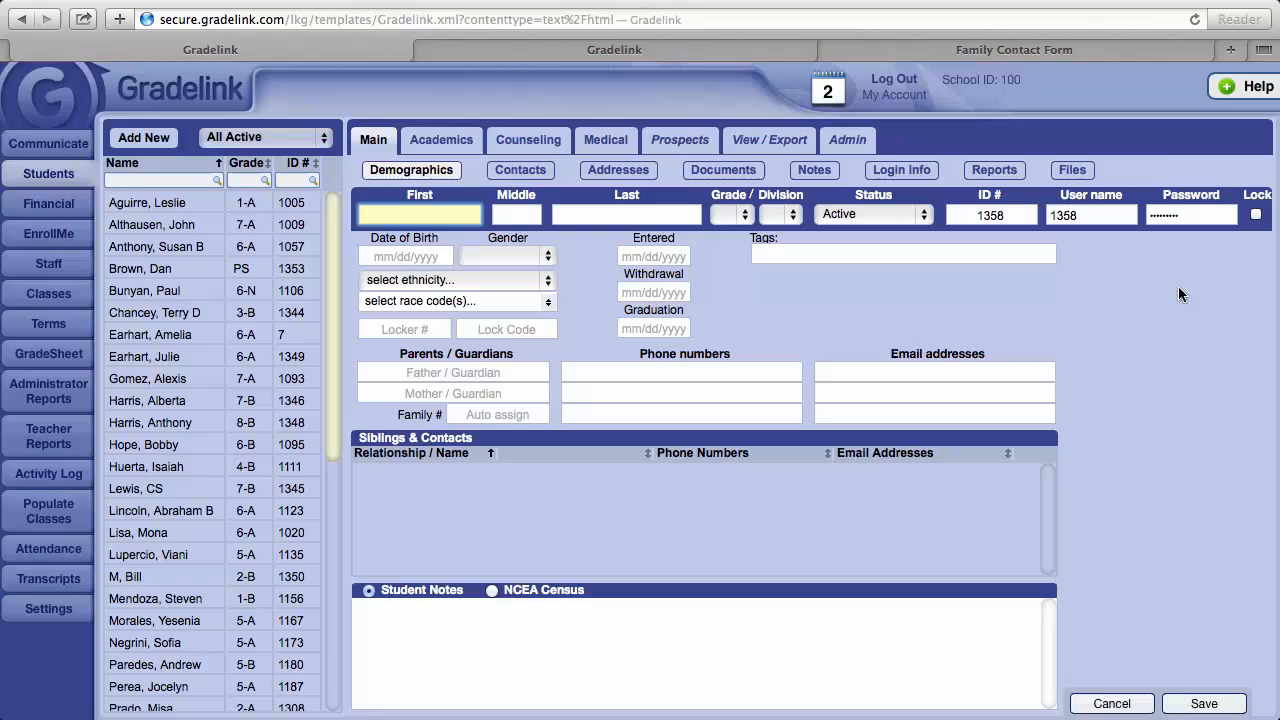
{"action": "mouse_move", "coordinate": [910, 303]}
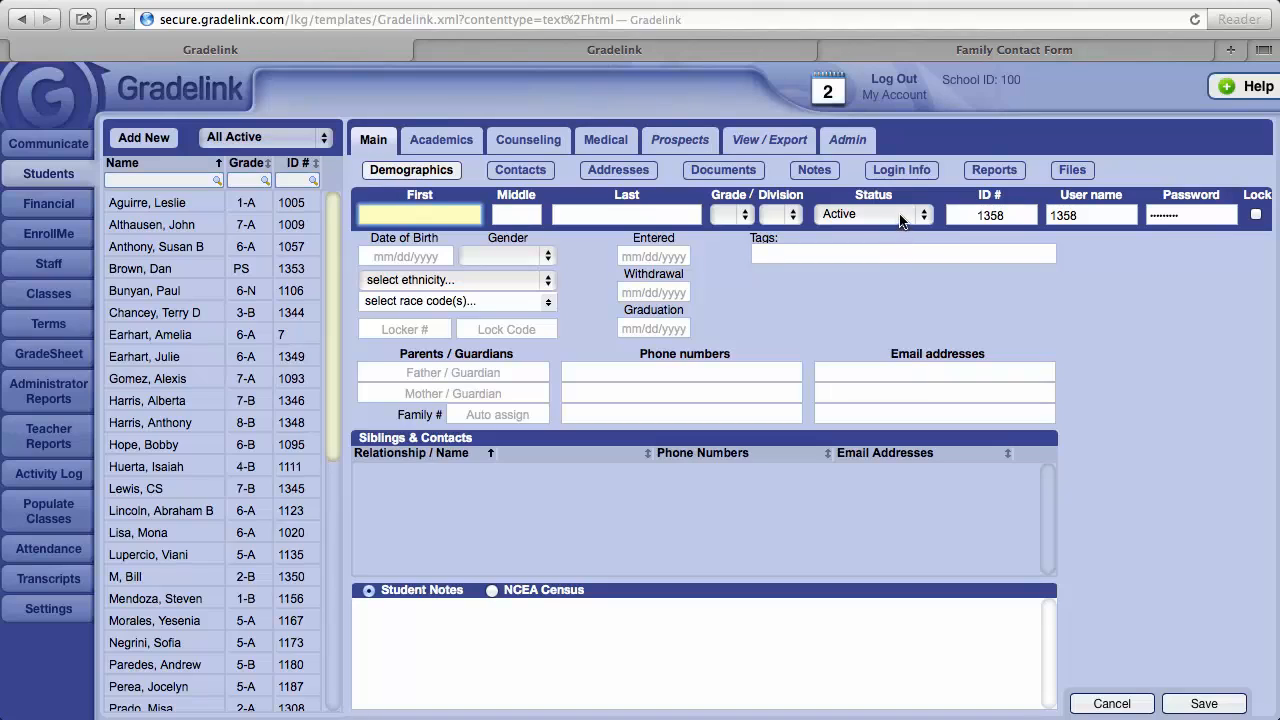
{"action": "mouse_move", "coordinate": [912, 194]}
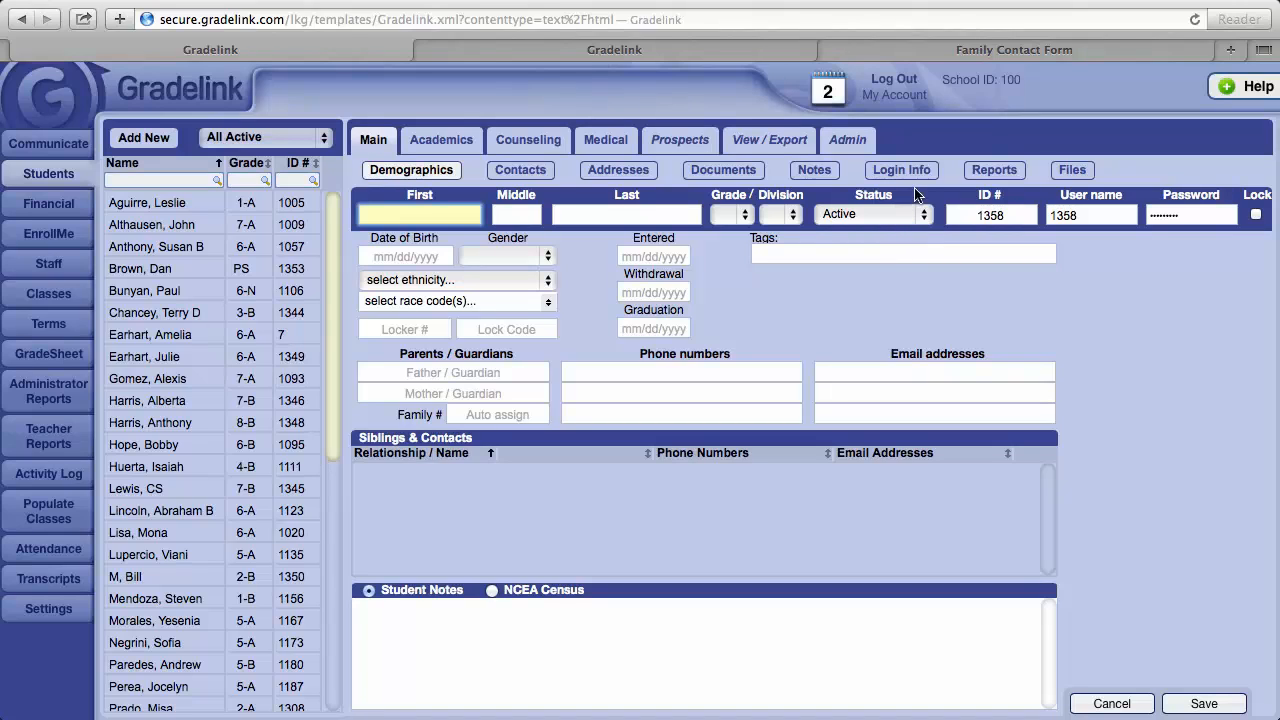